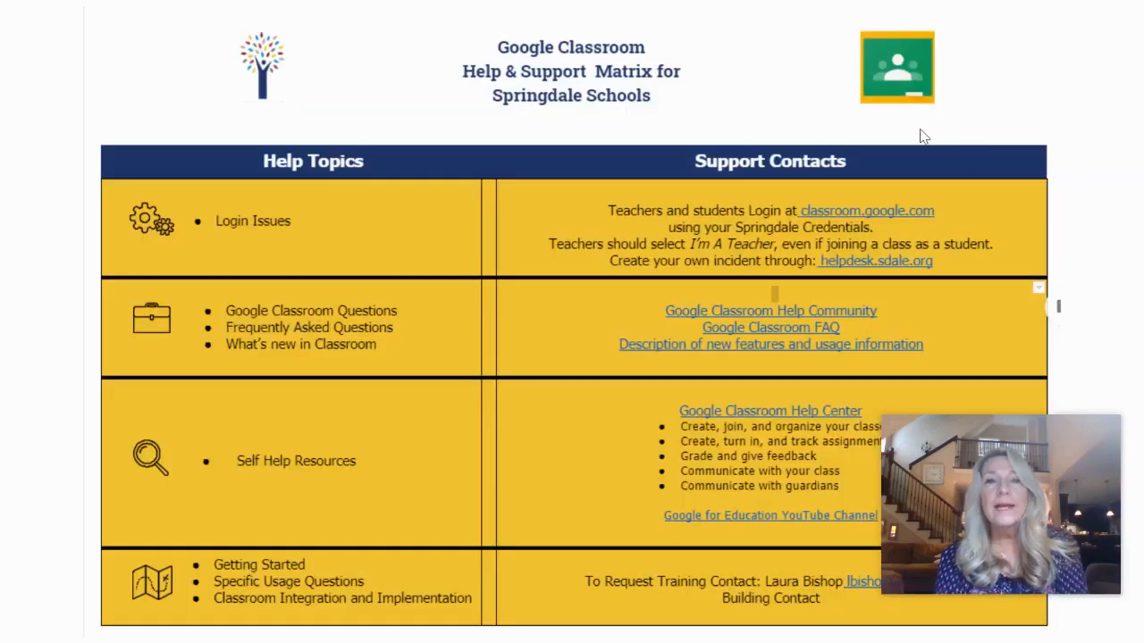
{"action": "mouse_move", "coordinate": [819, 76]}
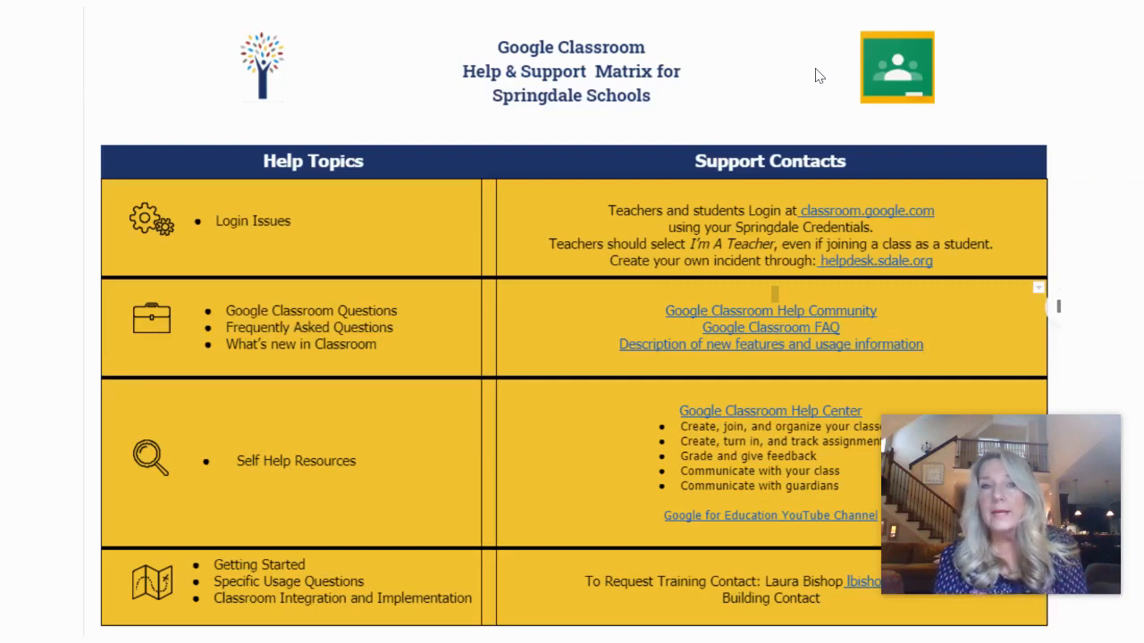
{"action": "mouse_move", "coordinate": [815, 109]}
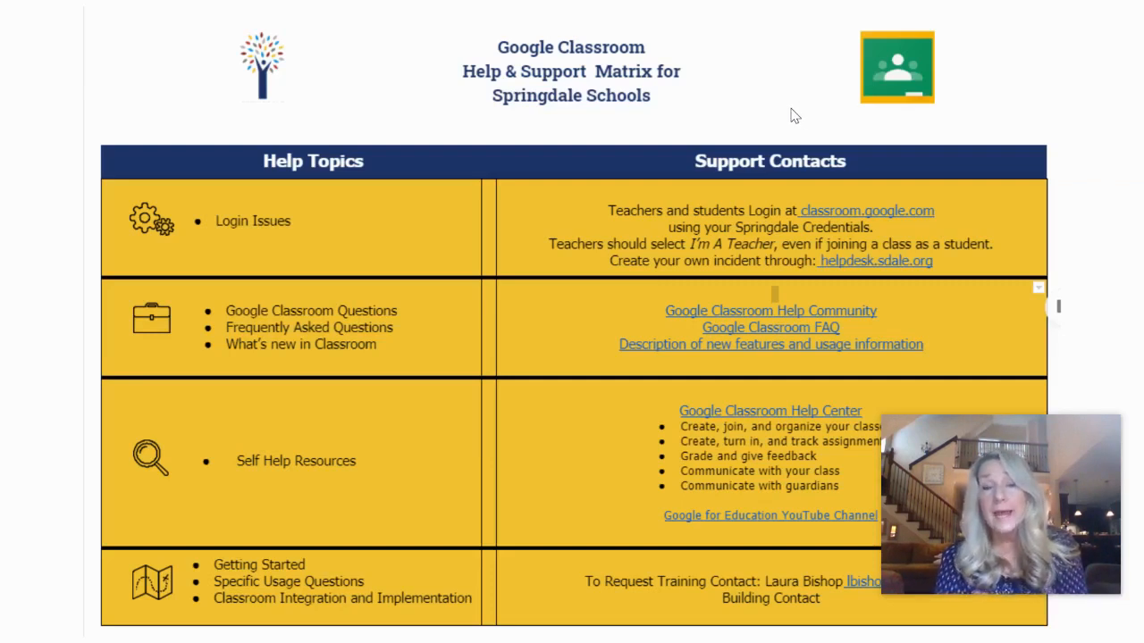
{"action": "mouse_move", "coordinate": [765, 102]}
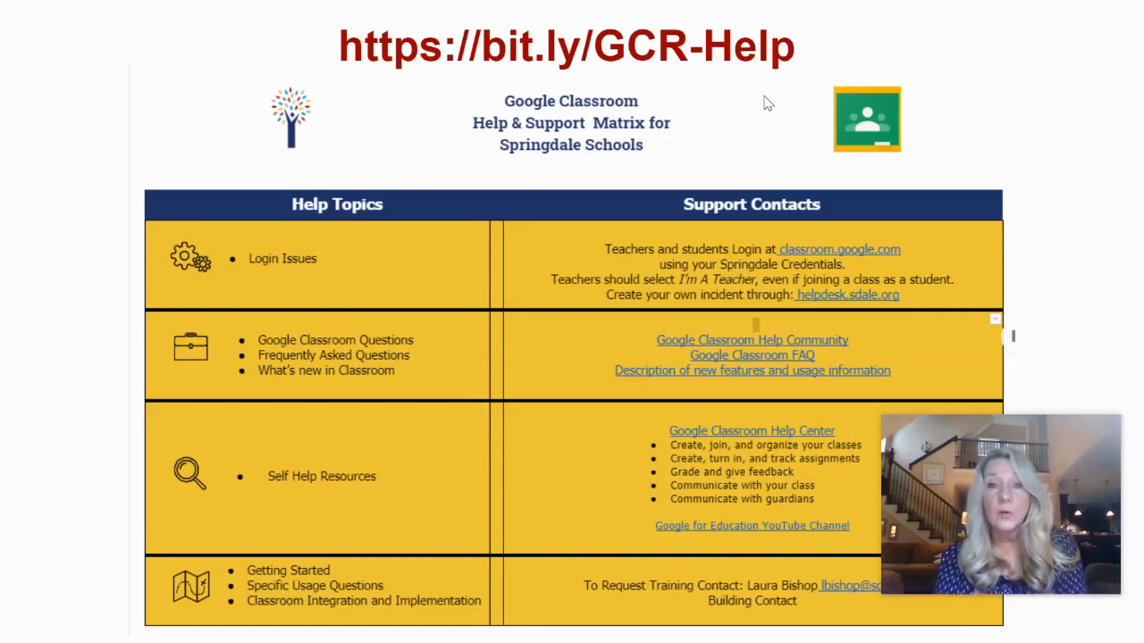
{"action": "mouse_move", "coordinate": [751, 82]}
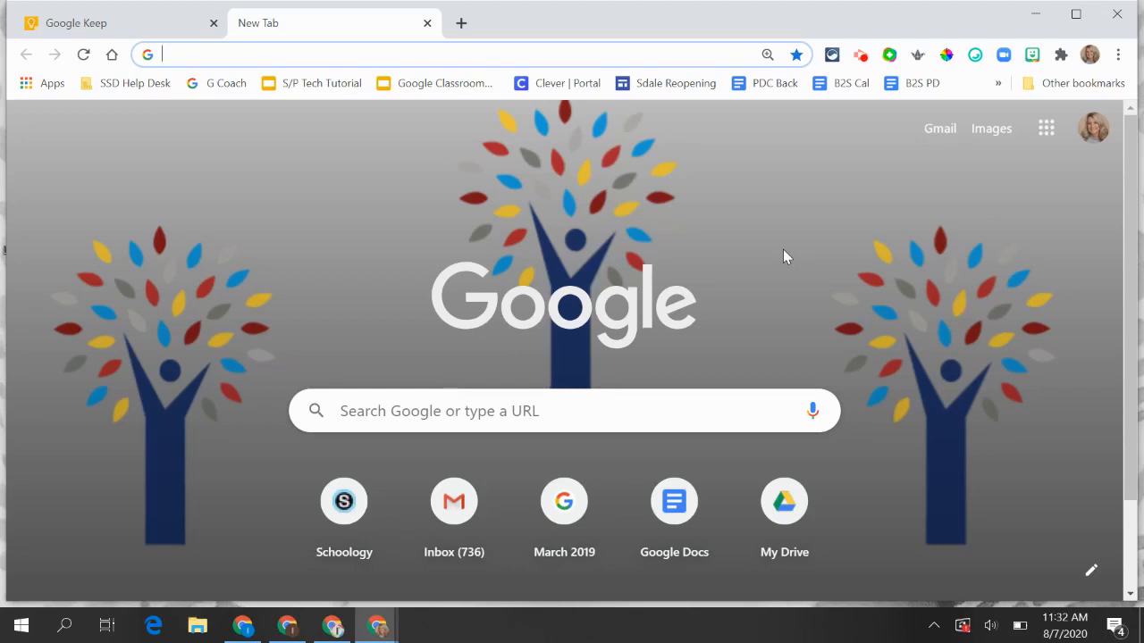
{"action": "mouse_move", "coordinate": [1019, 153]}
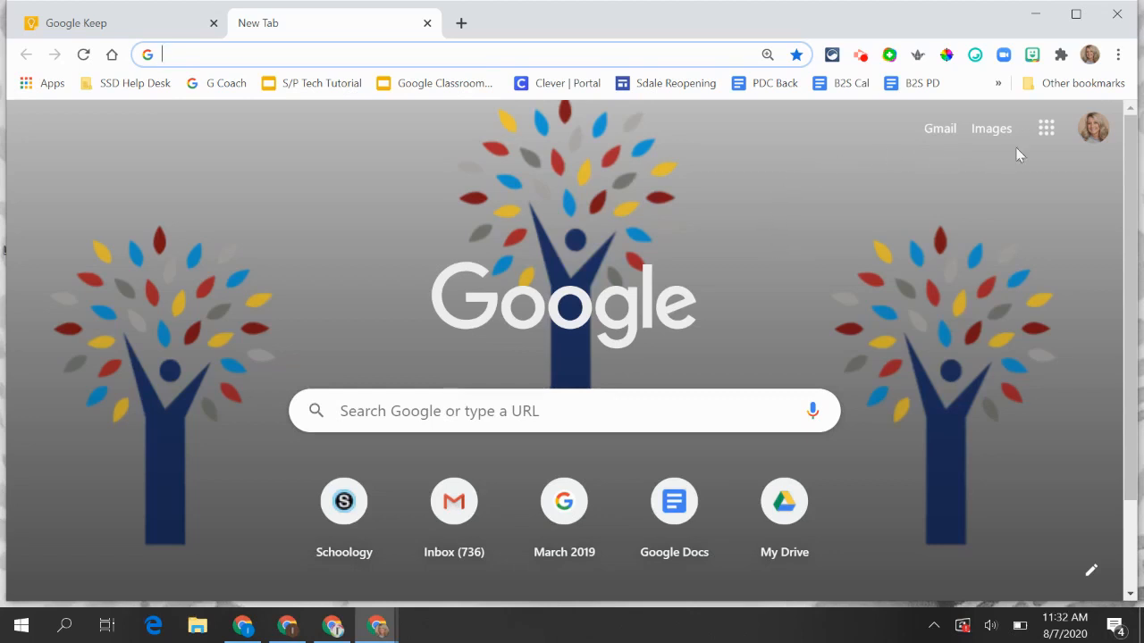
{"action": "mouse_move", "coordinate": [1046, 129]}
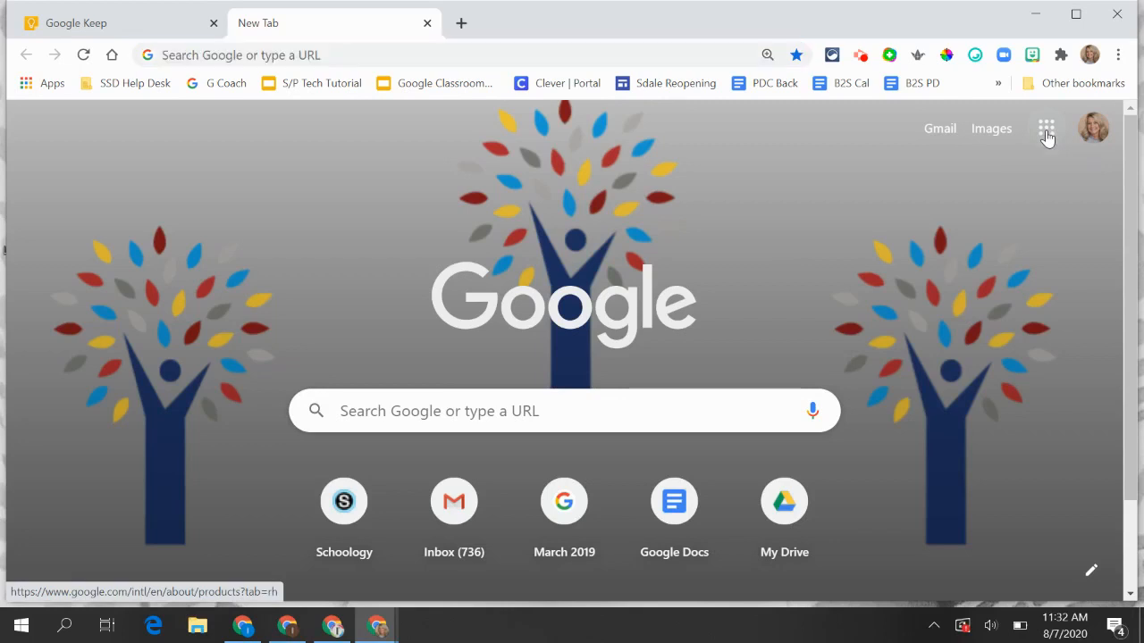
- Launch Google Classroom from the Google apps grid to see the class cards
{"action": "left_click", "coordinate": [1046, 129]}
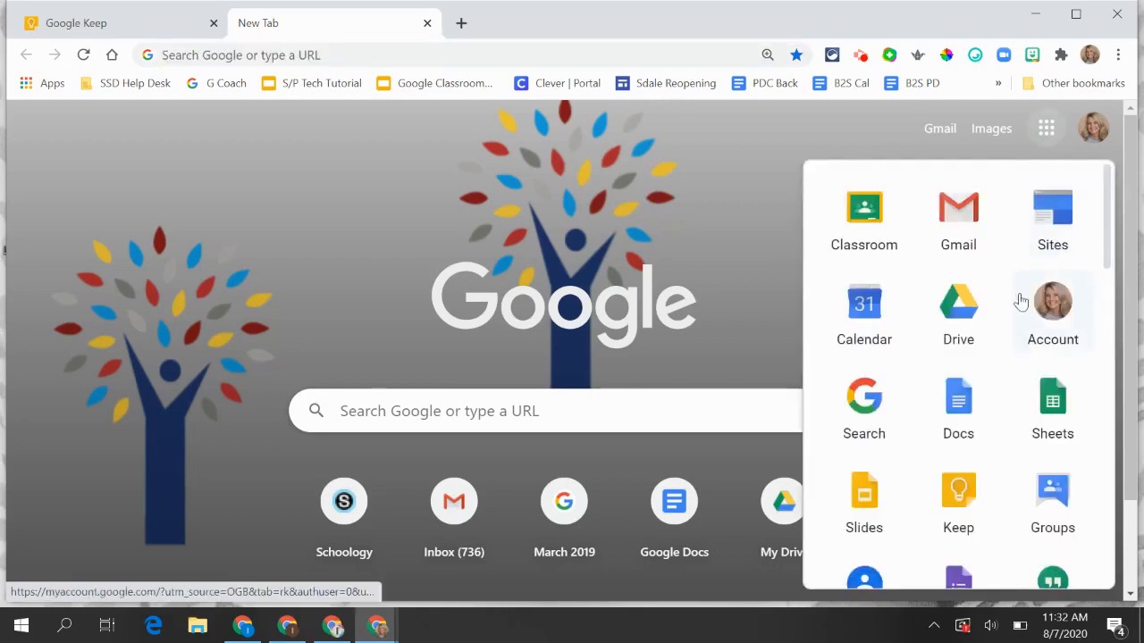
{"action": "mouse_move", "coordinate": [865, 211]}
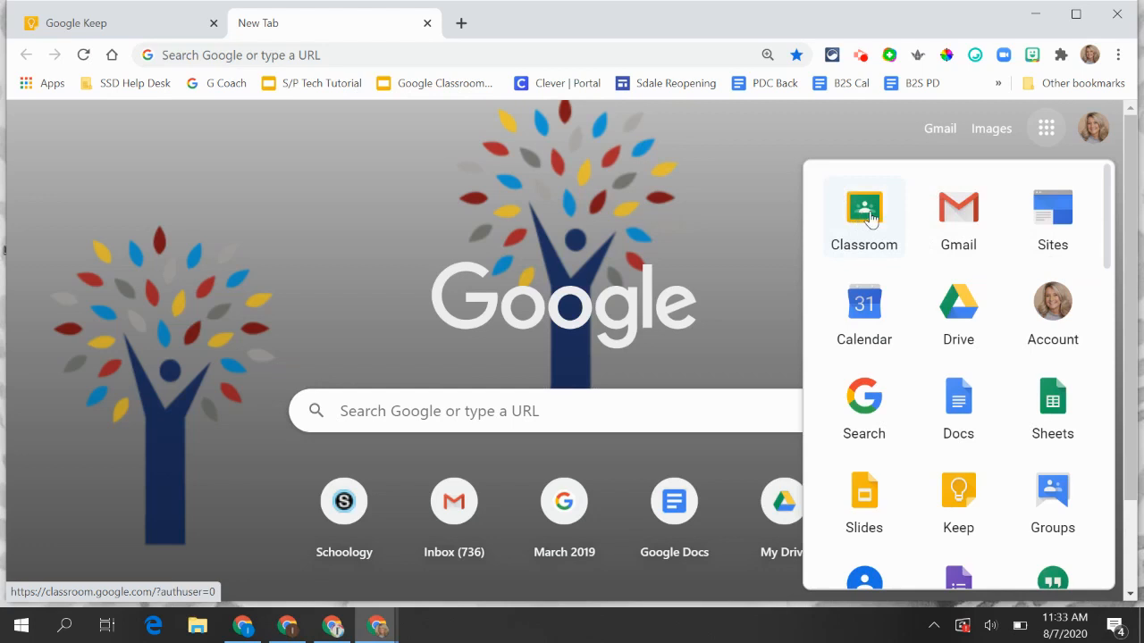
{"action": "left_click", "coordinate": [865, 207]}
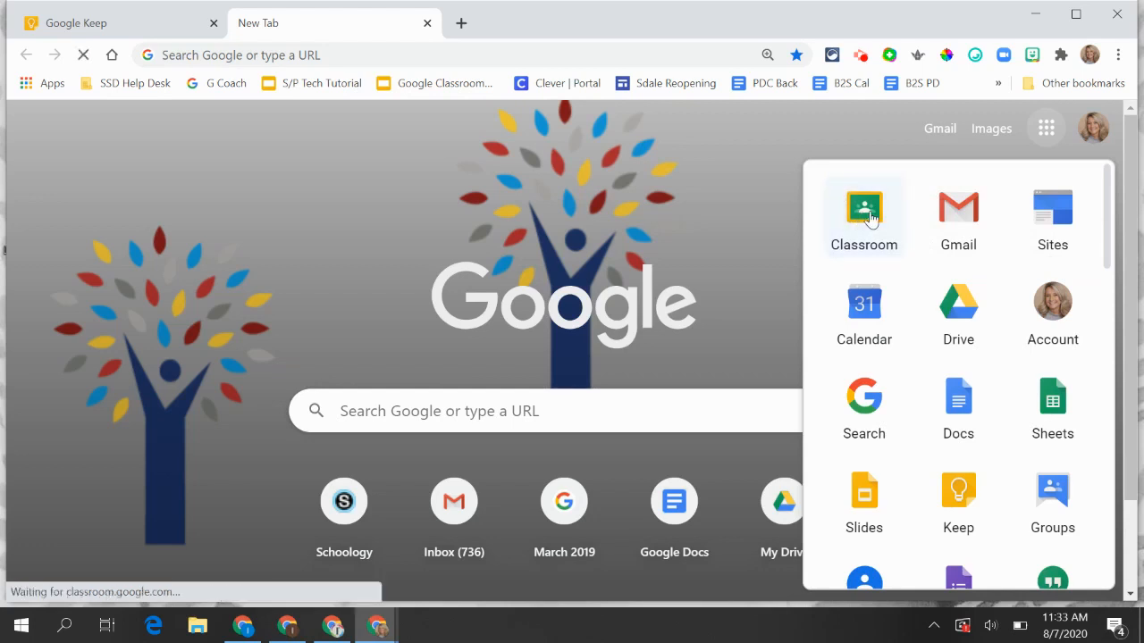
{"action": "left_click", "coordinate": [863, 207]}
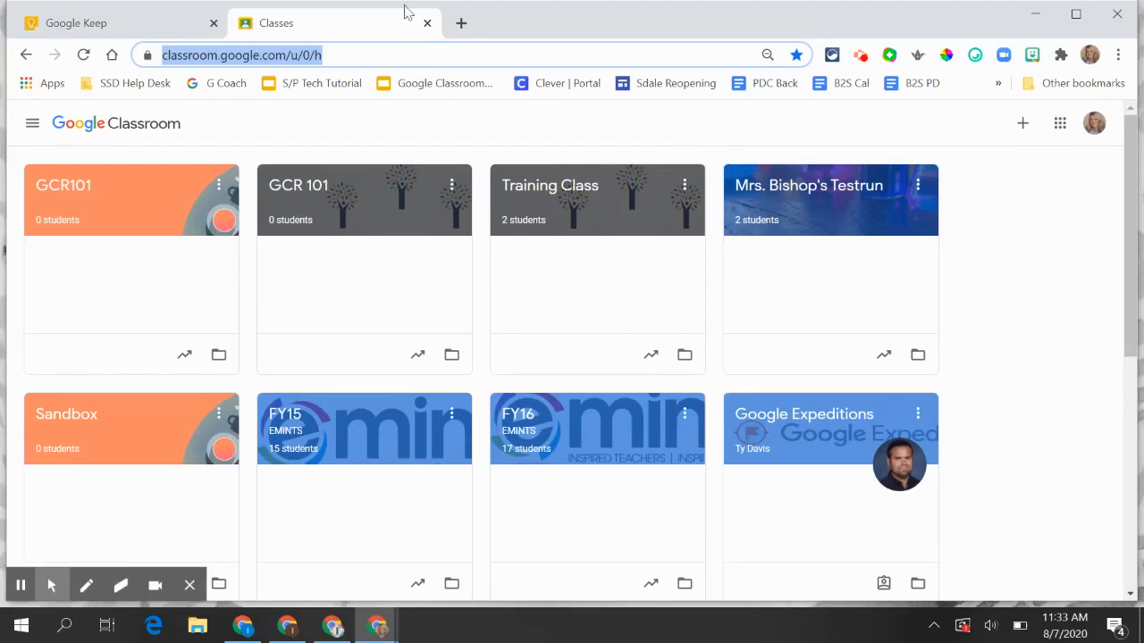
- Choose Create class from the + menu to bring up the new-class form
{"action": "left_click", "coordinate": [336, 54]}
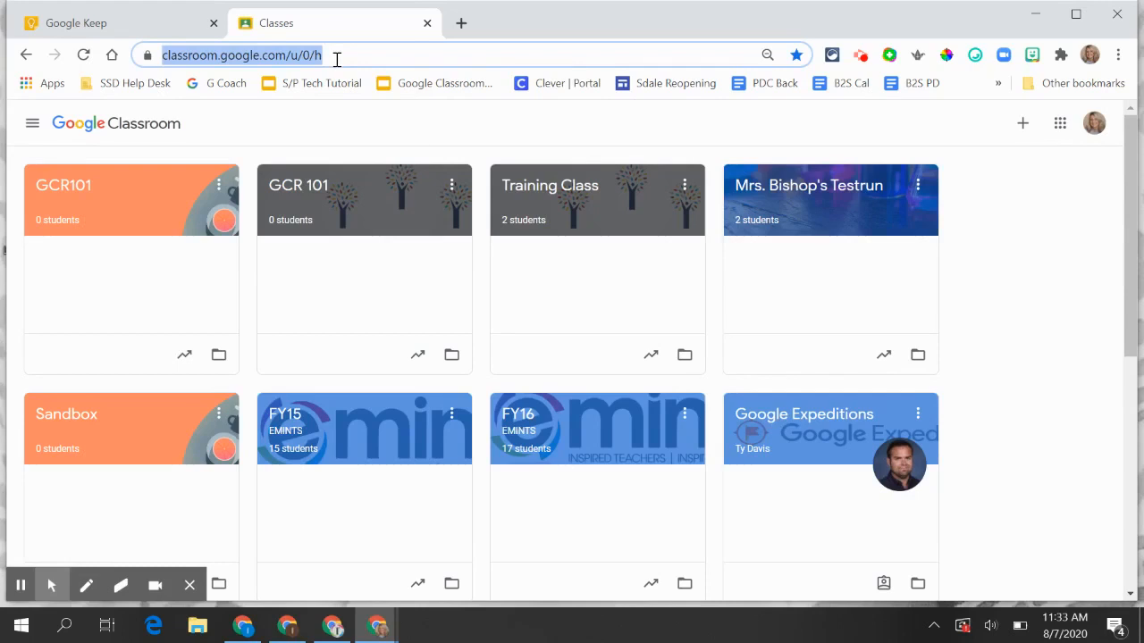
{"action": "mouse_move", "coordinate": [894, 176]}
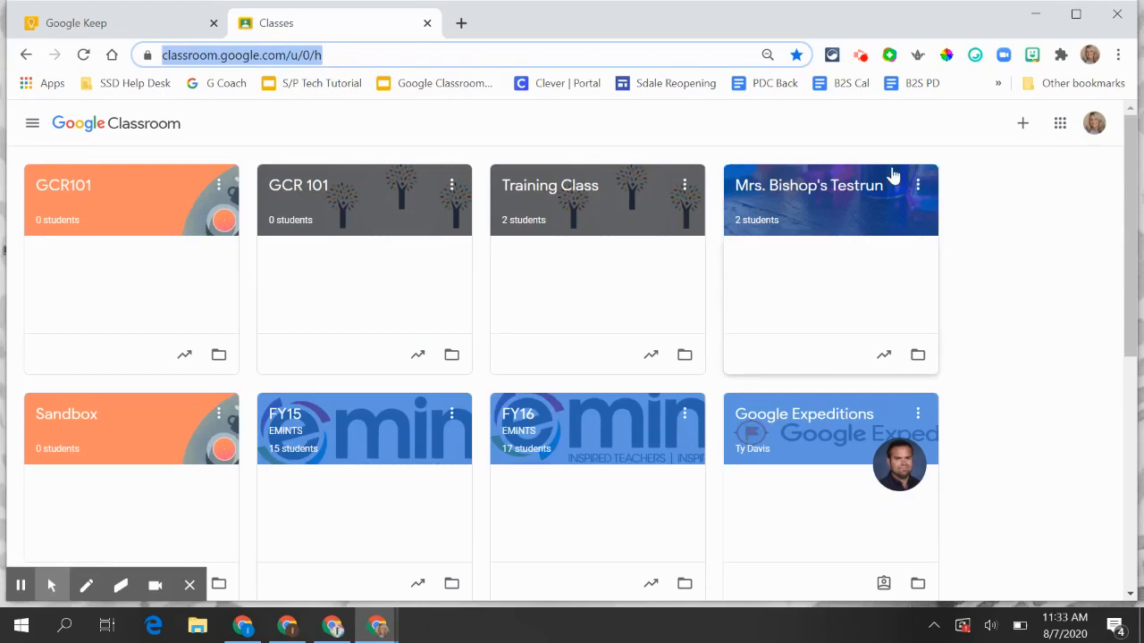
{"action": "mouse_move", "coordinate": [636, 189]}
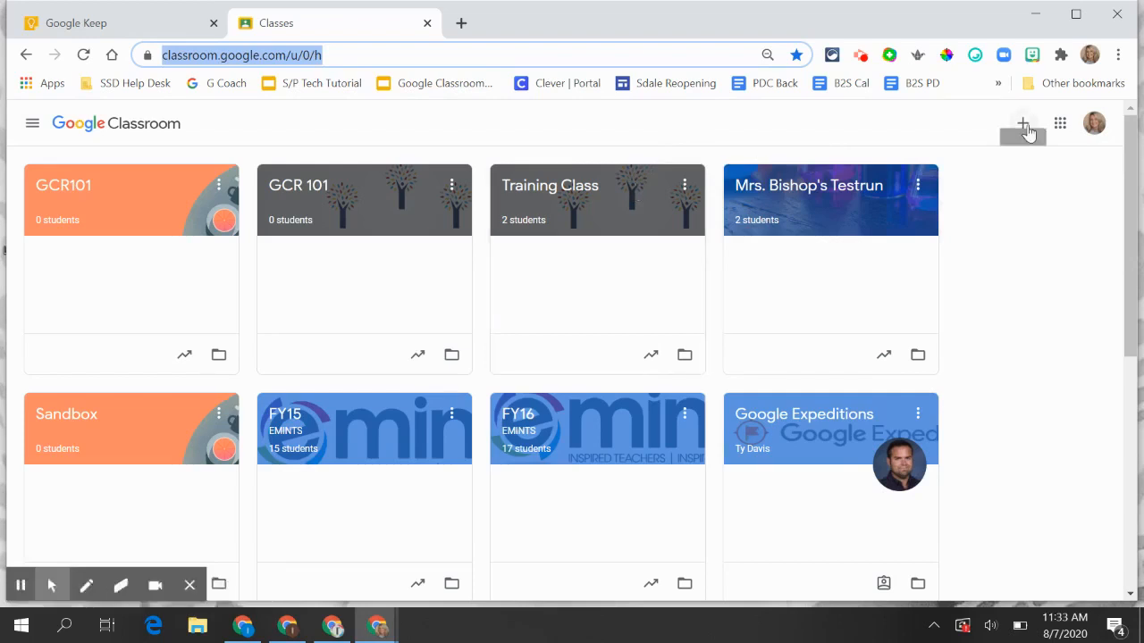
{"action": "mouse_move", "coordinate": [1023, 124]}
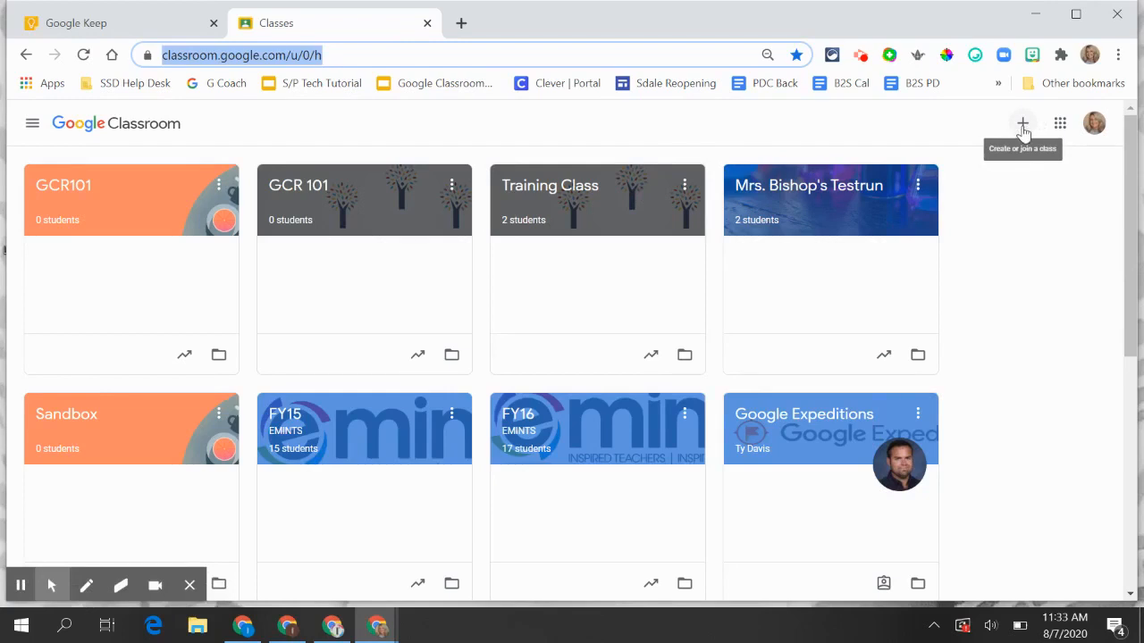
{"action": "left_click", "coordinate": [1022, 122]}
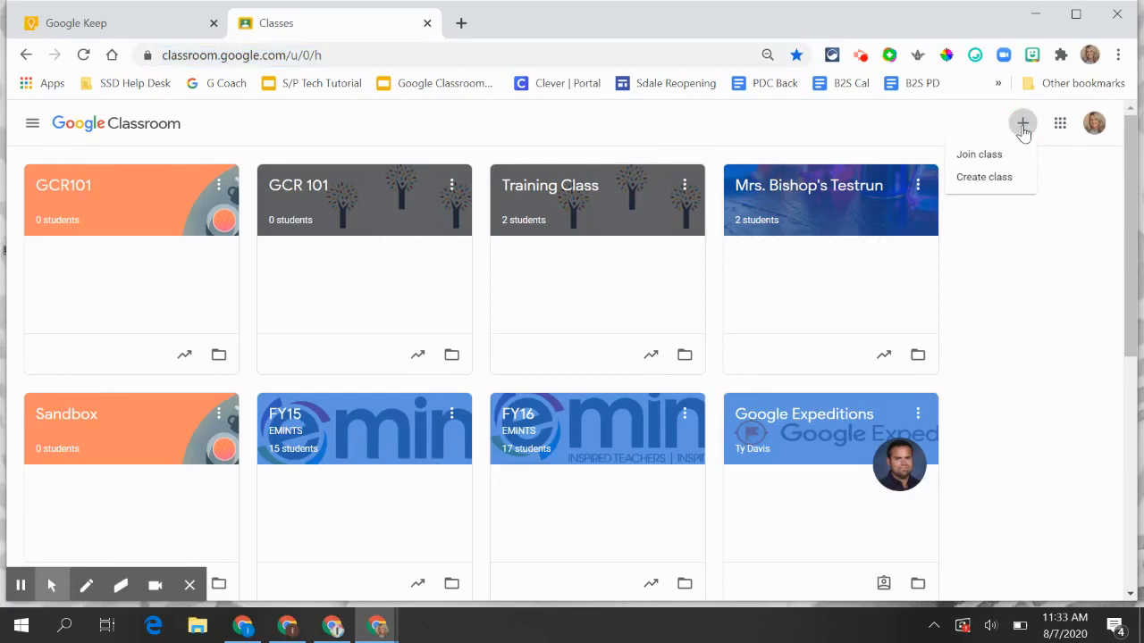
{"action": "mouse_move", "coordinate": [979, 154]}
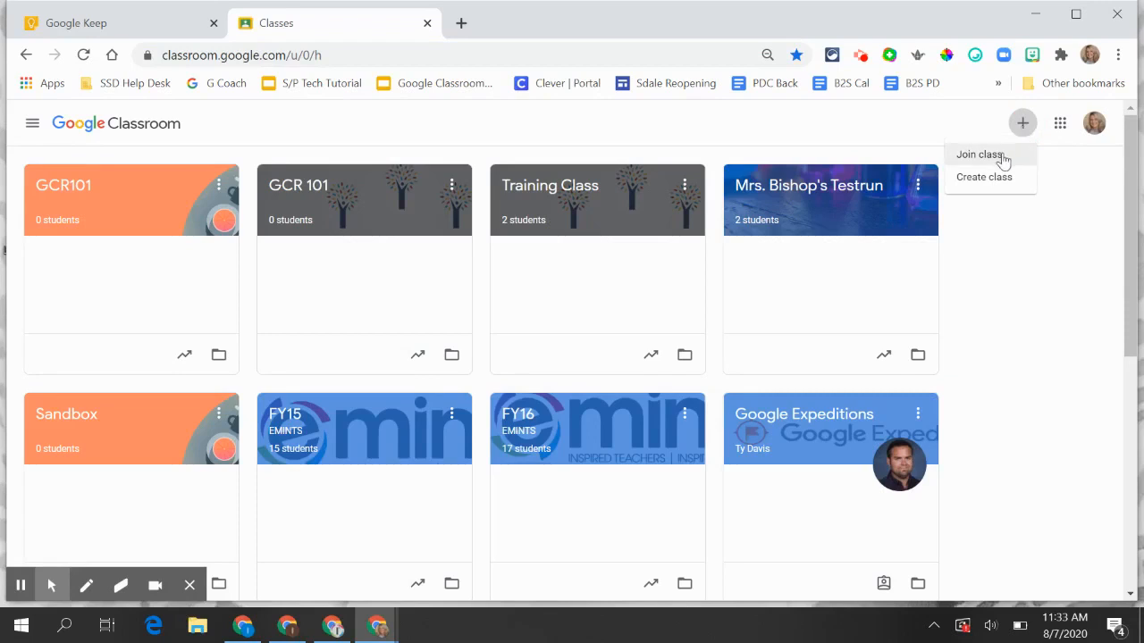
{"action": "mouse_move", "coordinate": [1005, 182]}
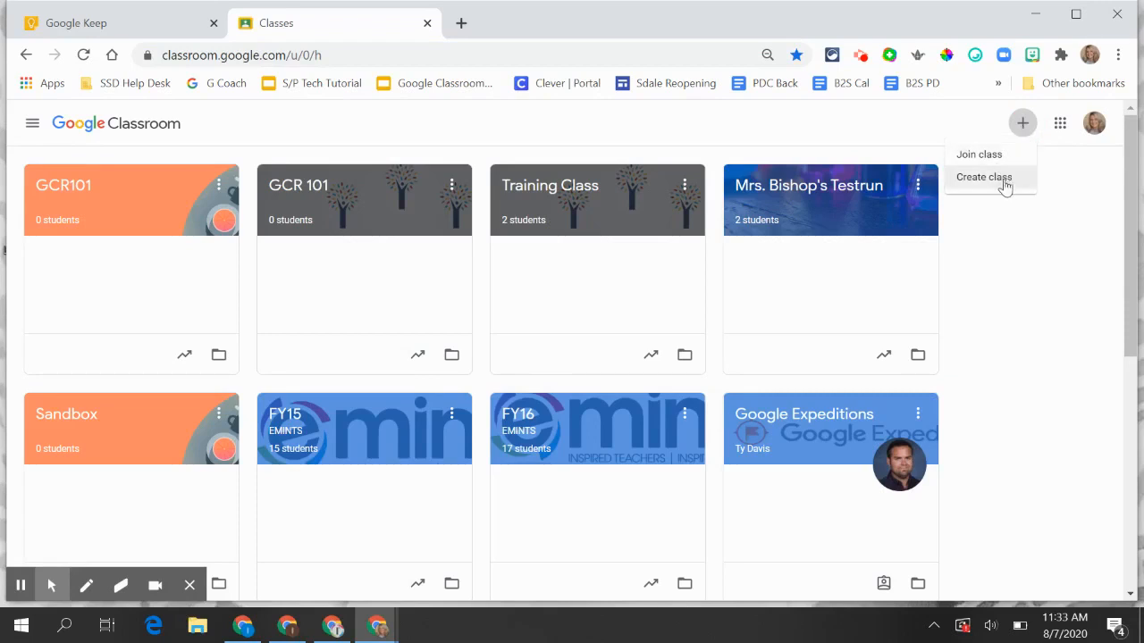
{"action": "left_click", "coordinate": [983, 177]}
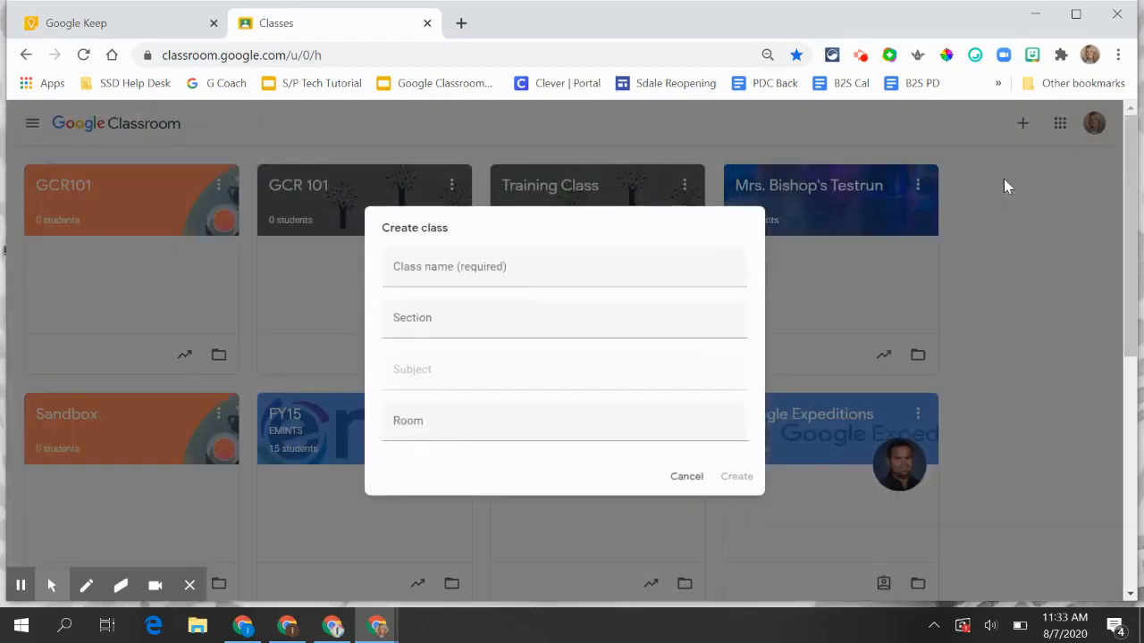
- Create a class named GCR 101, landing on its Stream page
{"action": "left_click", "coordinate": [539, 266]}
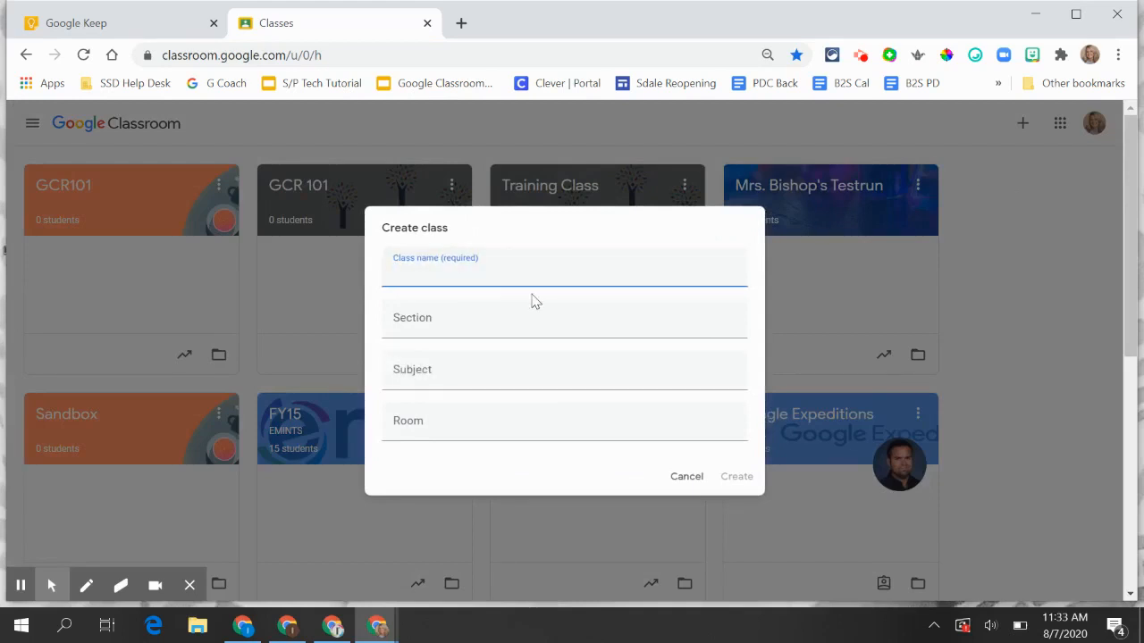
{"action": "type", "text": "GCR"}
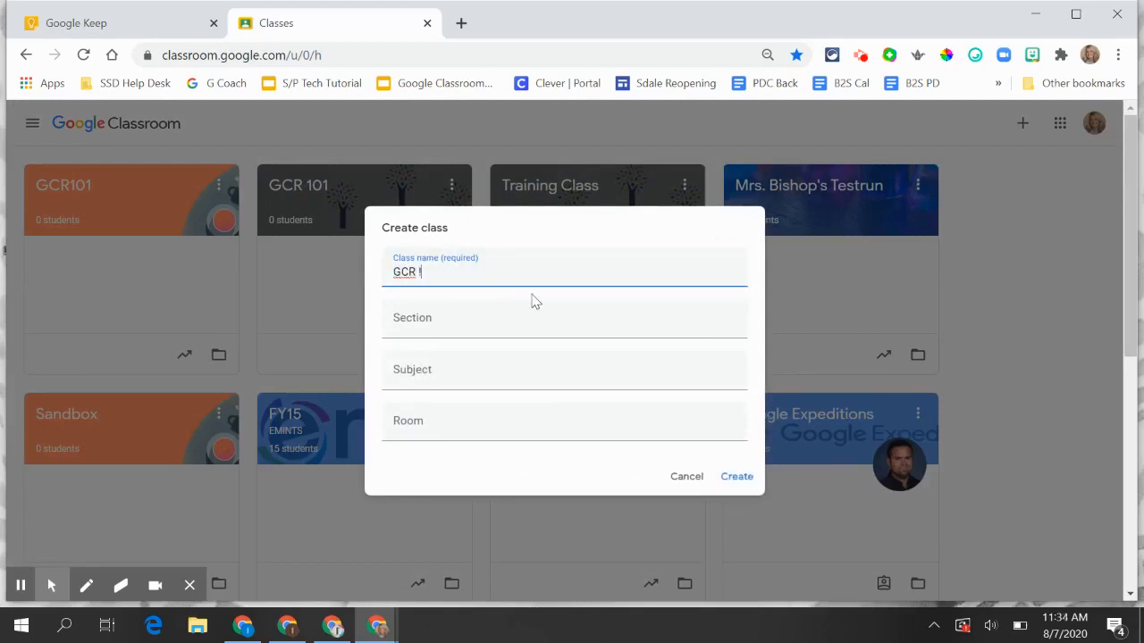
{"action": "type", "text": "101"}
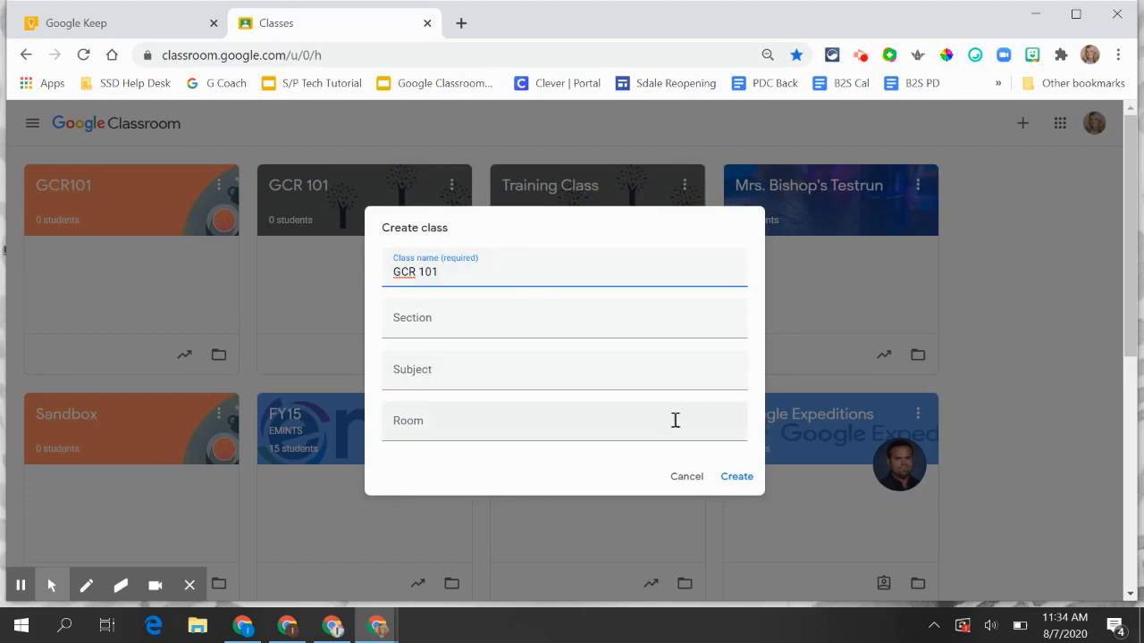
{"action": "left_click", "coordinate": [737, 476]}
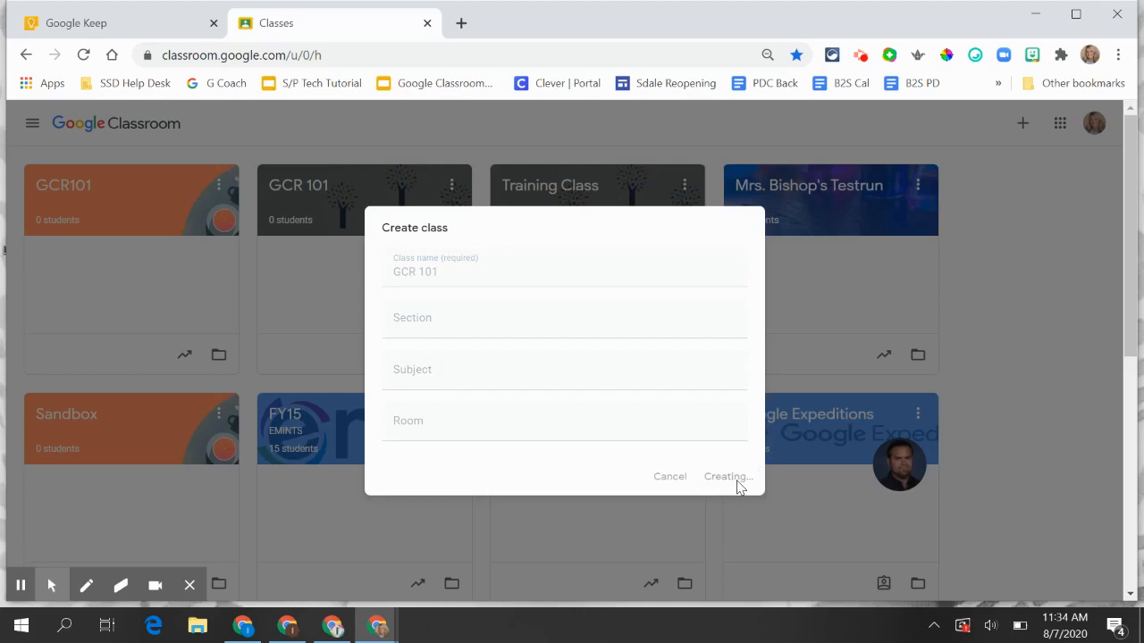
{"action": "left_click", "coordinate": [728, 476]}
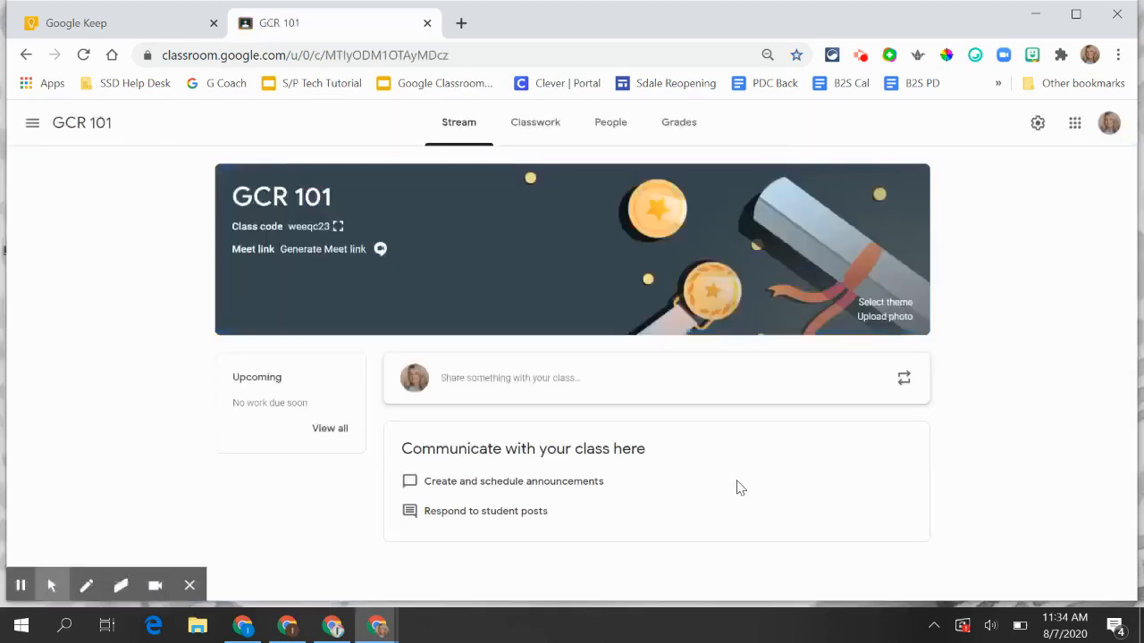
{"action": "mouse_move", "coordinate": [559, 272]}
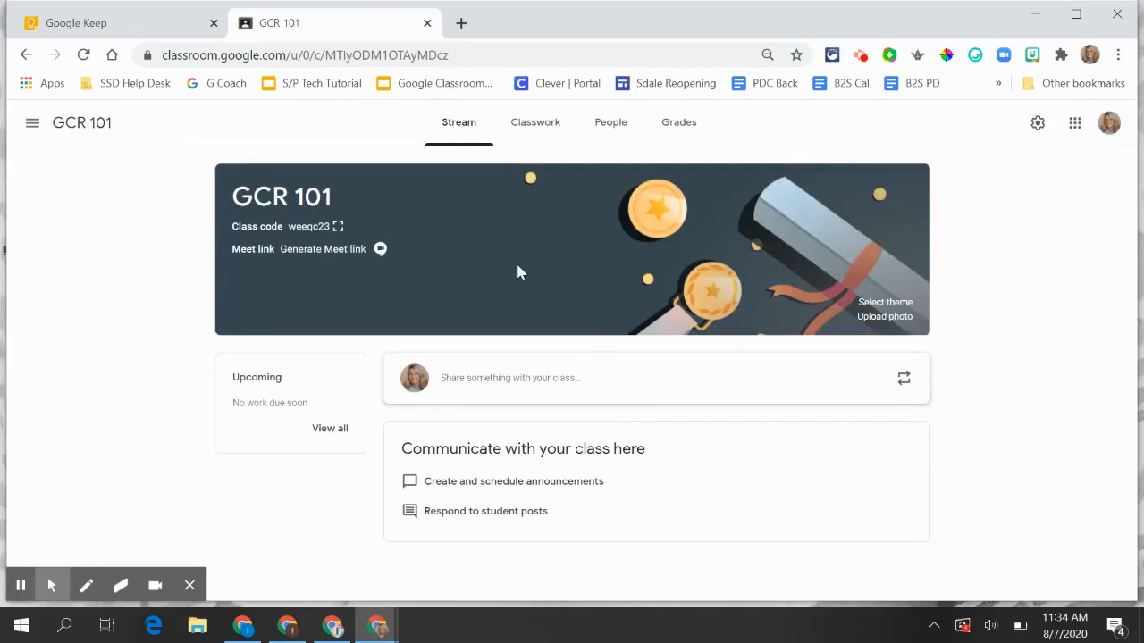
{"action": "mouse_move", "coordinate": [551, 221]}
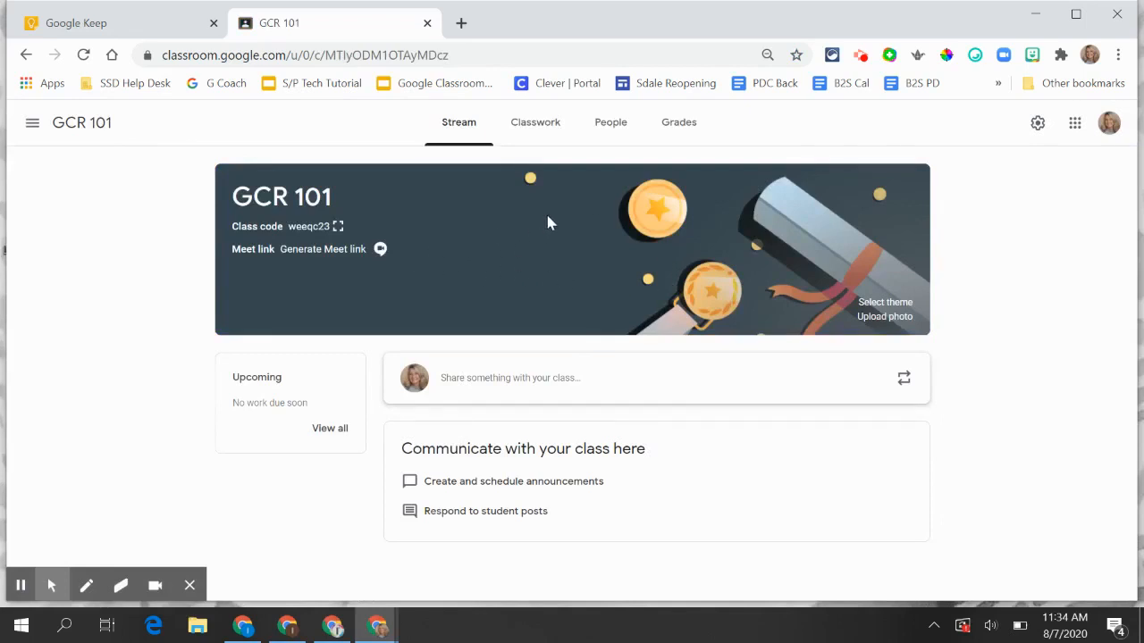
{"action": "mouse_move", "coordinate": [450, 204]}
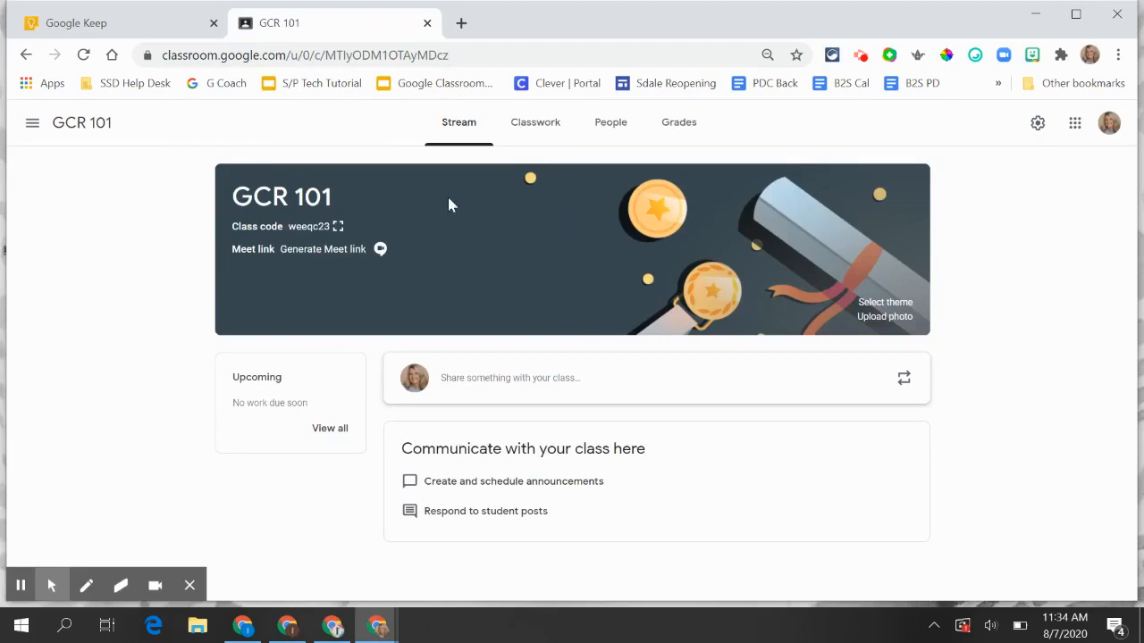
{"action": "mouse_move", "coordinate": [557, 261]}
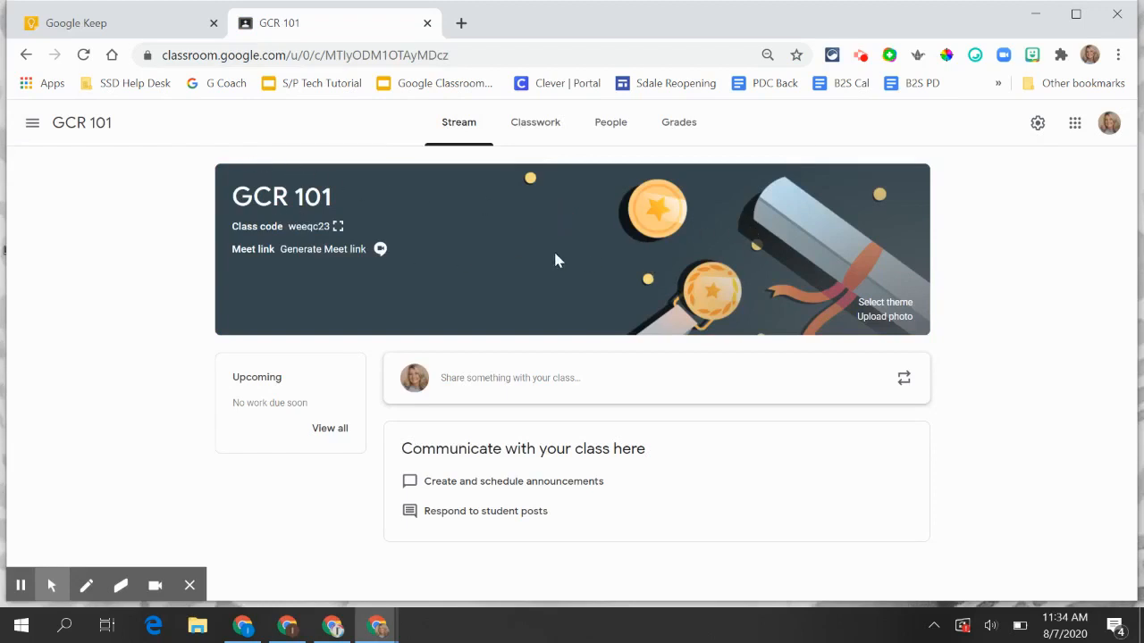
{"action": "mouse_move", "coordinate": [531, 234]}
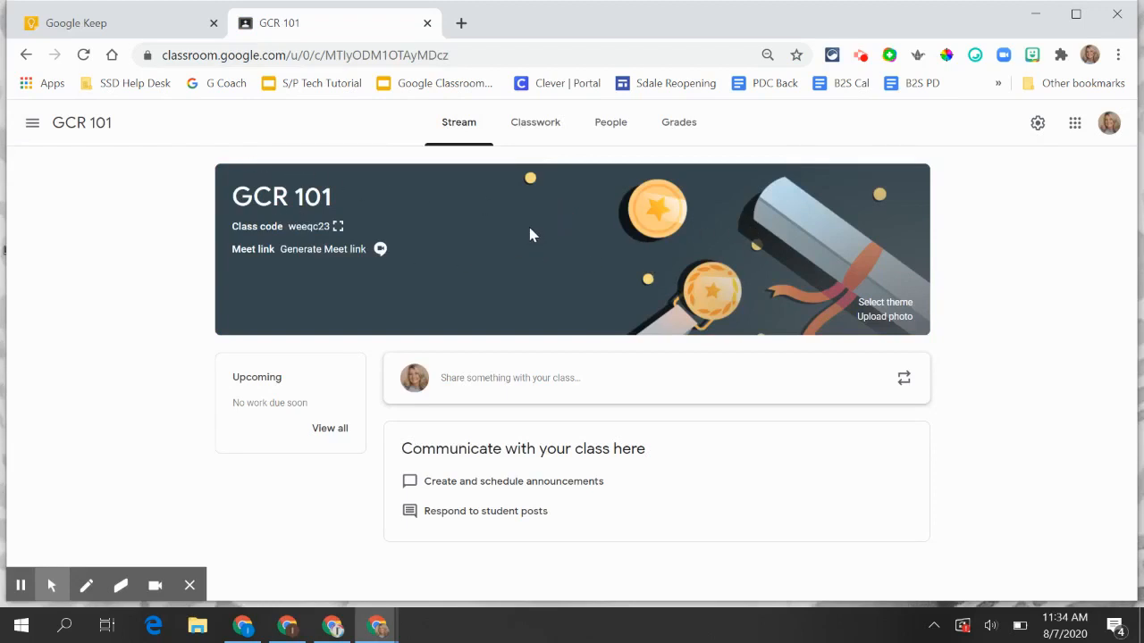
{"action": "mouse_move", "coordinate": [887, 308]}
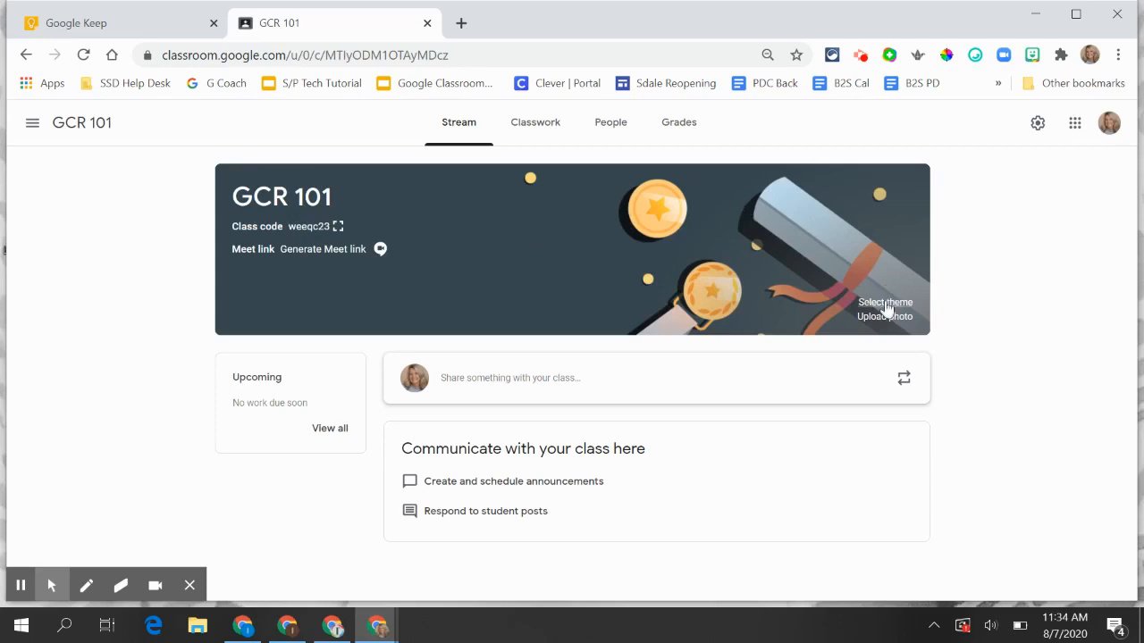
- Apply the purple lab-glassware image from the Math & Science gallery as the class theme
{"action": "left_click", "coordinate": [885, 302]}
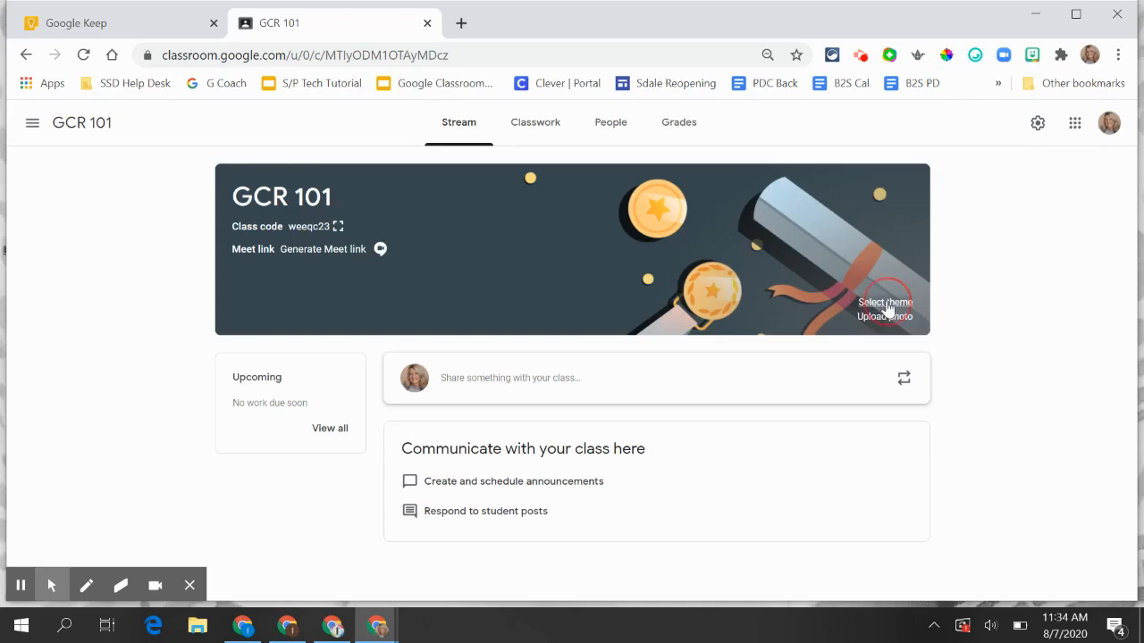
{"action": "left_click", "coordinate": [886, 300]}
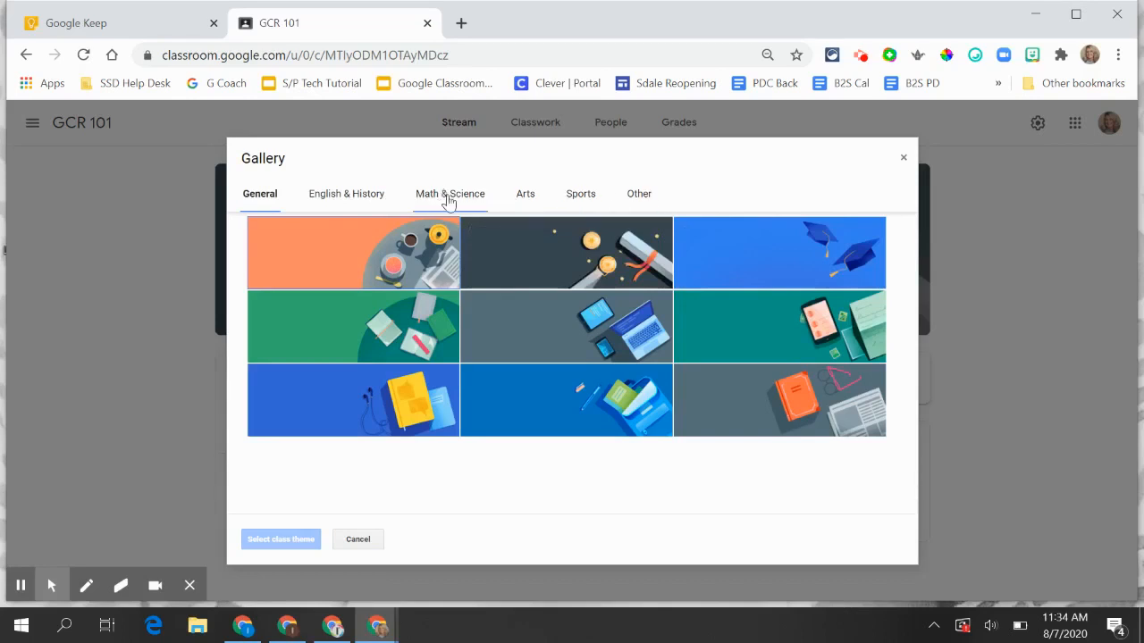
{"action": "left_click", "coordinate": [451, 193]}
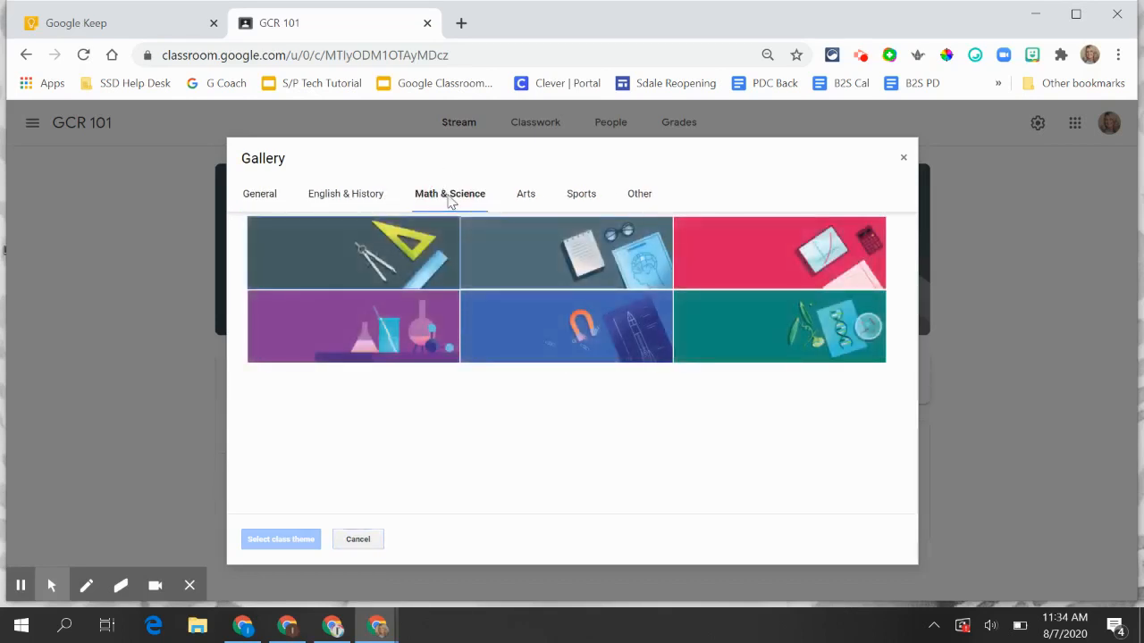
{"action": "left_click", "coordinate": [340, 330]}
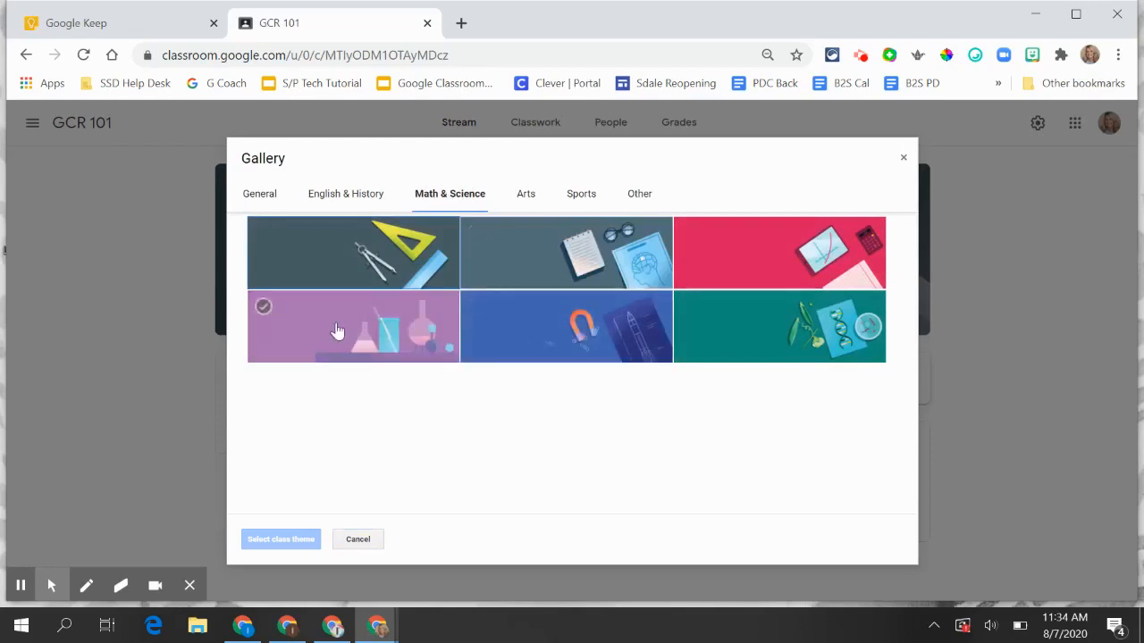
{"action": "left_click", "coordinate": [326, 327]}
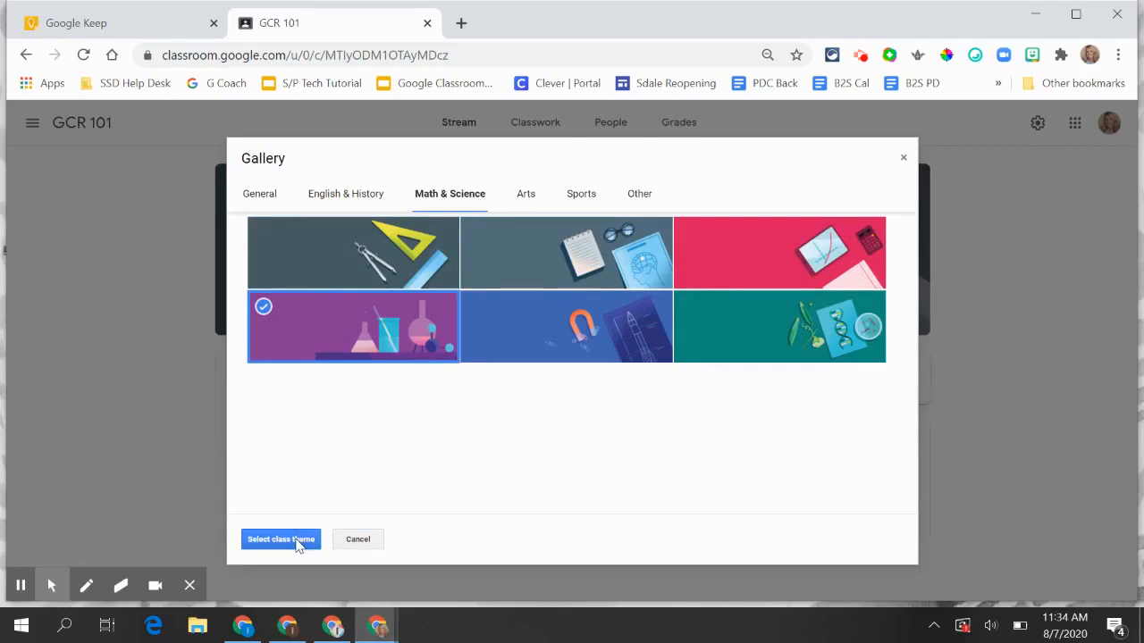
{"action": "left_click", "coordinate": [281, 540]}
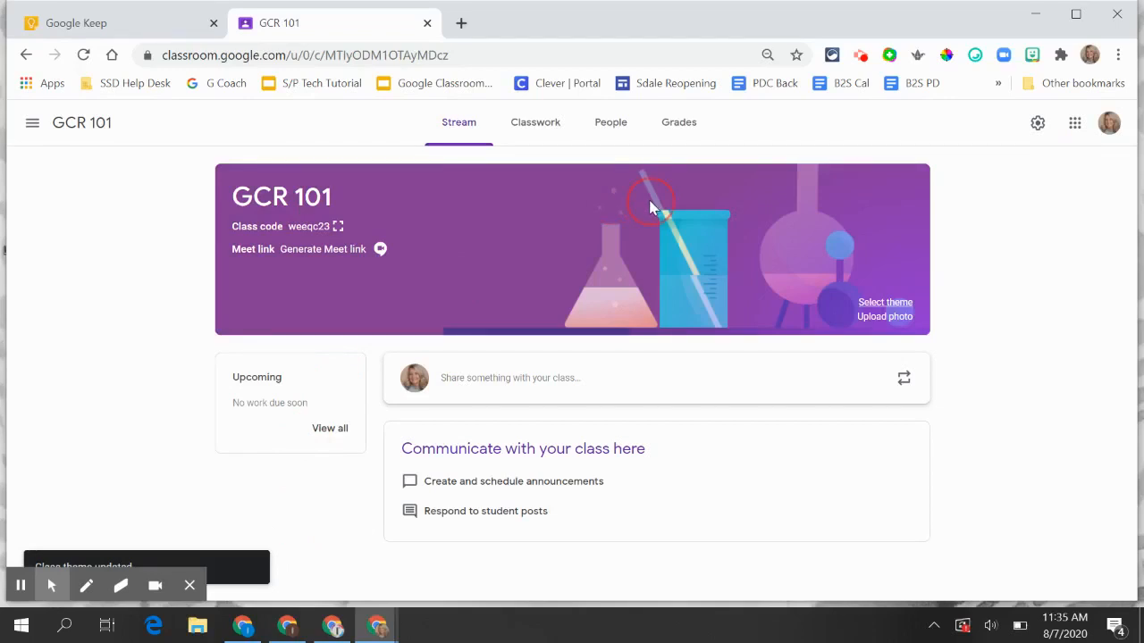
{"action": "mouse_move", "coordinate": [890, 308]}
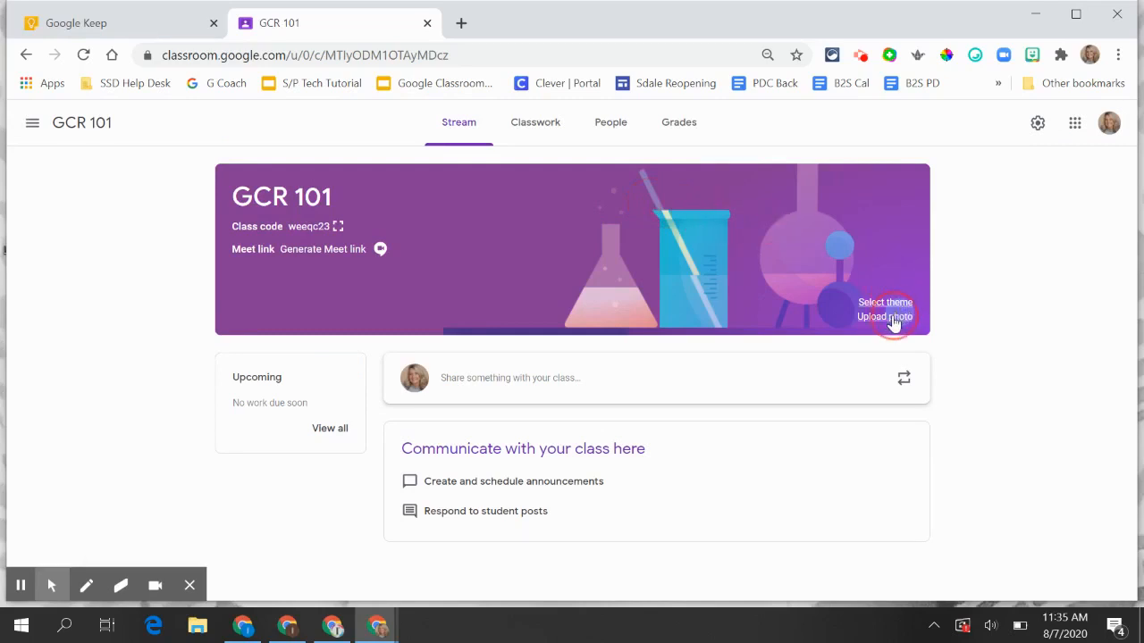
- Upload 3Tree.png as the banner, cropping to the whole image, and set it as the class theme
{"action": "left_click", "coordinate": [887, 317]}
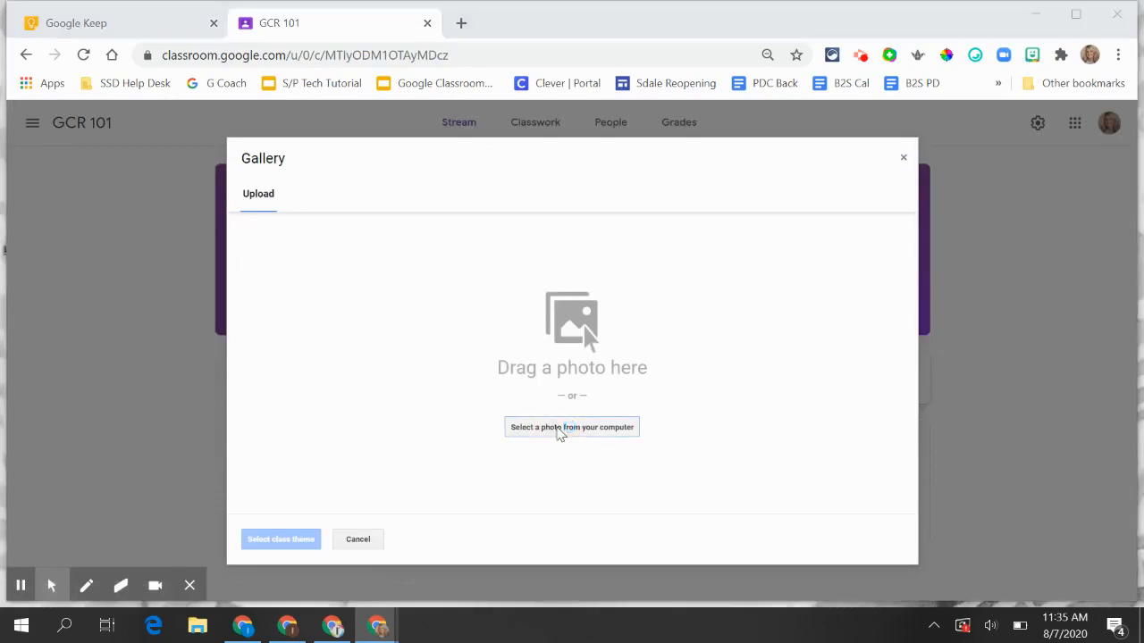
{"action": "left_click", "coordinate": [572, 427]}
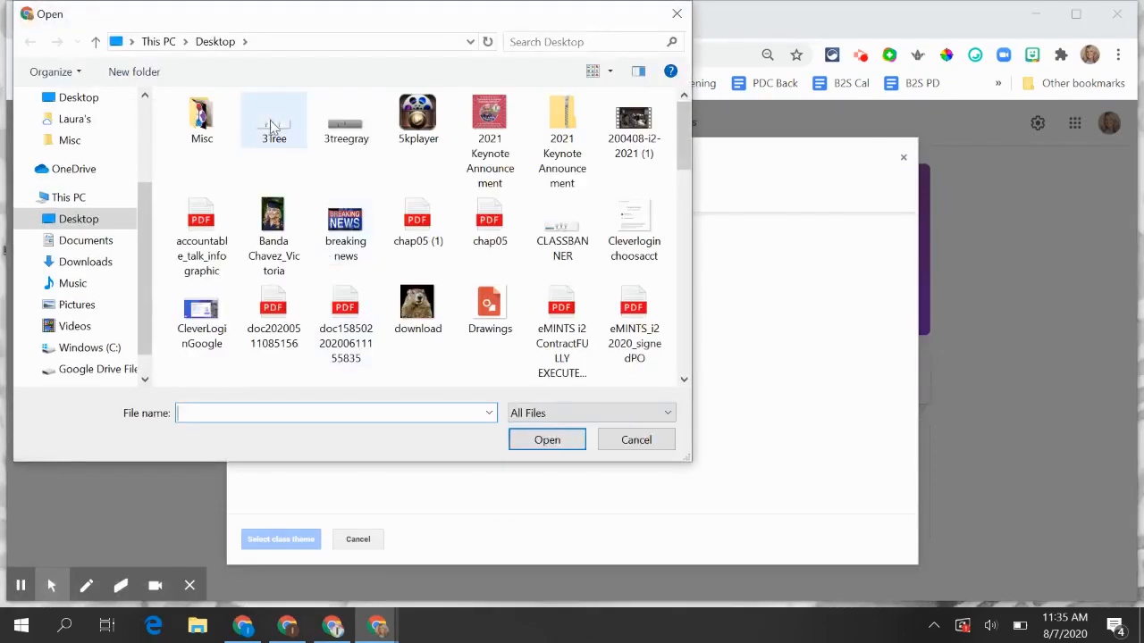
{"action": "left_click", "coordinate": [547, 439]}
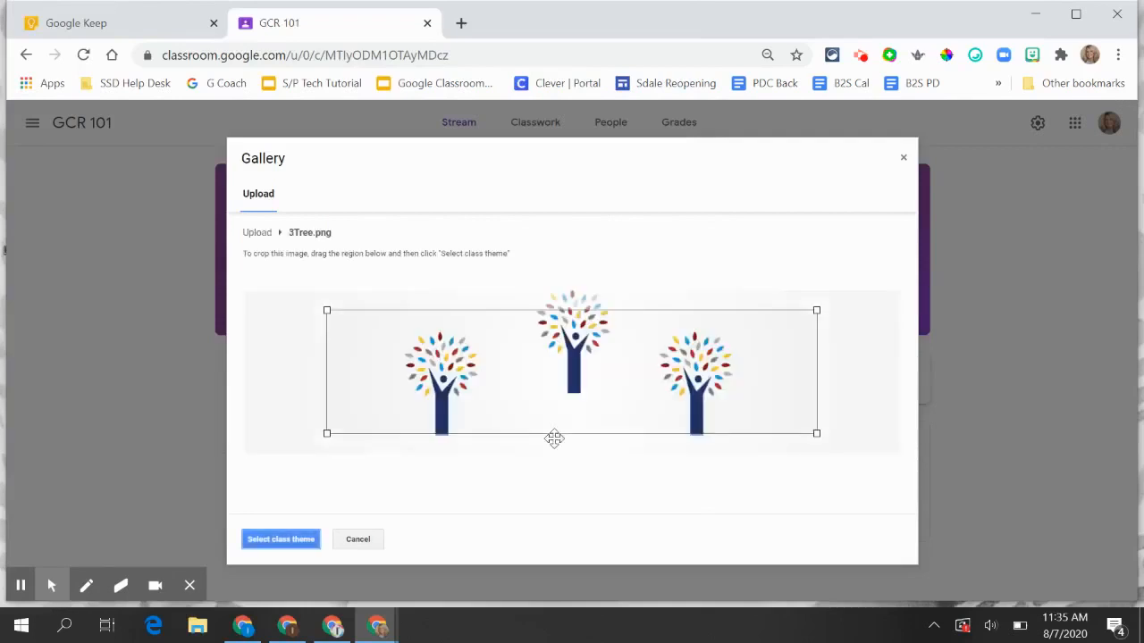
{"action": "mouse_move", "coordinate": [331, 311]}
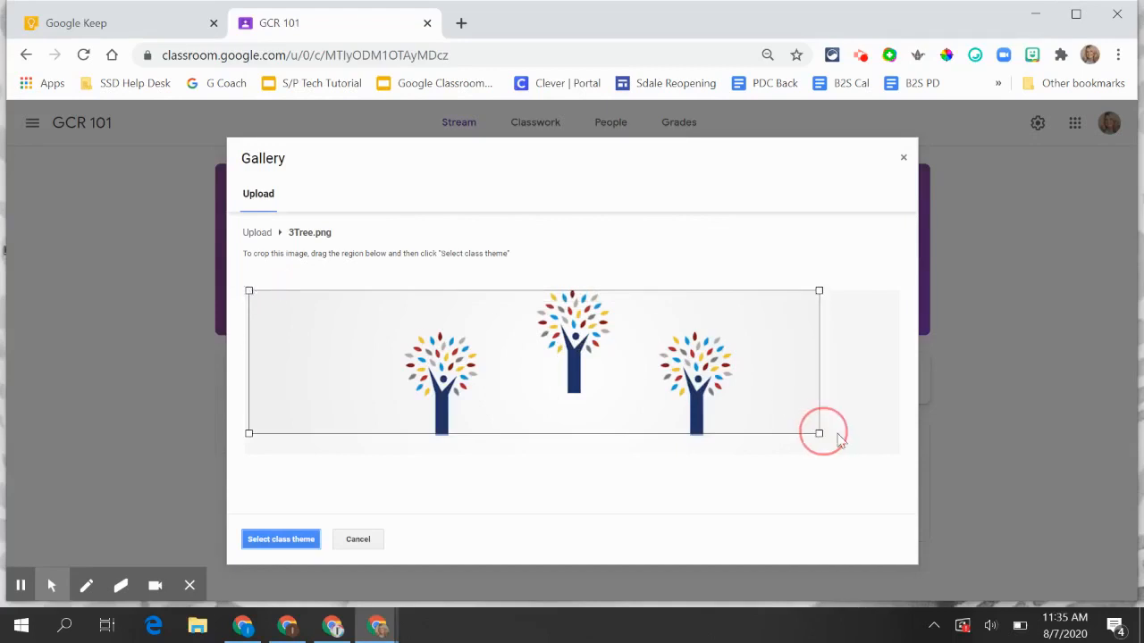
{"action": "left_click_drag", "start_coordinate": [819, 434], "coordinate": [894, 452]}
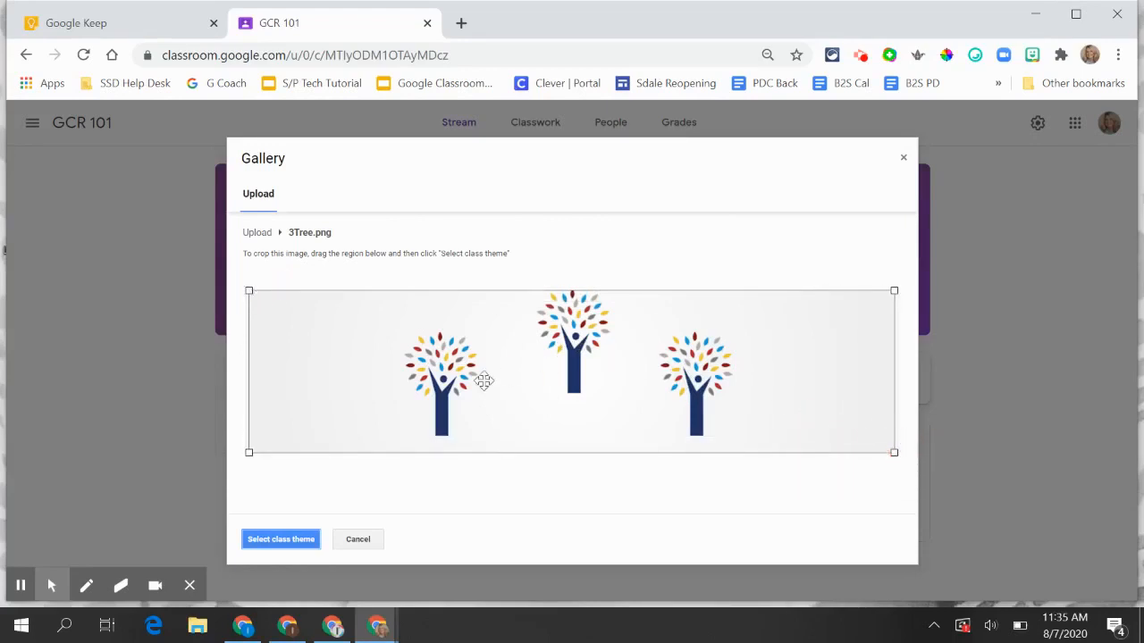
{"action": "left_click", "coordinate": [279, 540]}
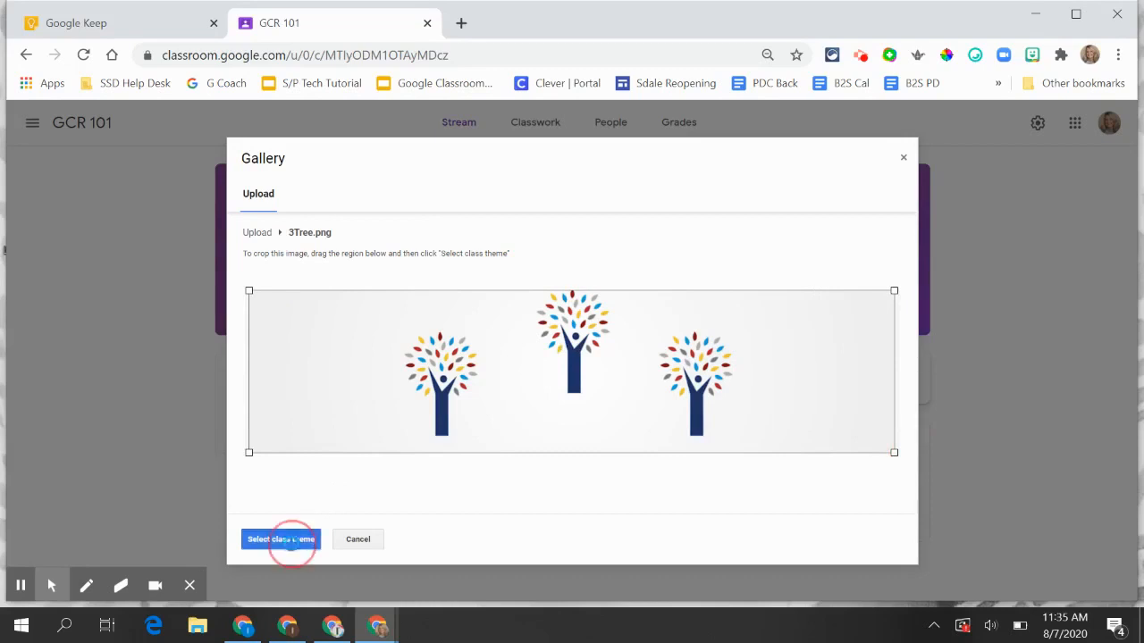
{"action": "left_click", "coordinate": [281, 540]}
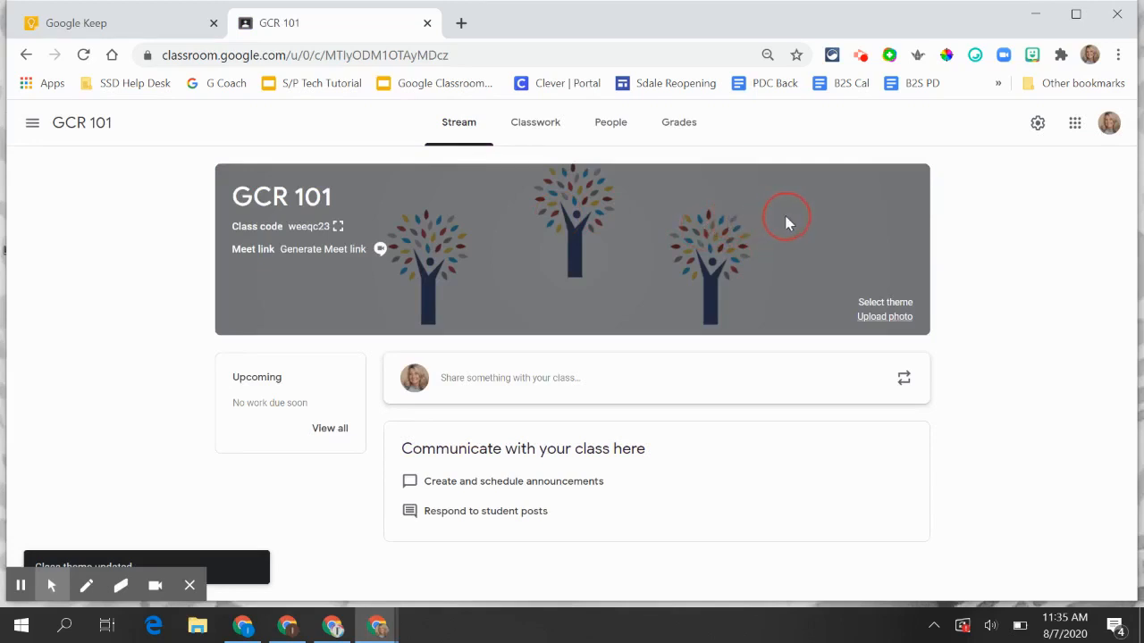
{"action": "mouse_move", "coordinate": [328, 255]}
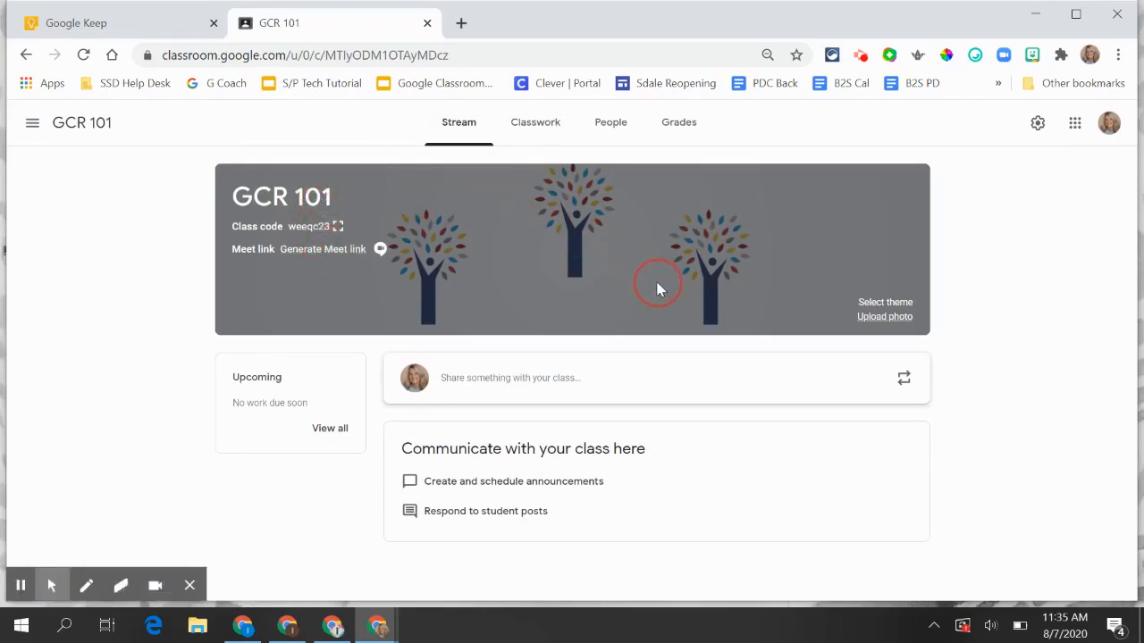
{"action": "mouse_move", "coordinate": [333, 189]}
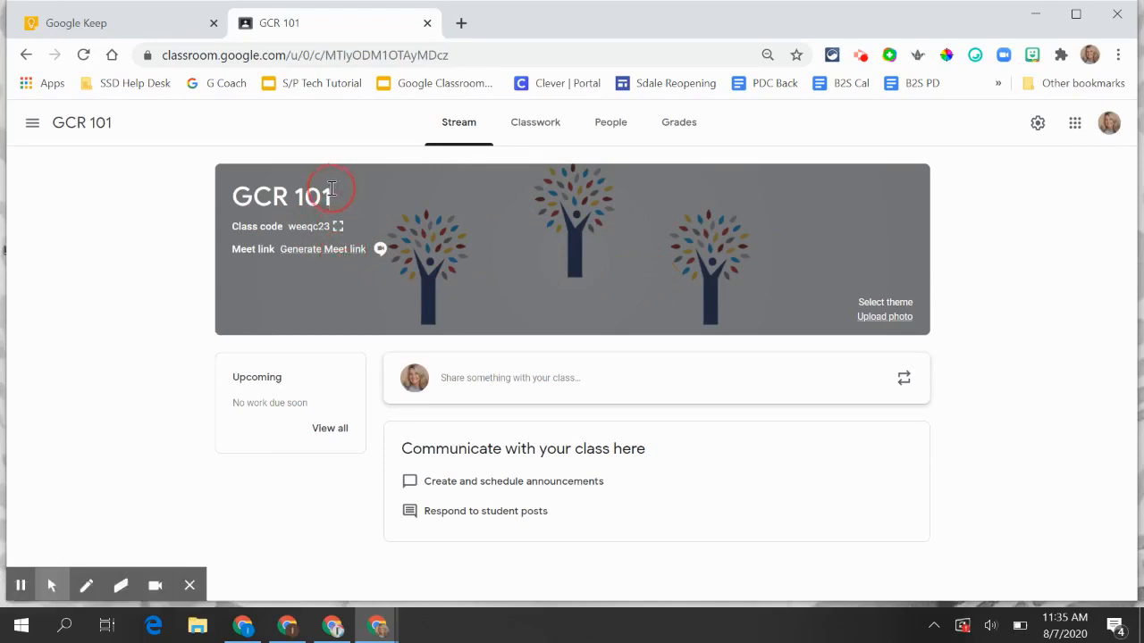
{"action": "mouse_move", "coordinate": [329, 232]}
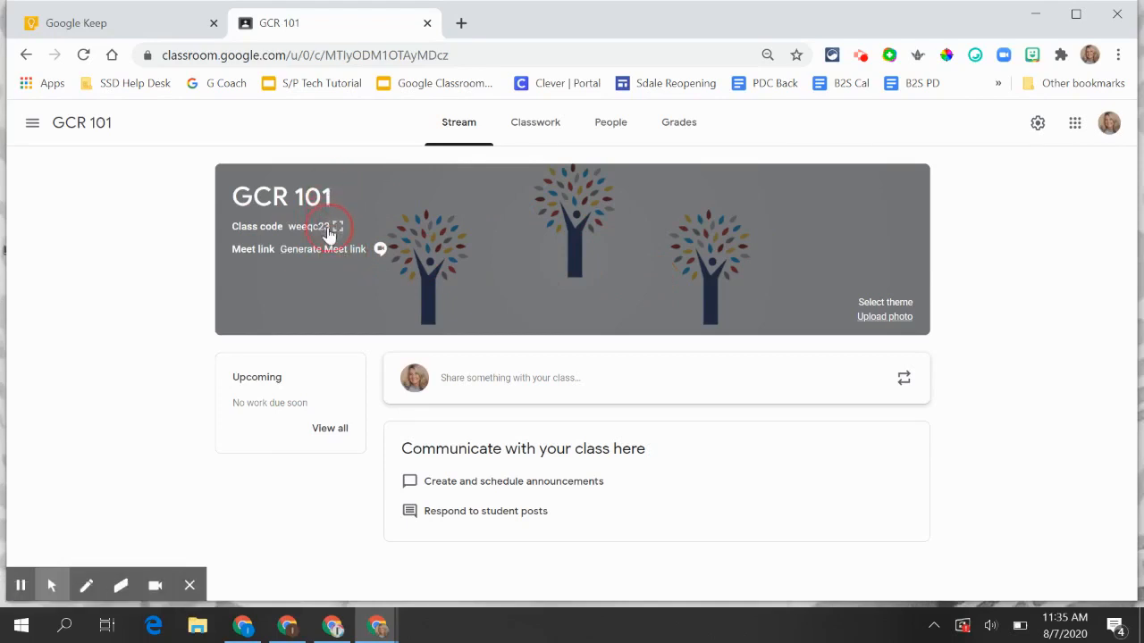
{"action": "mouse_move", "coordinate": [329, 225]}
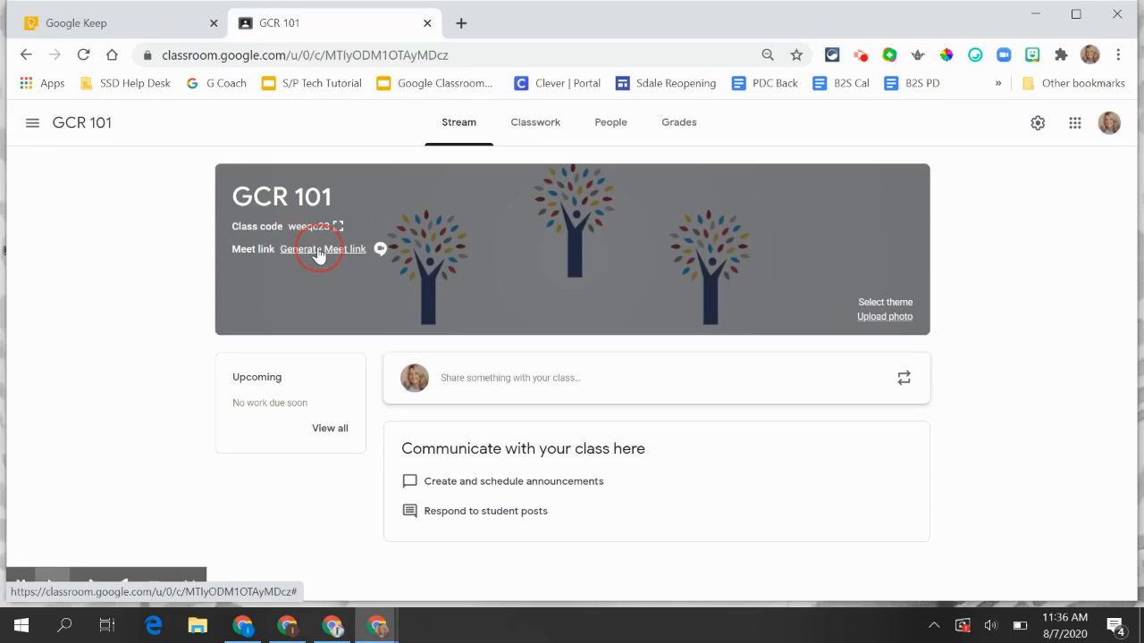
- Generate a class Meet link, keep it visible to students, and save it
{"action": "left_click", "coordinate": [325, 249]}
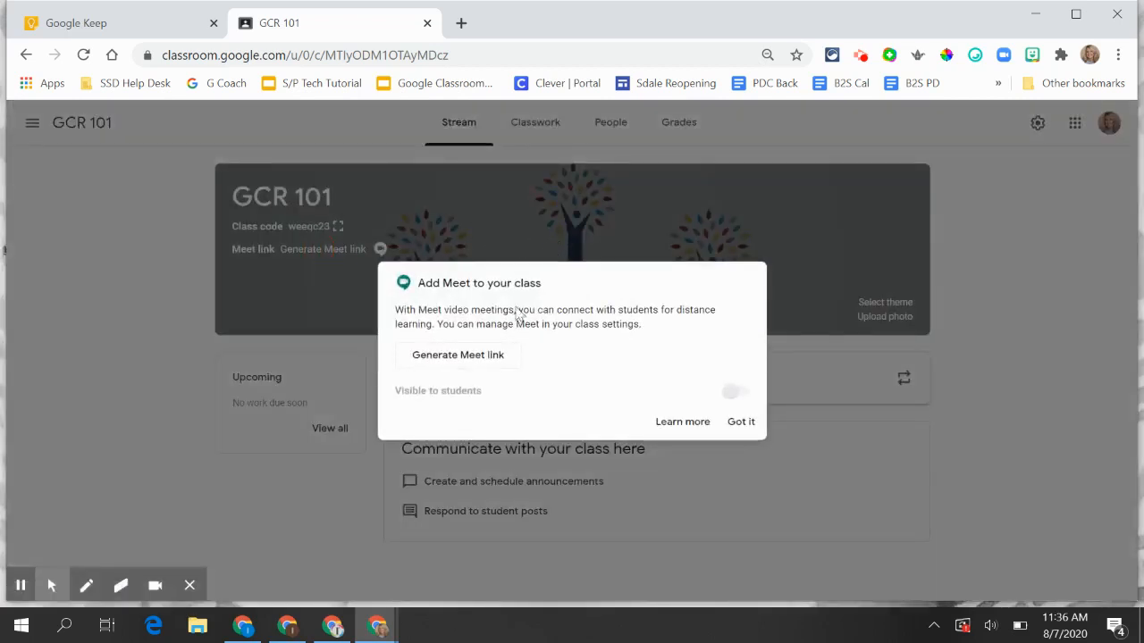
{"action": "mouse_move", "coordinate": [458, 359]}
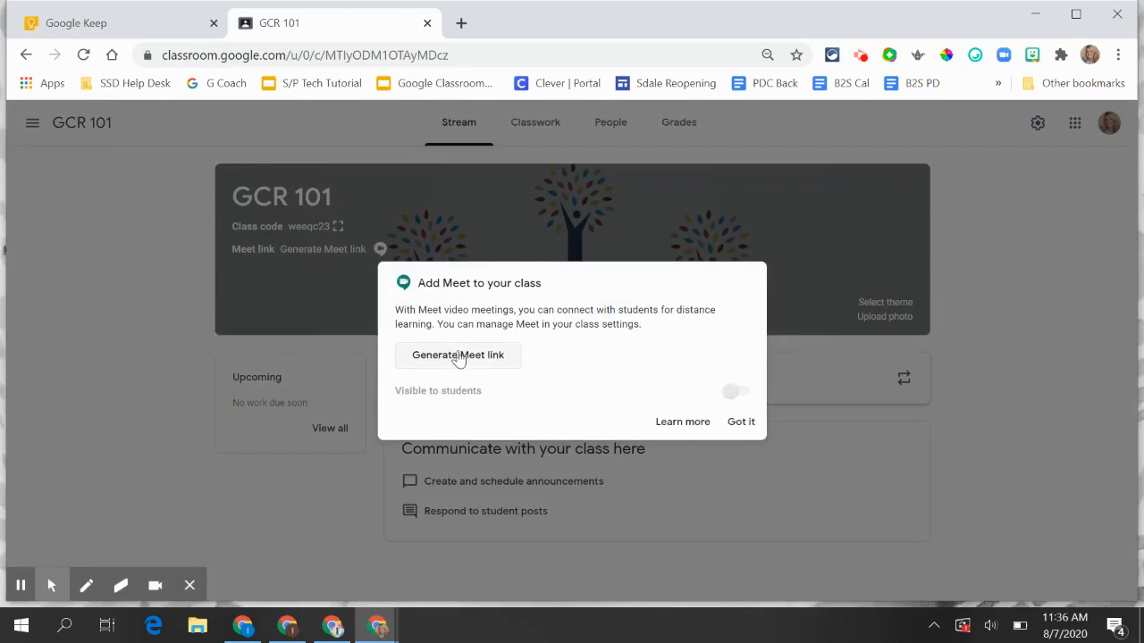
{"action": "left_click", "coordinate": [457, 355]}
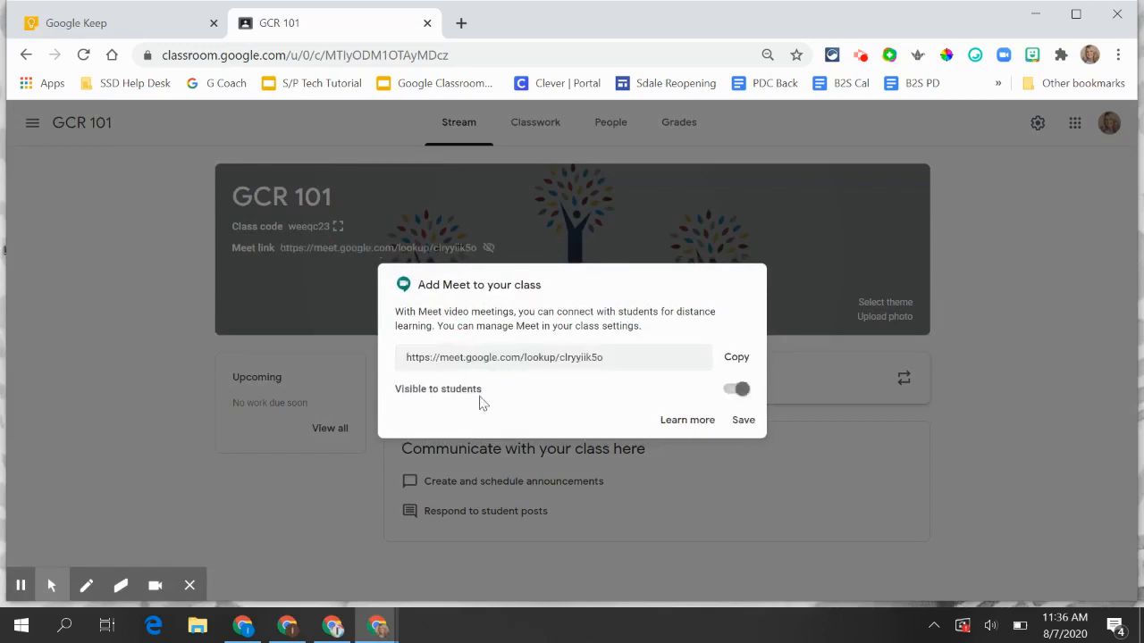
{"action": "mouse_move", "coordinate": [722, 393]}
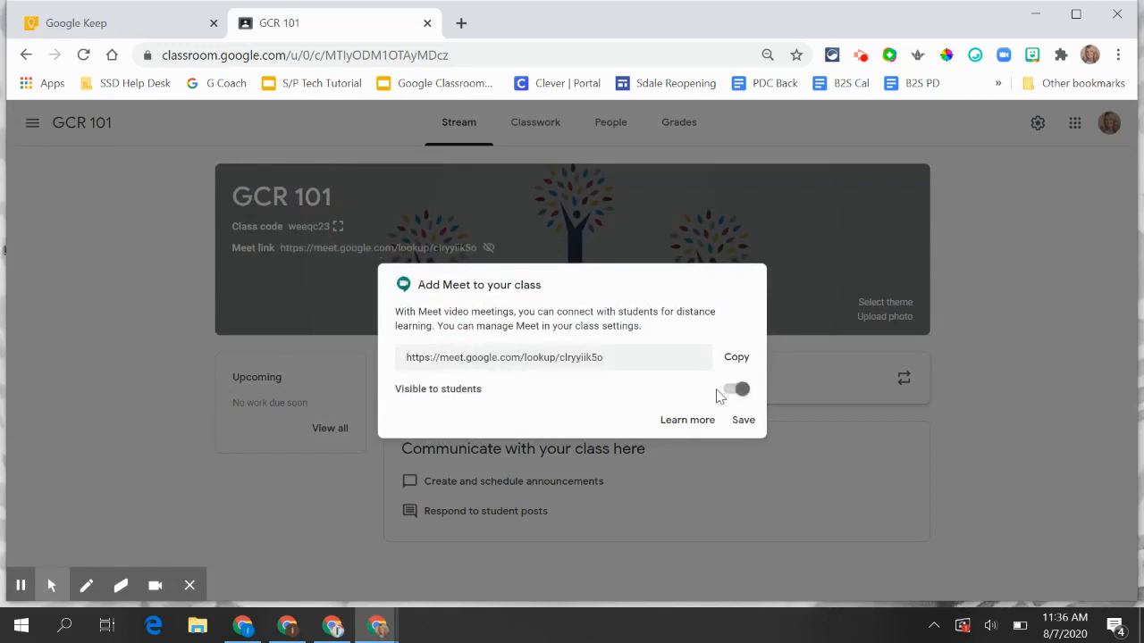
{"action": "left_click", "coordinate": [735, 389]}
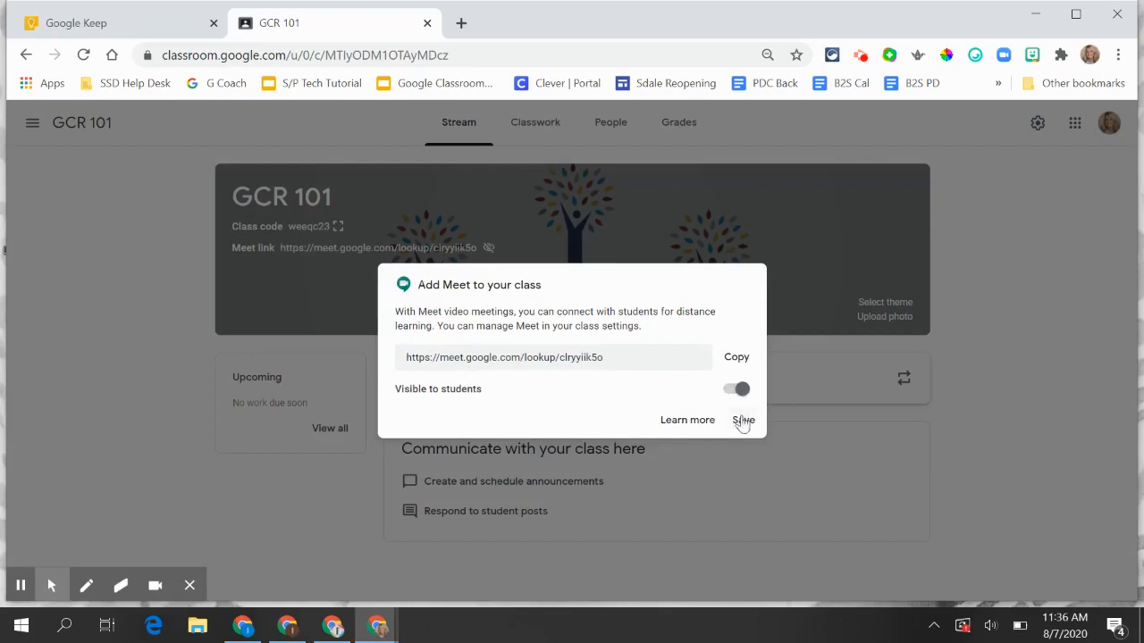
{"action": "left_click", "coordinate": [743, 420]}
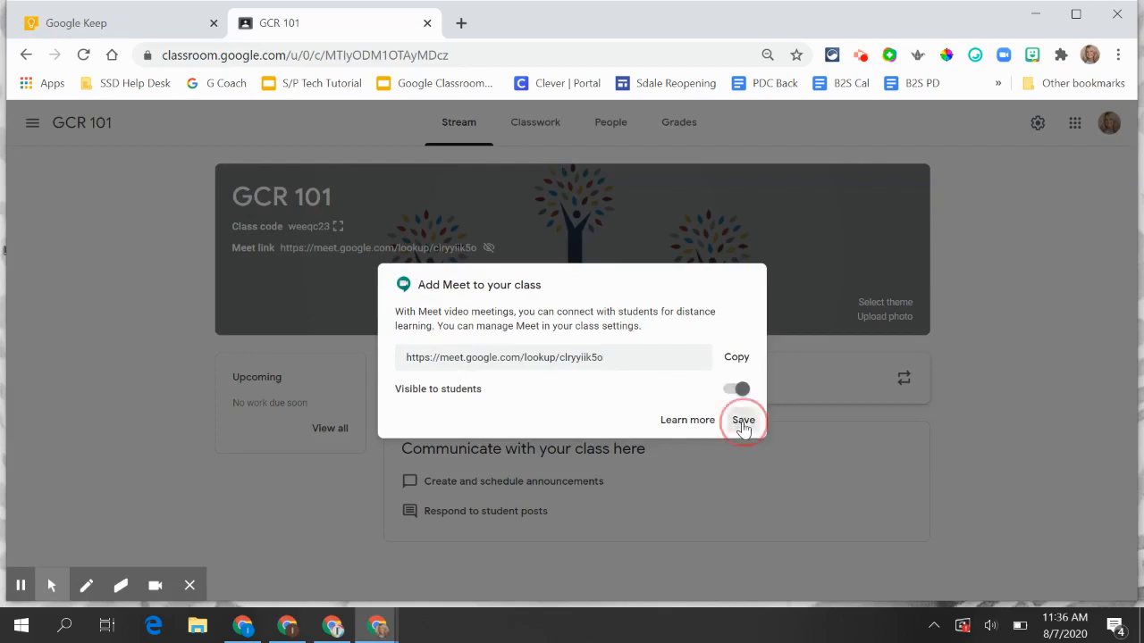
{"action": "left_click", "coordinate": [744, 420]}
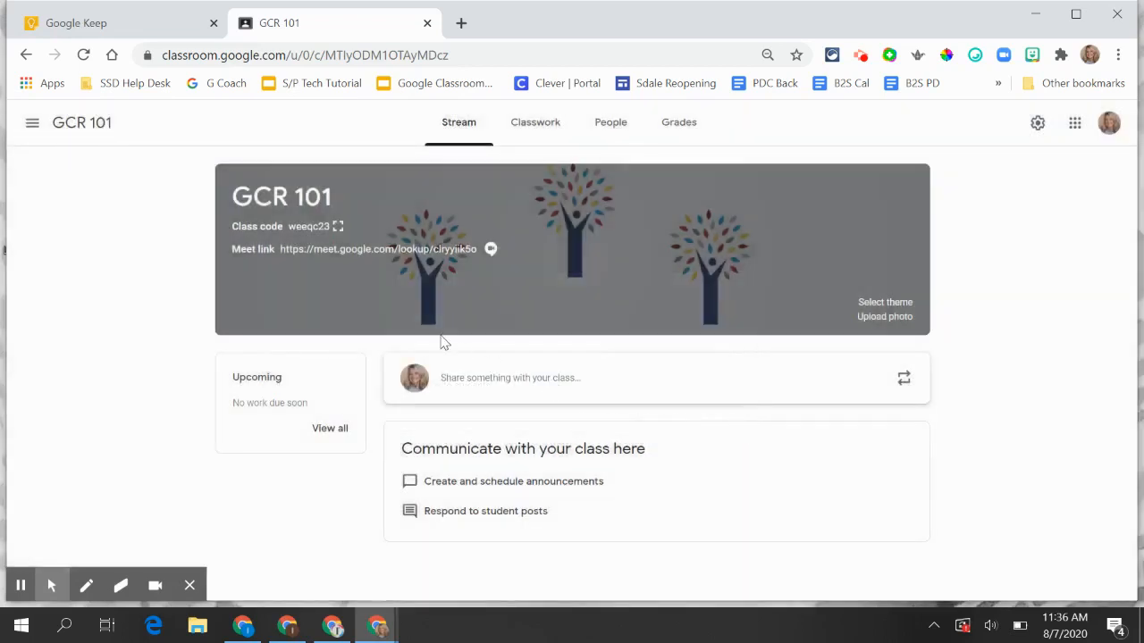
{"action": "mouse_move", "coordinate": [374, 254]}
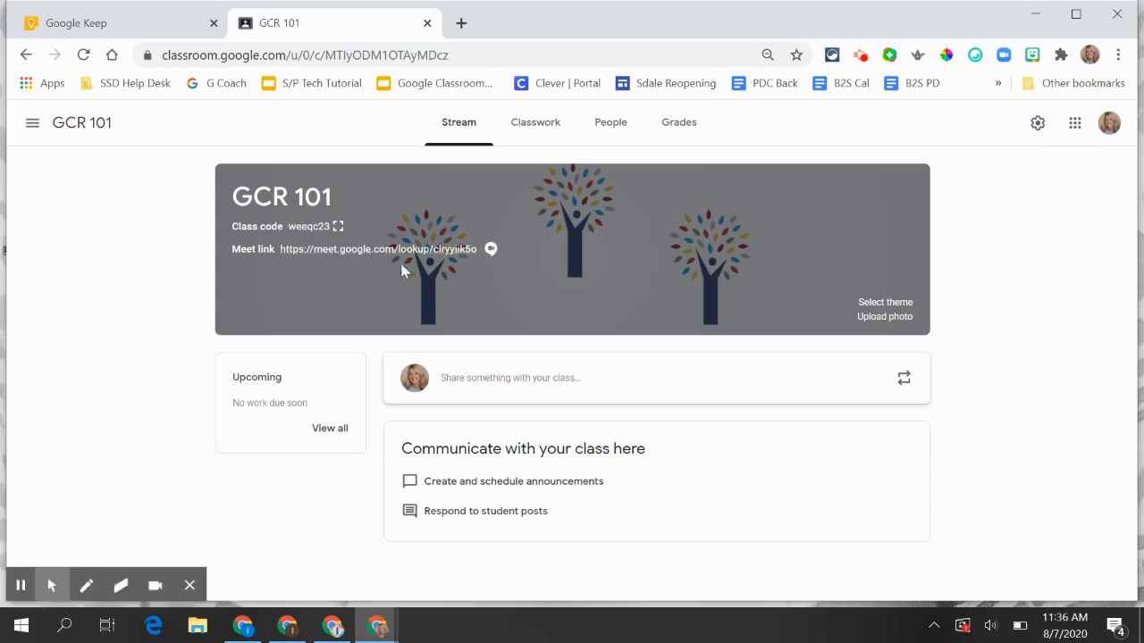
{"action": "mouse_move", "coordinate": [700, 259]}
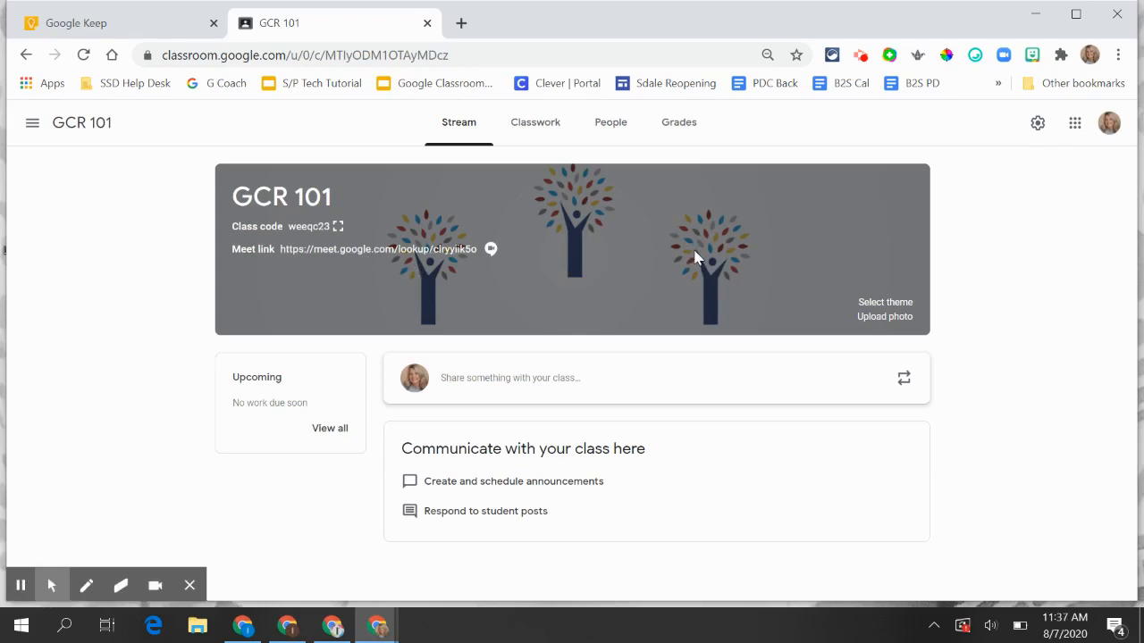
{"action": "mouse_move", "coordinate": [704, 234]}
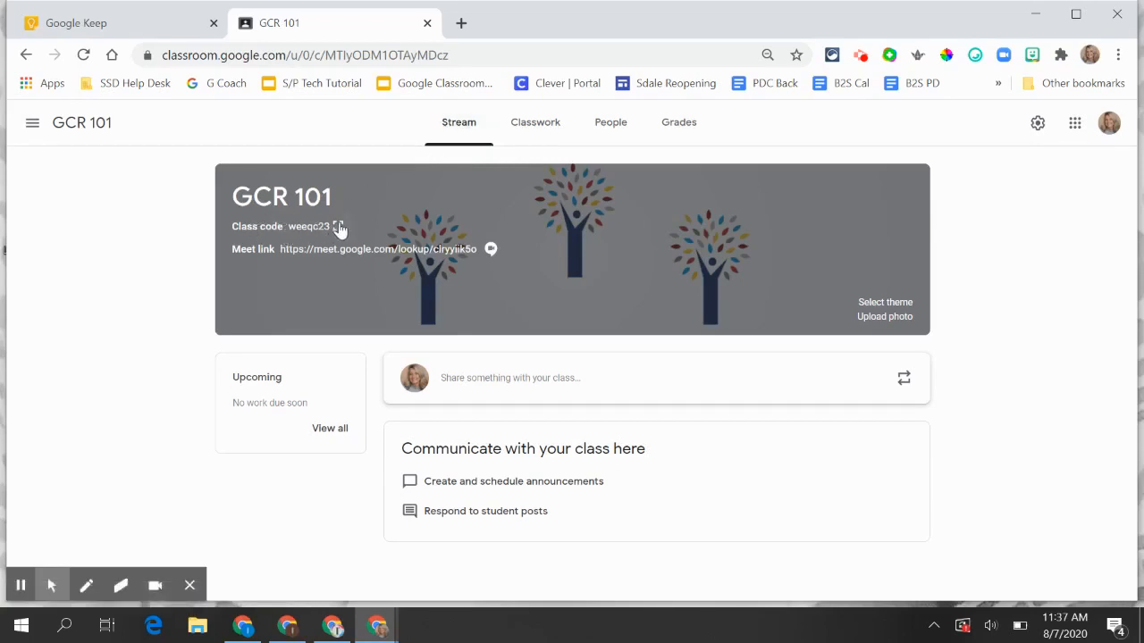
- Display the GCR 101 class code full screen, then return to the class stream
{"action": "left_click", "coordinate": [339, 225]}
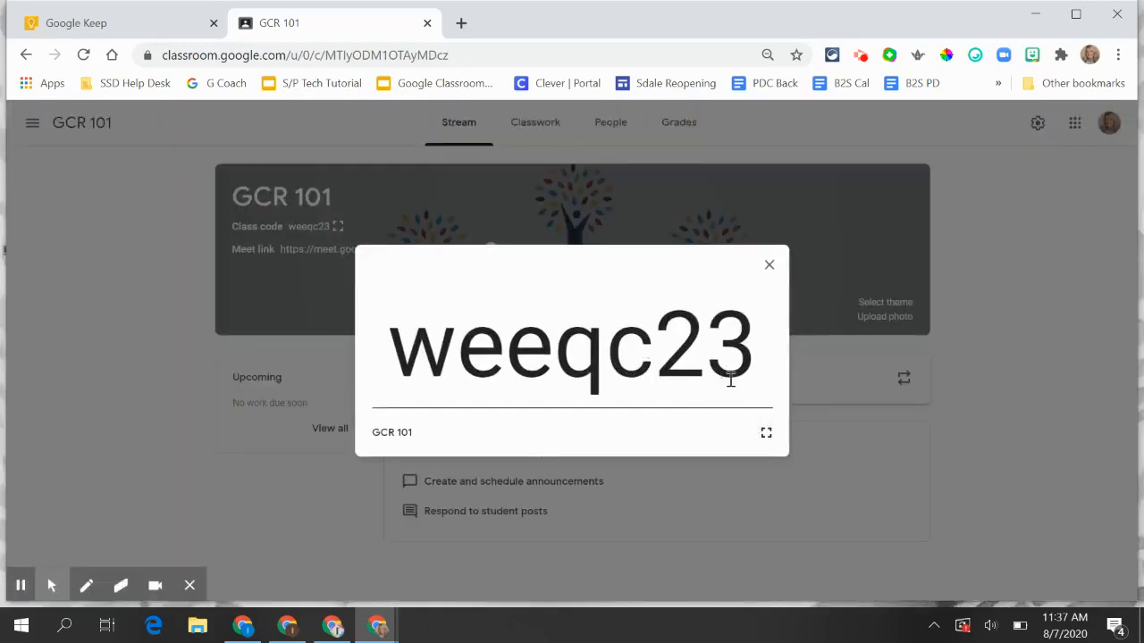
{"action": "left_click", "coordinate": [765, 433]}
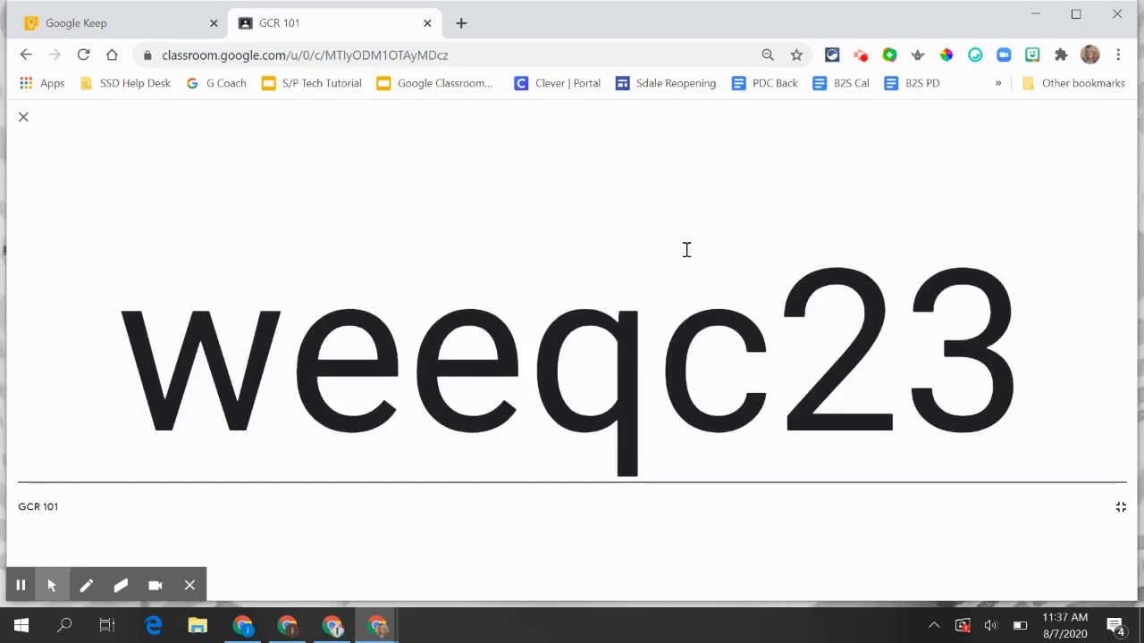
{"action": "left_click", "coordinate": [23, 118]}
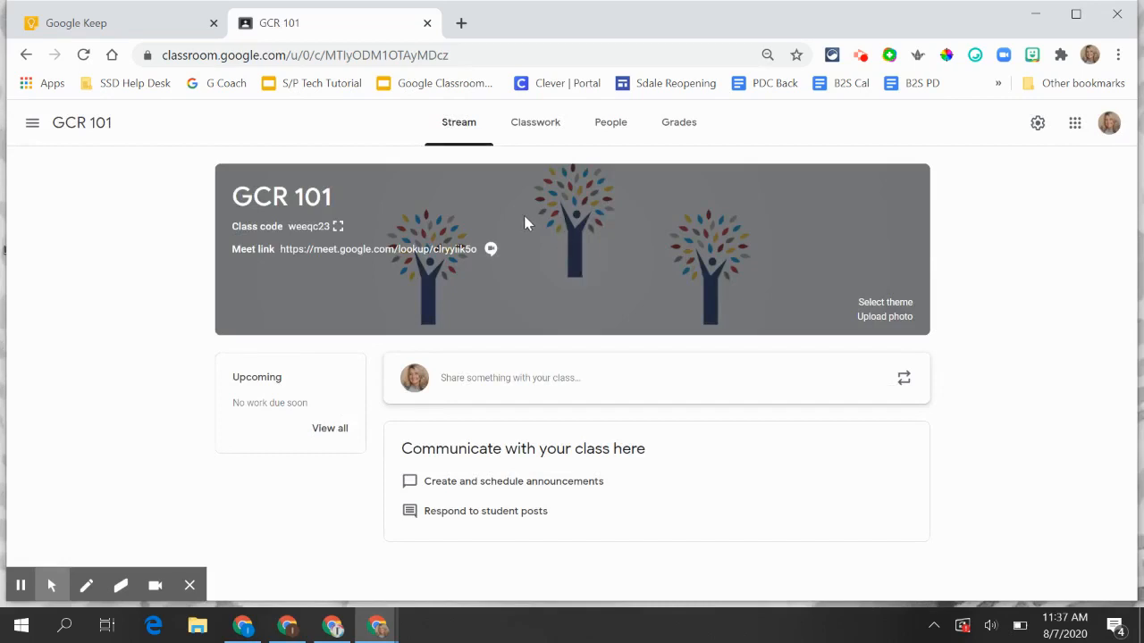
{"action": "mouse_move", "coordinate": [362, 236]}
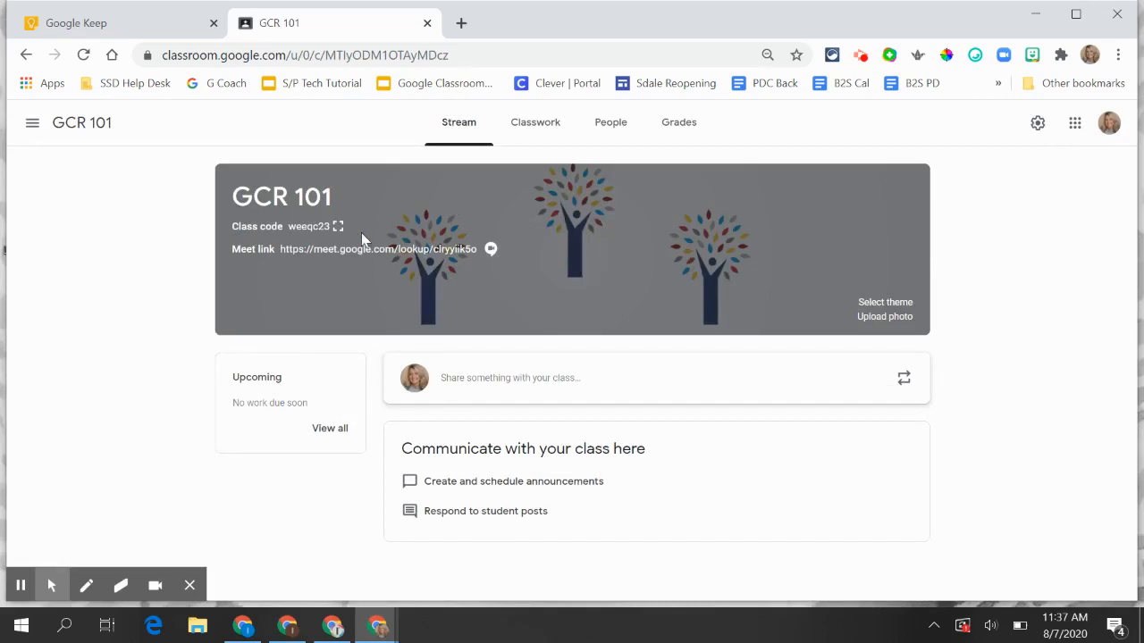
{"action": "mouse_move", "coordinate": [365, 218]}
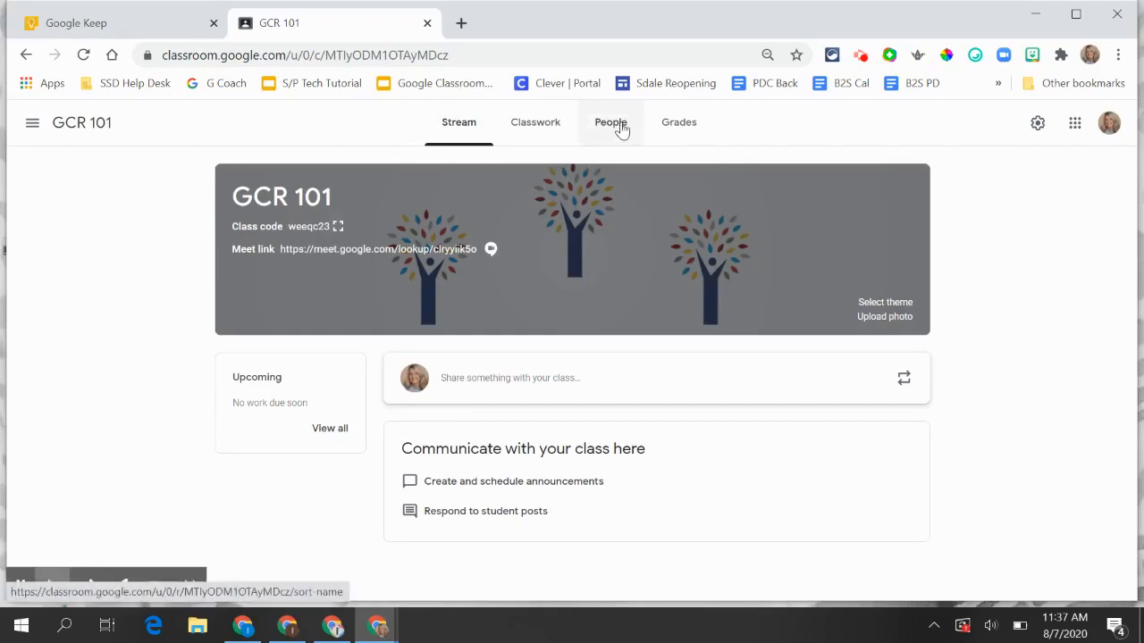
- From the People page, invite the two lbishop student accounts to GCR 101
{"action": "left_click", "coordinate": [612, 121]}
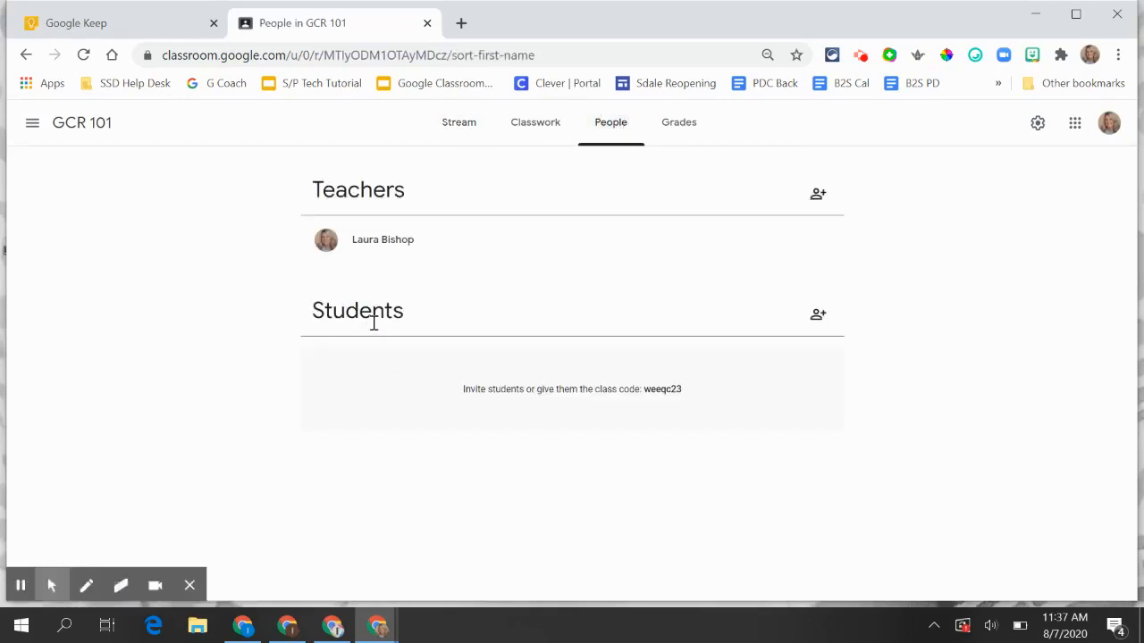
{"action": "mouse_move", "coordinate": [818, 322]}
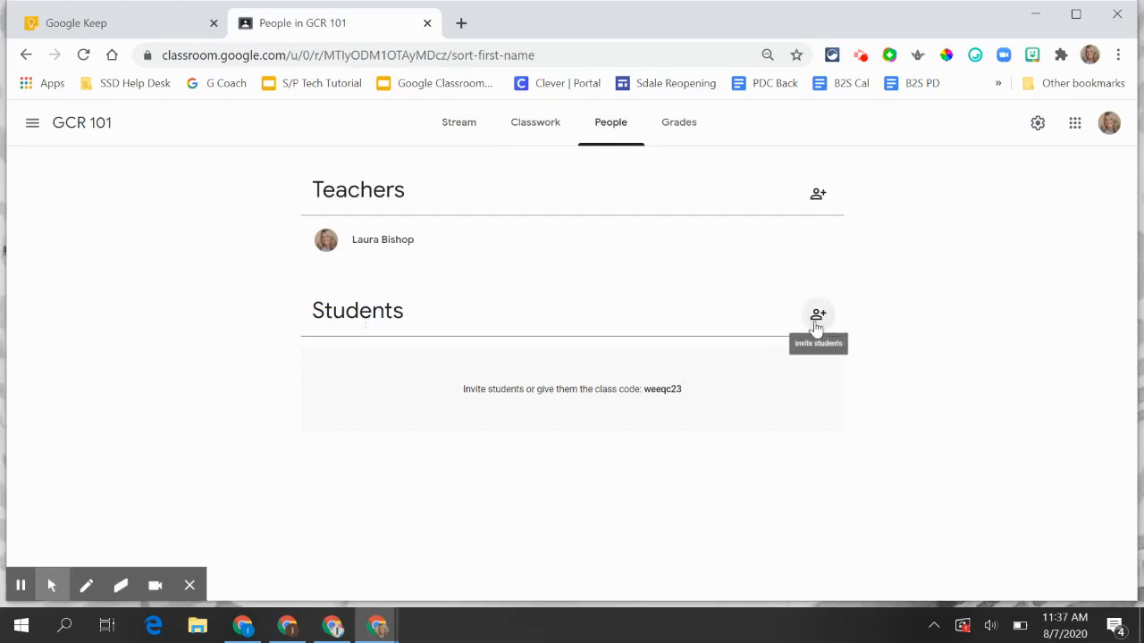
{"action": "left_click", "coordinate": [819, 316]}
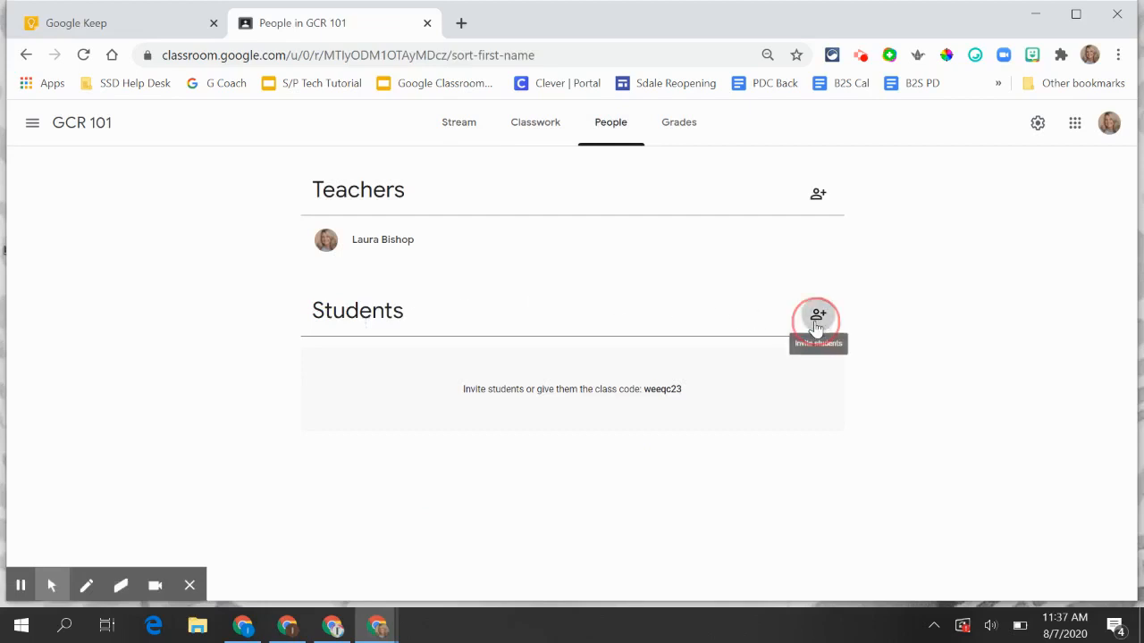
{"action": "left_click", "coordinate": [818, 318]}
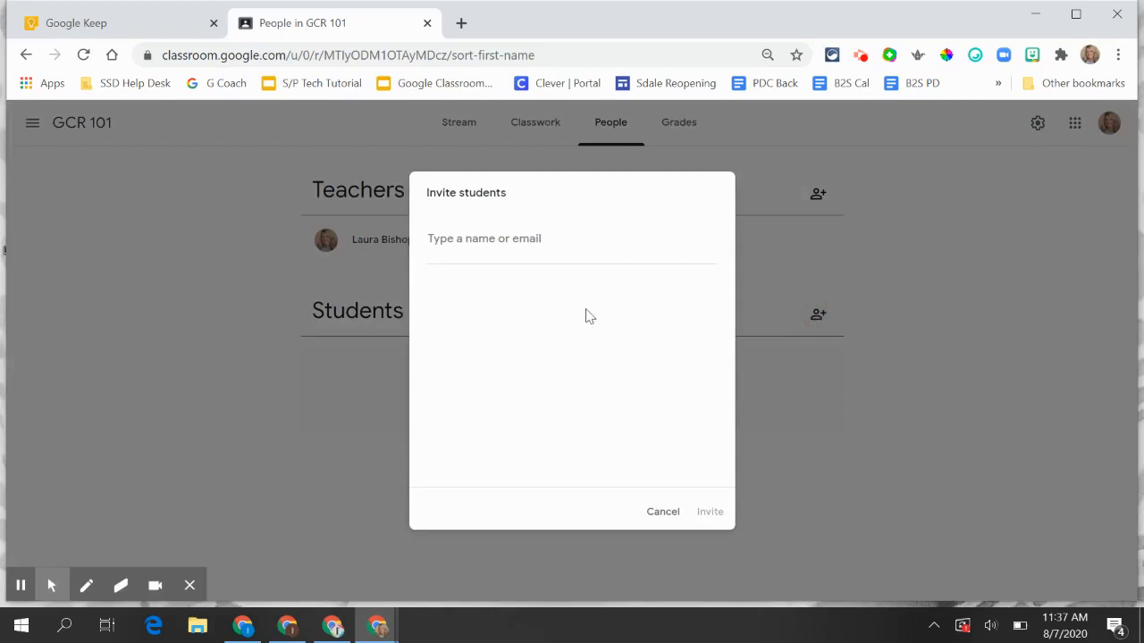
{"action": "type", "text": "lbishop Over13"}
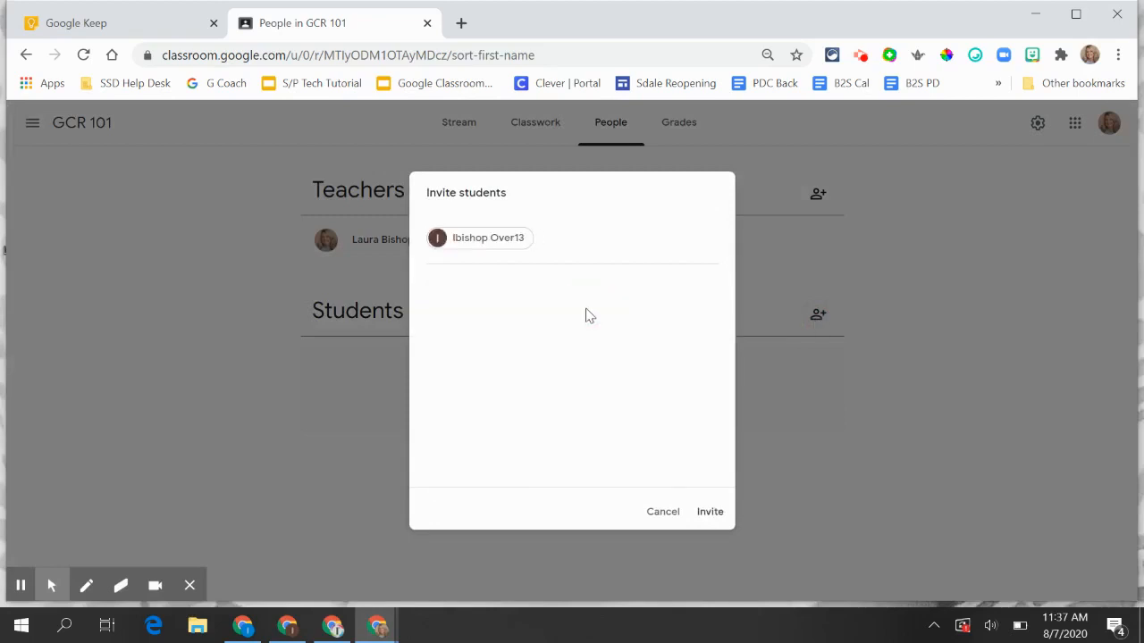
{"action": "type", "text": "lbishop"}
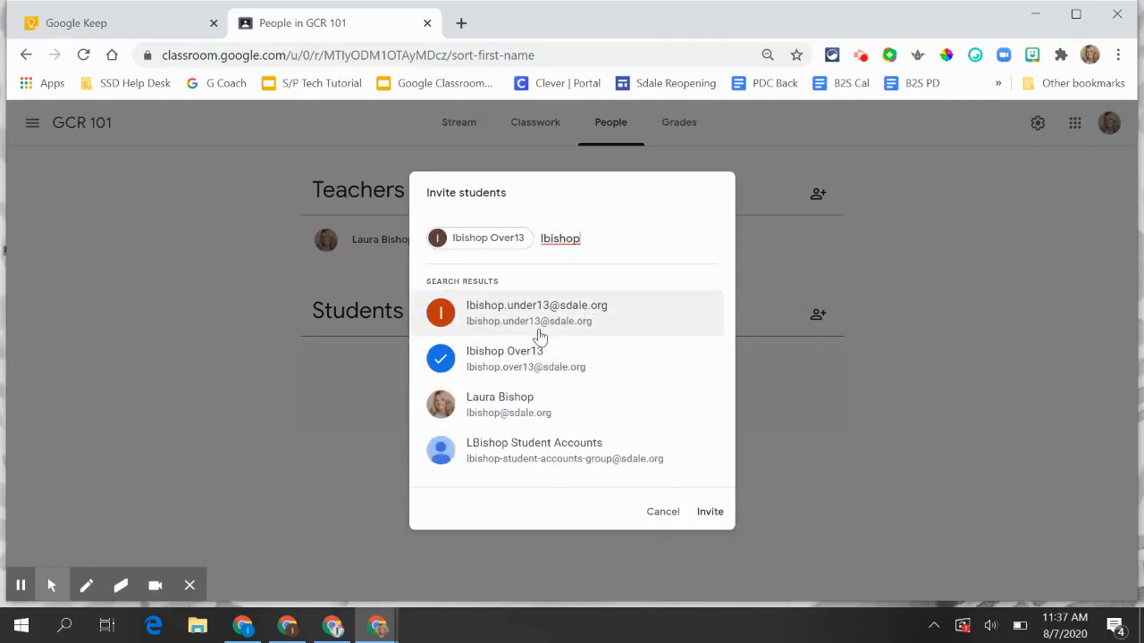
{"action": "left_click", "coordinate": [536, 313]}
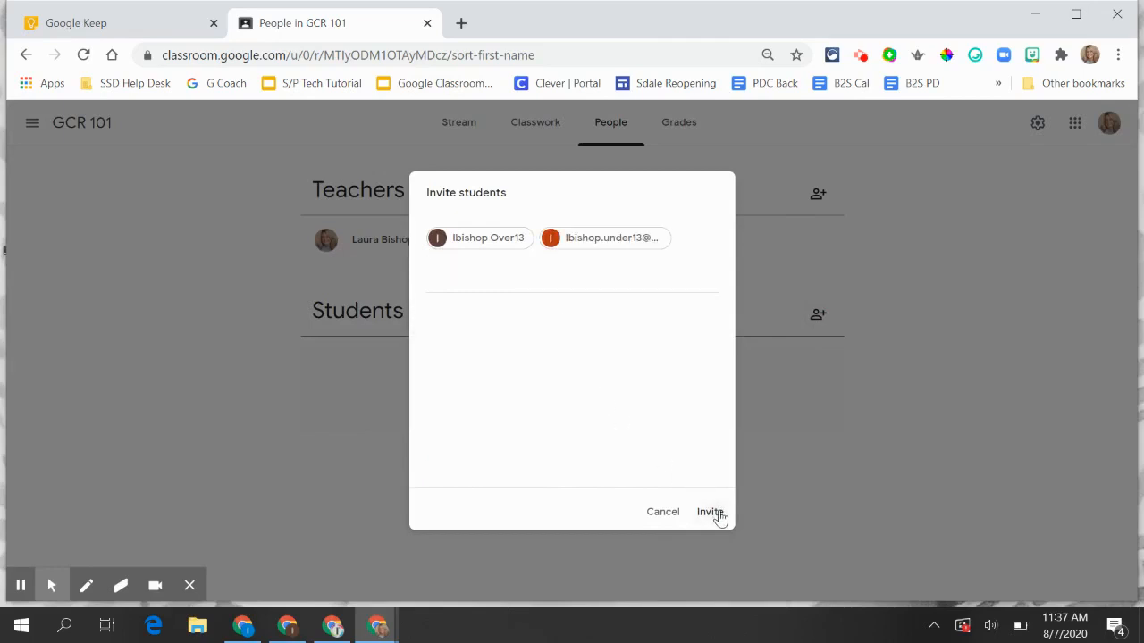
{"action": "left_click", "coordinate": [710, 511]}
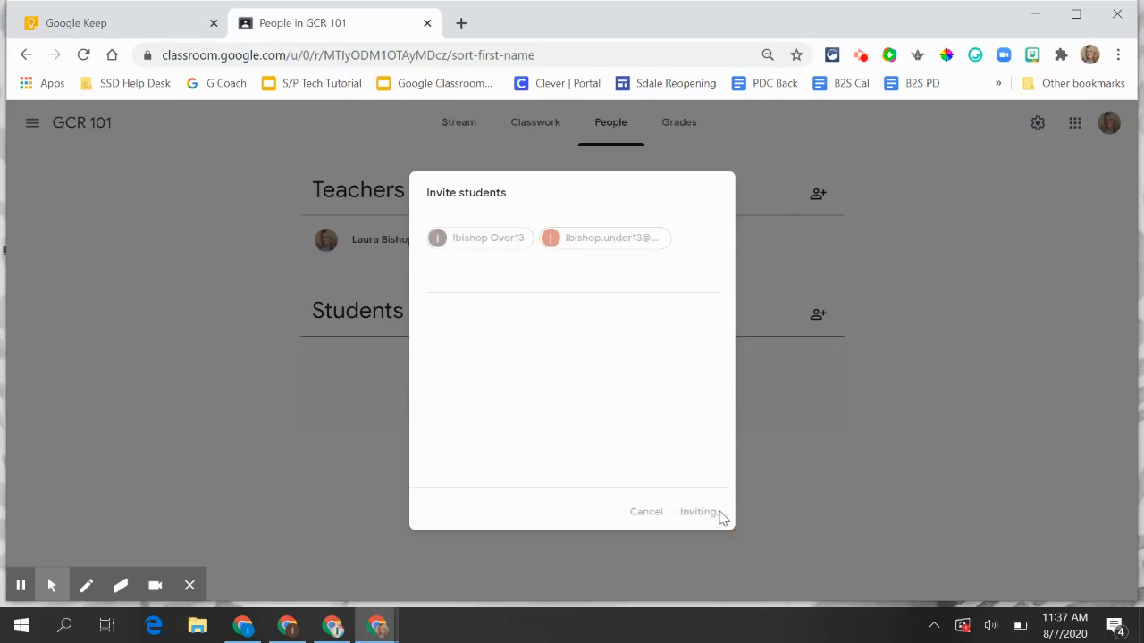
{"action": "left_click", "coordinate": [699, 511]}
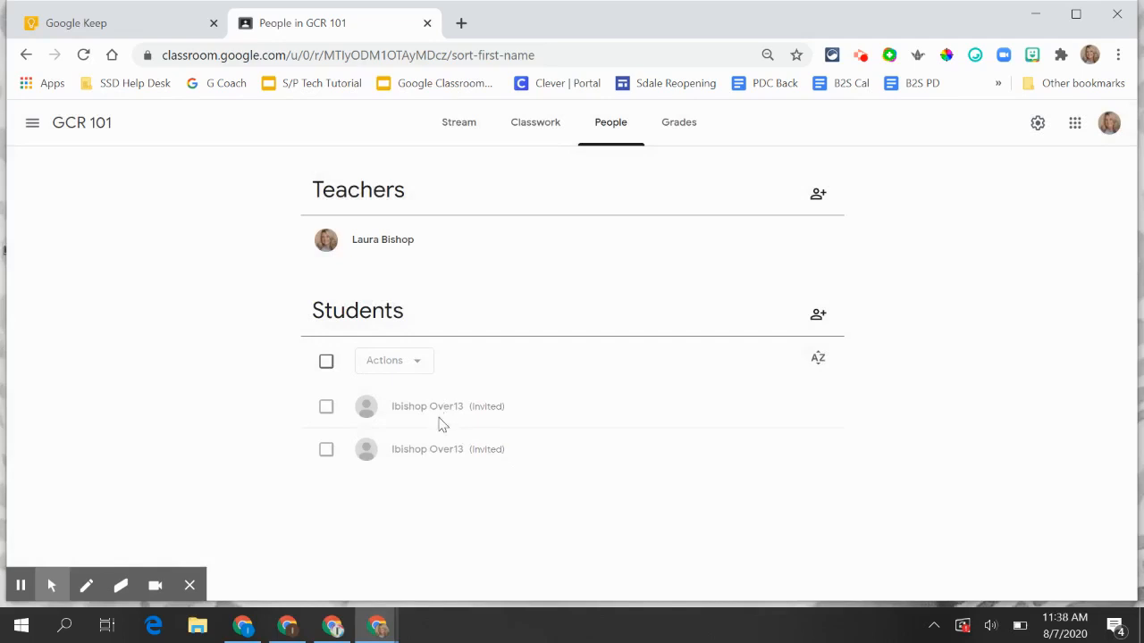
{"action": "mouse_move", "coordinate": [456, 418]}
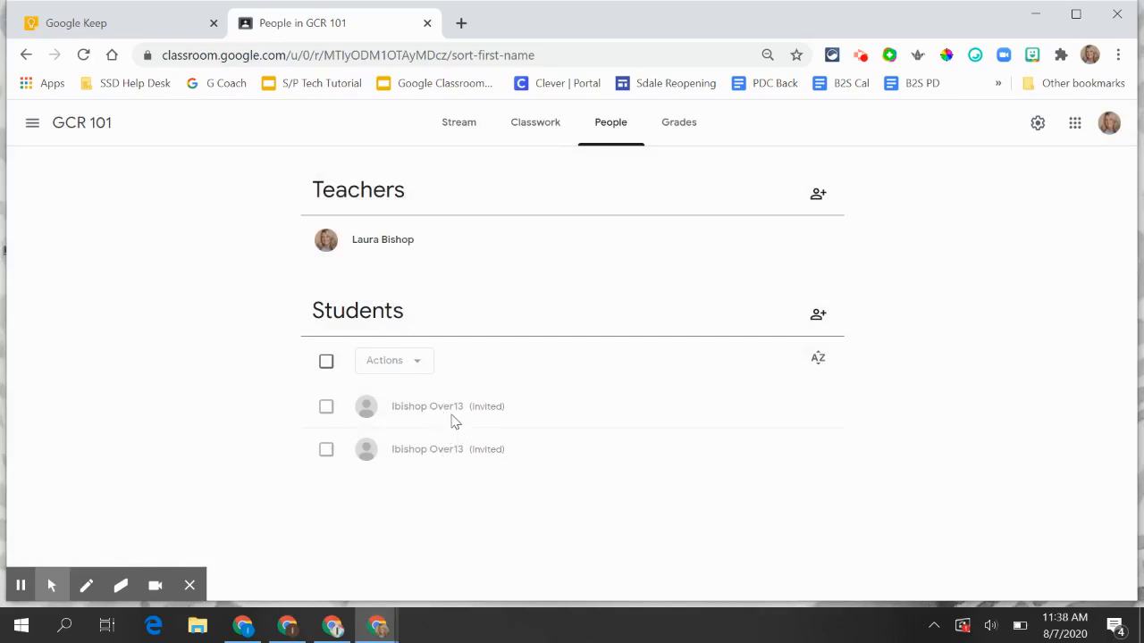
{"action": "mouse_move", "coordinate": [454, 409]}
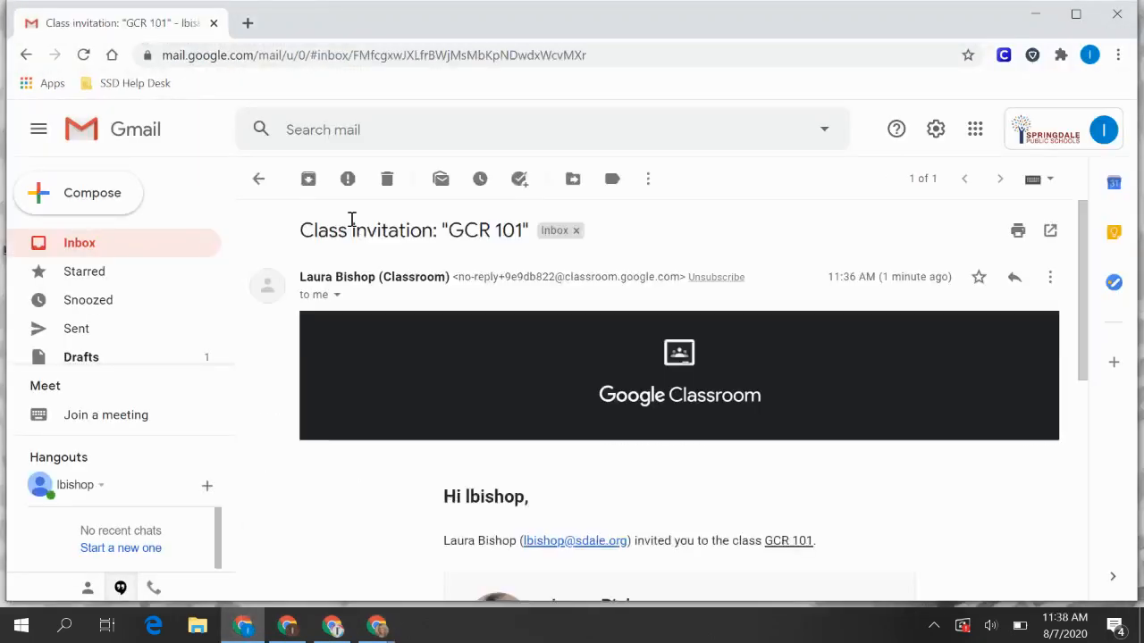
- Accept the GCR 101 class invitation with the JOIN button in the email
{"action": "scroll", "scroll_direction": "down", "scroll_amount": 3}
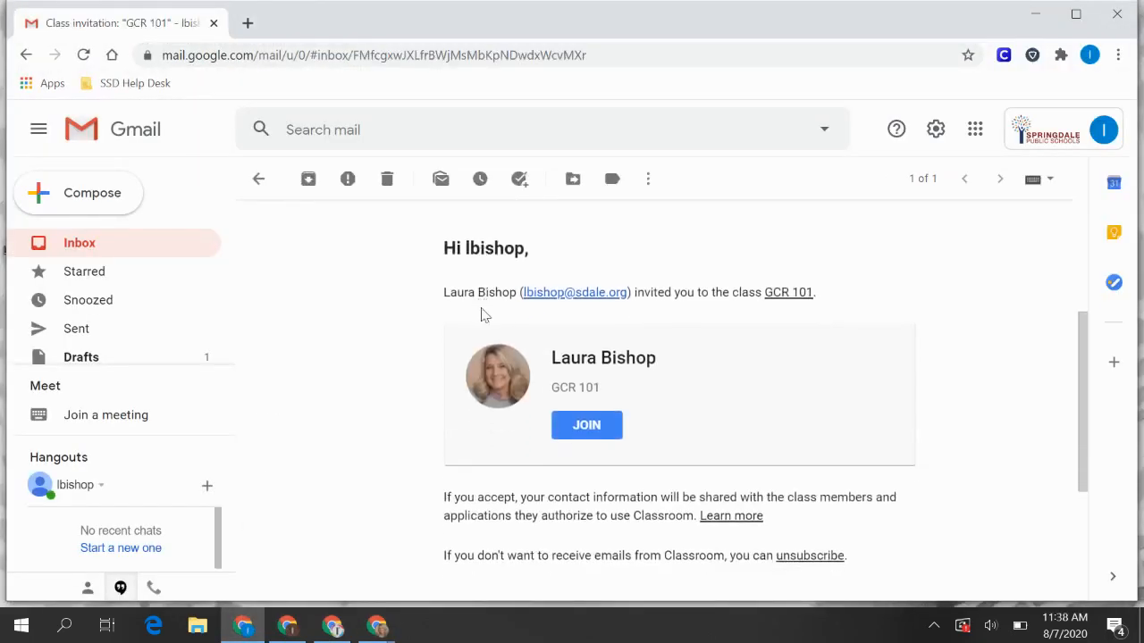
{"action": "mouse_move", "coordinate": [587, 431]}
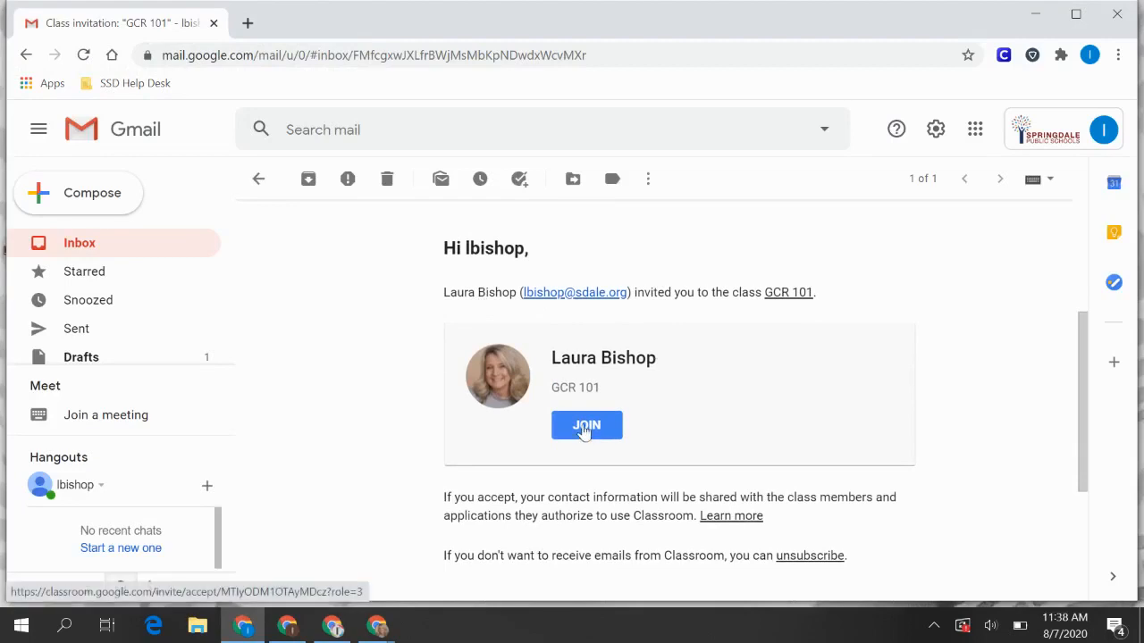
{"action": "left_click", "coordinate": [587, 425]}
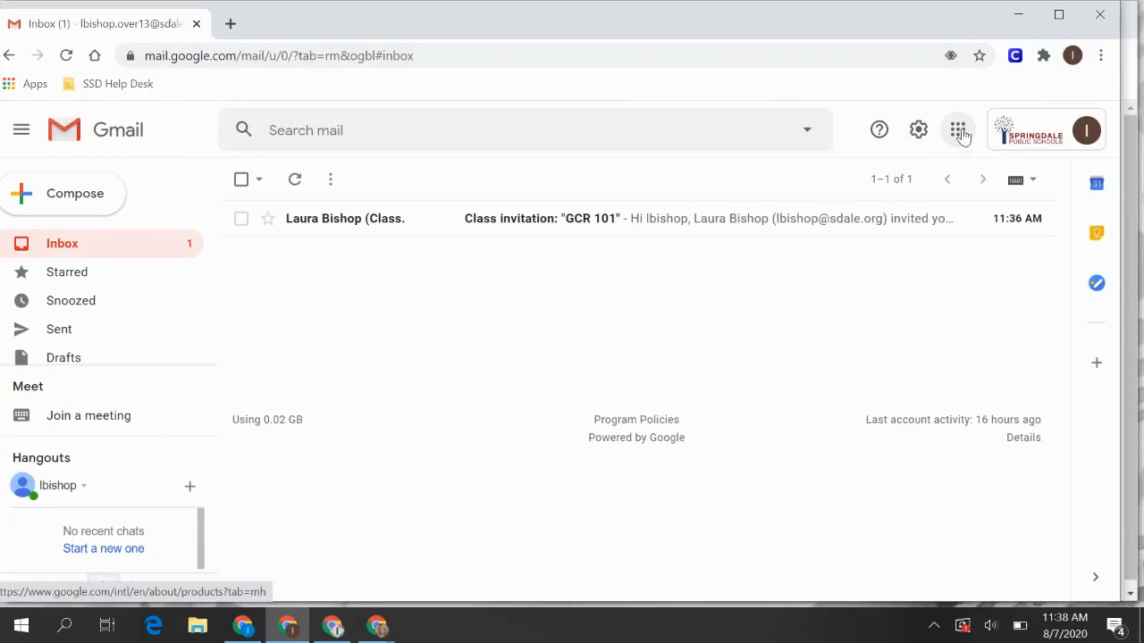
- From the student account, choose Join class from Classroom's + menu
{"action": "left_click", "coordinate": [959, 129]}
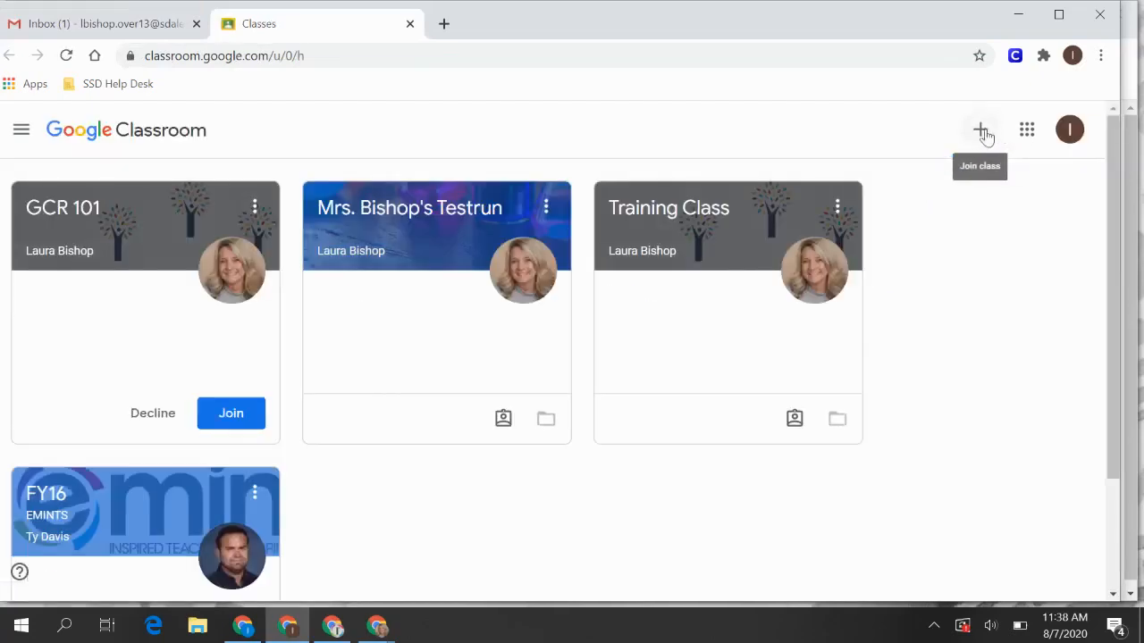
{"action": "left_click", "coordinate": [983, 128]}
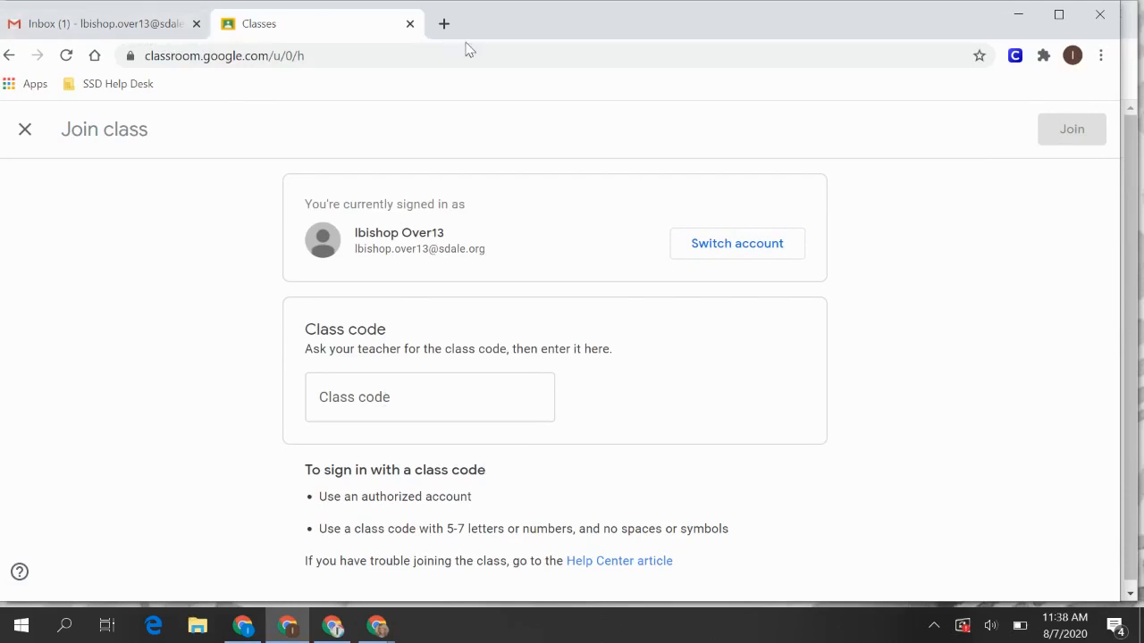
{"action": "left_click", "coordinate": [103, 23]}
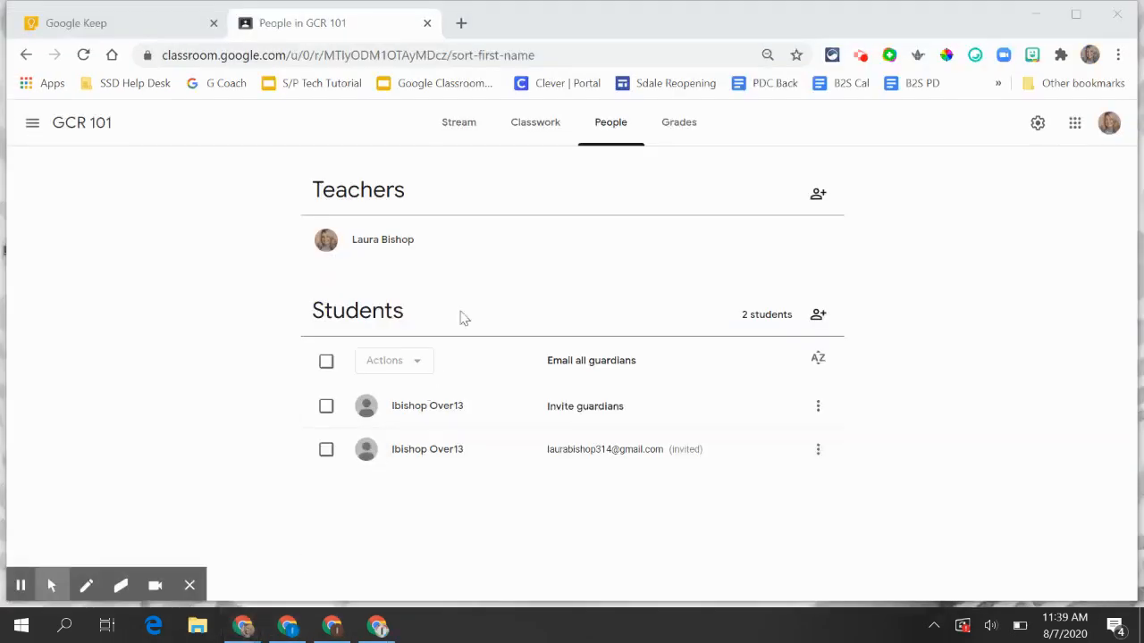
{"action": "mouse_move", "coordinate": [573, 286]}
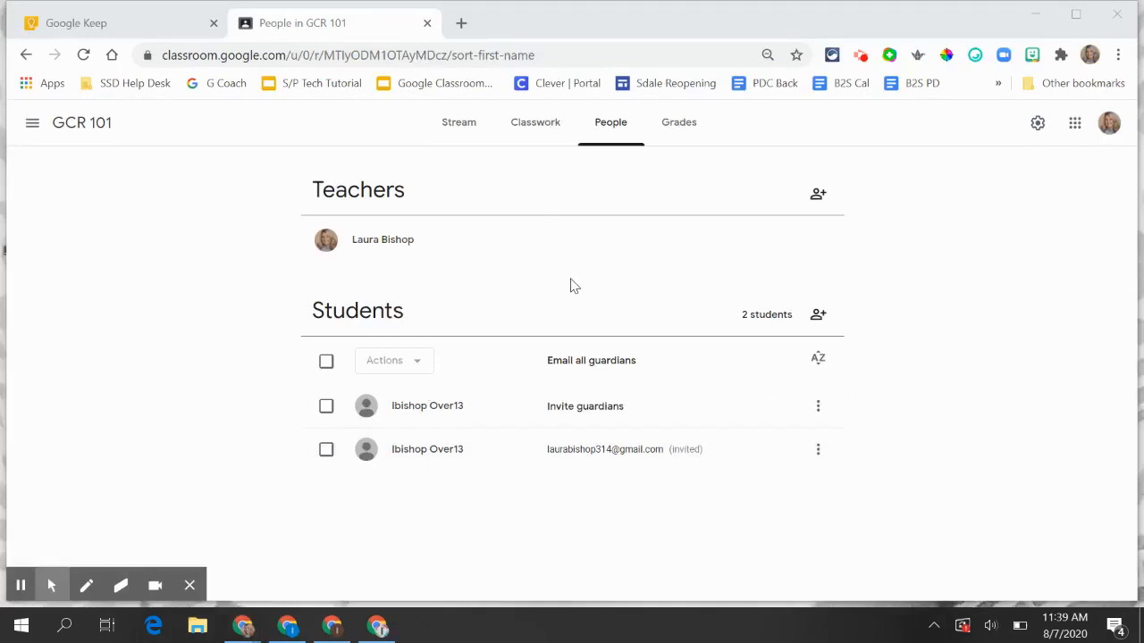
{"action": "mouse_move", "coordinate": [586, 288]}
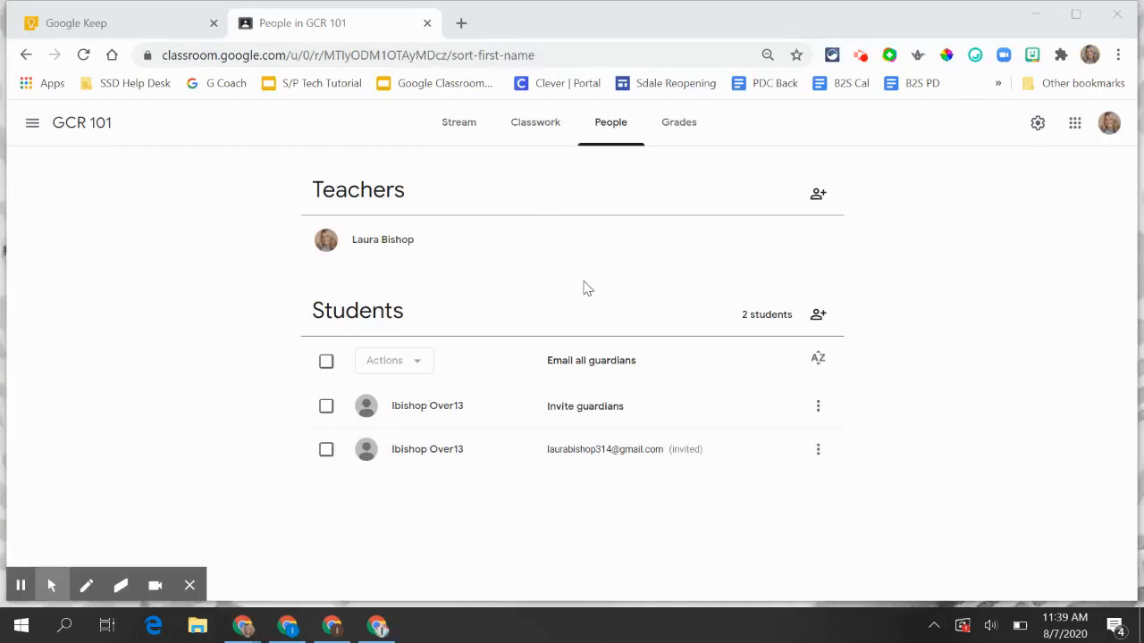
{"action": "mouse_move", "coordinate": [635, 411]}
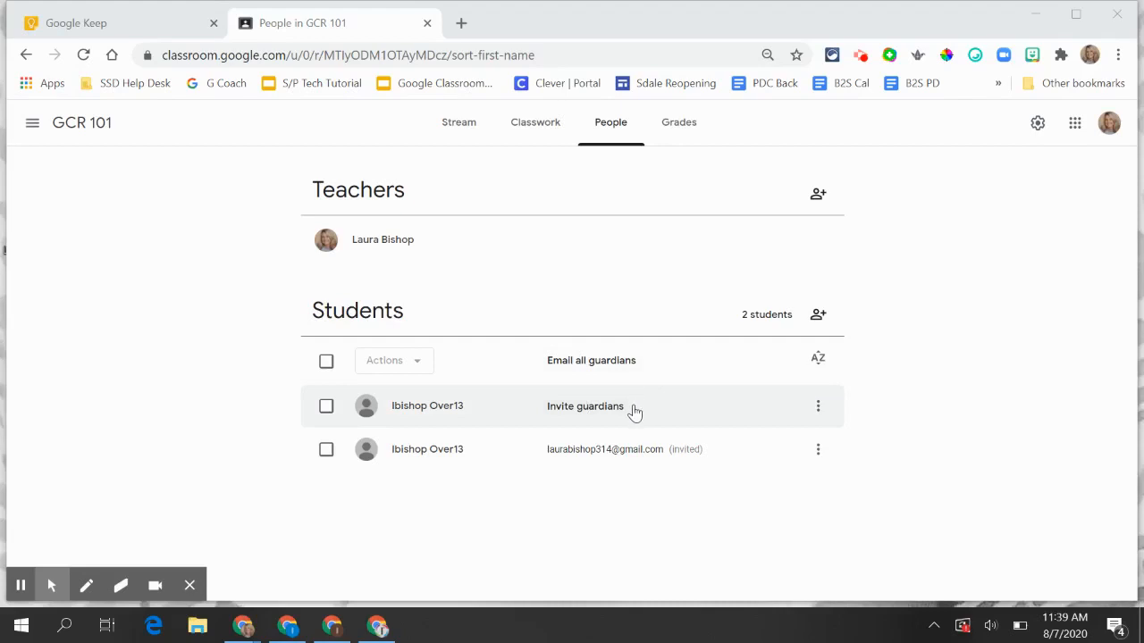
{"action": "mouse_move", "coordinate": [404, 413]}
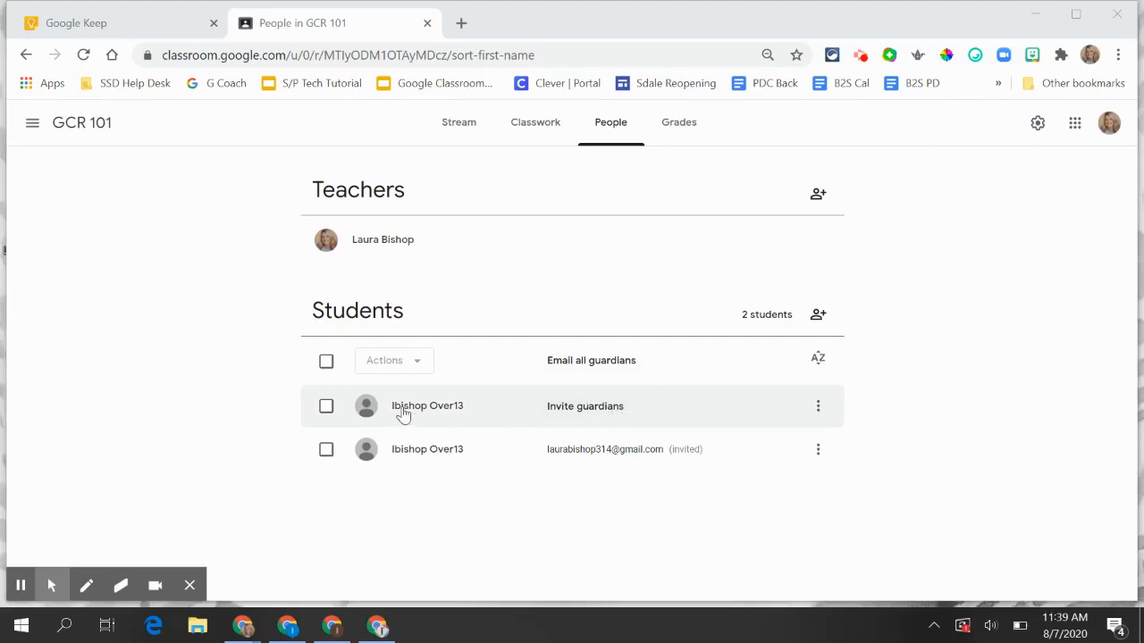
{"action": "mouse_move", "coordinate": [436, 418]}
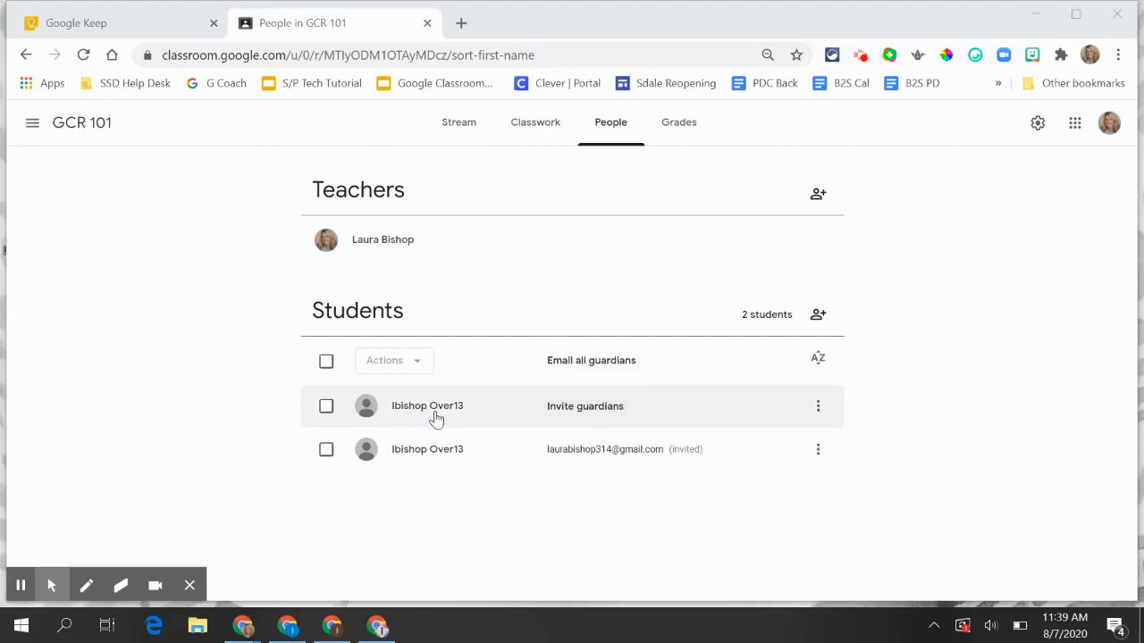
{"action": "mouse_move", "coordinate": [579, 468]}
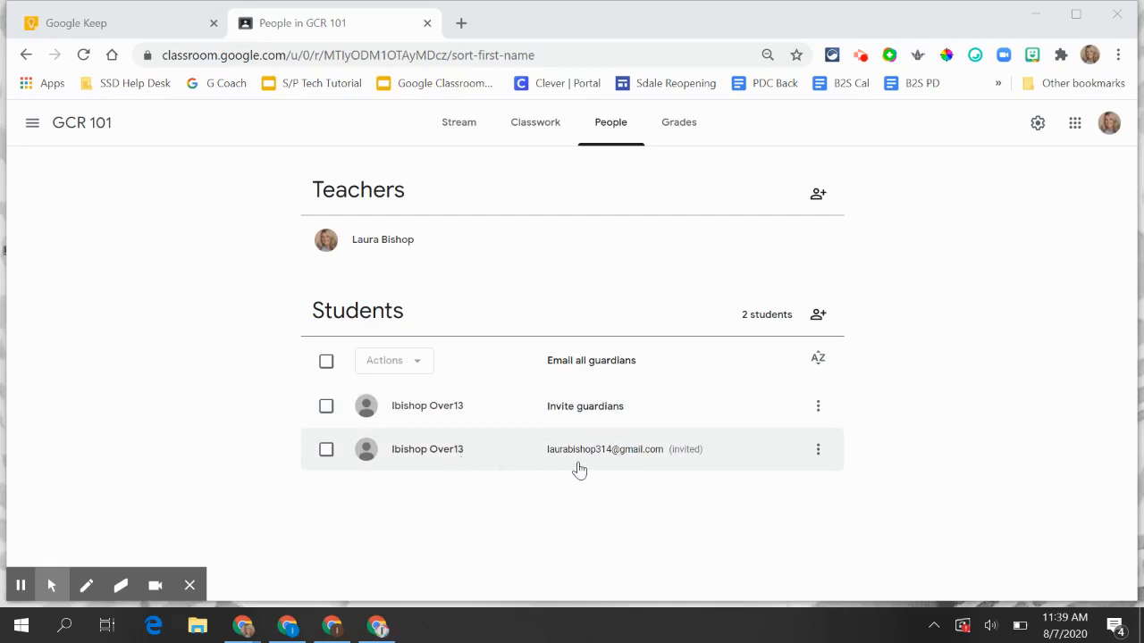
{"action": "mouse_move", "coordinate": [594, 458]}
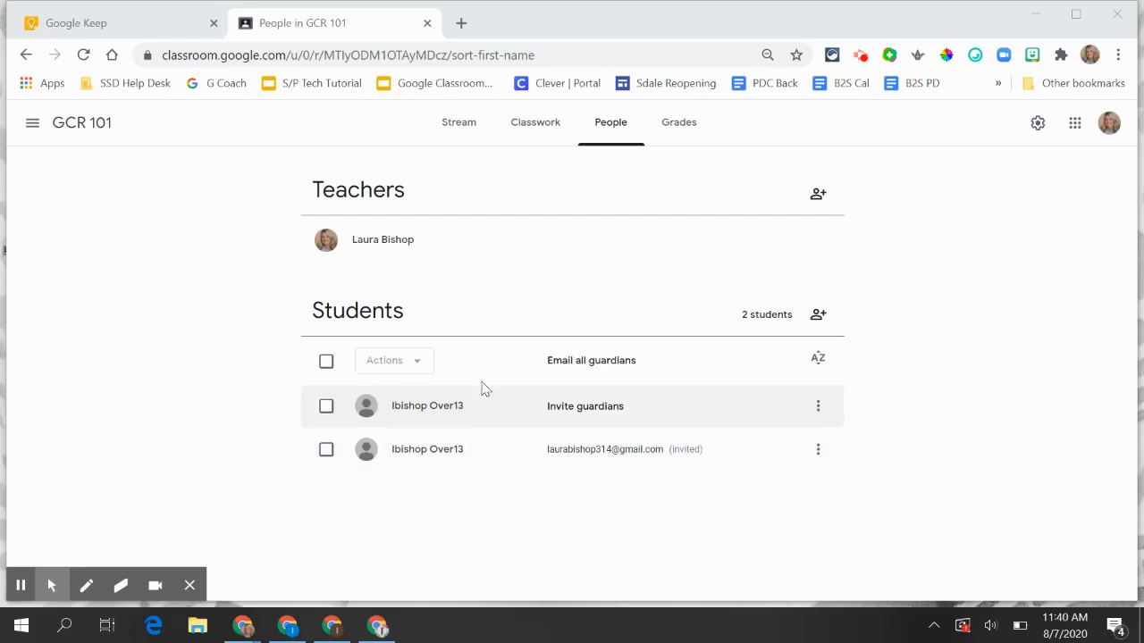
{"action": "mouse_move", "coordinate": [588, 413]}
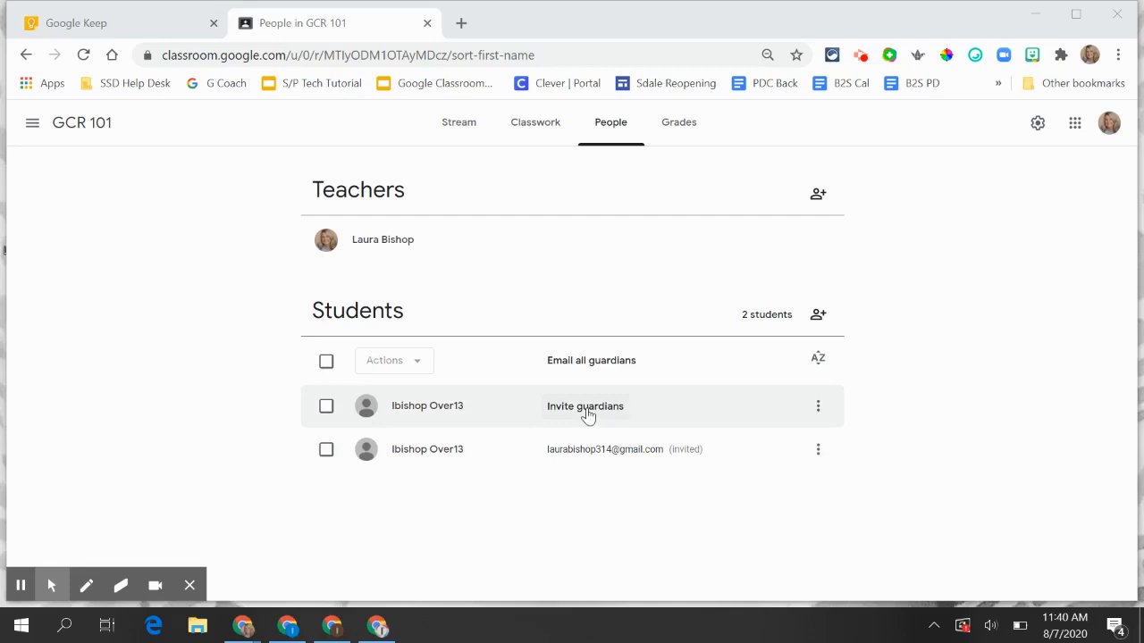
- Invite a guardian for the first student, searching 'la' and choosing the matching contact
{"action": "left_click", "coordinate": [585, 407]}
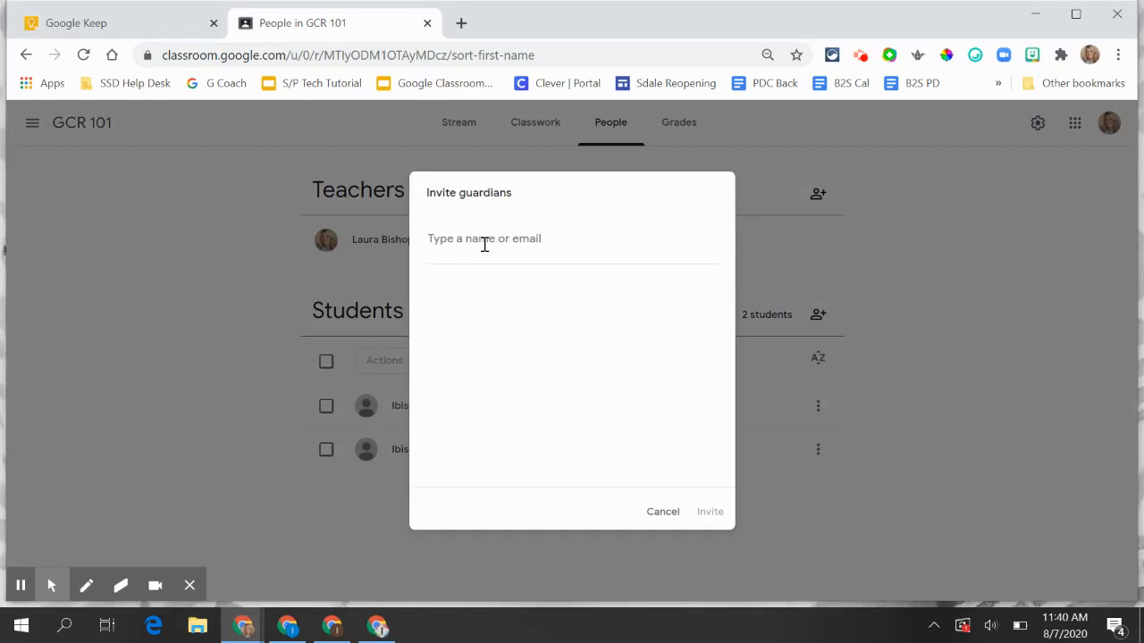
{"action": "type", "text": "la"}
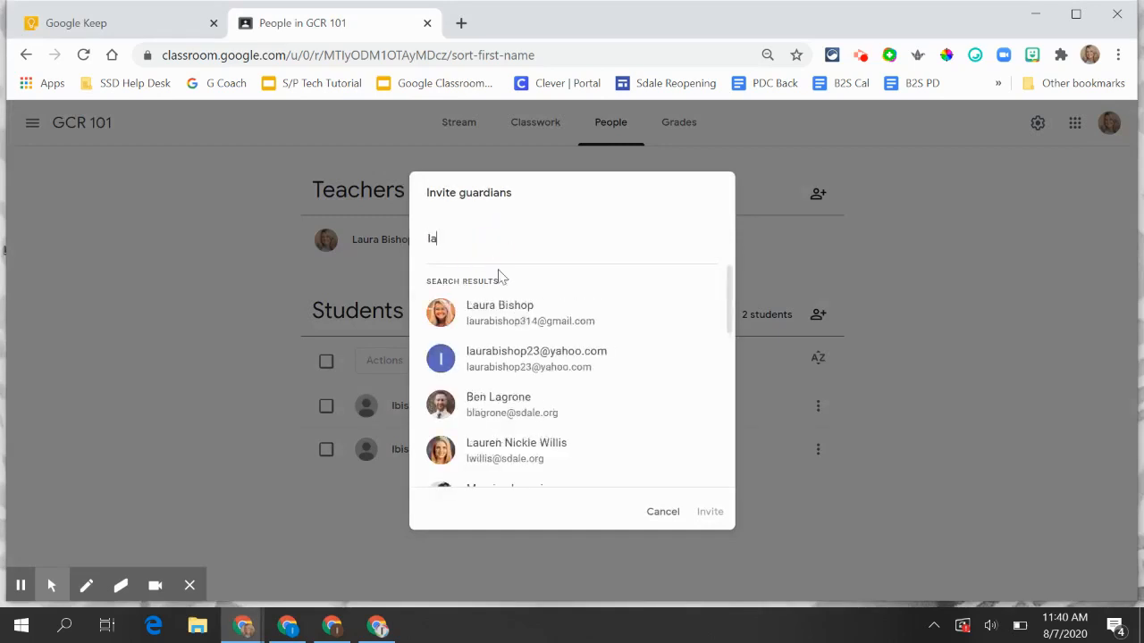
{"action": "left_click", "coordinate": [497, 404]}
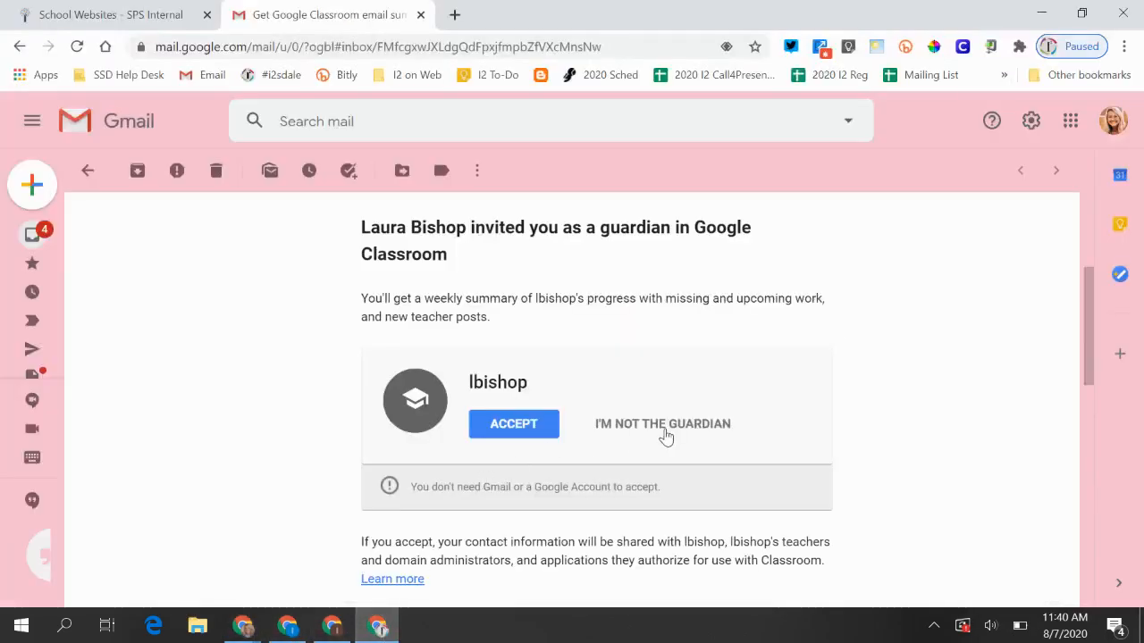
- Scroll through the guardian invitation email in Gmail and back to the top
{"action": "scroll", "scroll_direction": "down", "scroll_amount": 3}
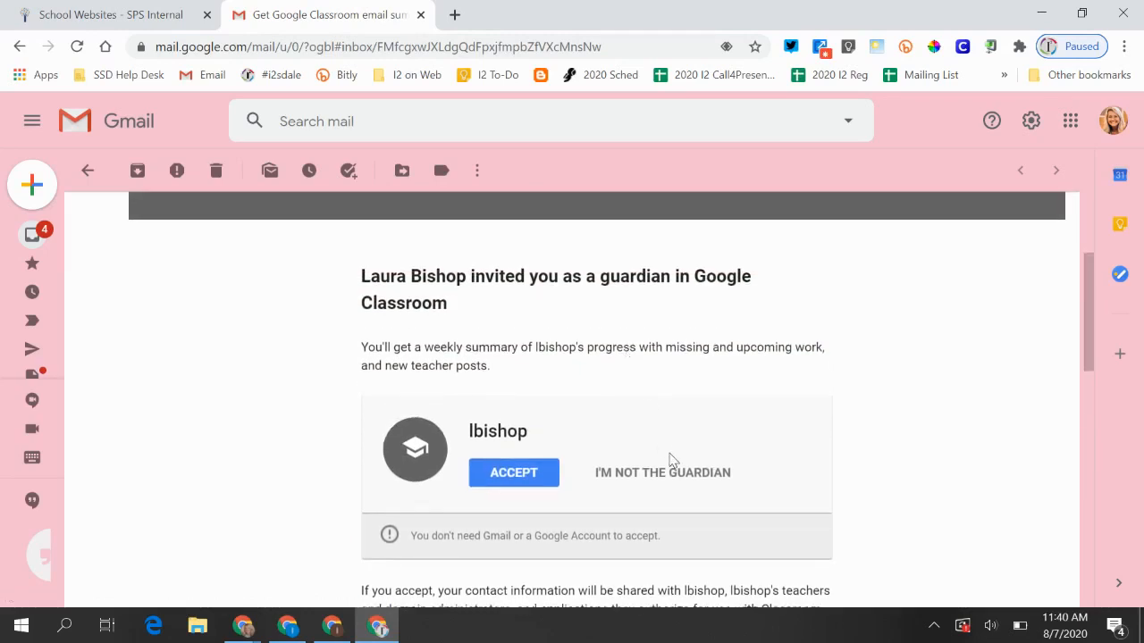
{"action": "scroll", "scroll_direction": "up", "scroll_amount": 3}
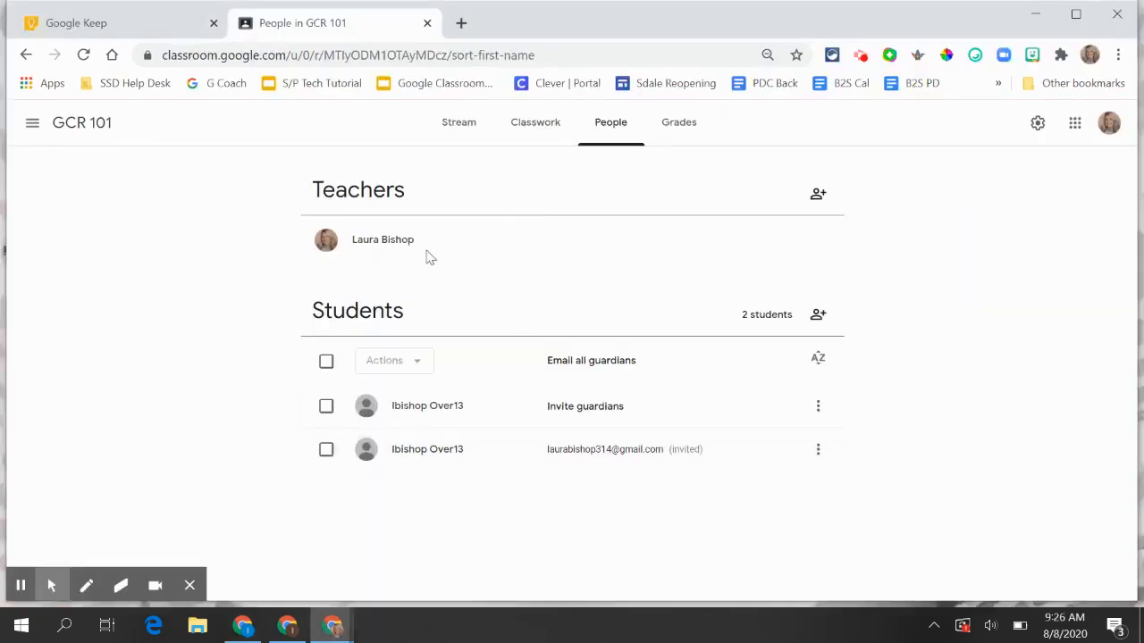
{"action": "mouse_move", "coordinate": [384, 202]}
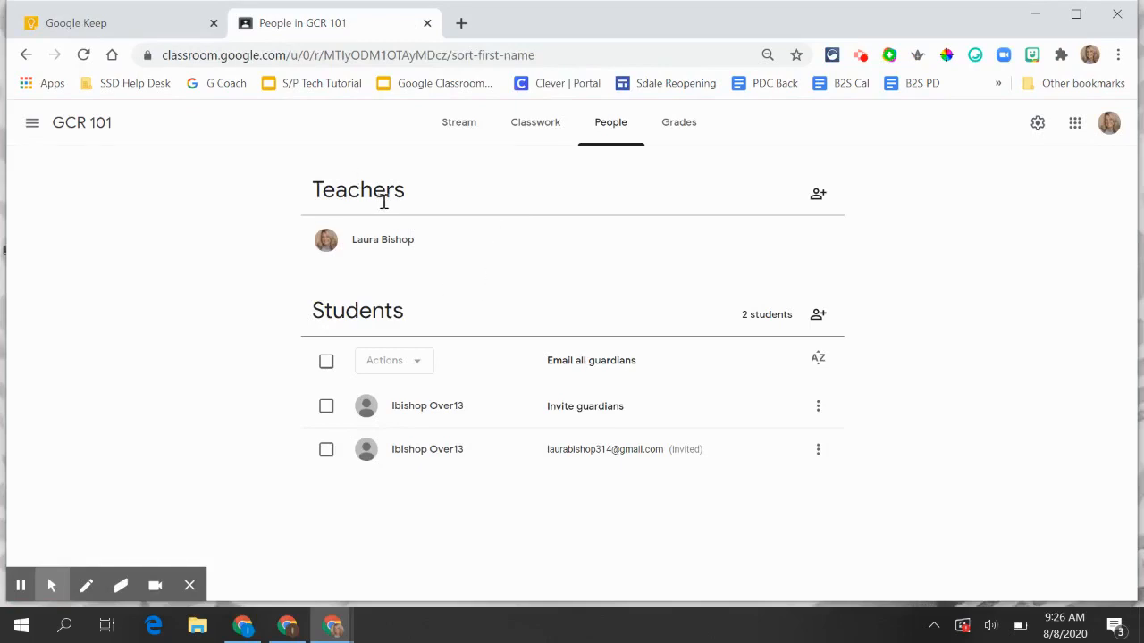
{"action": "mouse_move", "coordinate": [612, 131]}
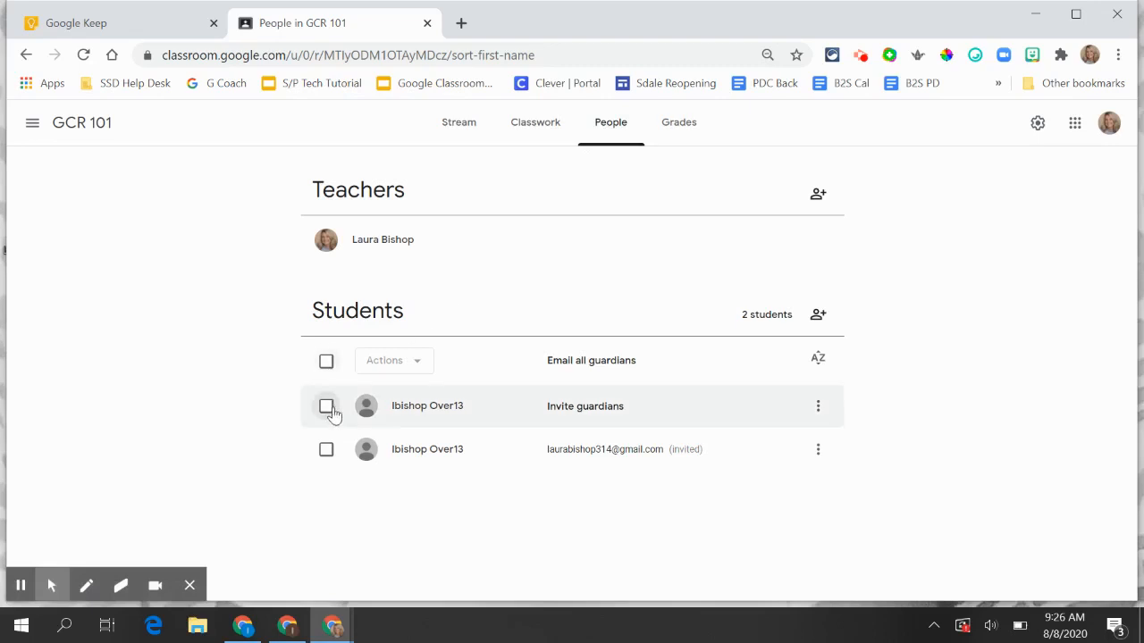
{"action": "left_click", "coordinate": [326, 405]}
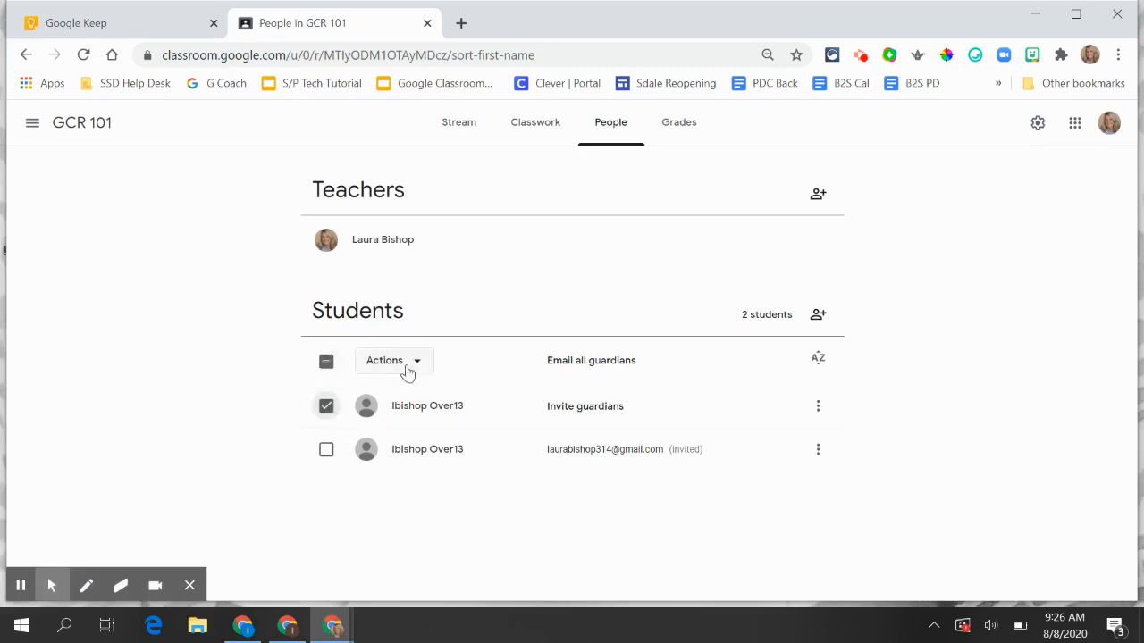
{"action": "left_click", "coordinate": [391, 361]}
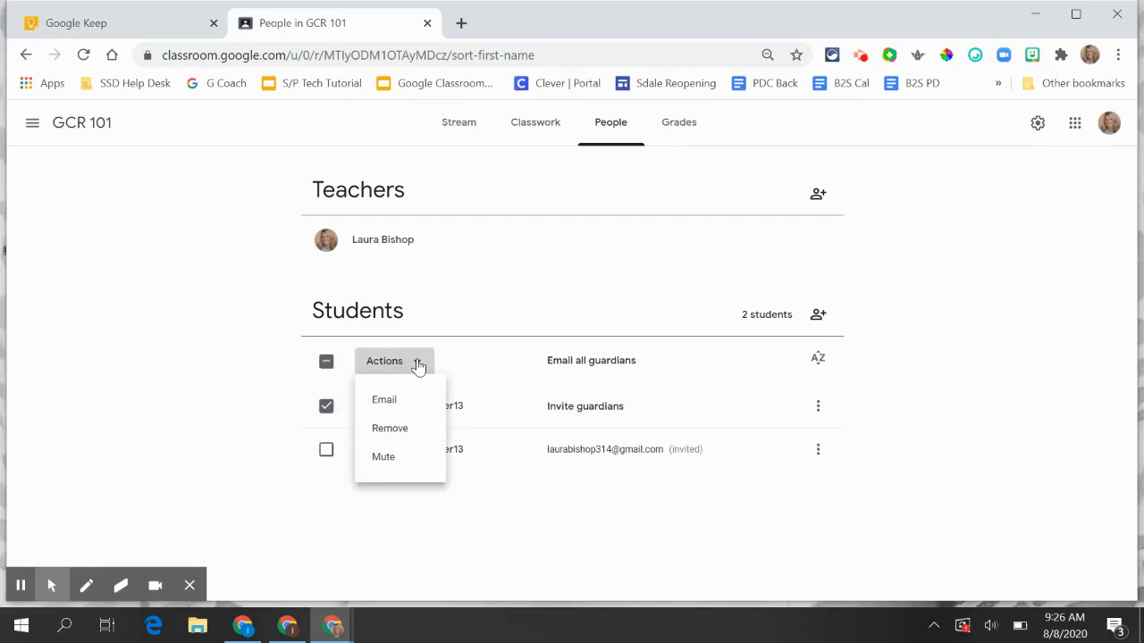
{"action": "mouse_move", "coordinate": [403, 404]}
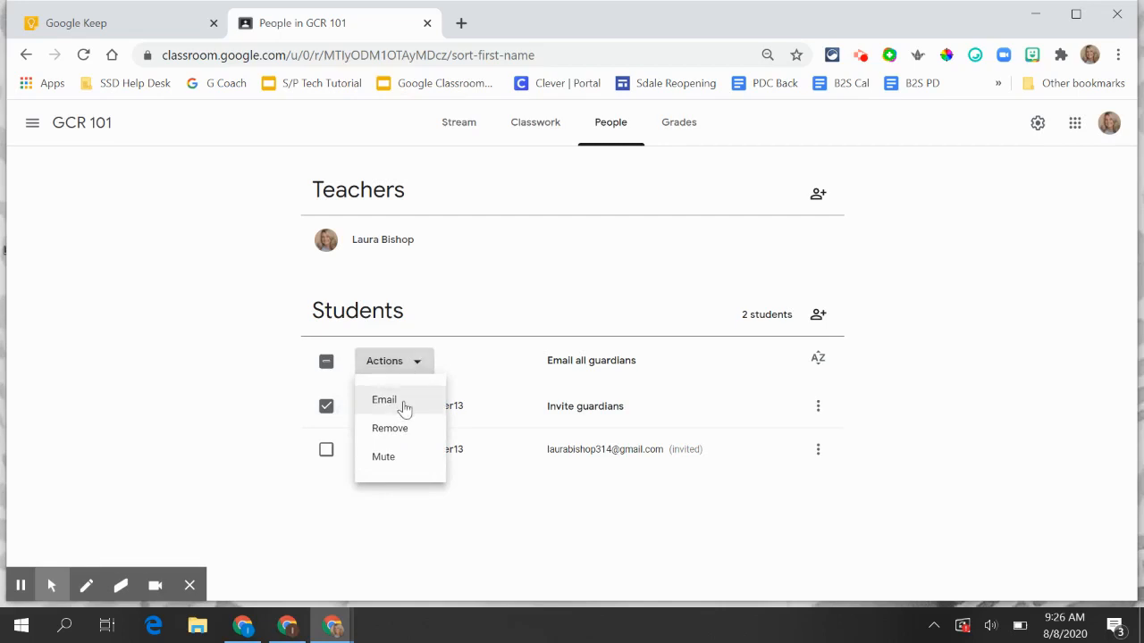
{"action": "mouse_move", "coordinate": [395, 457]}
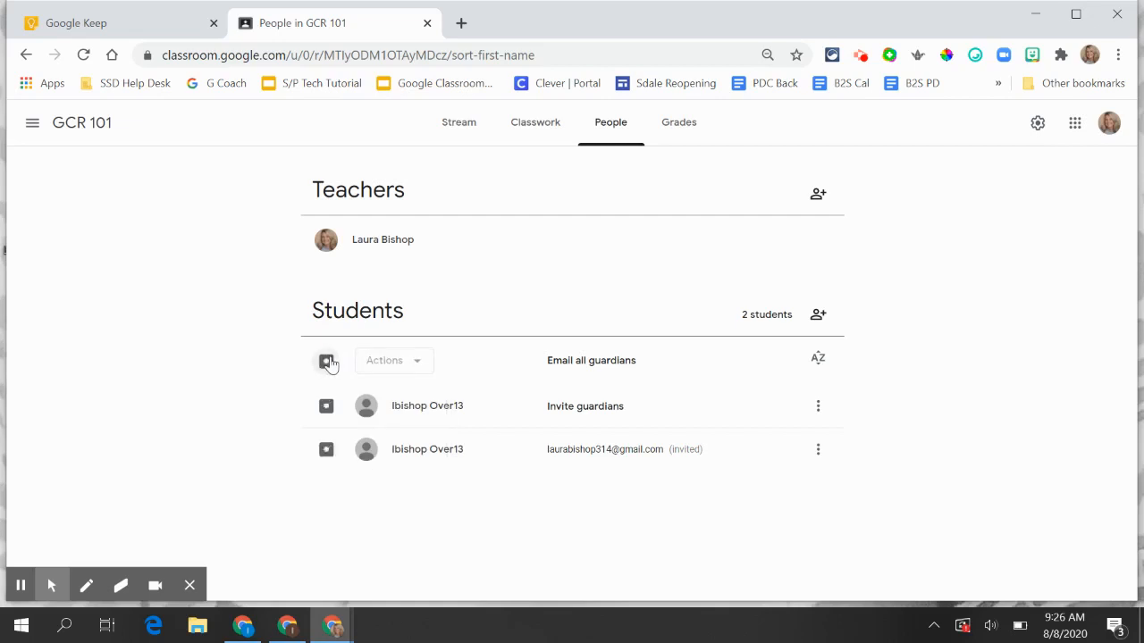
{"action": "left_click", "coordinate": [325, 361]}
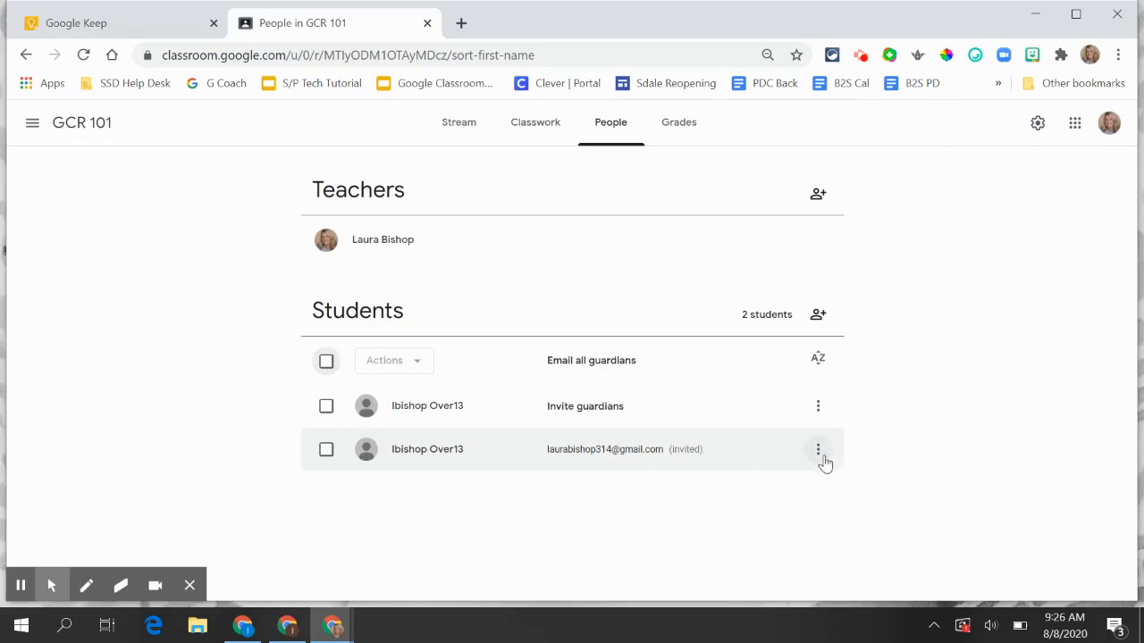
{"action": "left_click", "coordinate": [819, 450]}
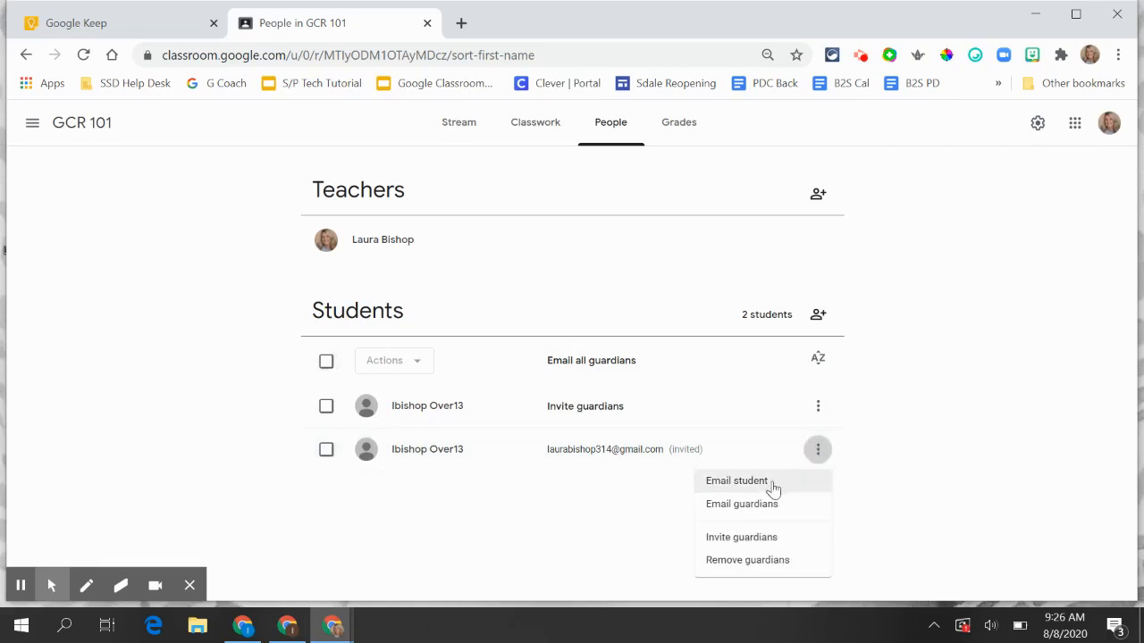
{"action": "mouse_move", "coordinate": [772, 511]}
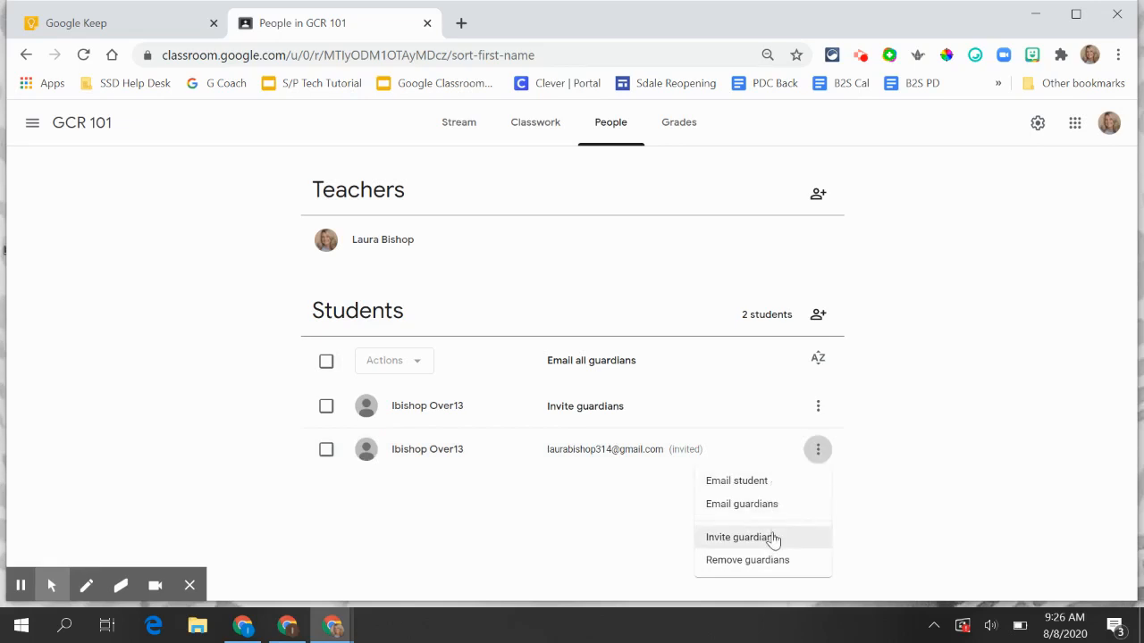
{"action": "mouse_move", "coordinate": [780, 565]}
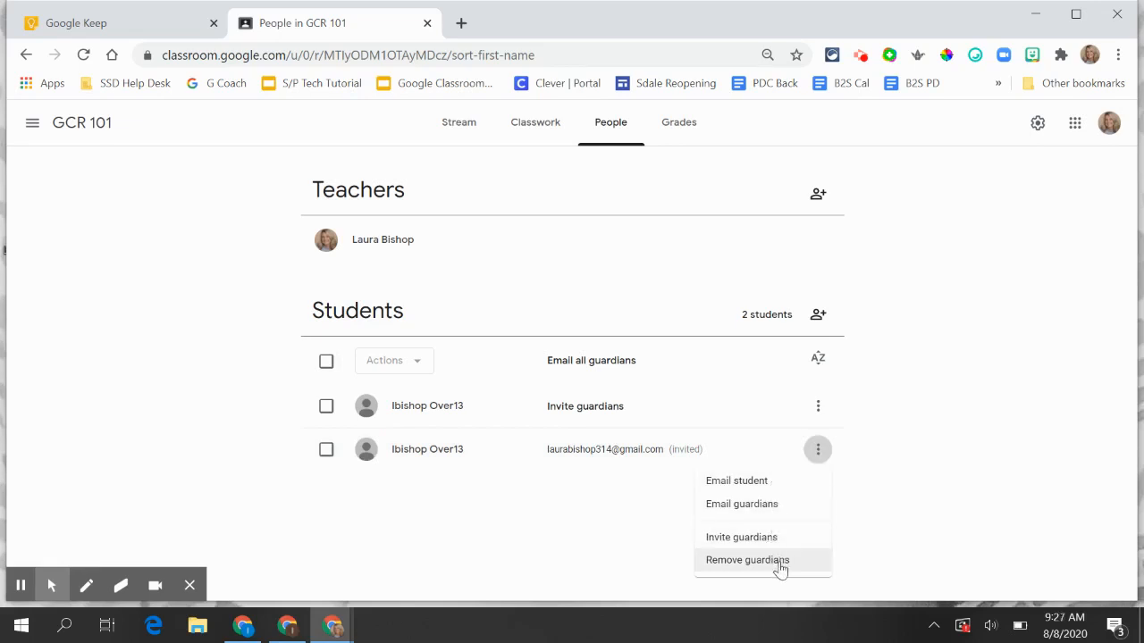
{"action": "mouse_move", "coordinate": [662, 229]}
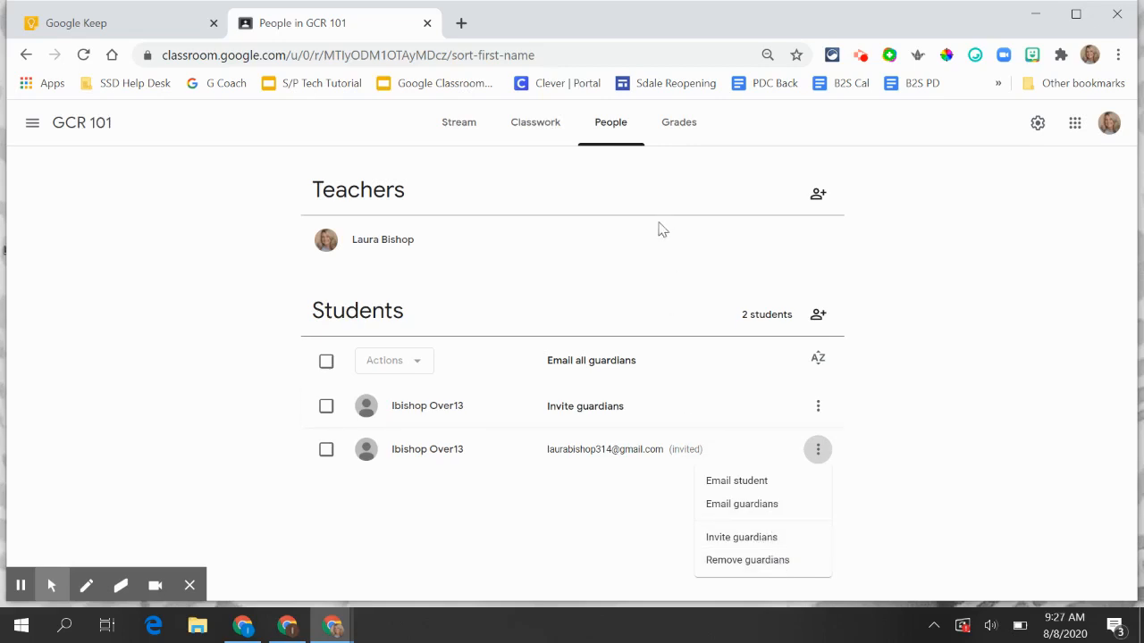
{"action": "left_click", "coordinate": [632, 211]}
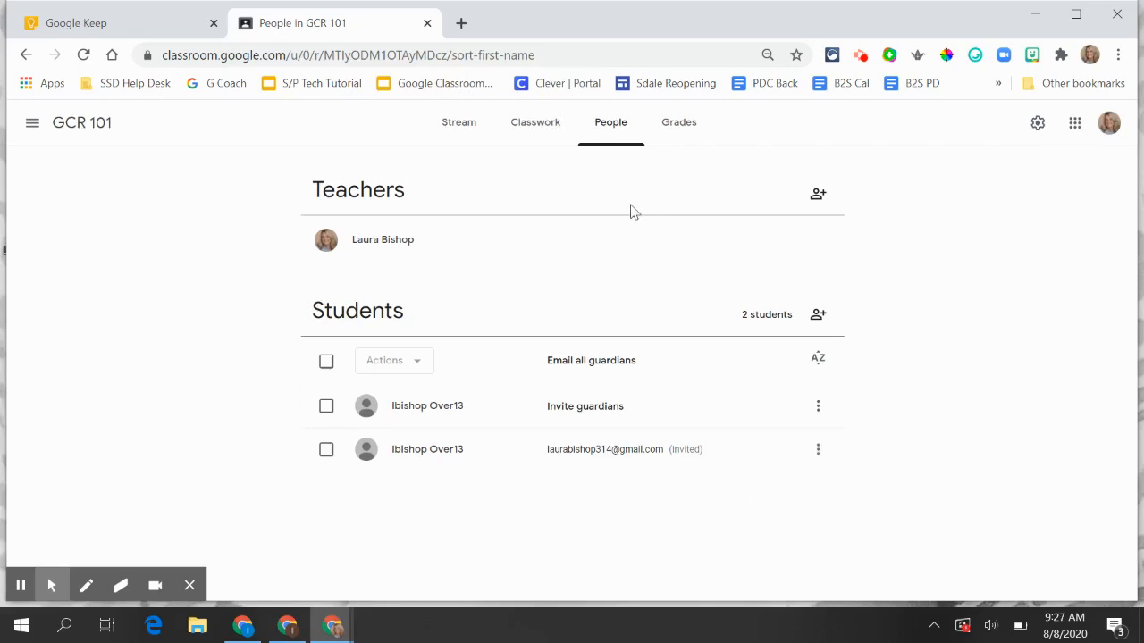
{"action": "mouse_move", "coordinate": [613, 208]}
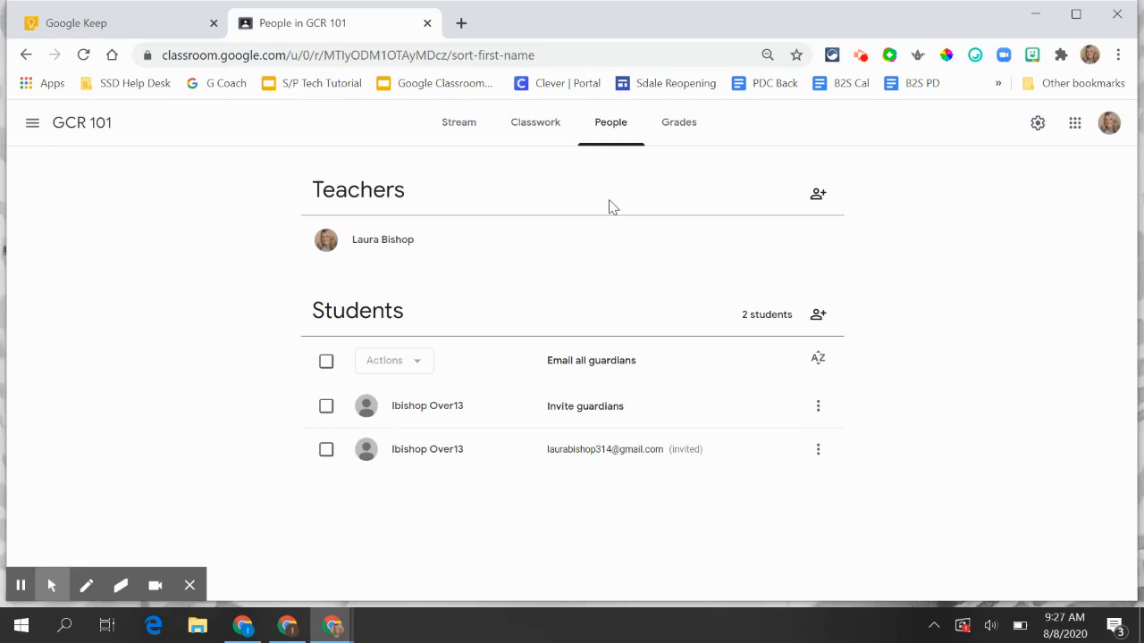
{"action": "mouse_move", "coordinate": [670, 207]}
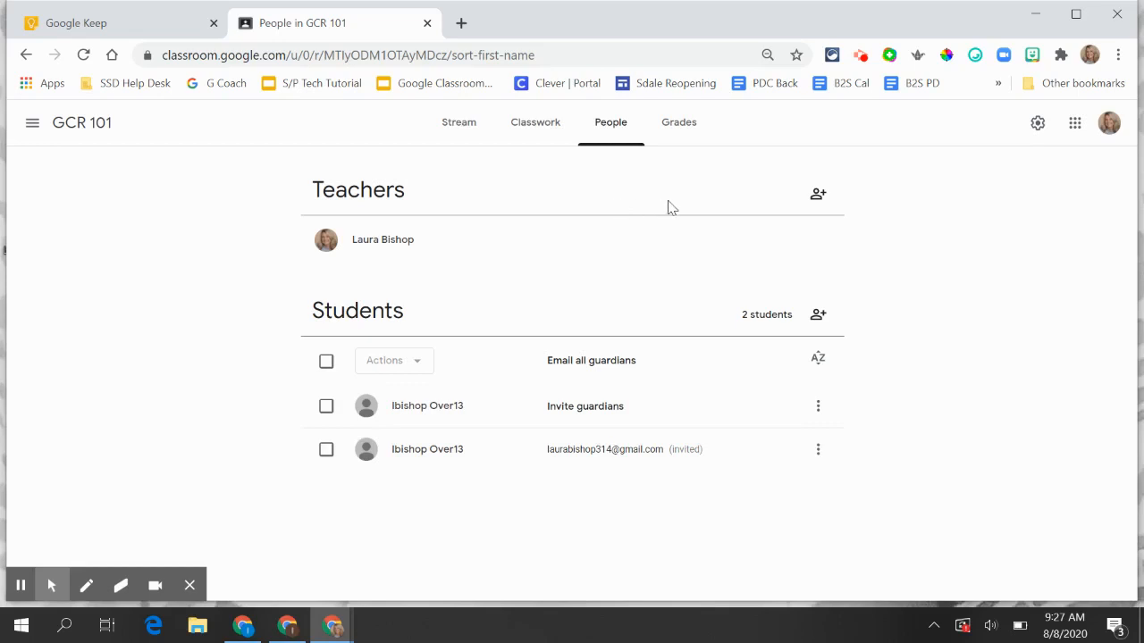
{"action": "mouse_move", "coordinate": [818, 193]}
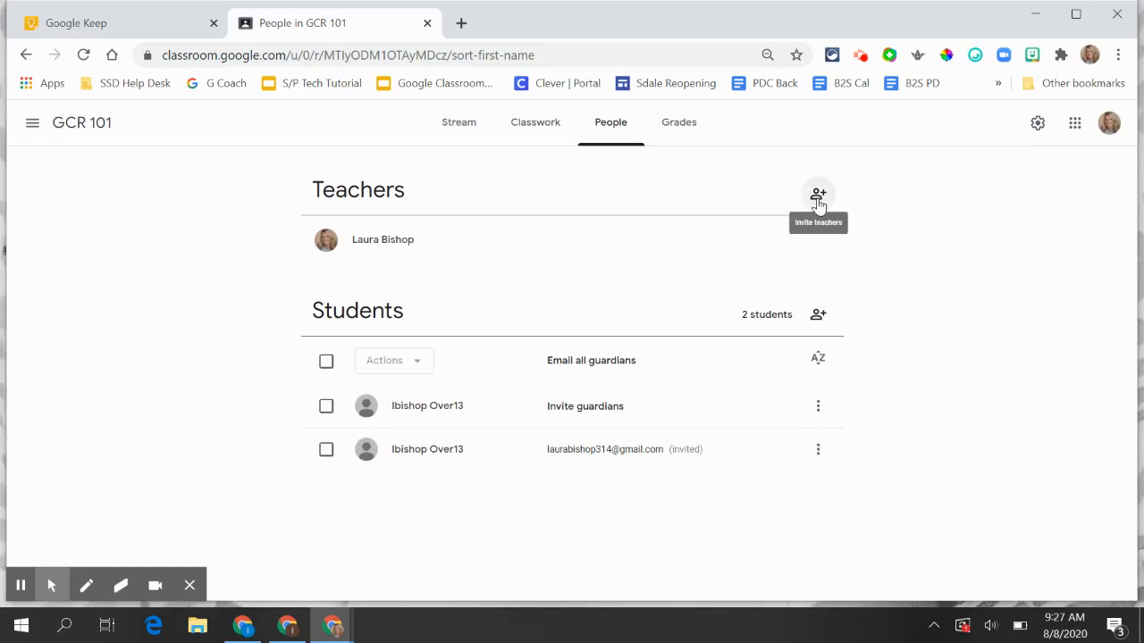
{"action": "left_click", "coordinate": [819, 194]}
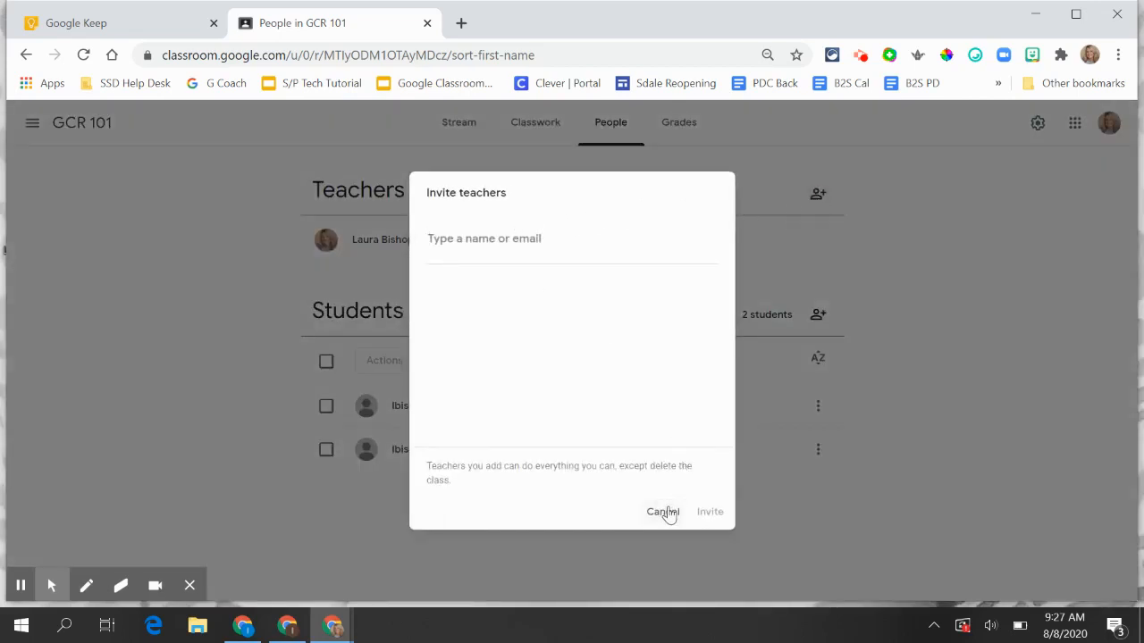
{"action": "left_click", "coordinate": [662, 511]}
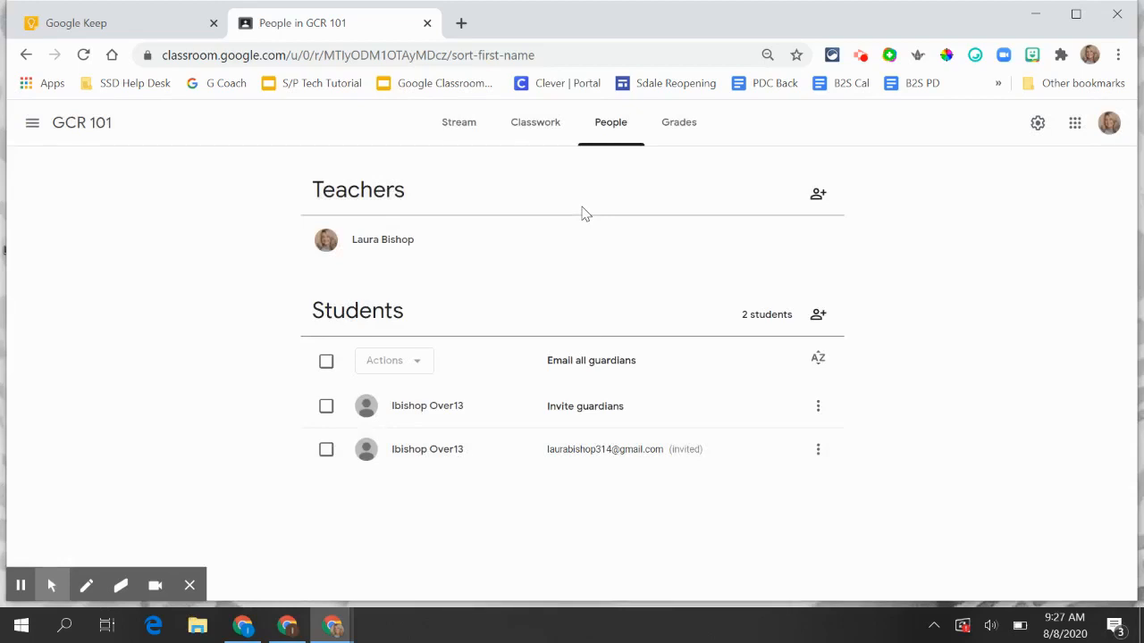
{"action": "mouse_move", "coordinate": [570, 206]}
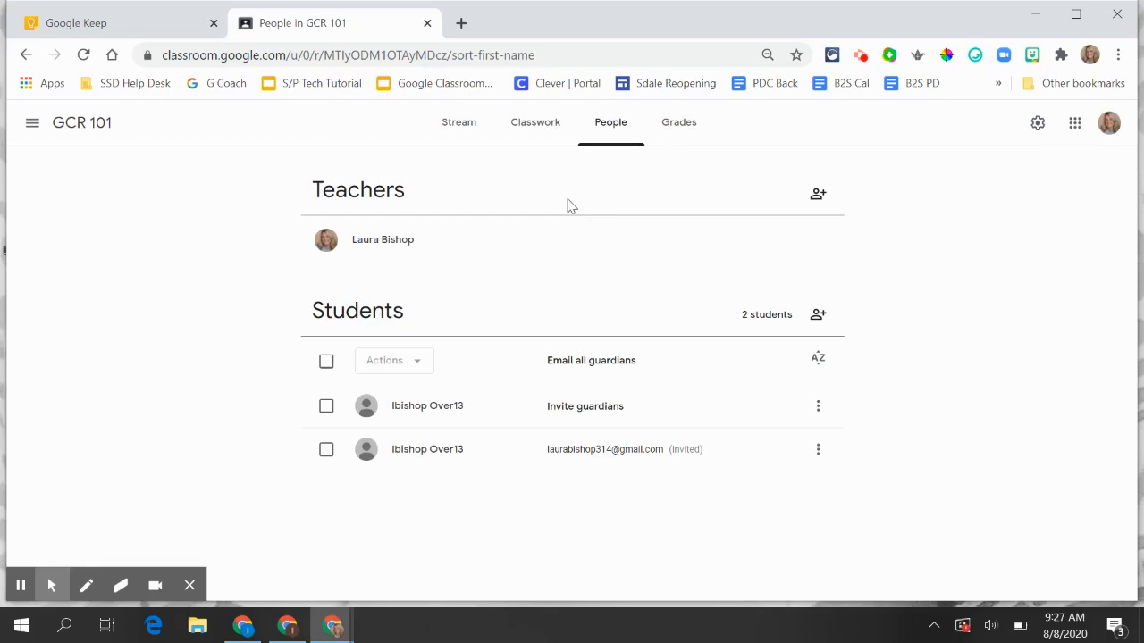
{"action": "mouse_move", "coordinate": [565, 188]}
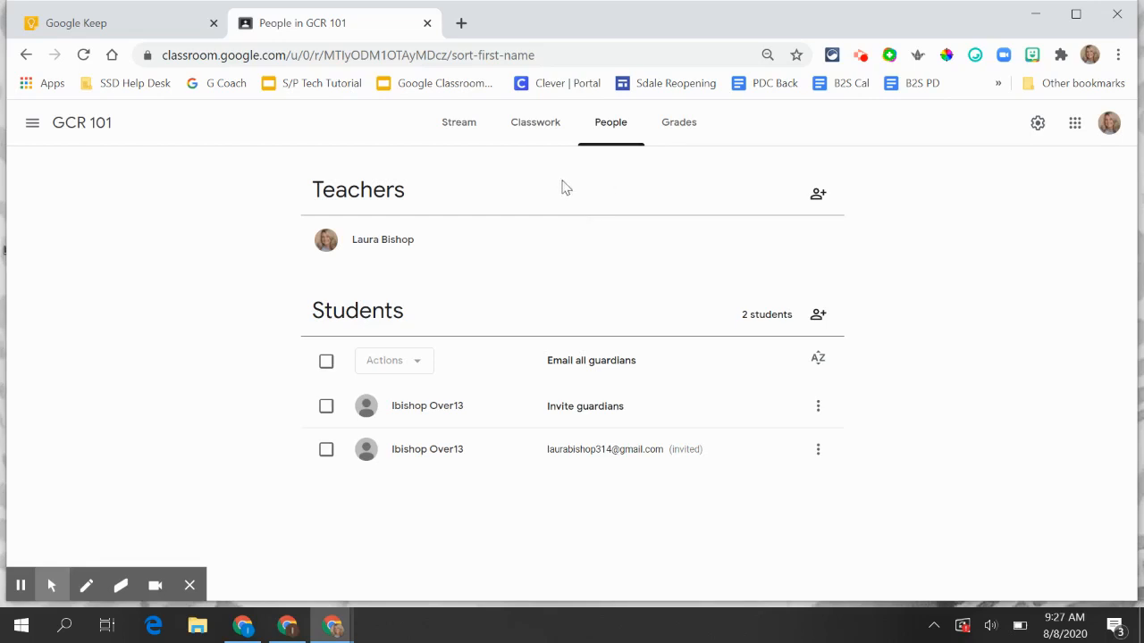
{"action": "mouse_move", "coordinate": [459, 128]}
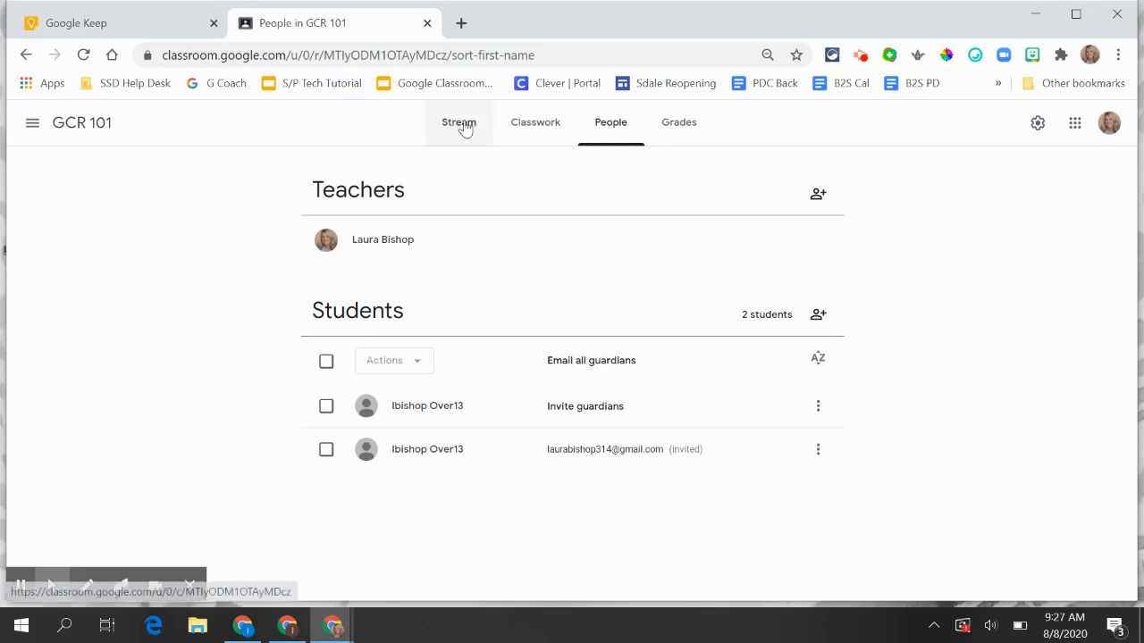
- On the Stream, draft a class announcement reading 'Welcome' and bring up the attachment choices
{"action": "left_click", "coordinate": [458, 122]}
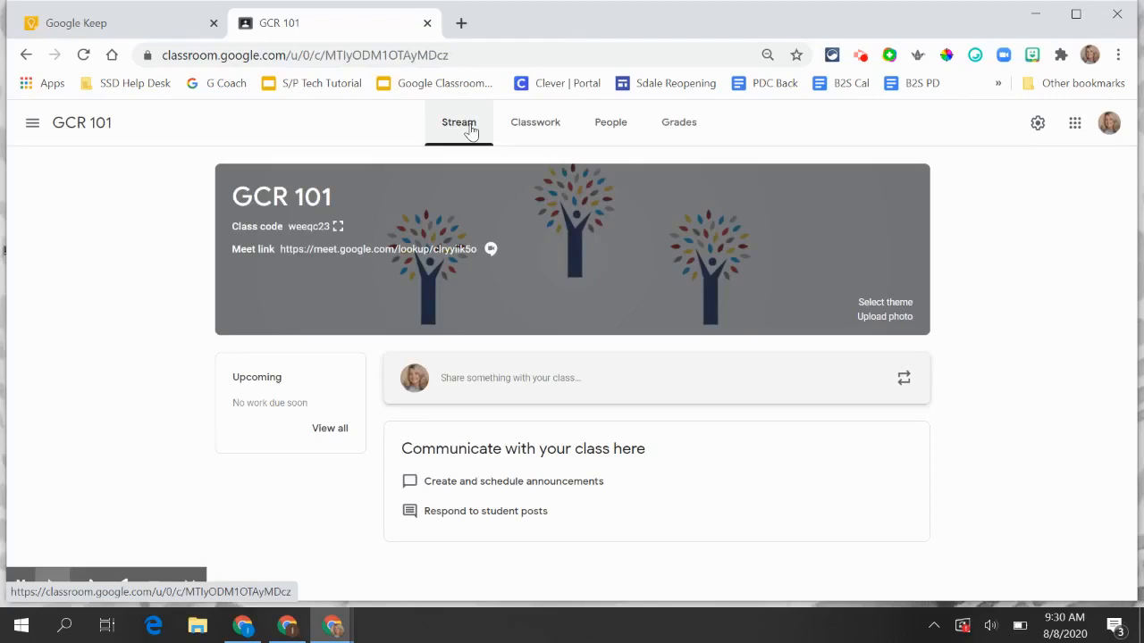
{"action": "mouse_move", "coordinate": [501, 348]}
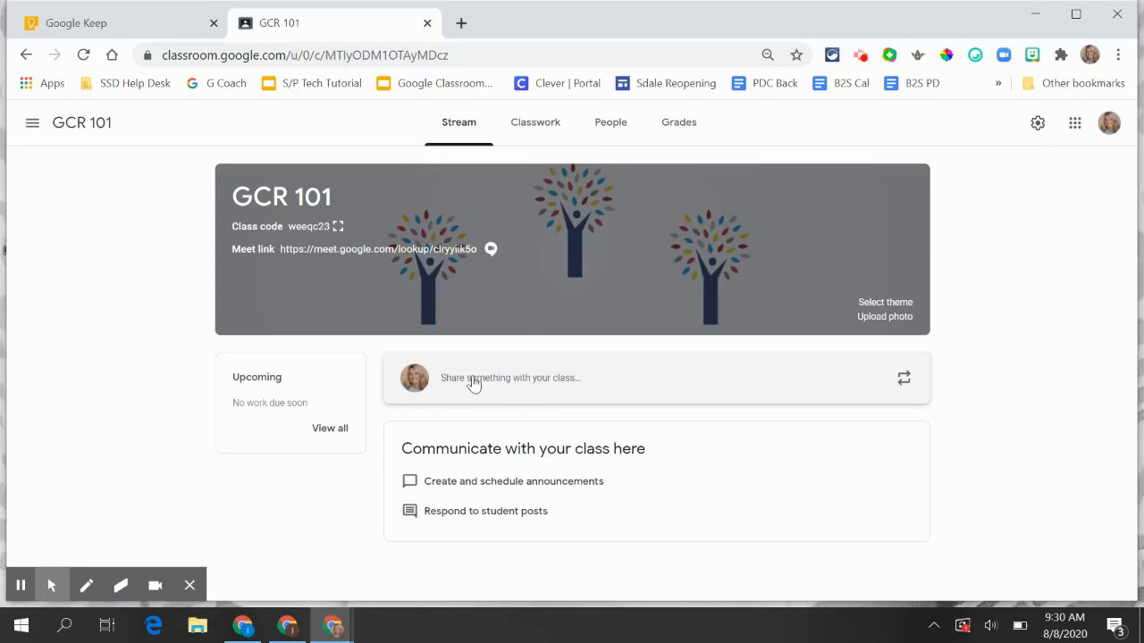
{"action": "mouse_move", "coordinate": [464, 384]}
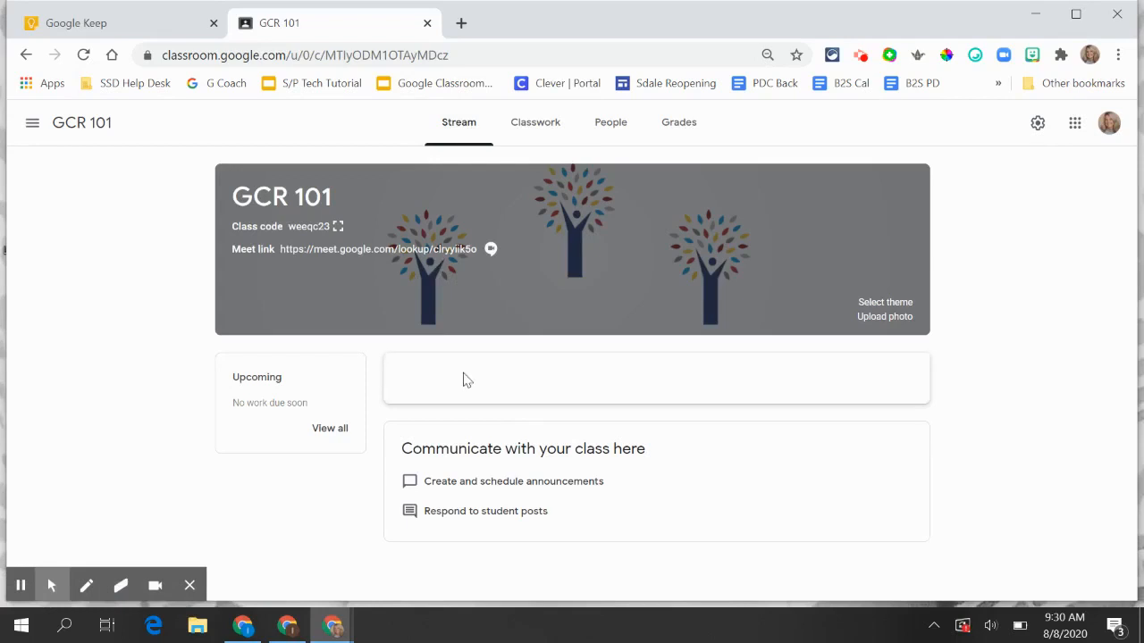
{"action": "type", "text": "W"}
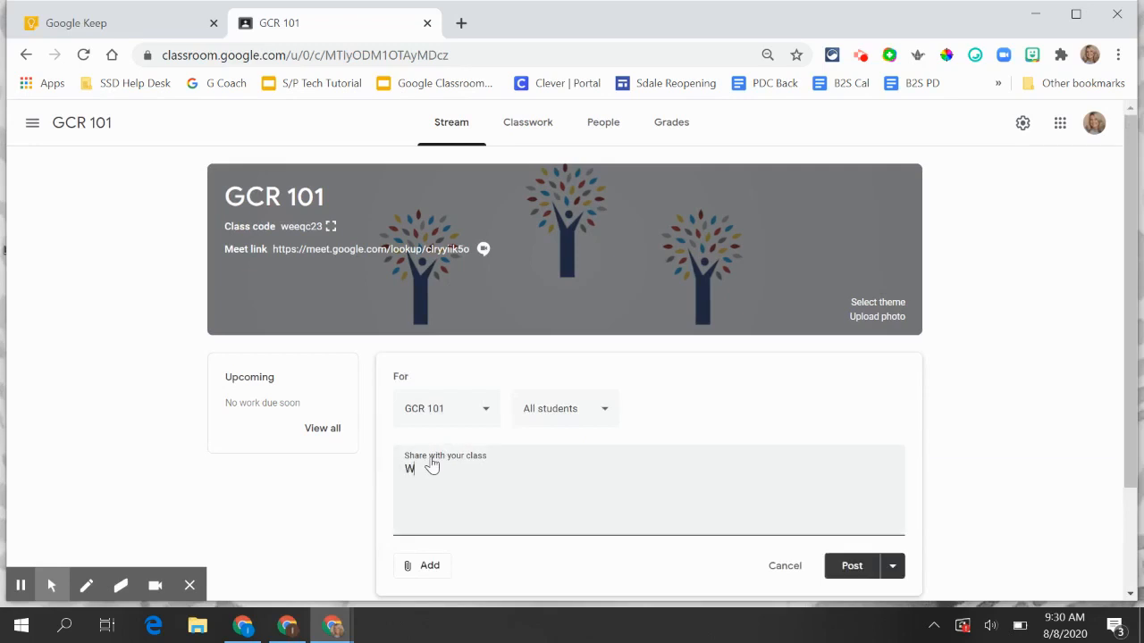
{"action": "type", "text": "elcome"}
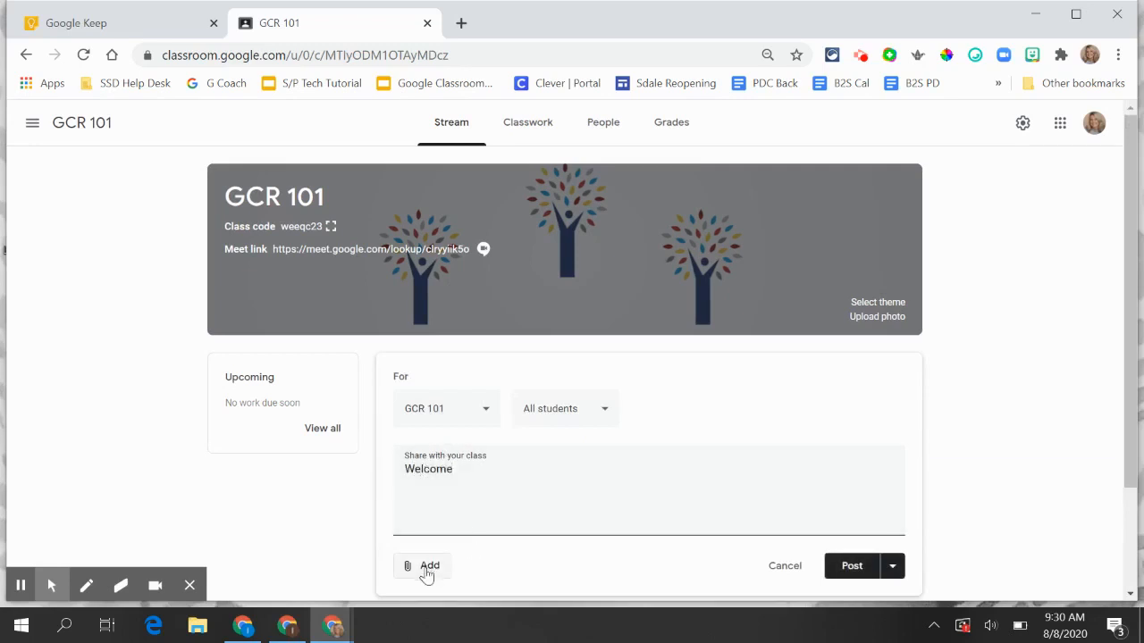
{"action": "left_click", "coordinate": [420, 567]}
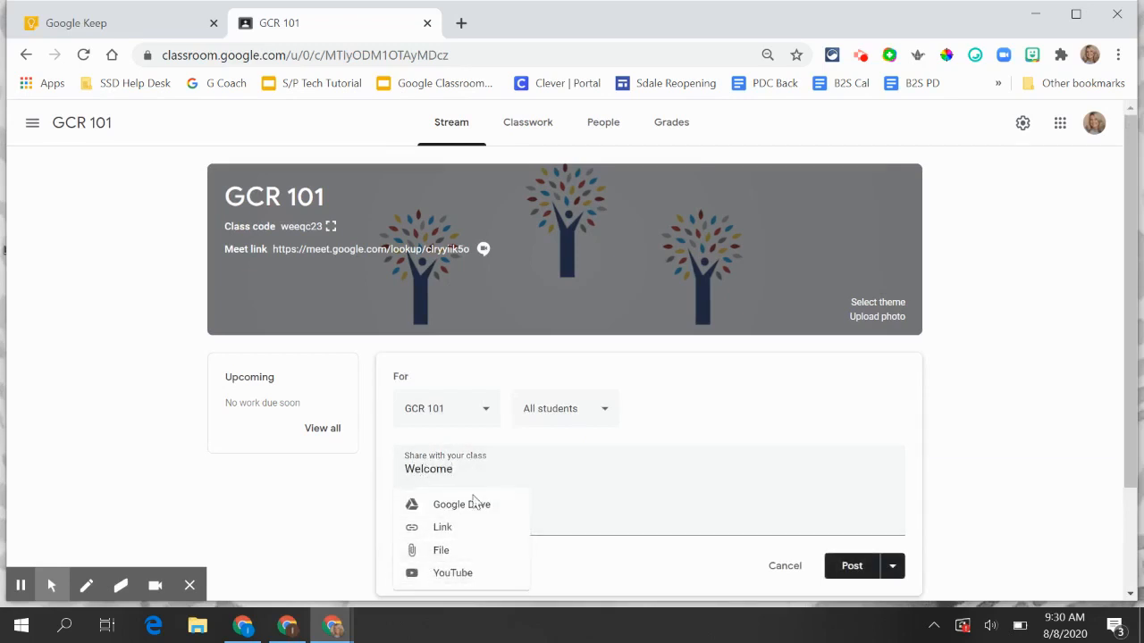
- Insert the WELCOME doc and Welcome to GCR 101 video from Google Drive into the announcement
{"action": "left_click", "coordinate": [461, 504]}
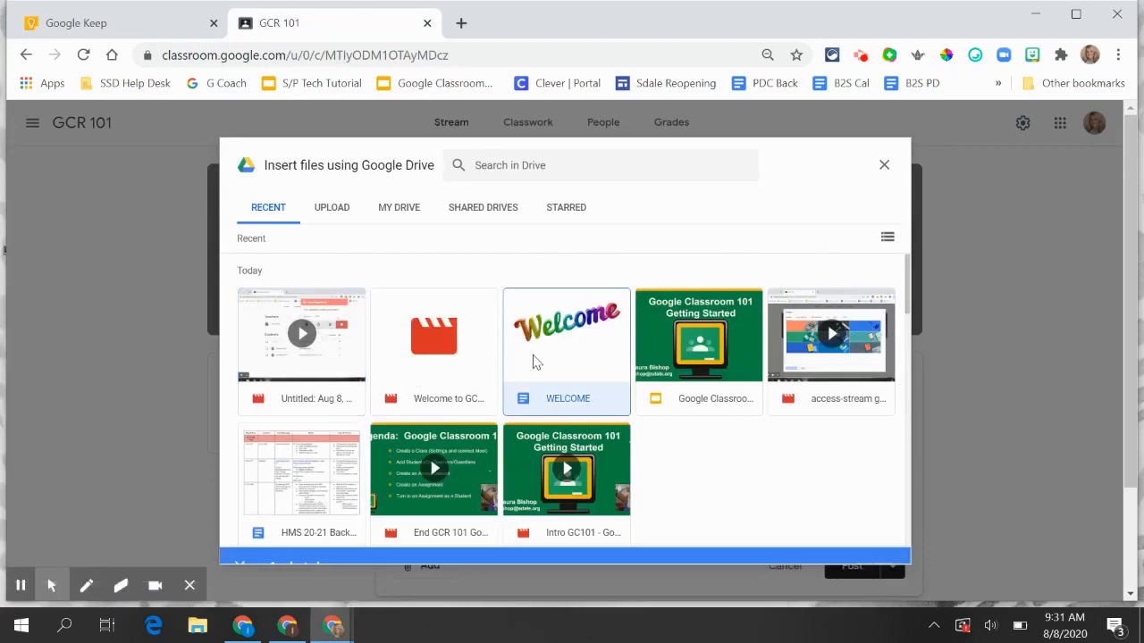
{"action": "left_click", "coordinate": [433, 336]}
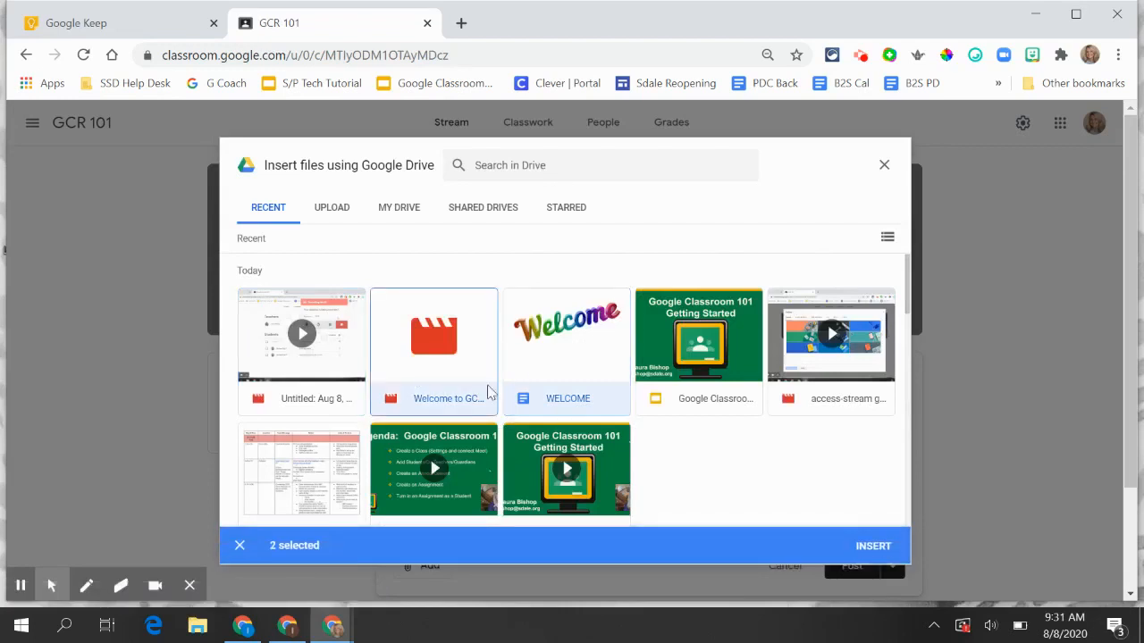
{"action": "left_click", "coordinate": [872, 545]}
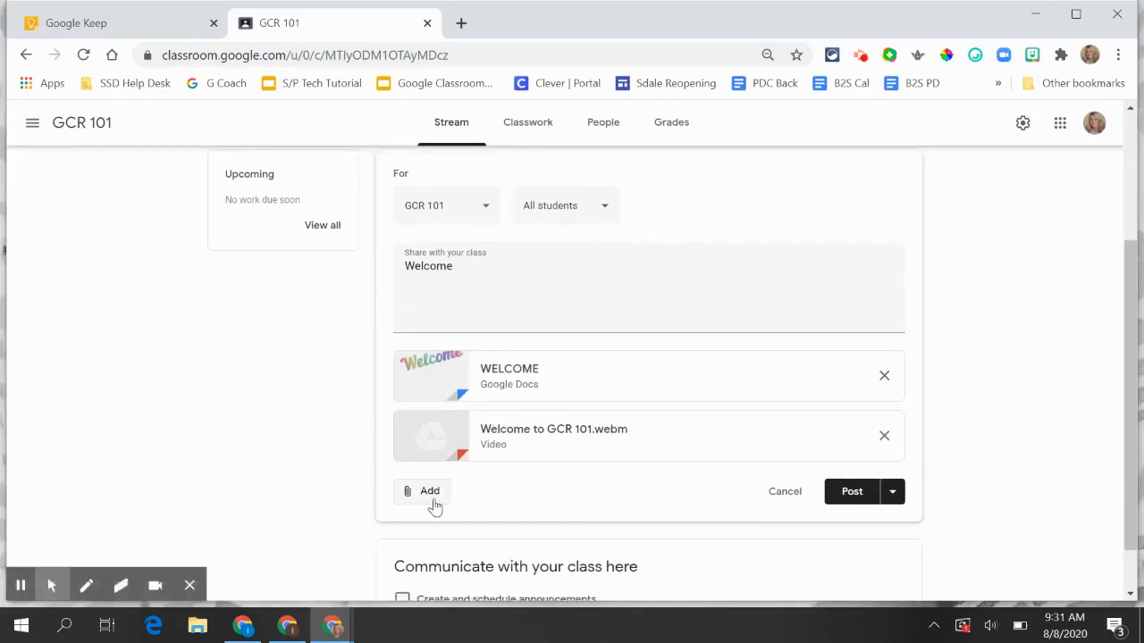
{"action": "left_click", "coordinate": [429, 491]}
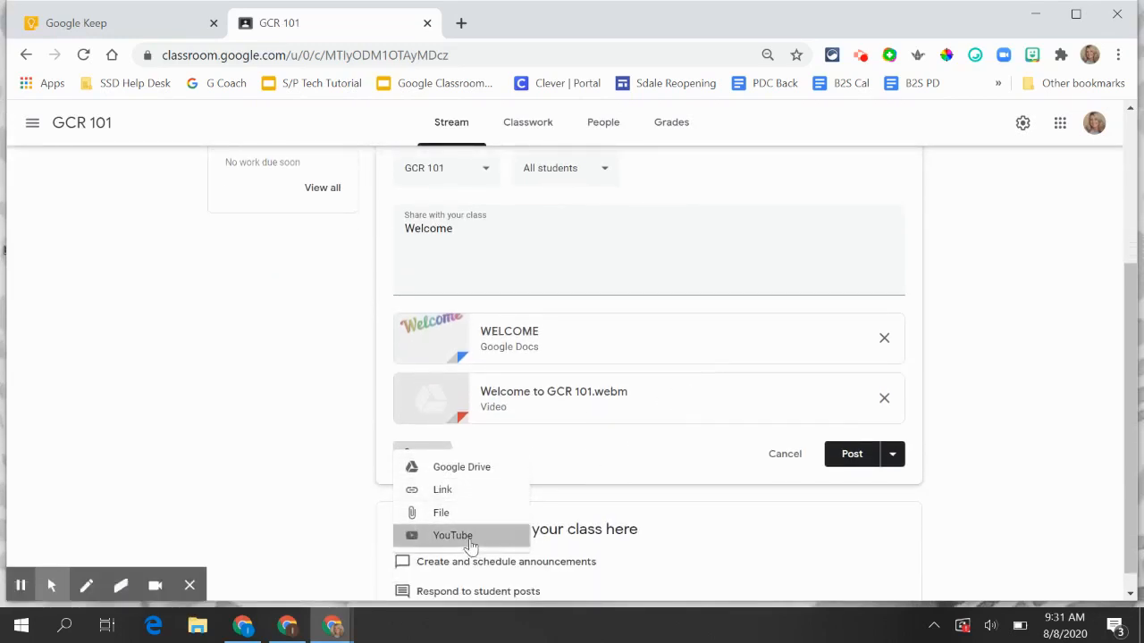
- Search YouTube for 'welcome' and attach the Moana 'You're Welcome' video to the announcement
{"action": "left_click", "coordinate": [452, 536]}
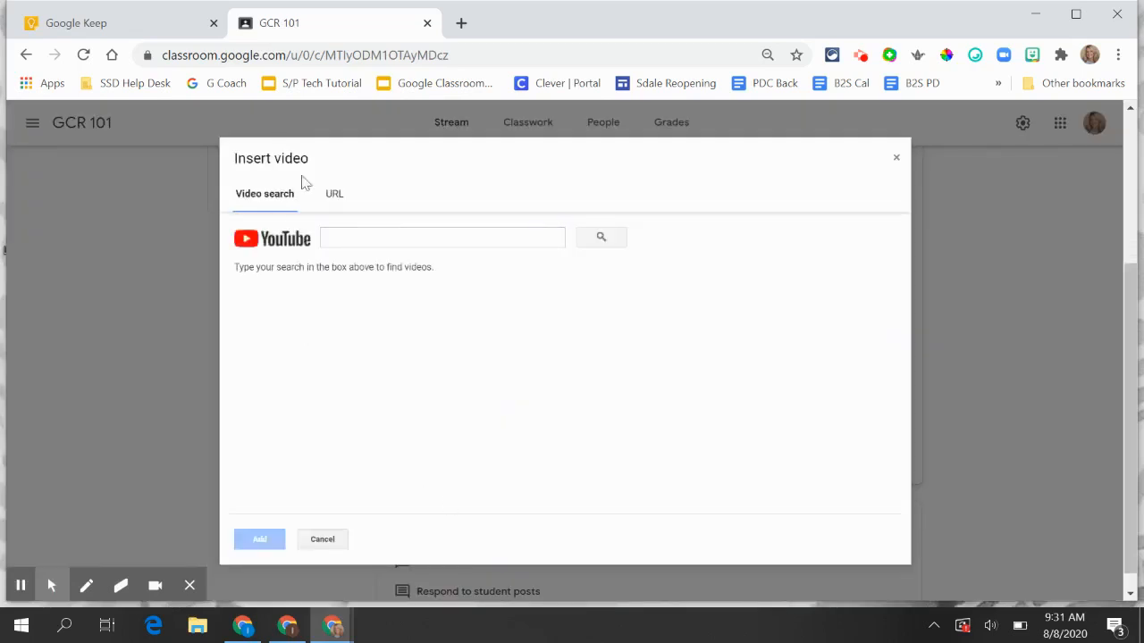
{"action": "left_click", "coordinate": [333, 193]}
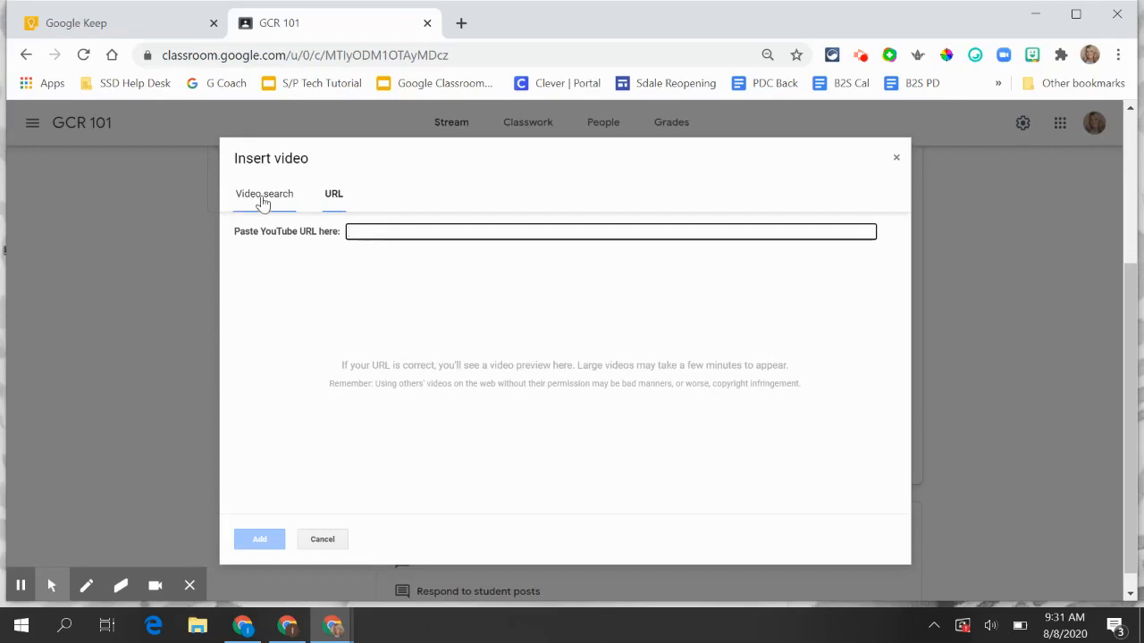
{"action": "left_click", "coordinate": [265, 193]}
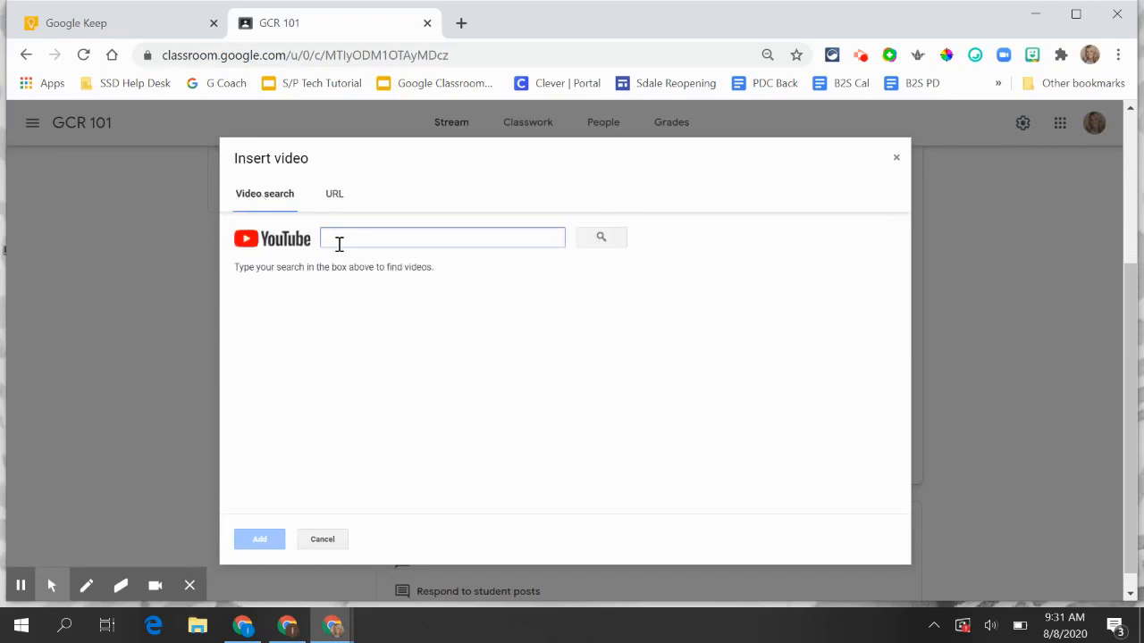
{"action": "type", "text": "welcome"}
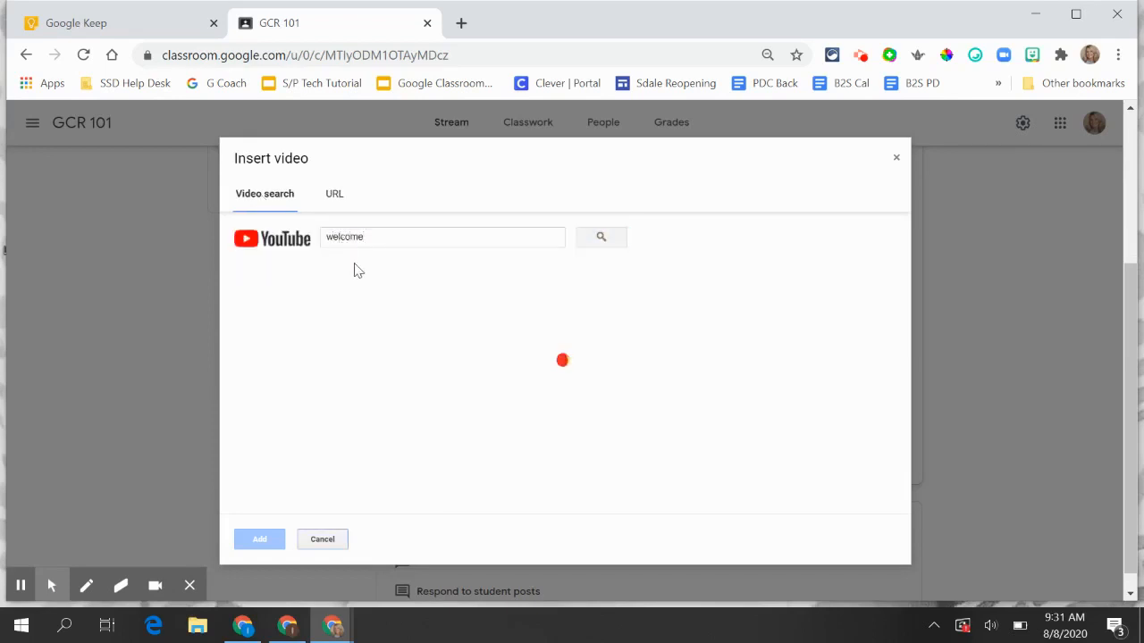
{"action": "left_click", "coordinate": [601, 236]}
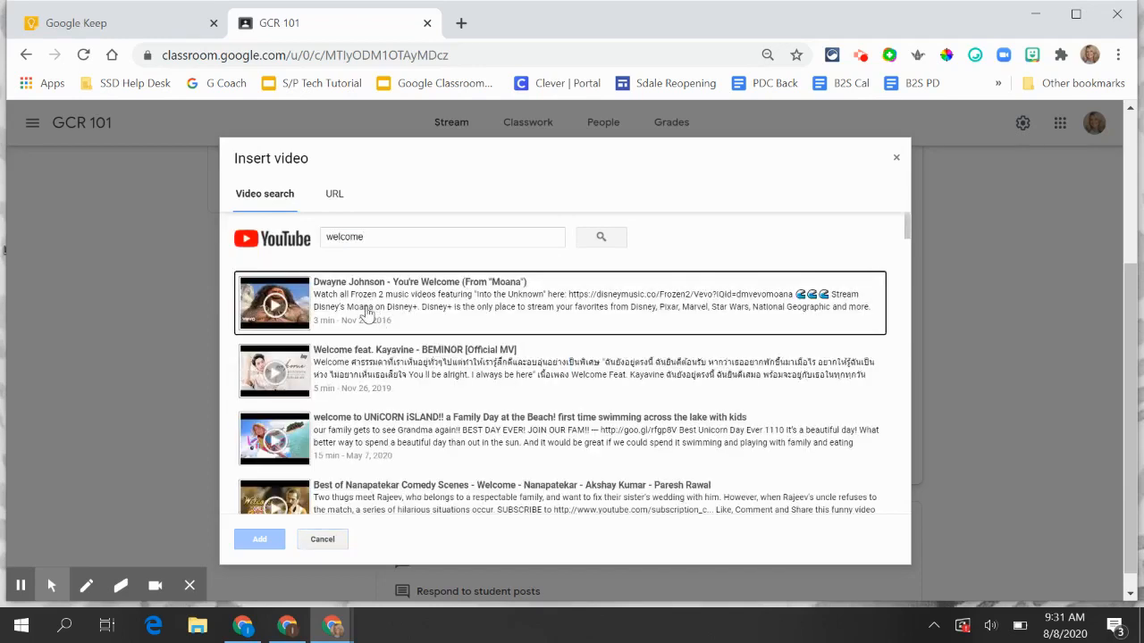
{"action": "left_click", "coordinate": [259, 540]}
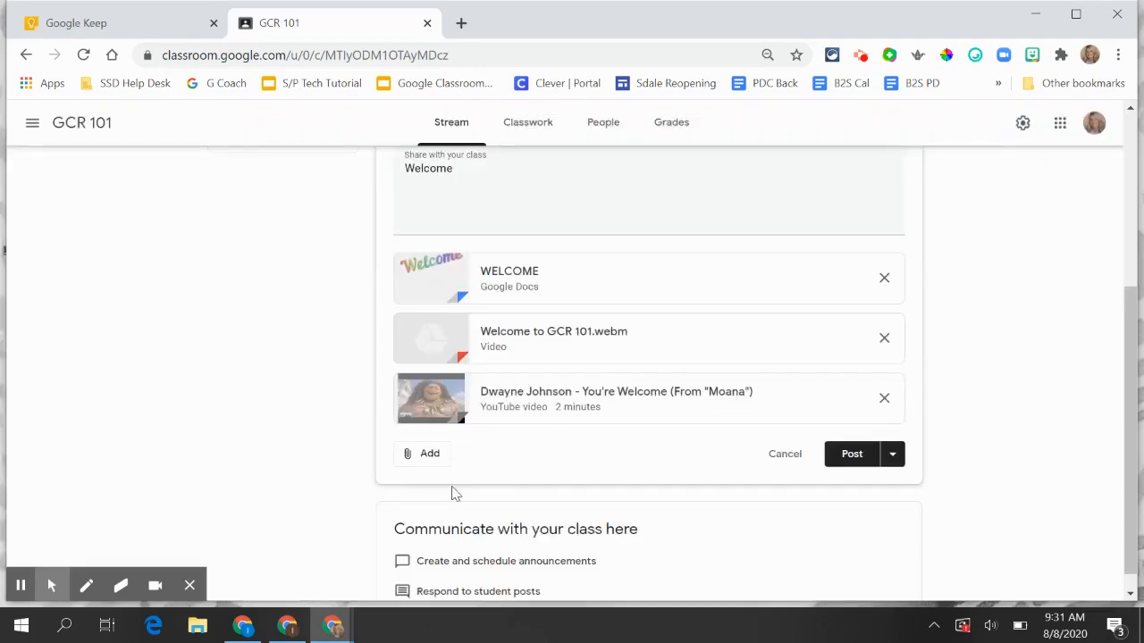
{"action": "scroll", "scroll_direction": "up", "scroll_amount": 3}
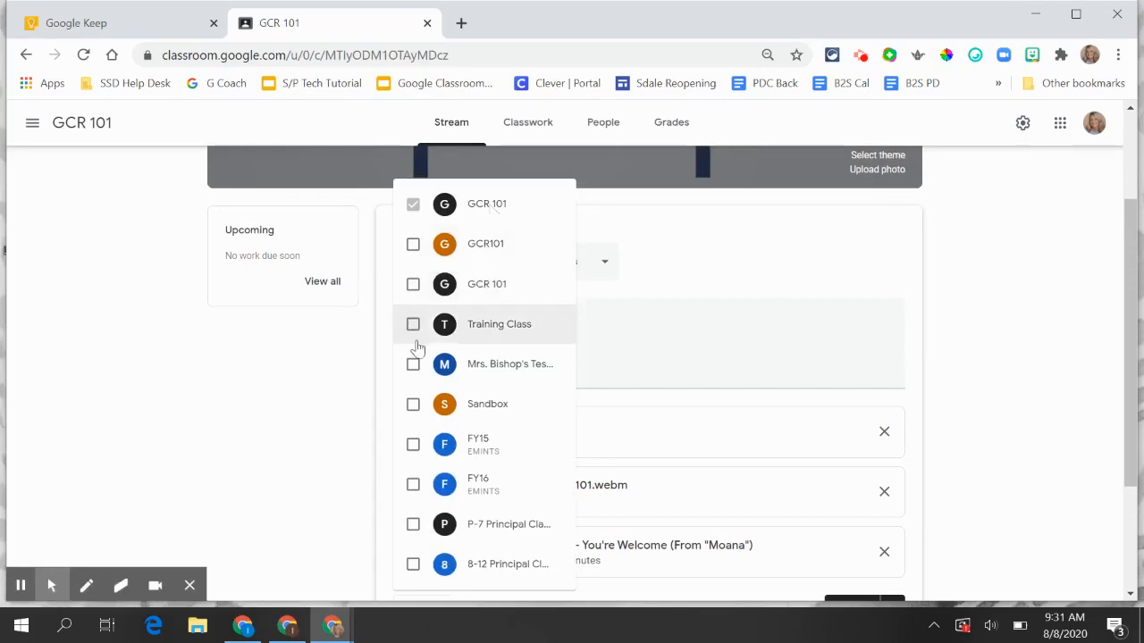
{"action": "left_click", "coordinate": [486, 203]}
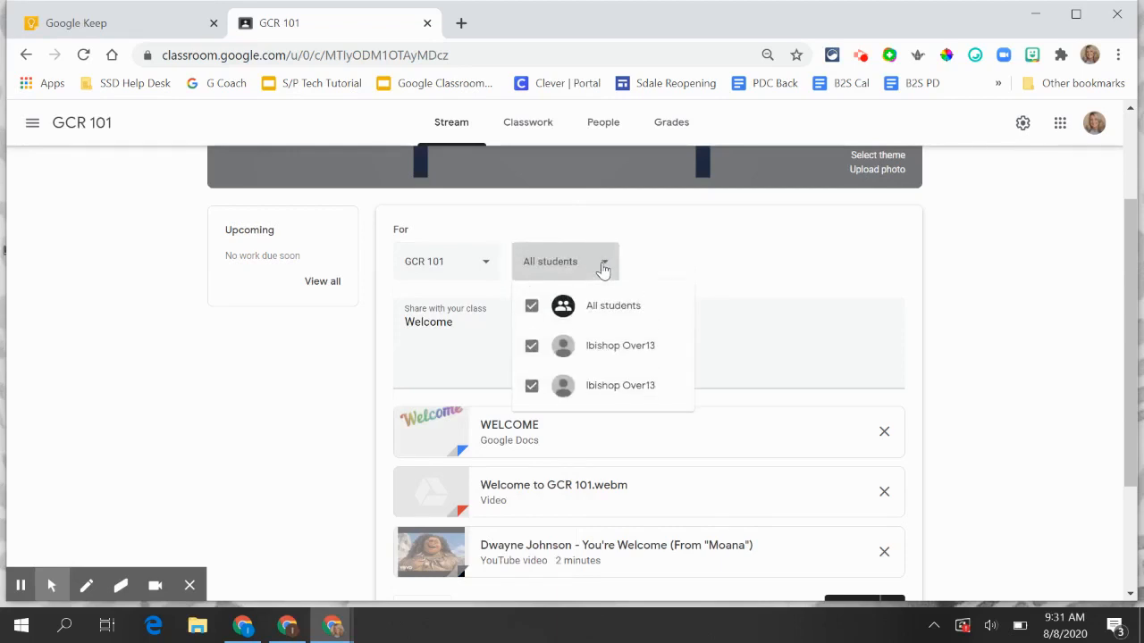
{"action": "mouse_move", "coordinate": [663, 264]}
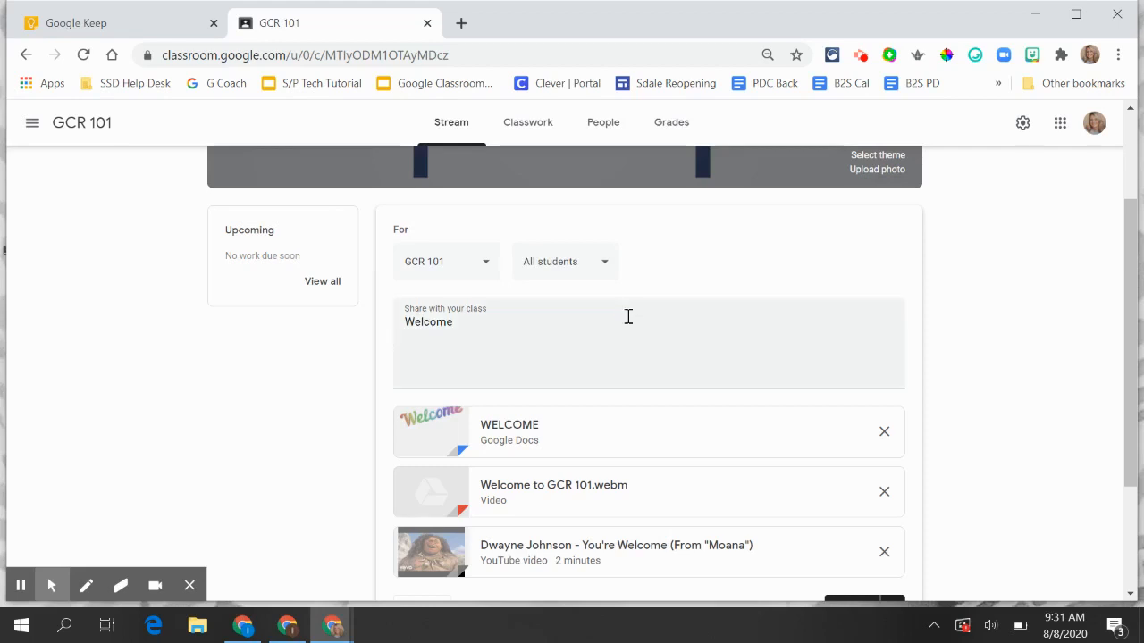
- Review the Schedule option for the Welcome announcement and back out of it
{"action": "scroll", "scroll_direction": "down", "scroll_amount": 3}
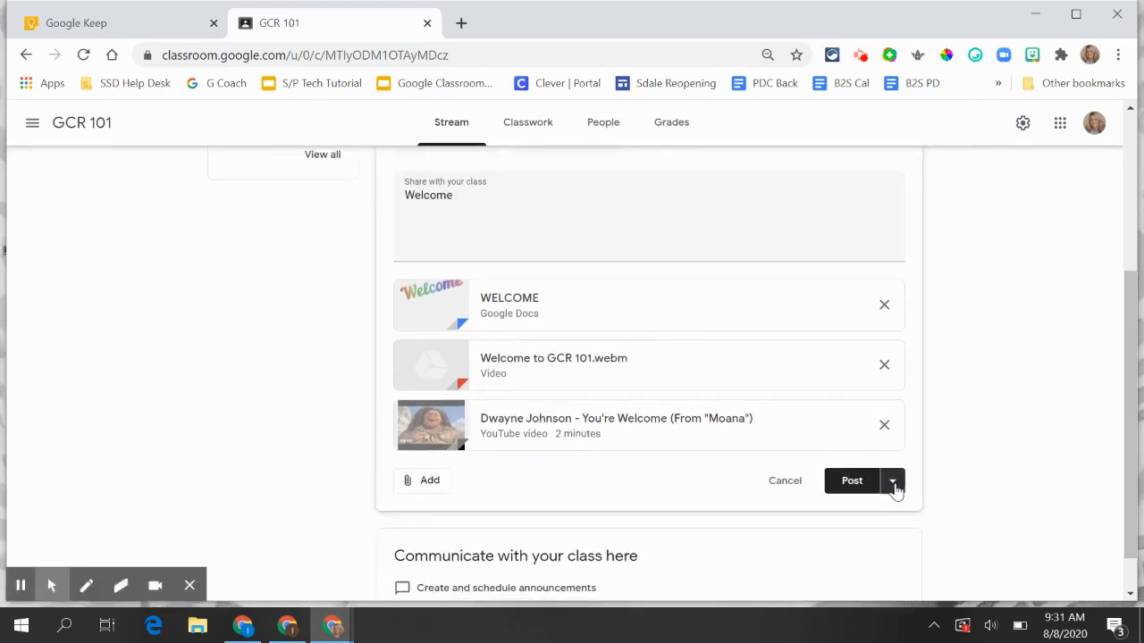
{"action": "left_click", "coordinate": [893, 481]}
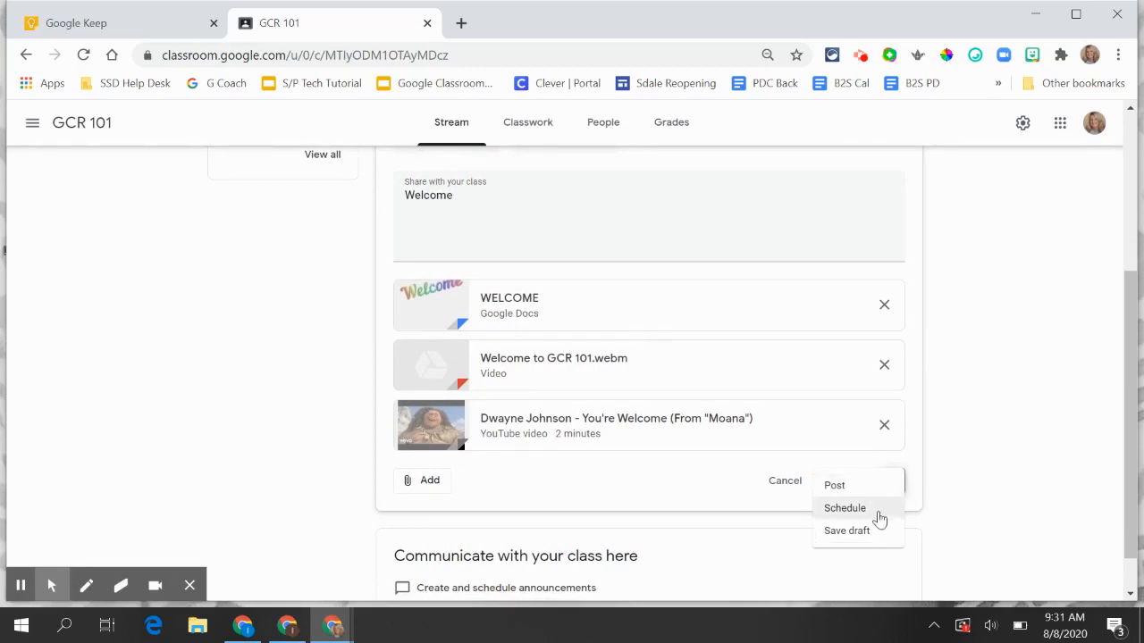
{"action": "mouse_move", "coordinate": [879, 512]}
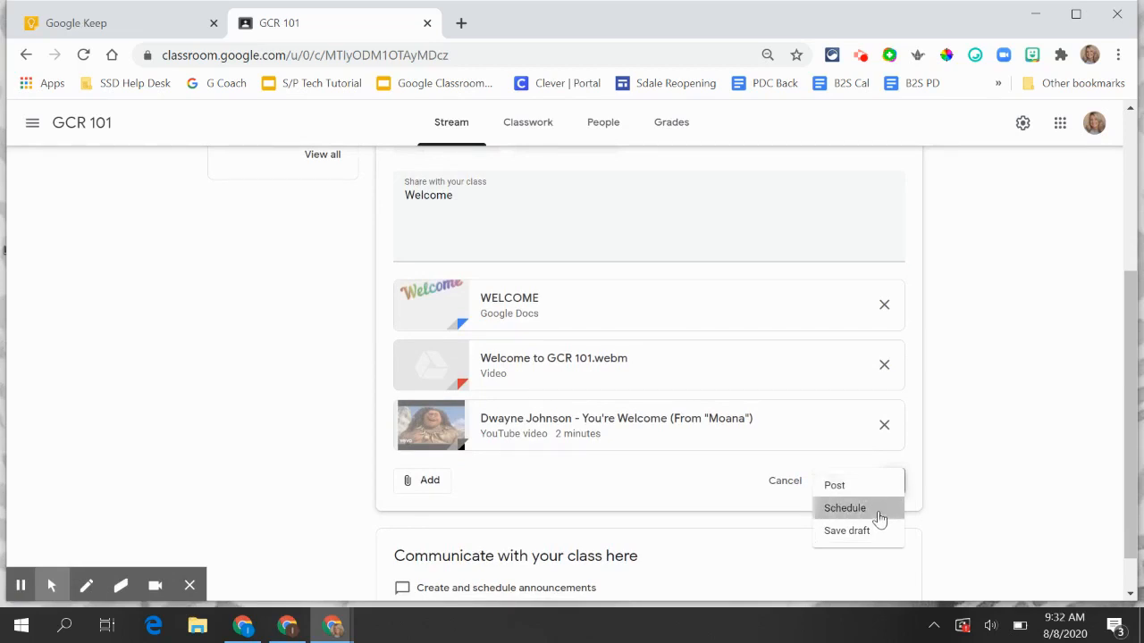
{"action": "left_click", "coordinate": [844, 507]}
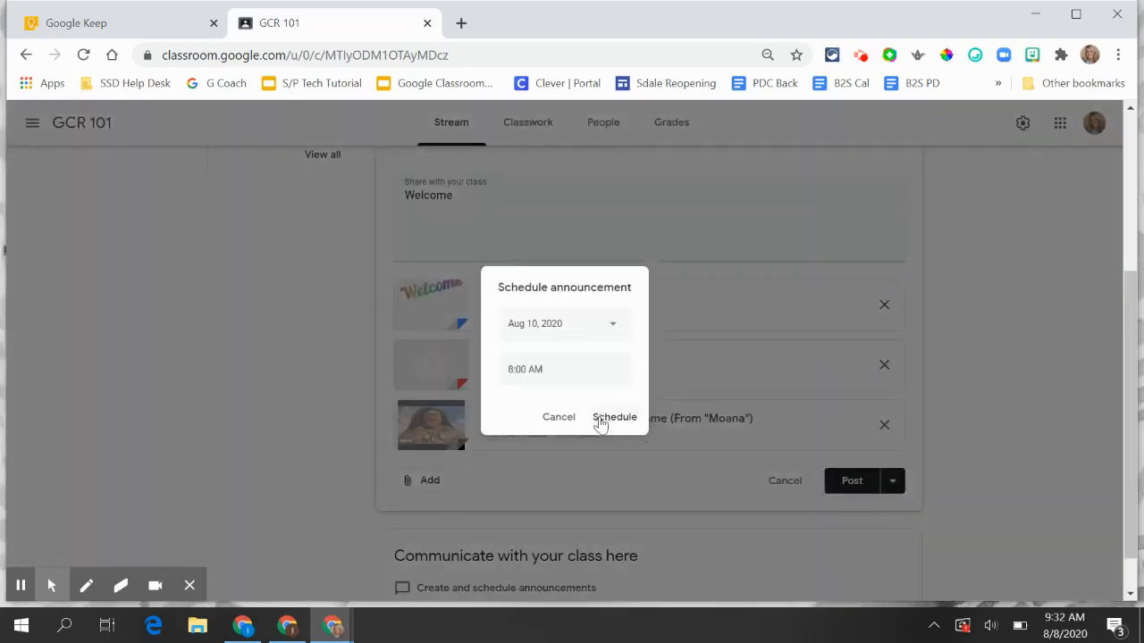
{"action": "left_click", "coordinate": [558, 416]}
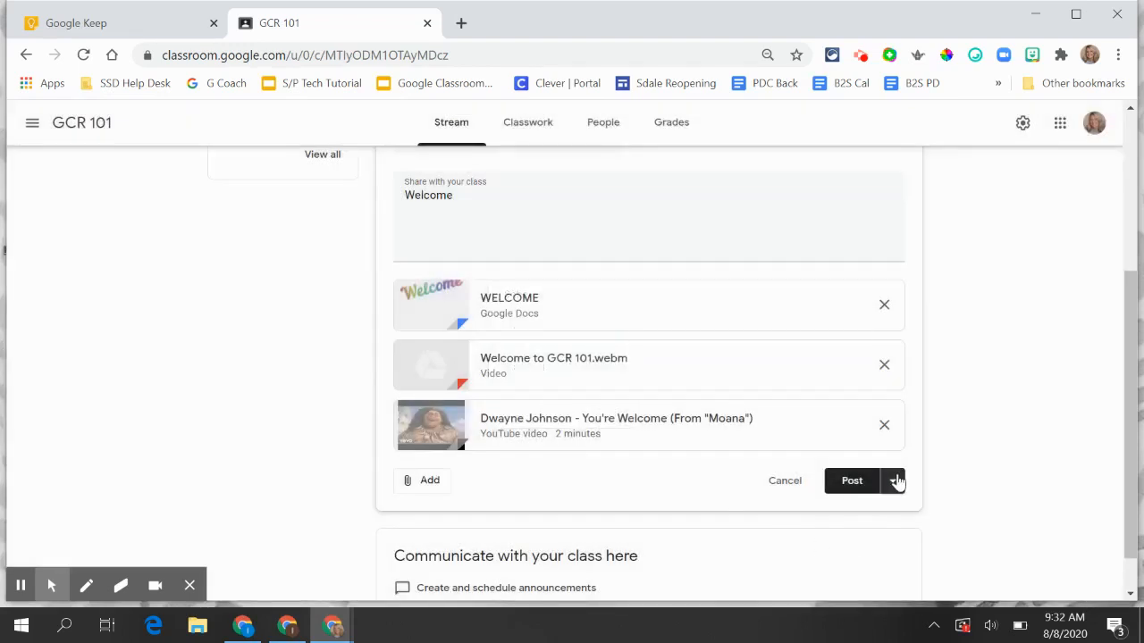
- Post the Welcome announcement with its three attachments to the stream immediately
{"action": "left_click", "coordinate": [893, 481]}
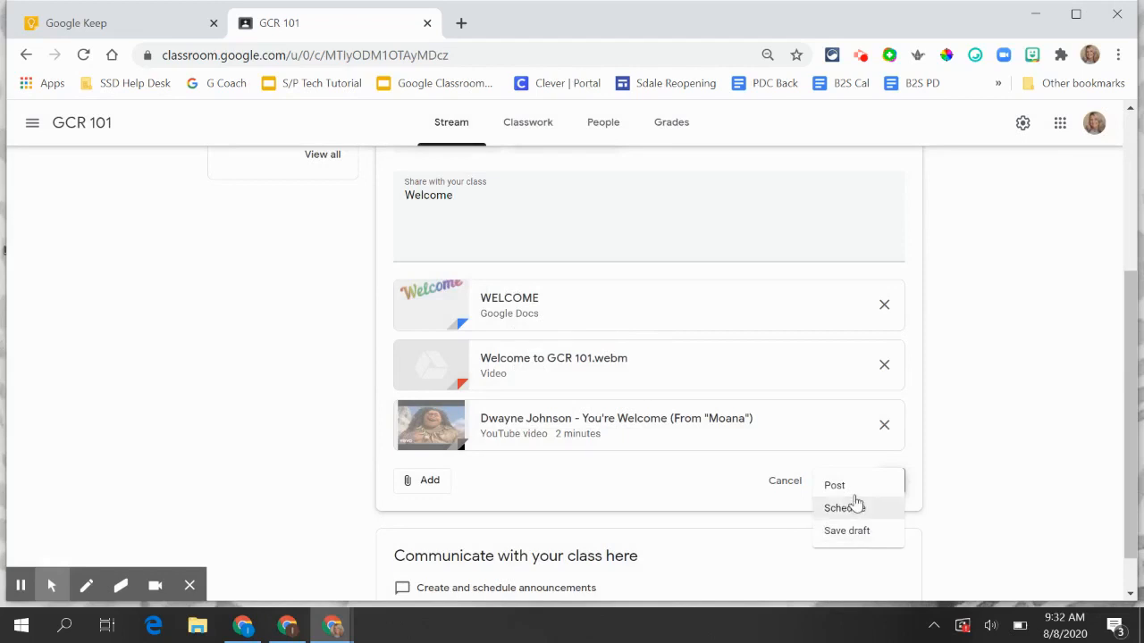
{"action": "left_click", "coordinate": [833, 484]}
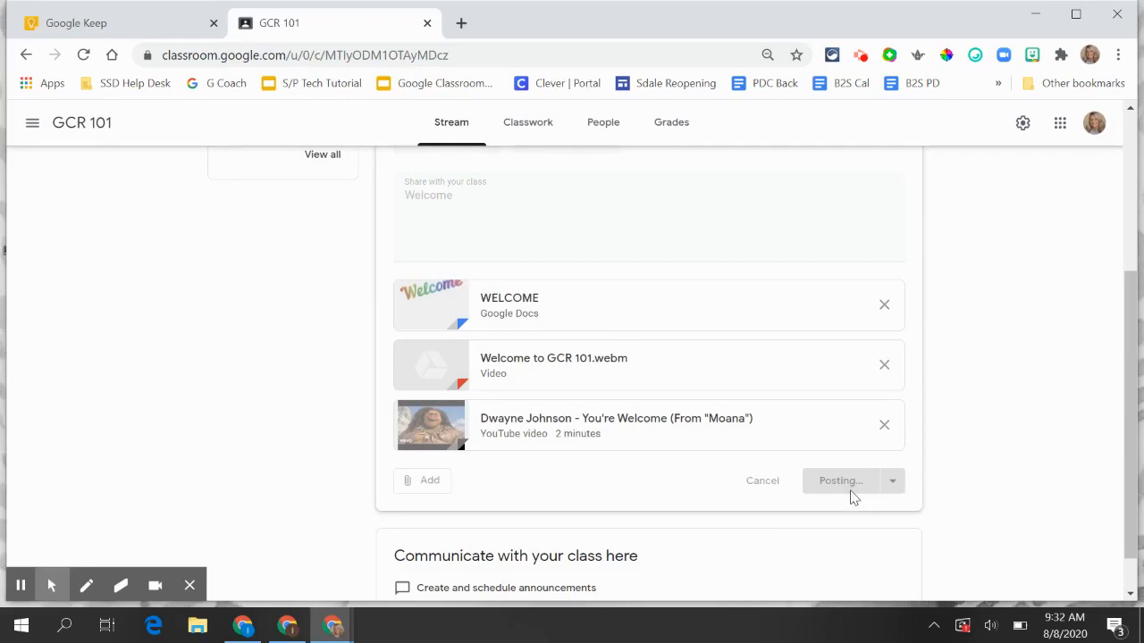
{"action": "left_click", "coordinate": [840, 480]}
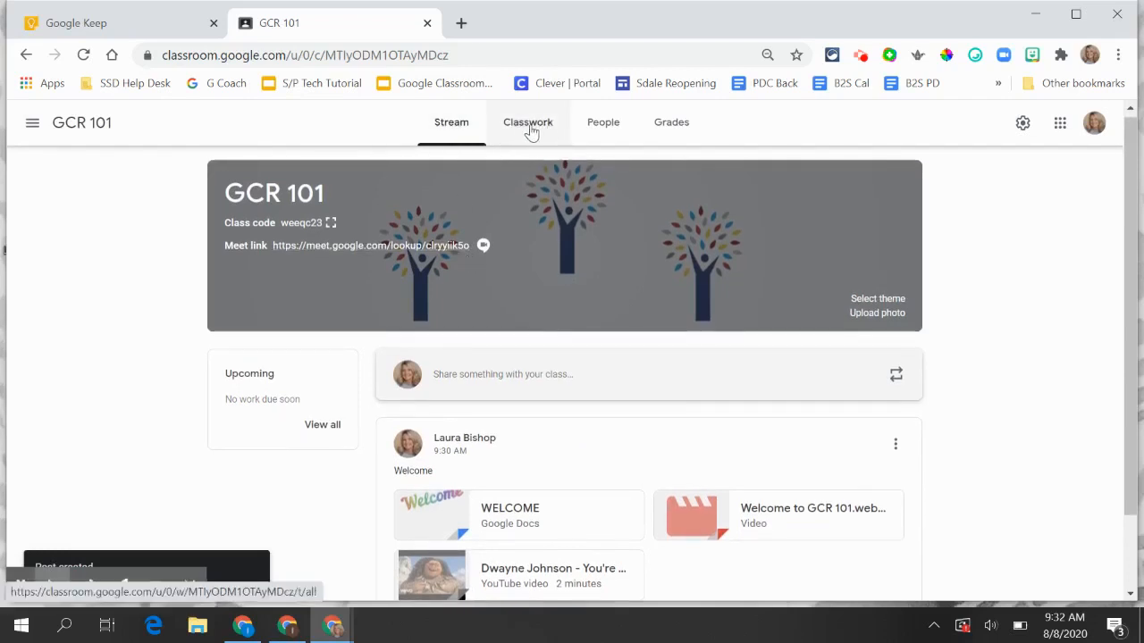
- Go to GCR 101's Classwork page
{"action": "left_click", "coordinate": [529, 121]}
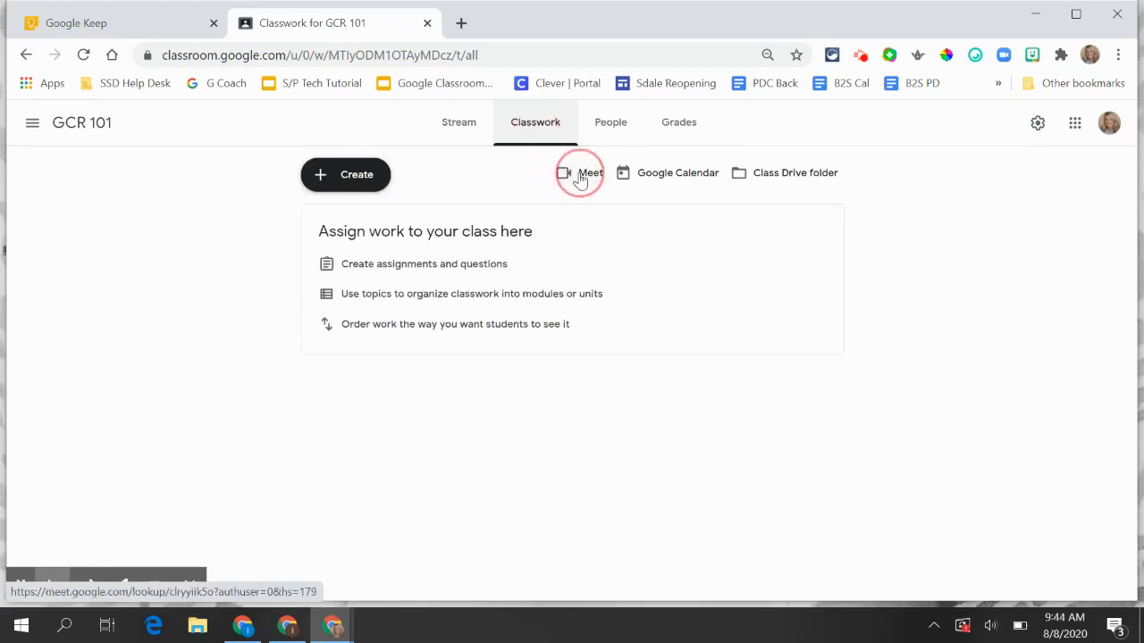
{"action": "mouse_move", "coordinate": [665, 182]}
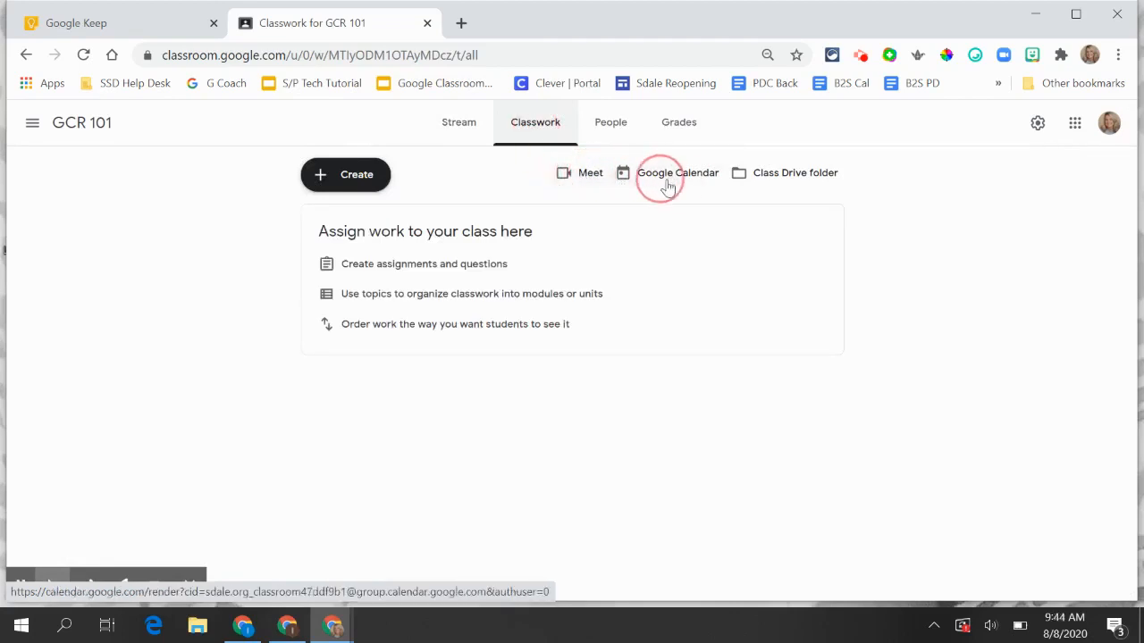
{"action": "mouse_move", "coordinate": [676, 180]}
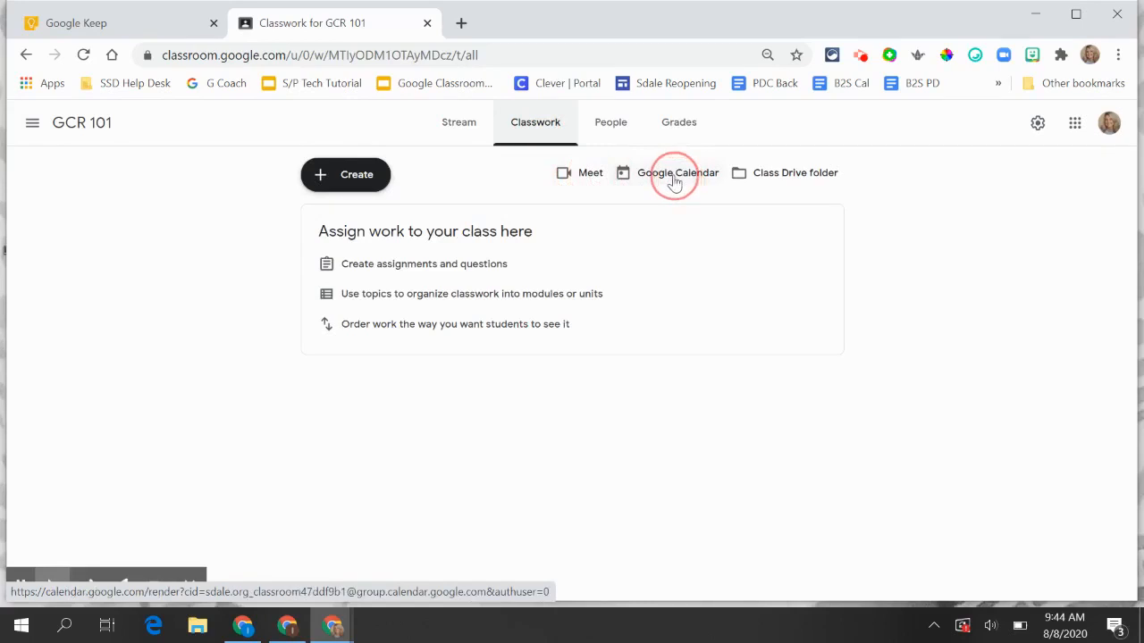
{"action": "mouse_move", "coordinate": [790, 177]}
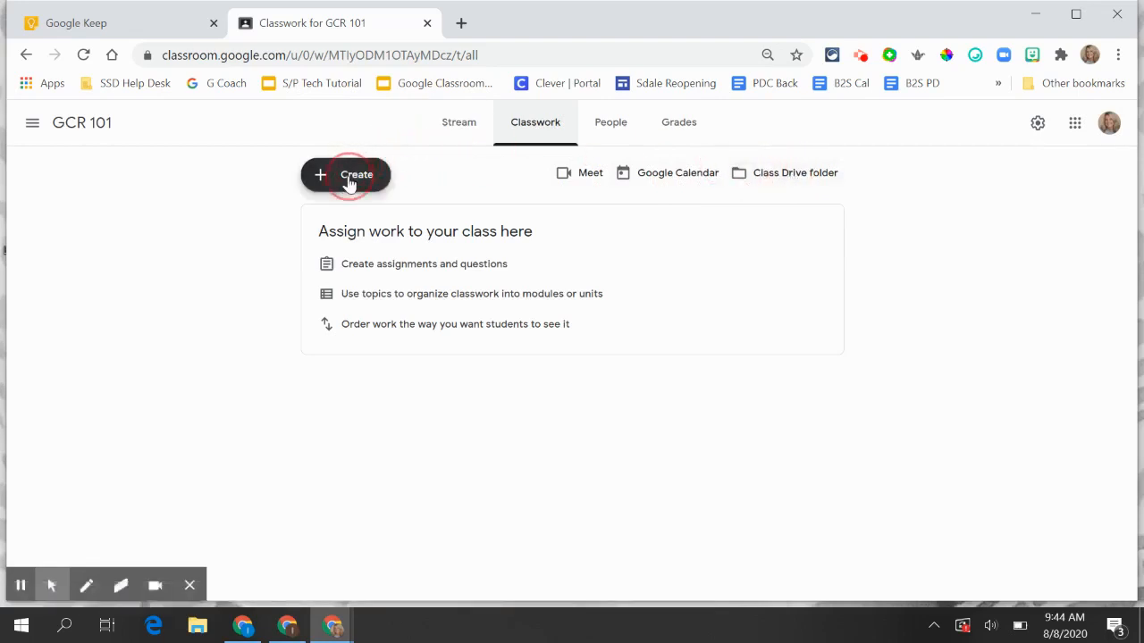
- Show the Create menu listing Assignment, Quiz assignment, Question, Material, Reuse post and Topic
{"action": "left_click", "coordinate": [347, 175]}
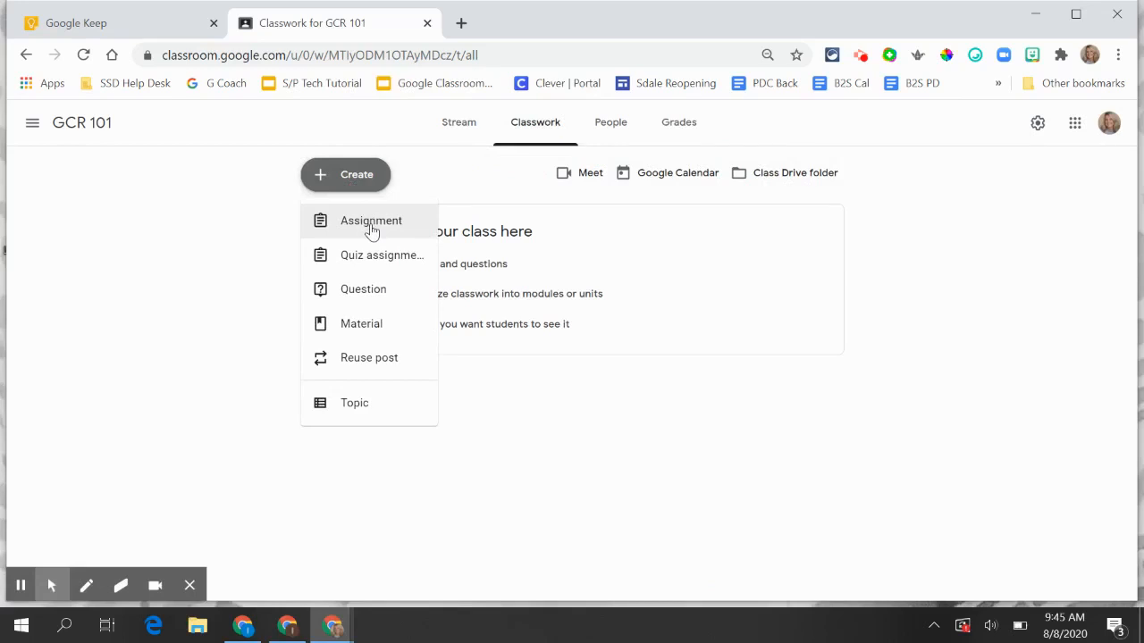
{"action": "mouse_move", "coordinate": [375, 264]}
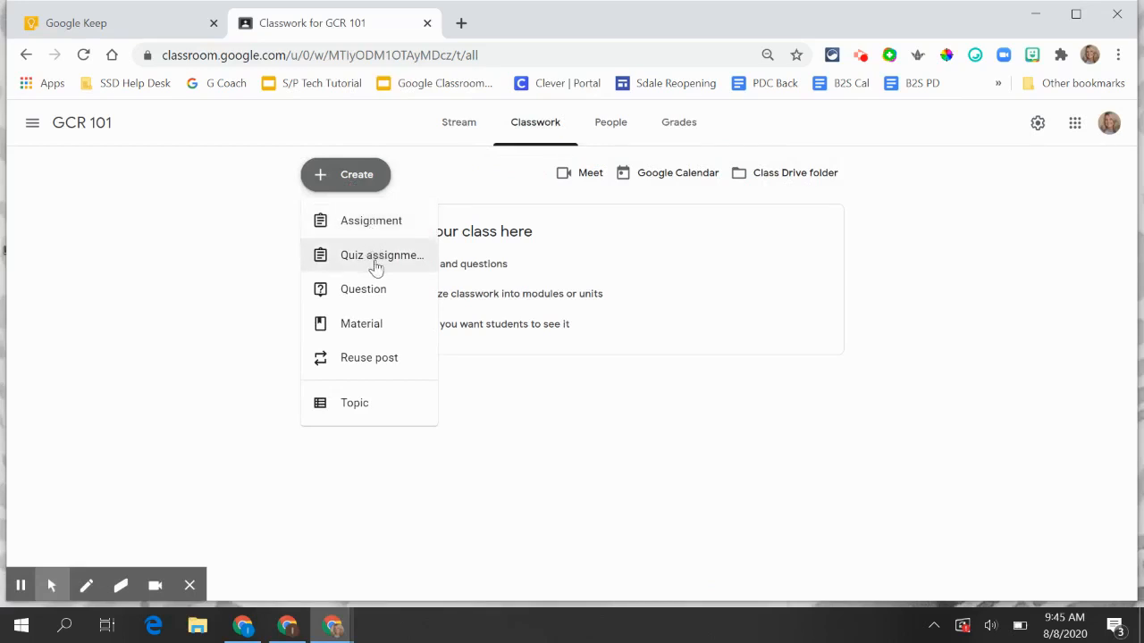
{"action": "mouse_move", "coordinate": [374, 289]}
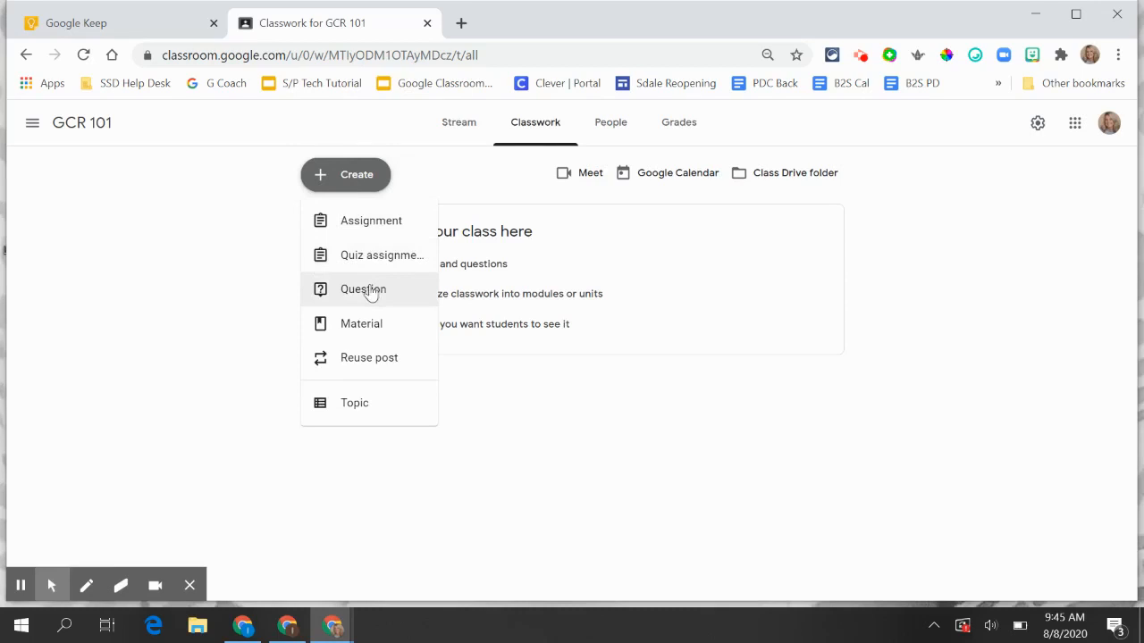
{"action": "mouse_move", "coordinate": [370, 325]}
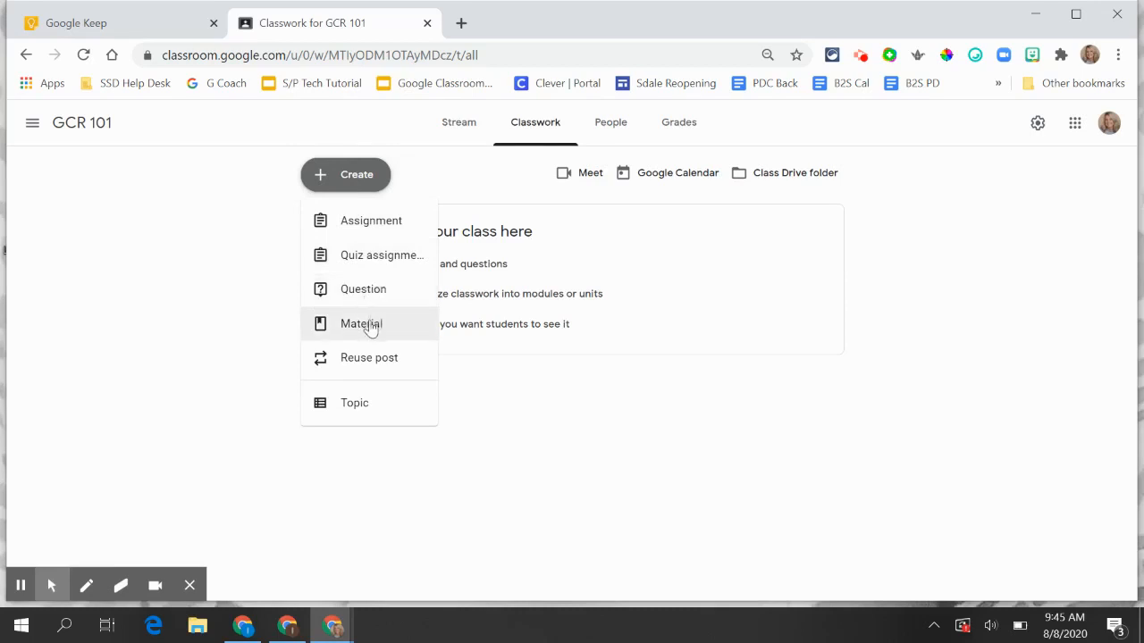
{"action": "mouse_move", "coordinate": [372, 357]}
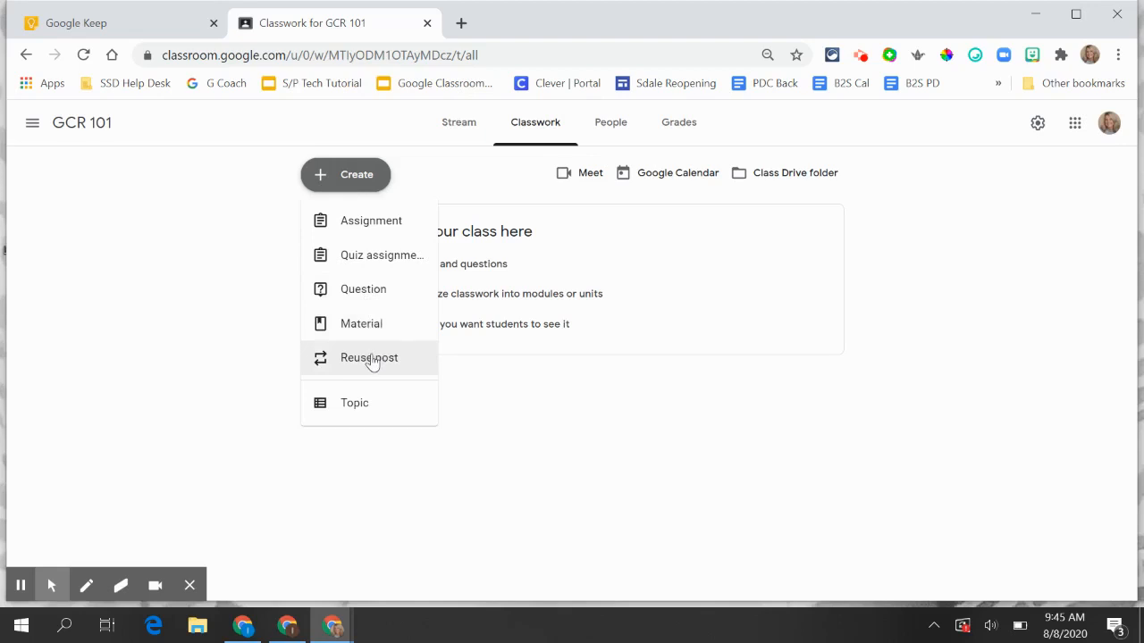
{"action": "mouse_move", "coordinate": [364, 408]}
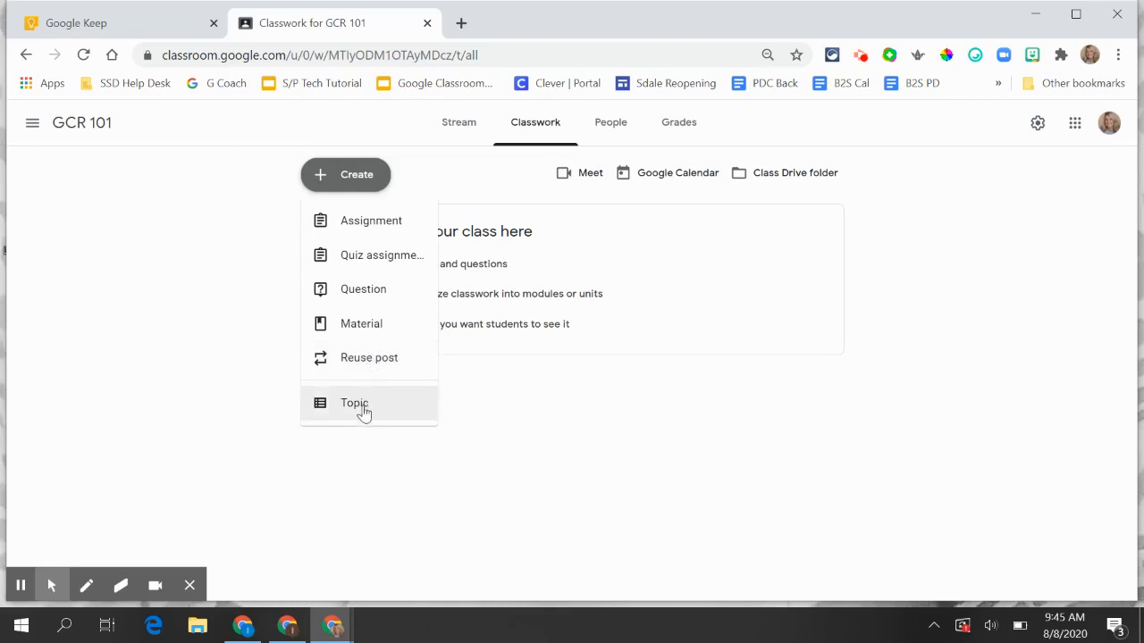
- Add a Classwork topic named 'Class Resources'
{"action": "left_click", "coordinate": [354, 404]}
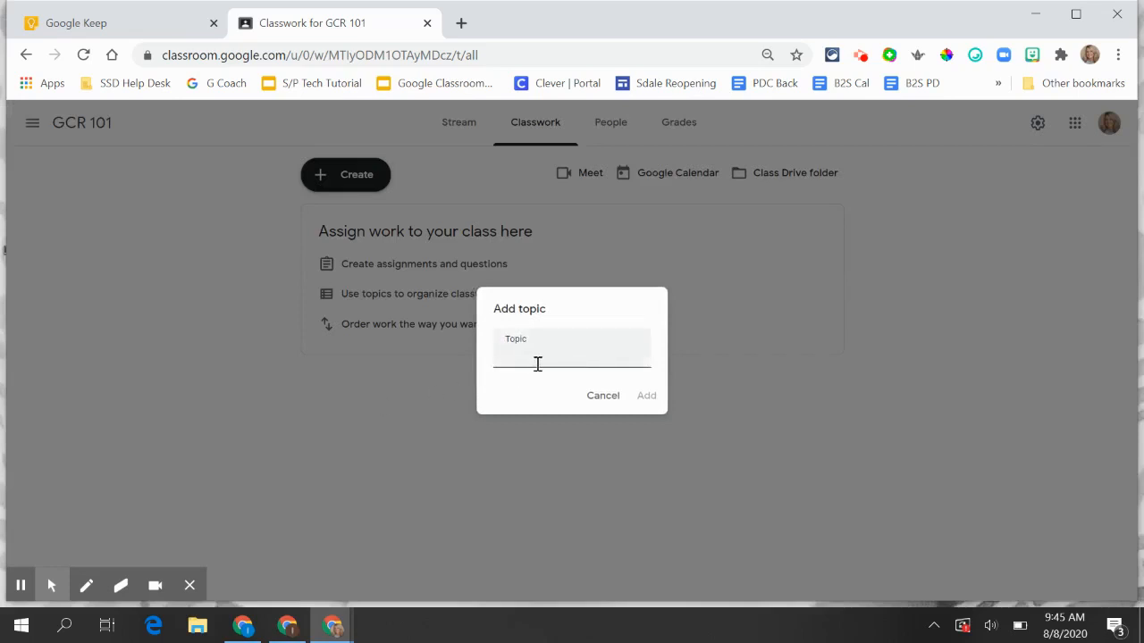
{"action": "type", "text": "Class Resource"}
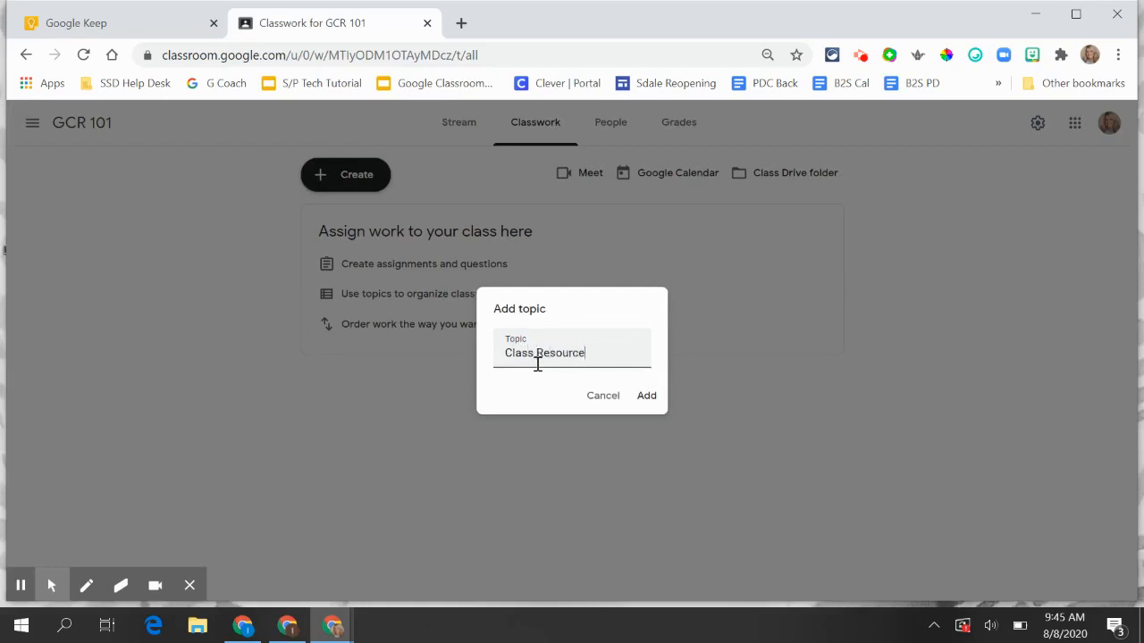
{"action": "left_click", "coordinate": [645, 395]}
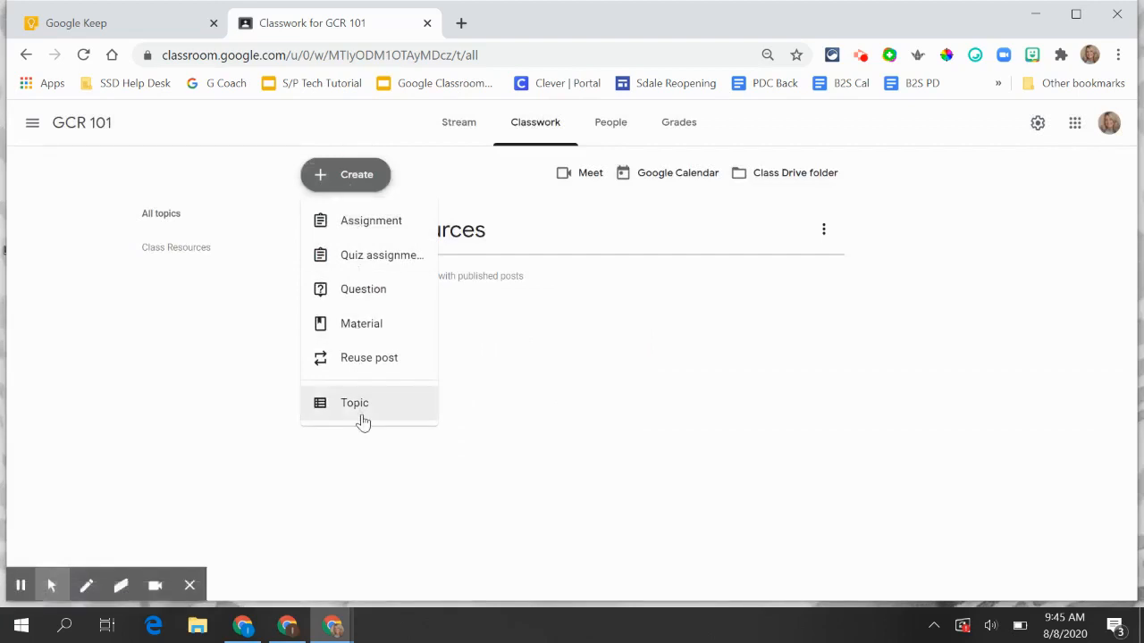
- Add a second topic named '1 - Science' and view the Class Resources topic's options
{"action": "left_click", "coordinate": [354, 404]}
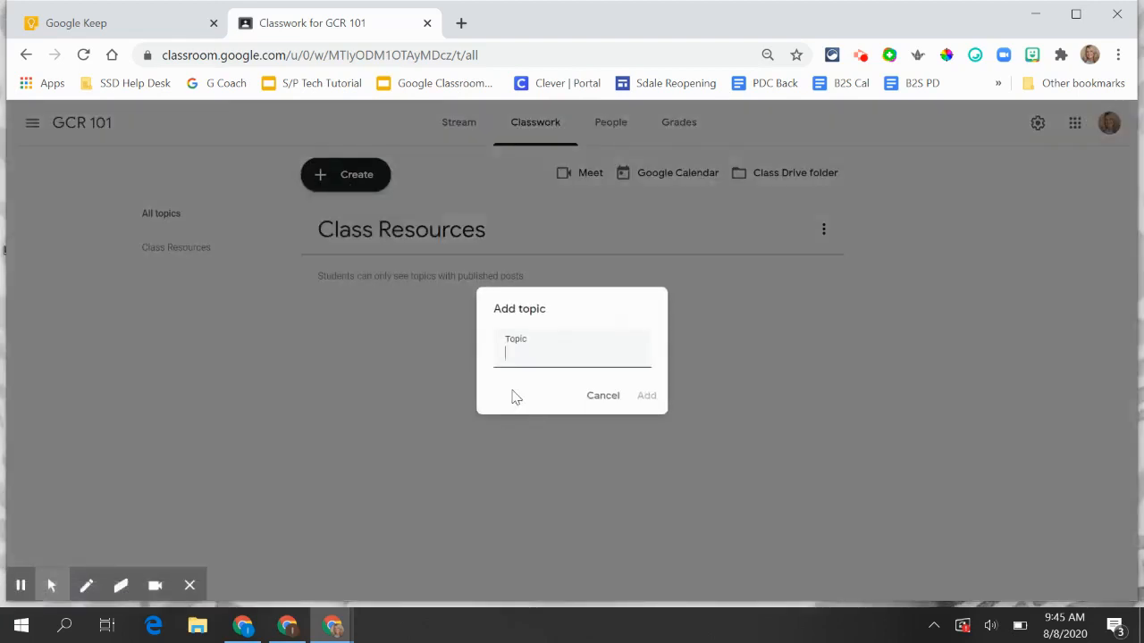
{"action": "type", "text": "1 -"}
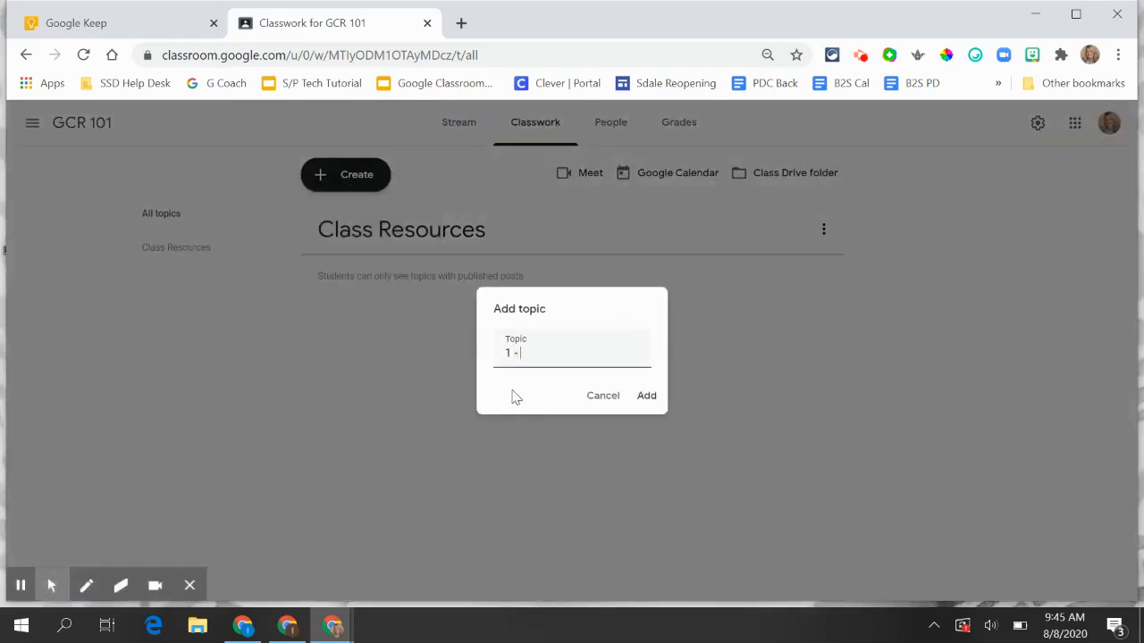
{"action": "type", "text": "Science"}
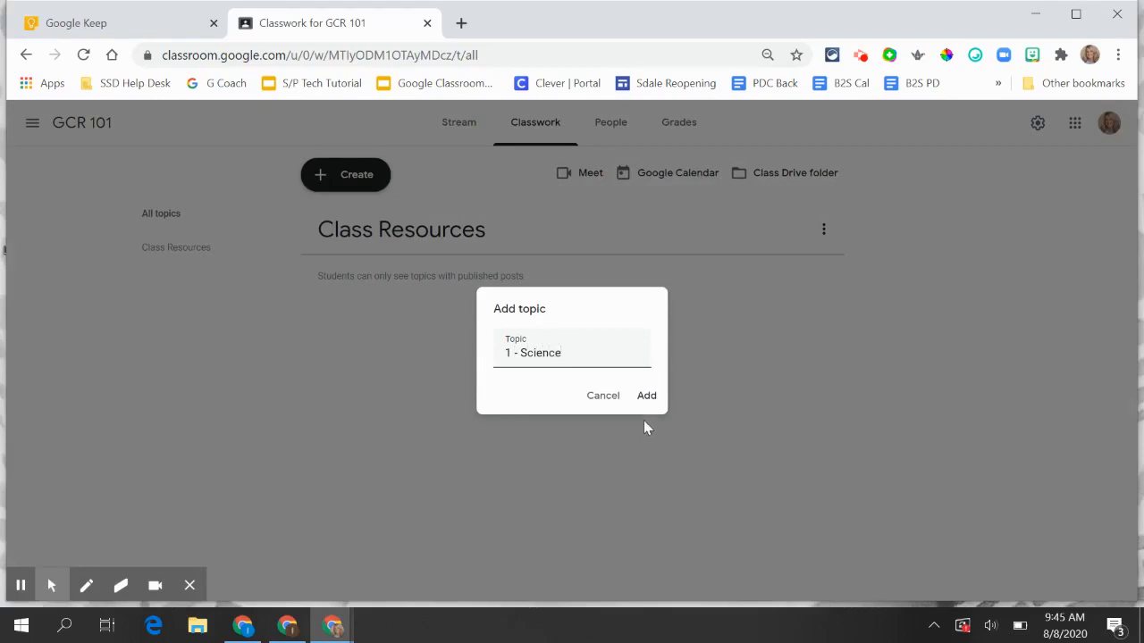
{"action": "left_click", "coordinate": [647, 395]}
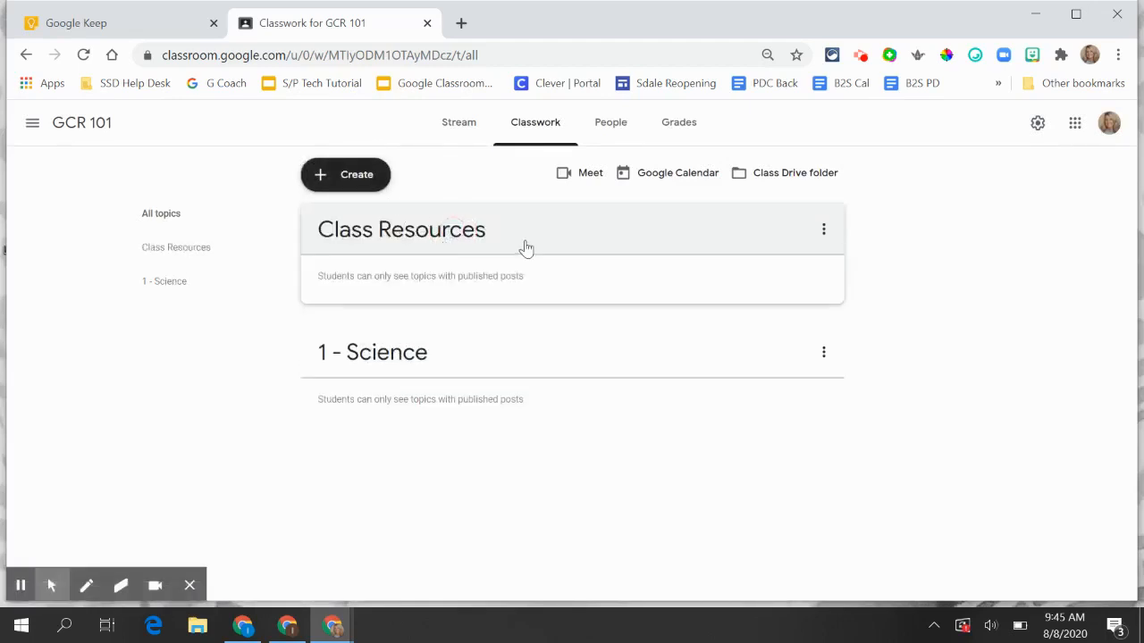
{"action": "mouse_move", "coordinate": [823, 229]}
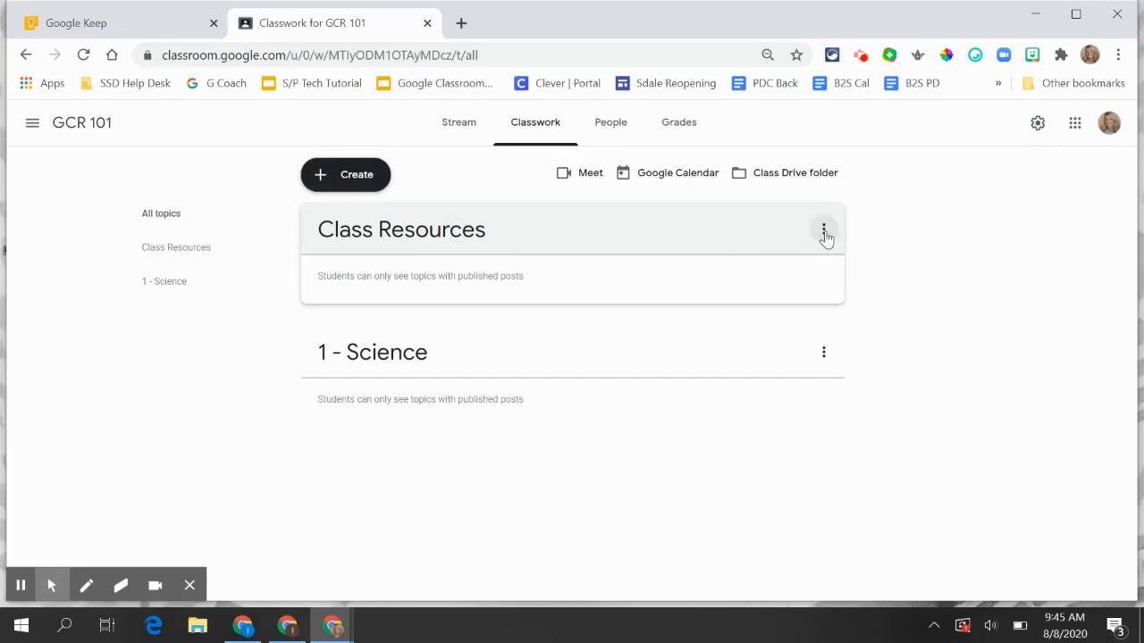
{"action": "left_click", "coordinate": [822, 229]}
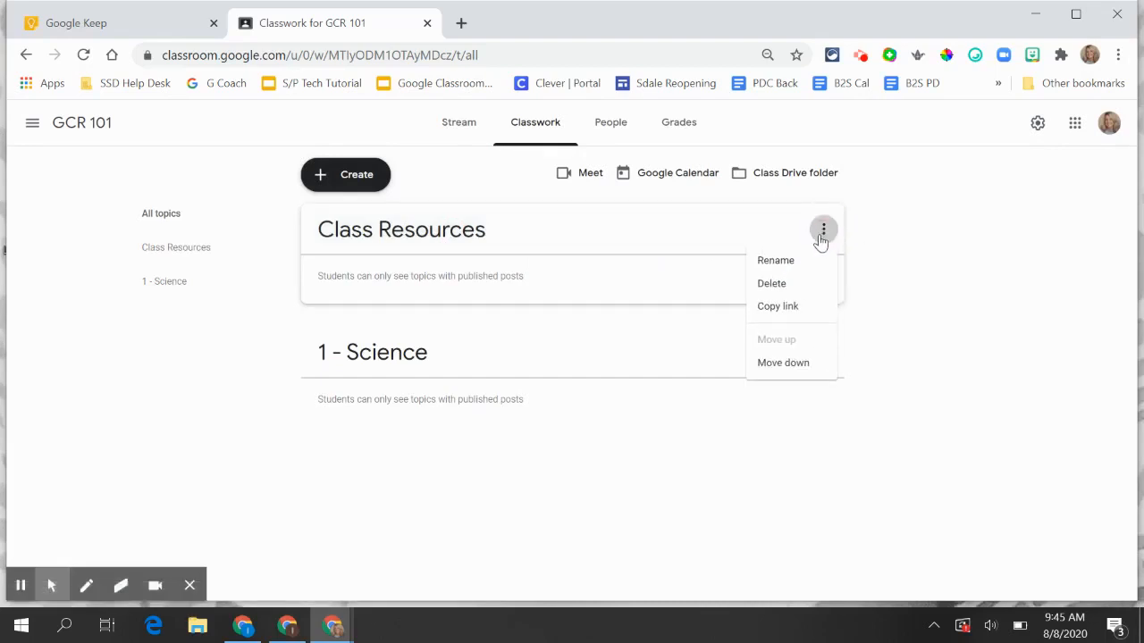
{"action": "mouse_move", "coordinate": [786, 287]}
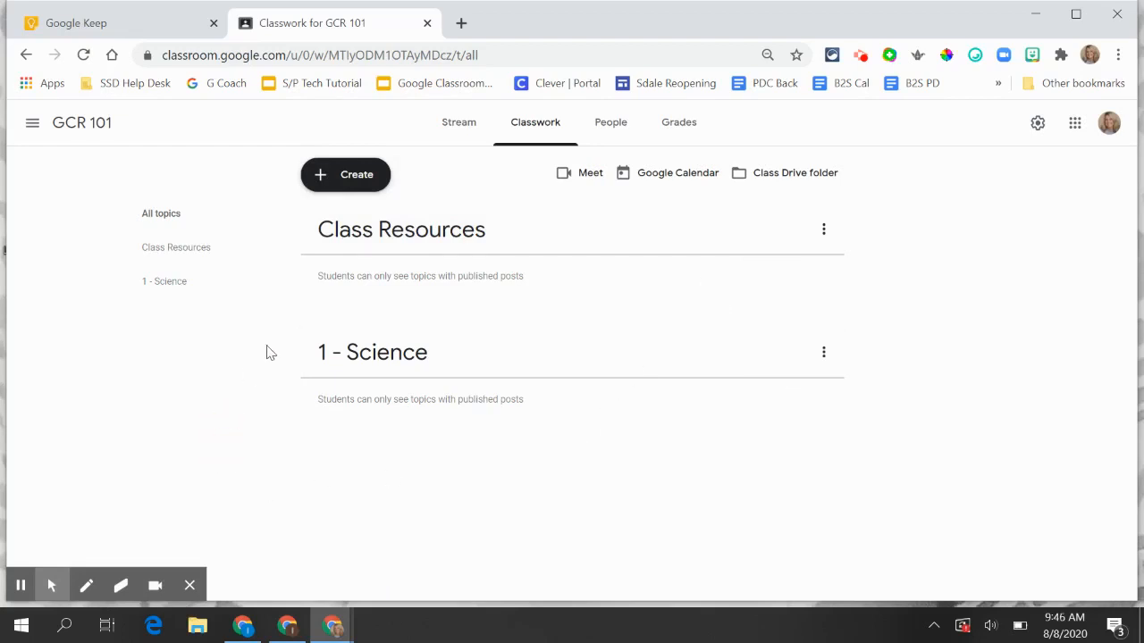
- Create a new assignment titled 'What Causes Tides' with 'Please...' instructions
{"action": "left_click", "coordinate": [345, 175]}
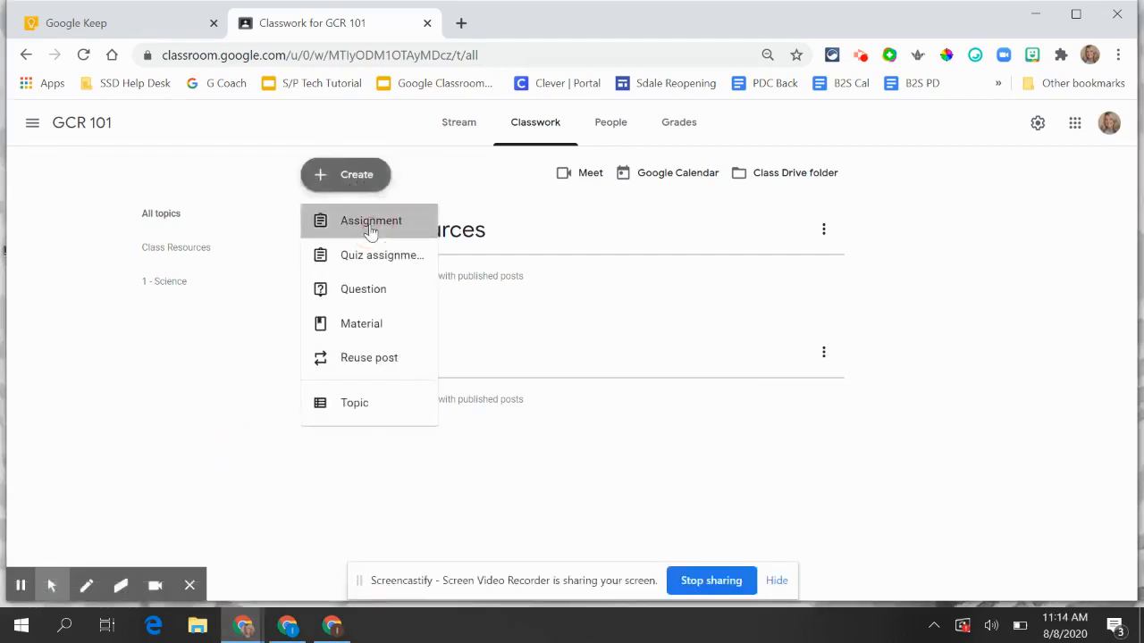
{"action": "left_click", "coordinate": [369, 221]}
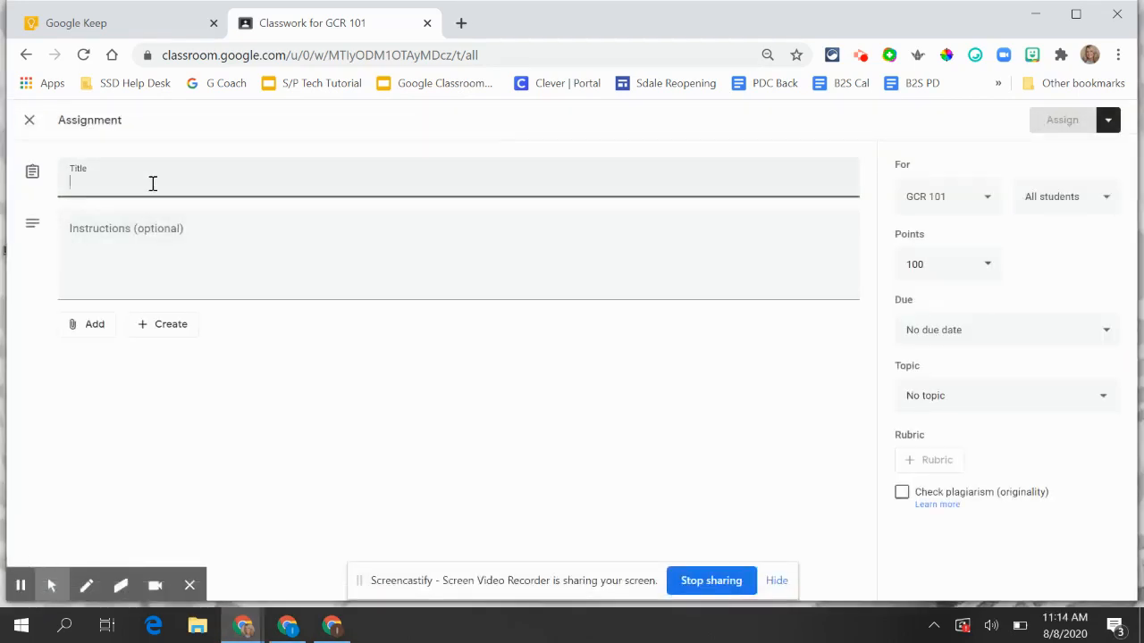
{"action": "type", "text": "What Causes Tides"}
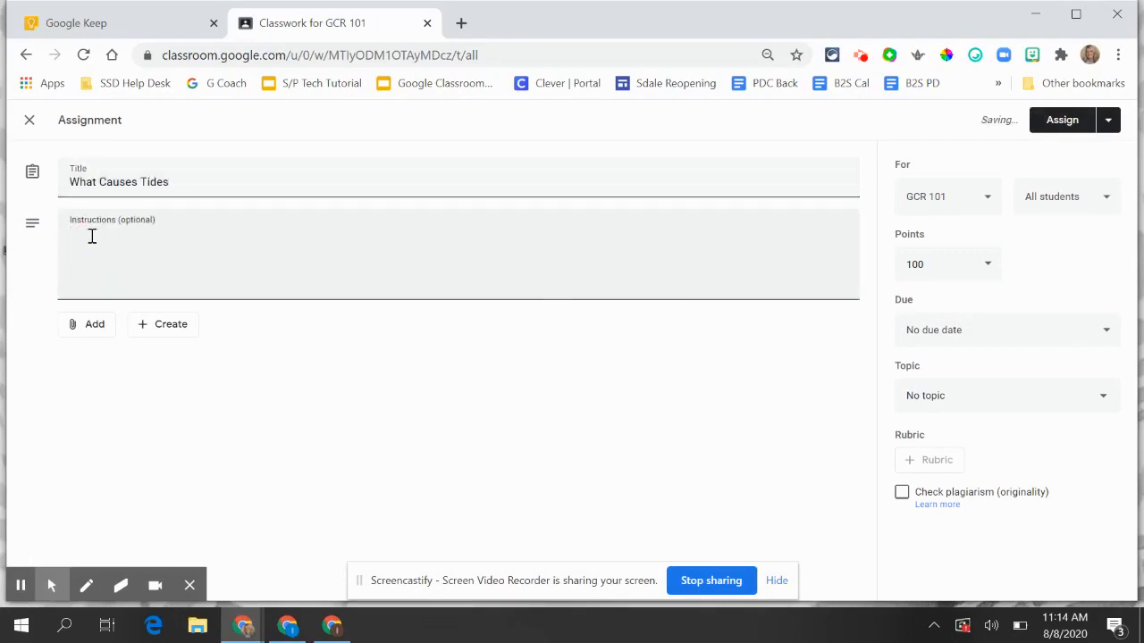
{"action": "type", "text": "Please"}
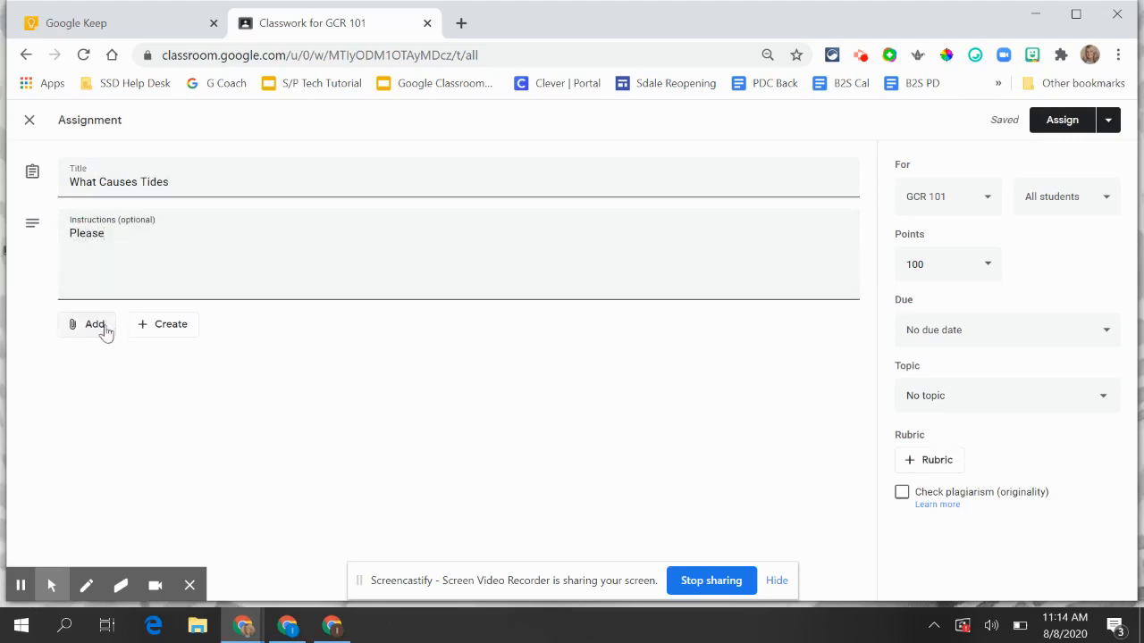
- Attach the NOAA SciJinks tides web page as a link to the assignment
{"action": "left_click", "coordinate": [85, 325]}
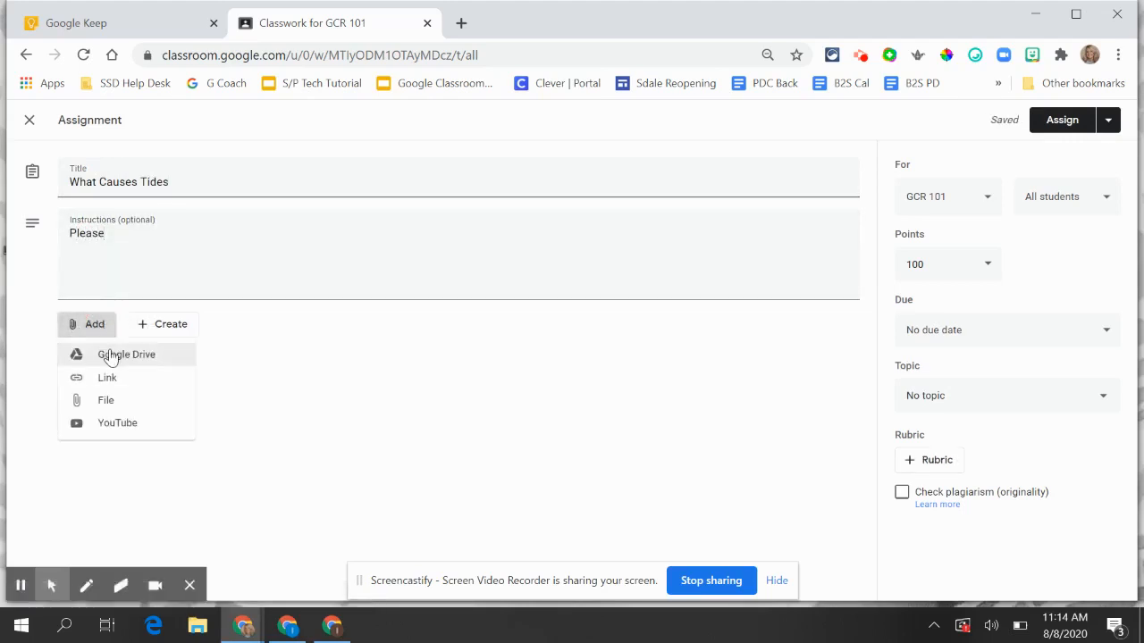
{"action": "mouse_move", "coordinate": [107, 379]}
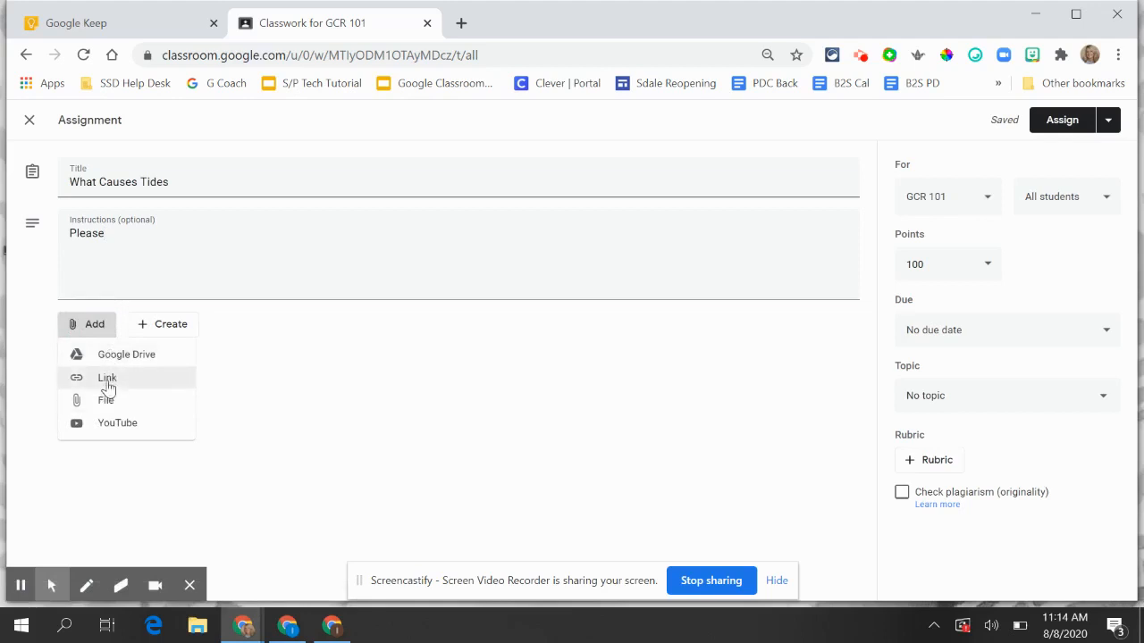
{"action": "left_click", "coordinate": [107, 379]}
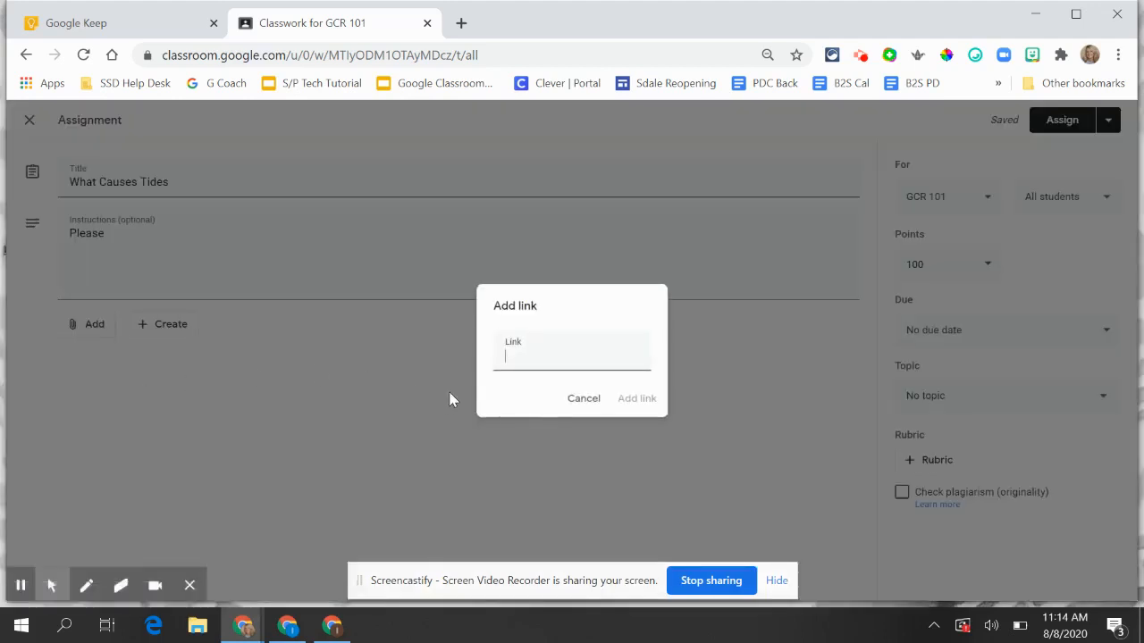
{"action": "left_click", "coordinate": [637, 399]}
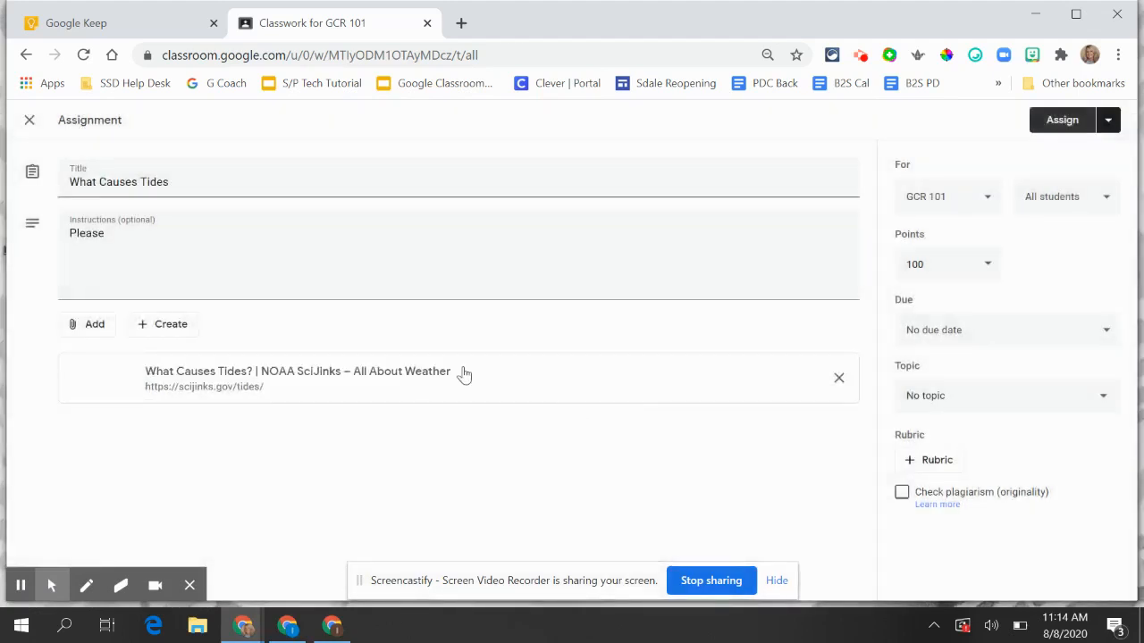
{"action": "left_click", "coordinate": [165, 326]}
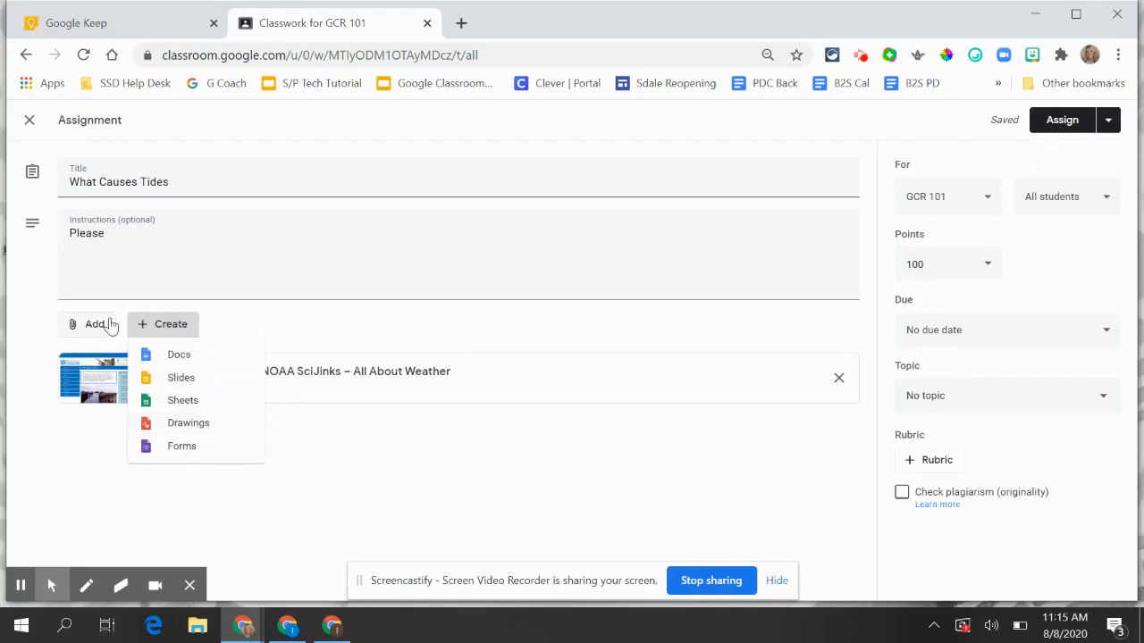
- Search Drive for 'what causes tides' and insert the What Causes Tides Google Doc
{"action": "left_click", "coordinate": [93, 326]}
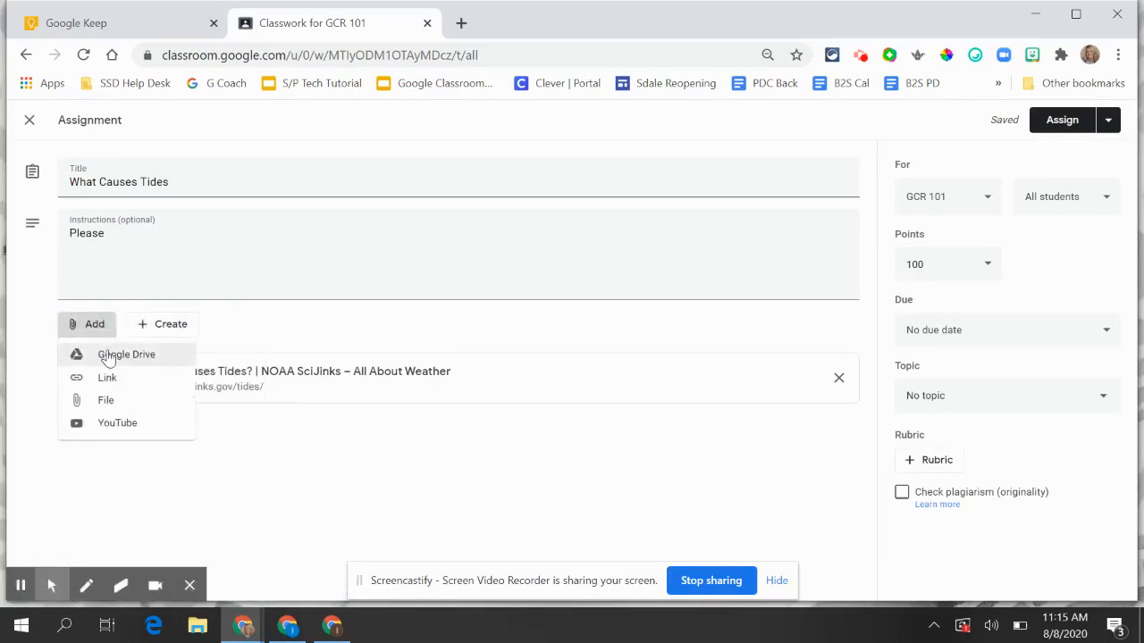
{"action": "left_click", "coordinate": [125, 354]}
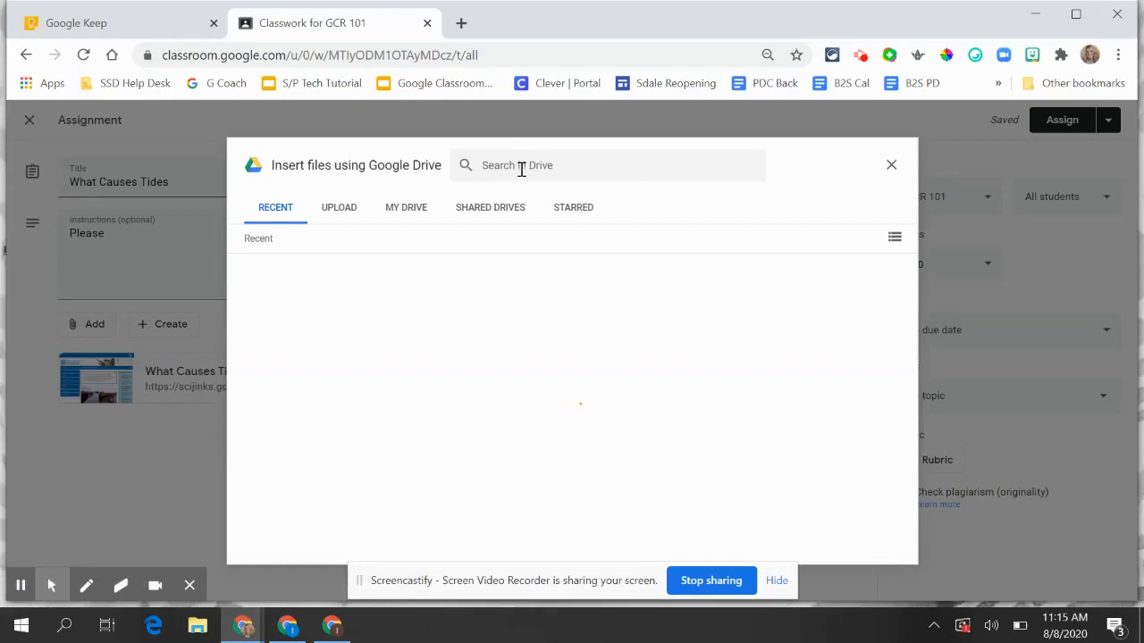
{"action": "type", "text": "what"}
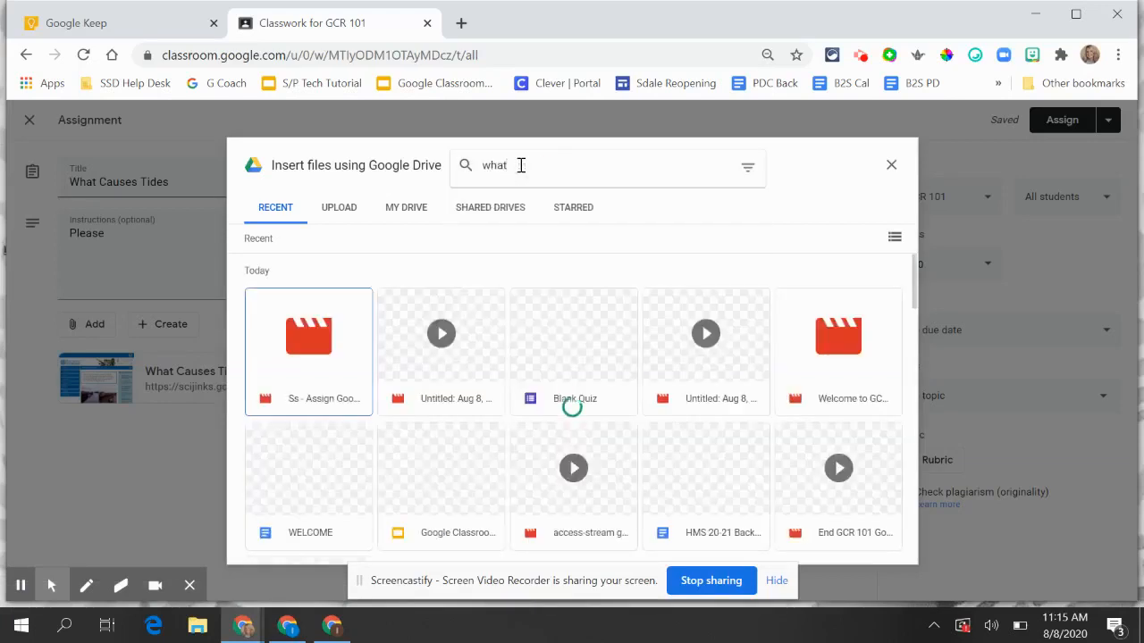
{"action": "left_click", "coordinate": [307, 336]}
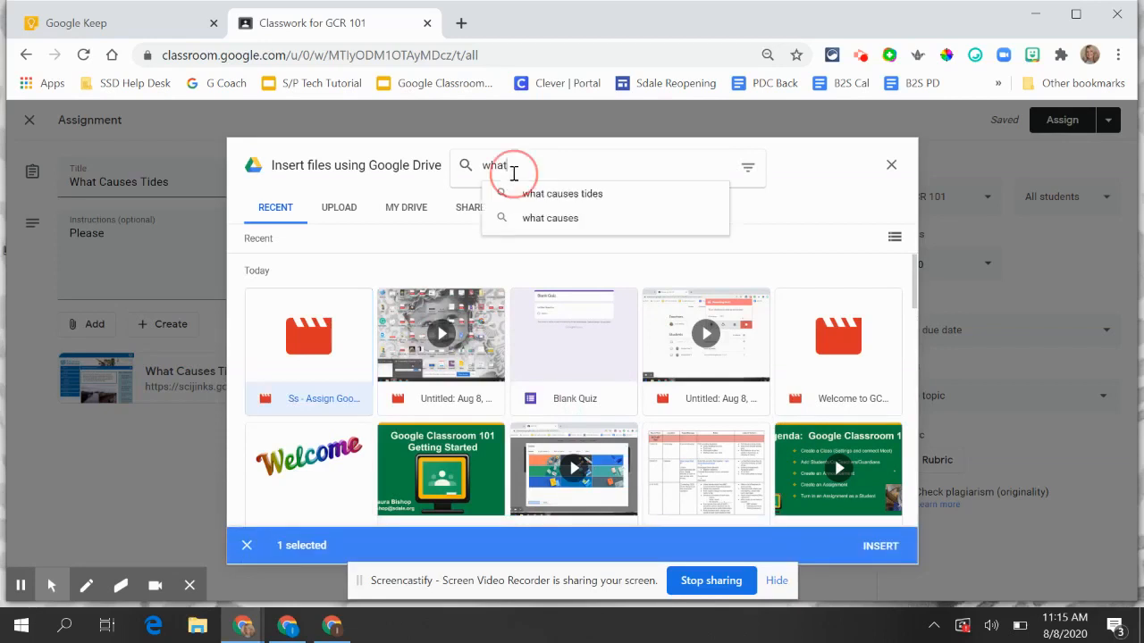
{"action": "left_click", "coordinate": [561, 193]}
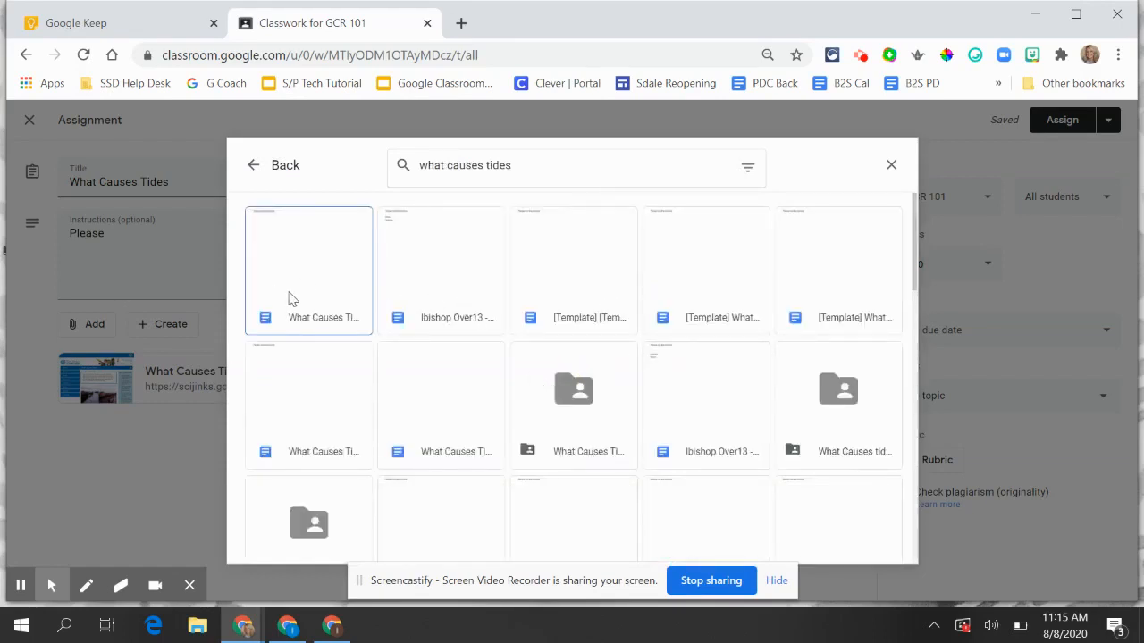
{"action": "left_click", "coordinate": [307, 268]}
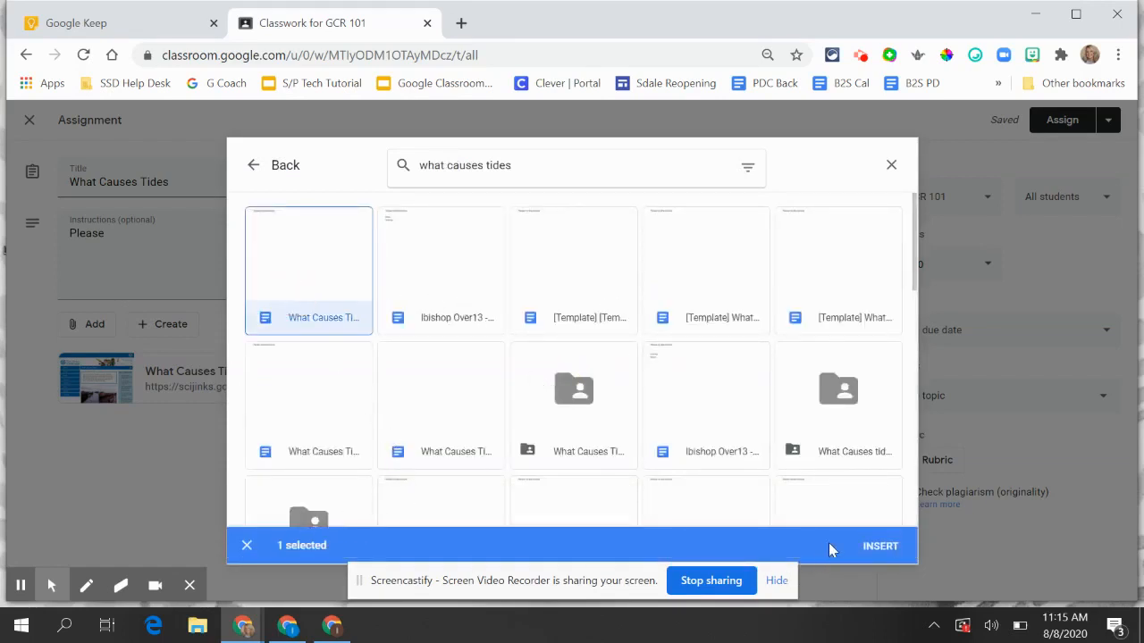
{"action": "left_click", "coordinate": [879, 545]}
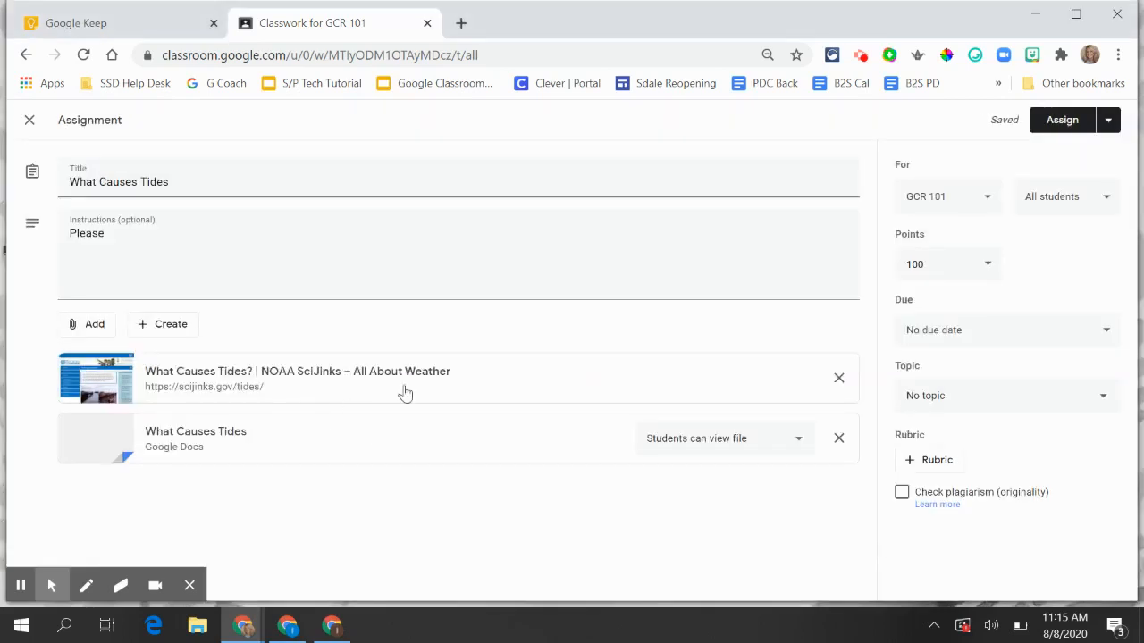
{"action": "mouse_move", "coordinate": [222, 438]}
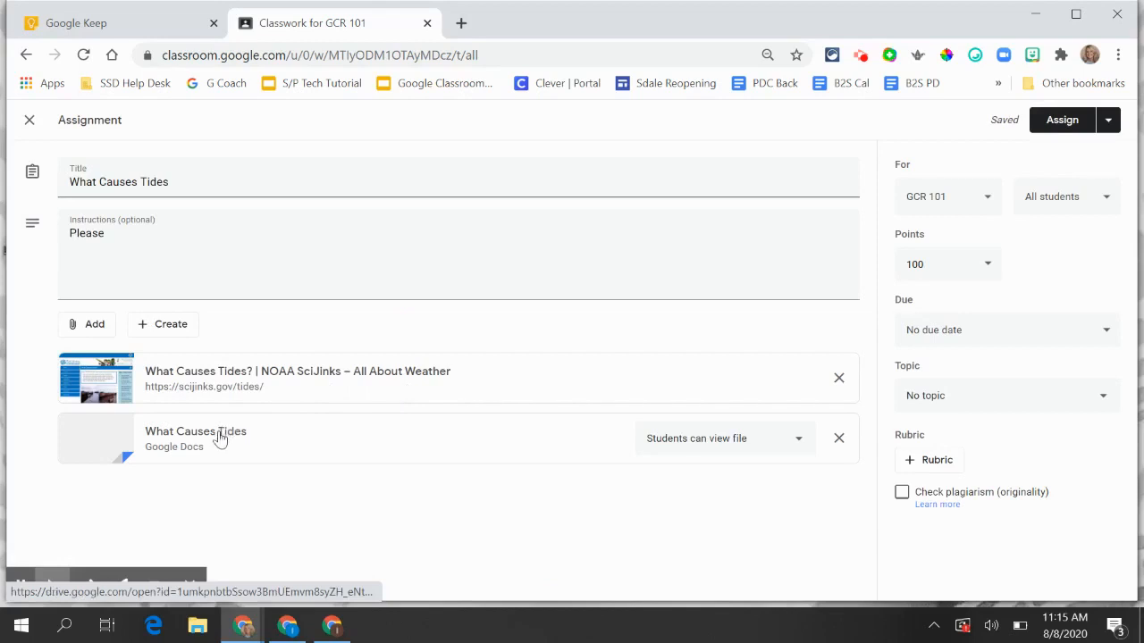
{"action": "mouse_move", "coordinate": [207, 440]}
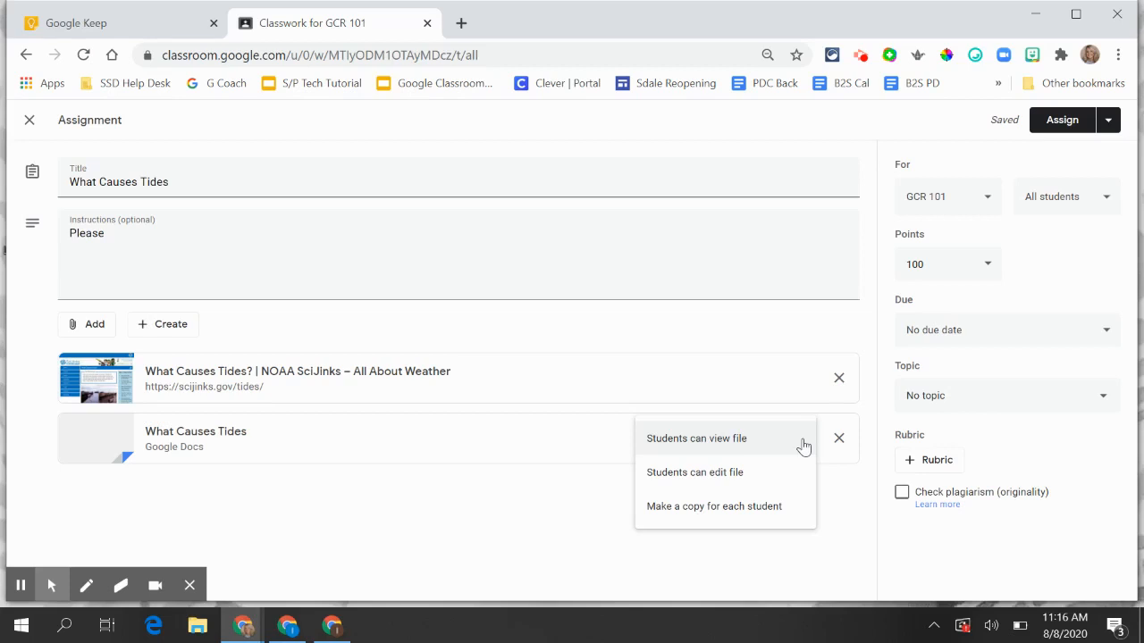
{"action": "mouse_move", "coordinate": [787, 472]}
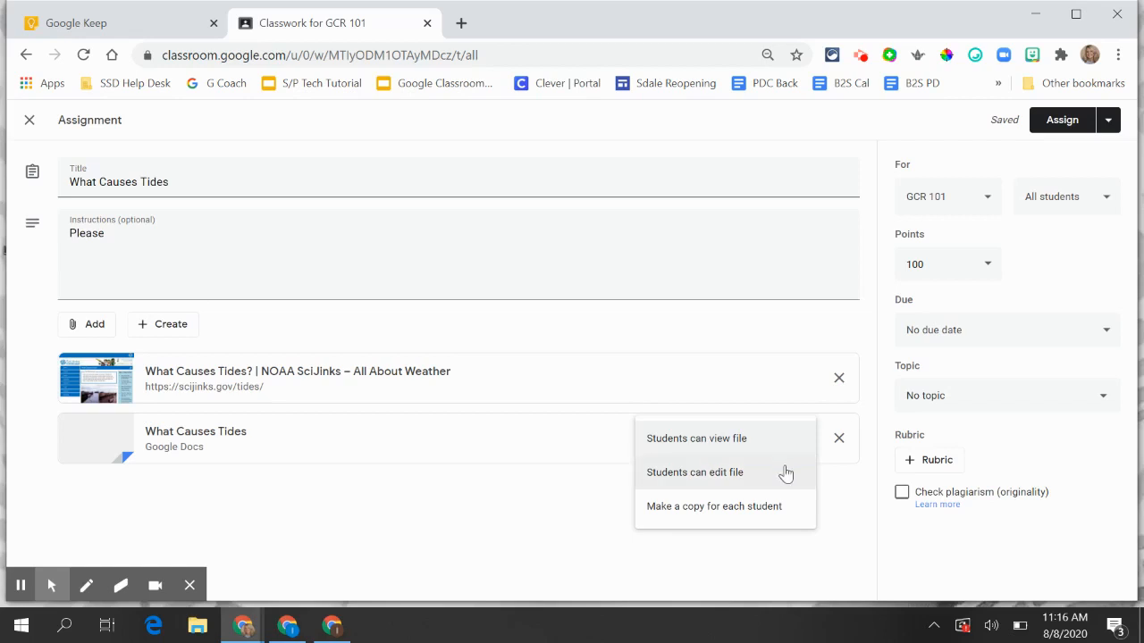
- Set the attached doc to 'Make a copy for each student'
{"action": "left_click", "coordinate": [713, 508]}
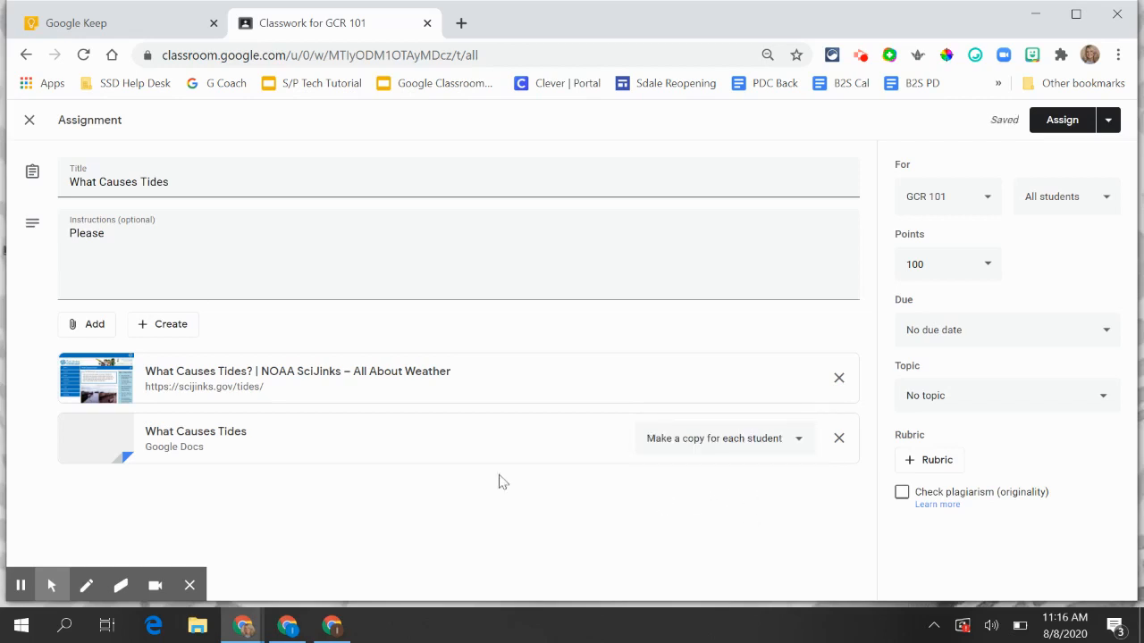
{"action": "mouse_move", "coordinate": [586, 379]}
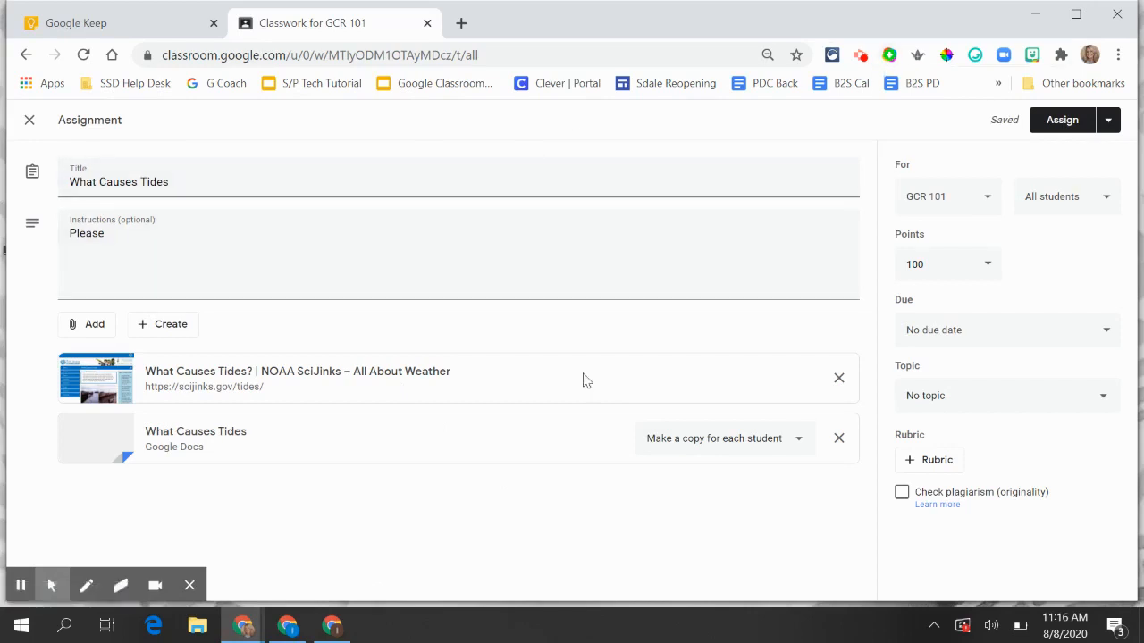
{"action": "mouse_move", "coordinate": [987, 205]}
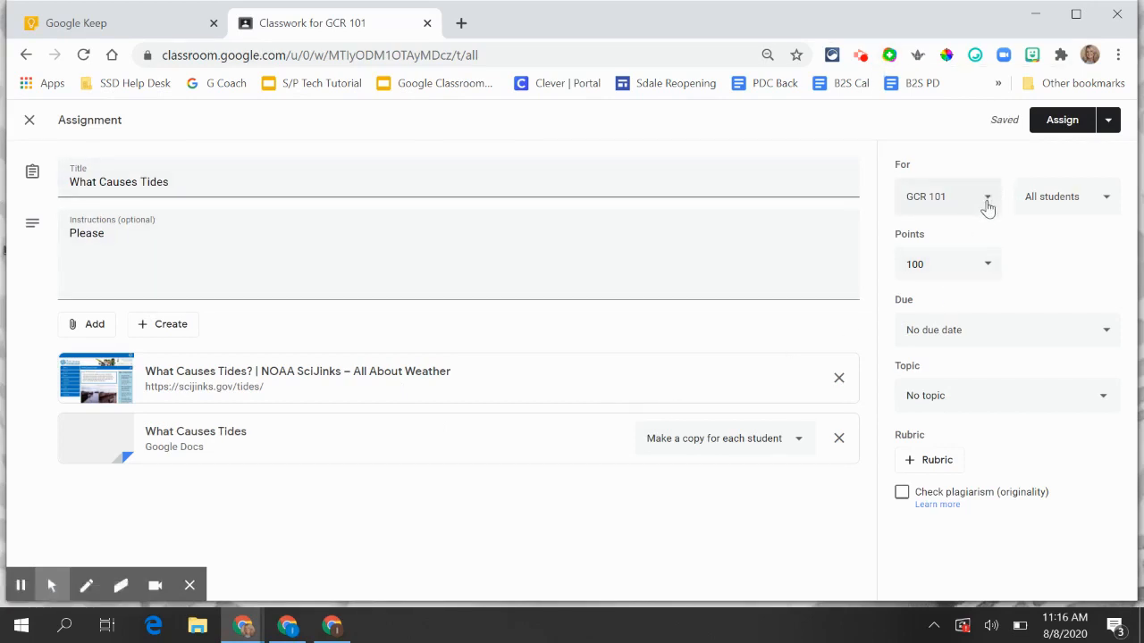
- Target class GCR 101, keep 10 points, and file it under the 1 - Science topic
{"action": "left_click", "coordinate": [987, 197]}
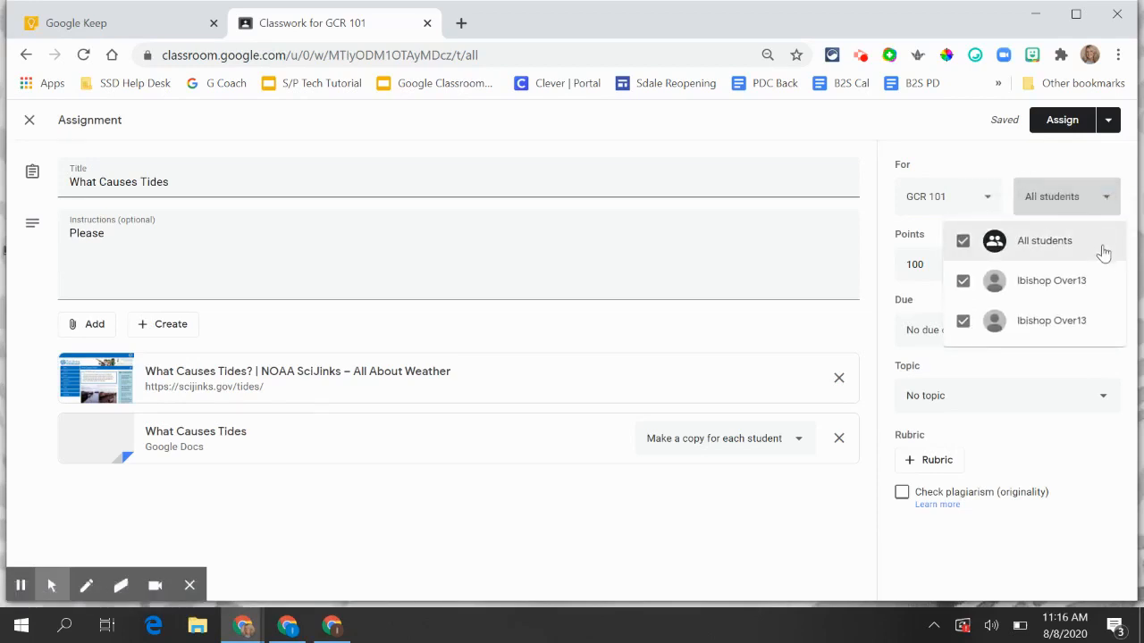
{"action": "mouse_move", "coordinate": [1069, 183]}
{"action": "type", "text": "10"}
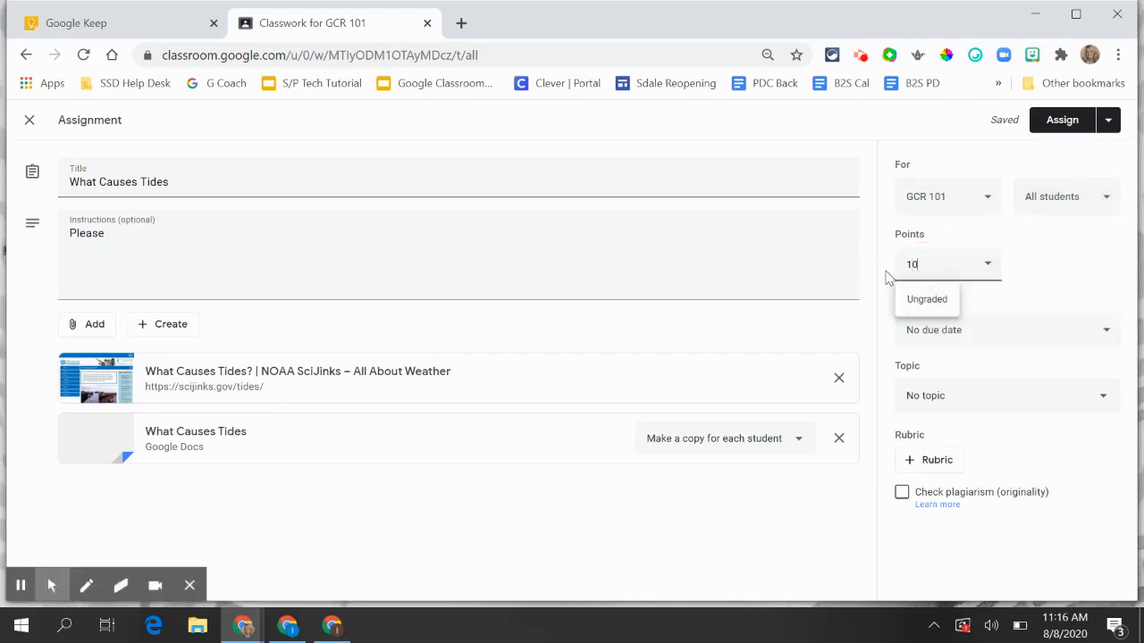
{"action": "left_click", "coordinate": [1105, 331]}
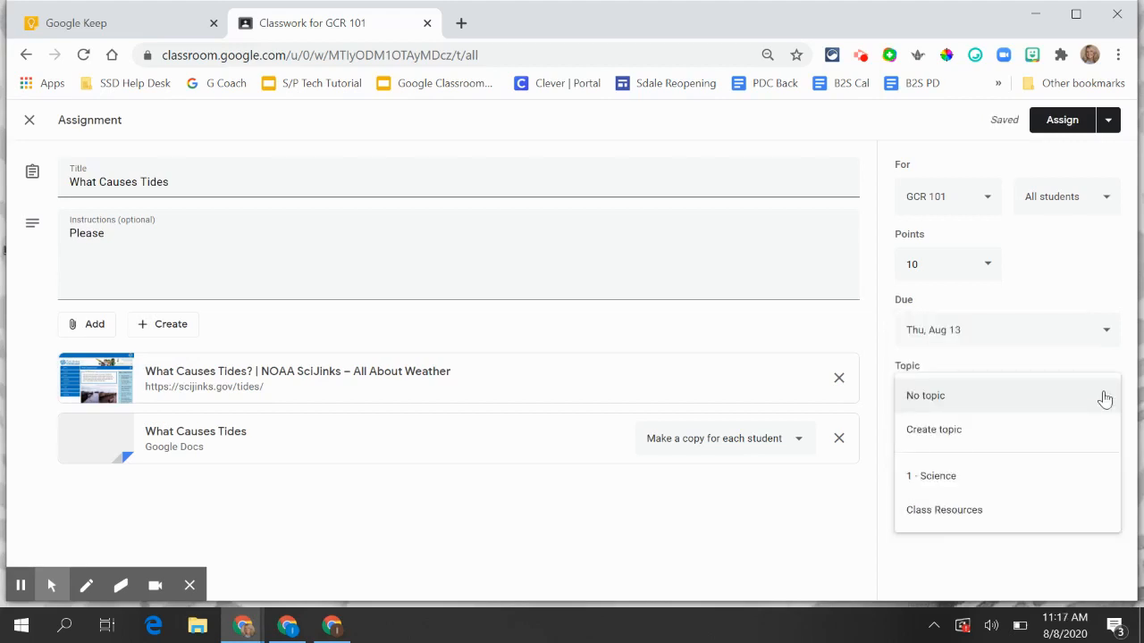
{"action": "mouse_move", "coordinate": [945, 429]}
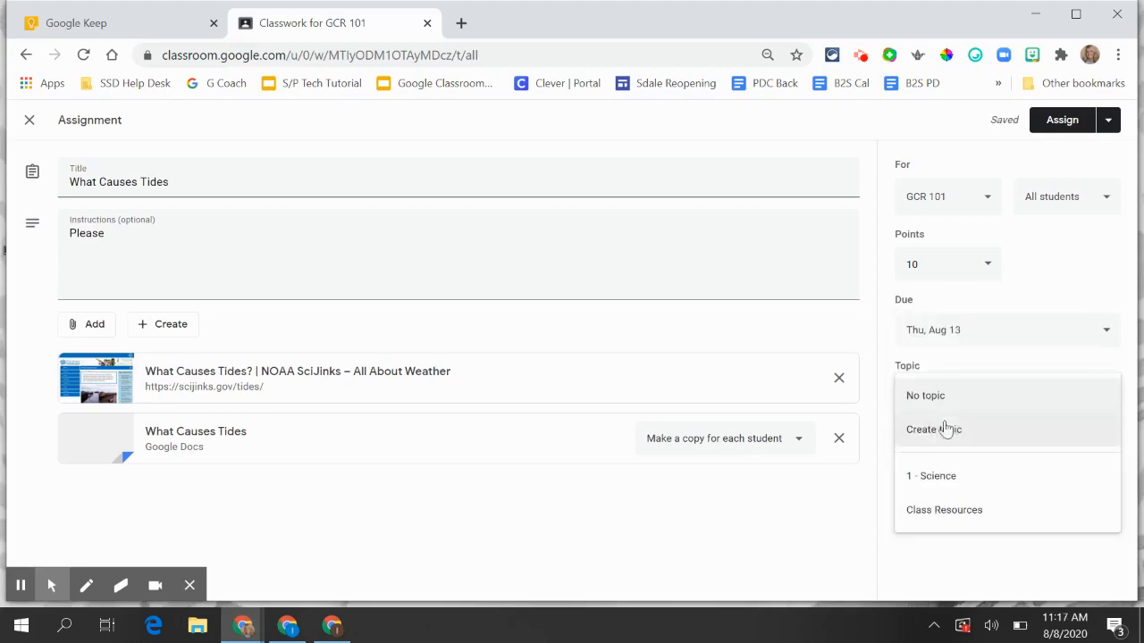
{"action": "mouse_move", "coordinate": [946, 481]}
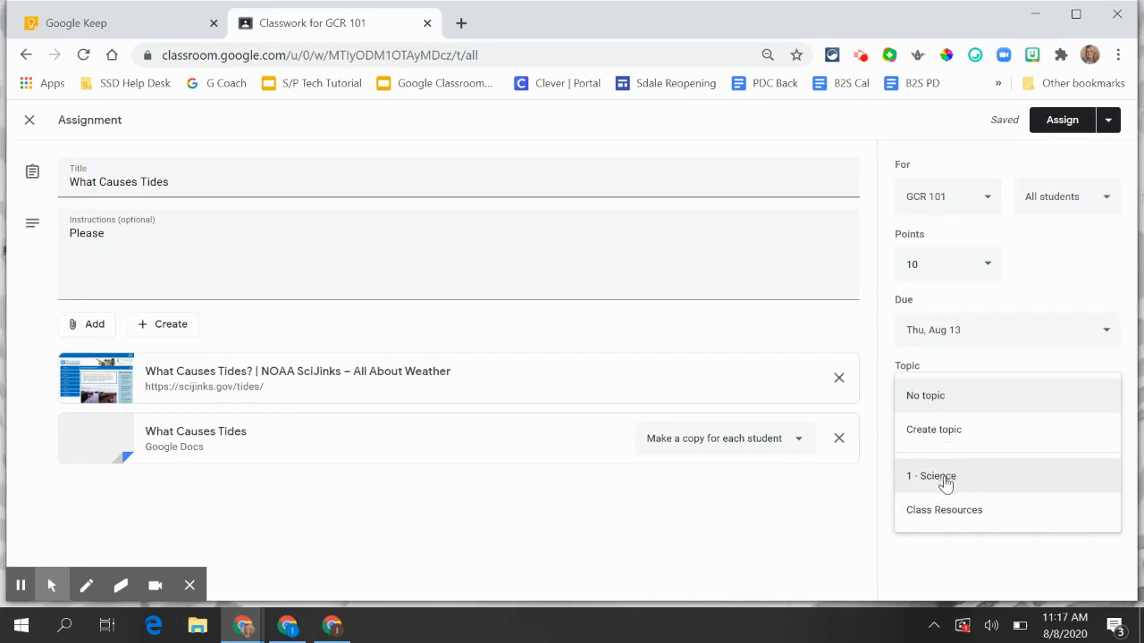
{"action": "left_click", "coordinate": [931, 476]}
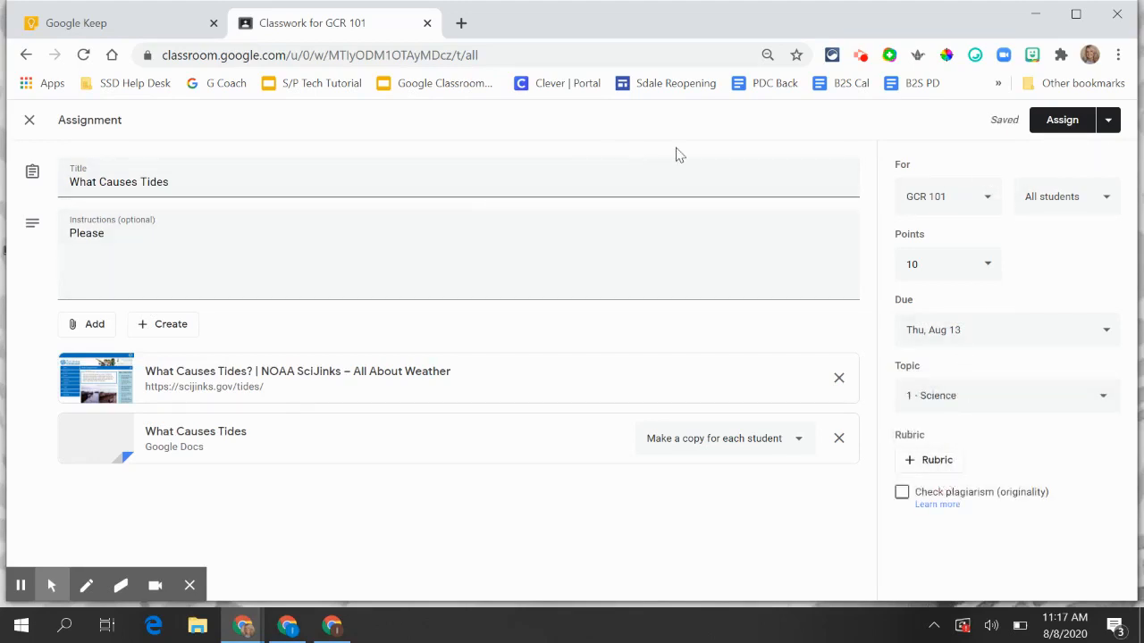
- Assign the What Causes Tides assignment to the class
{"action": "left_click", "coordinate": [1106, 120]}
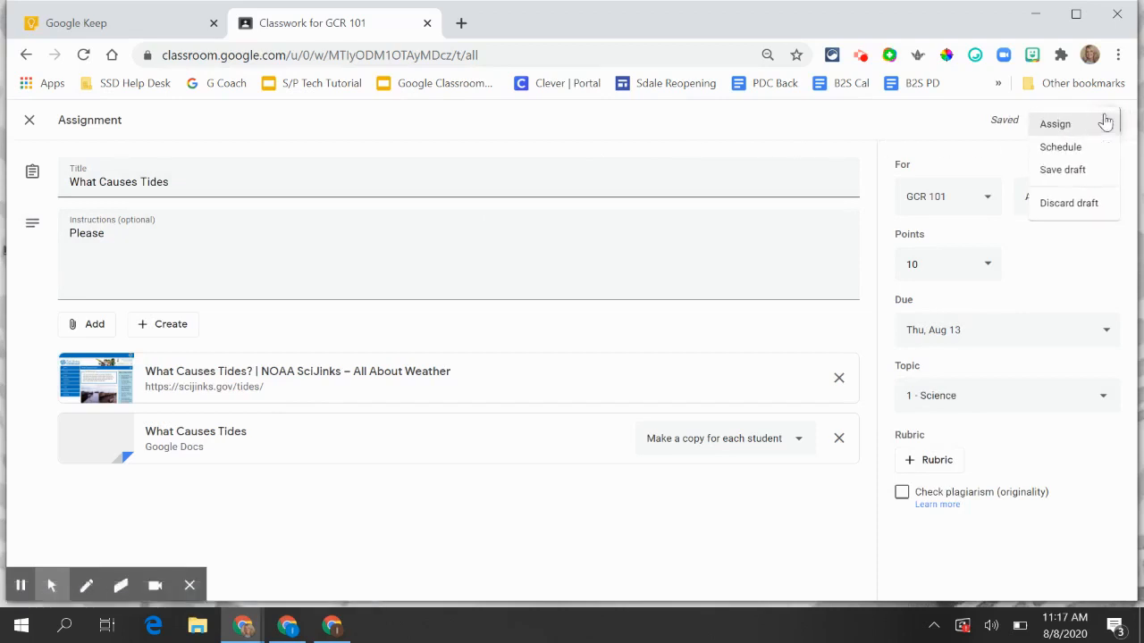
{"action": "mouse_move", "coordinate": [1073, 152]}
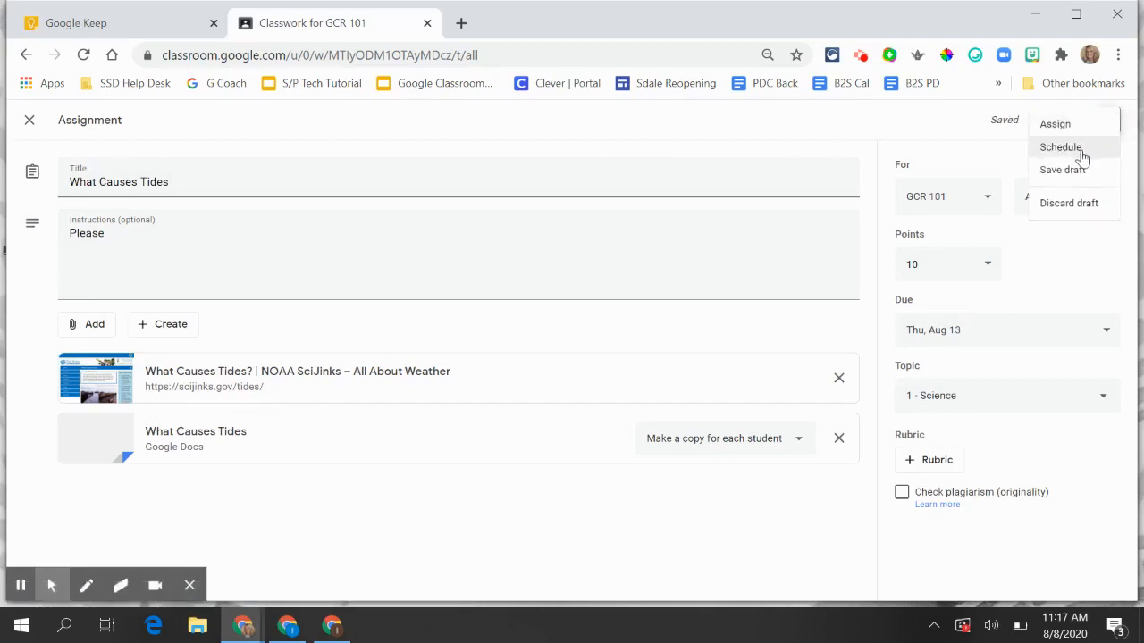
{"action": "mouse_move", "coordinate": [1083, 179]}
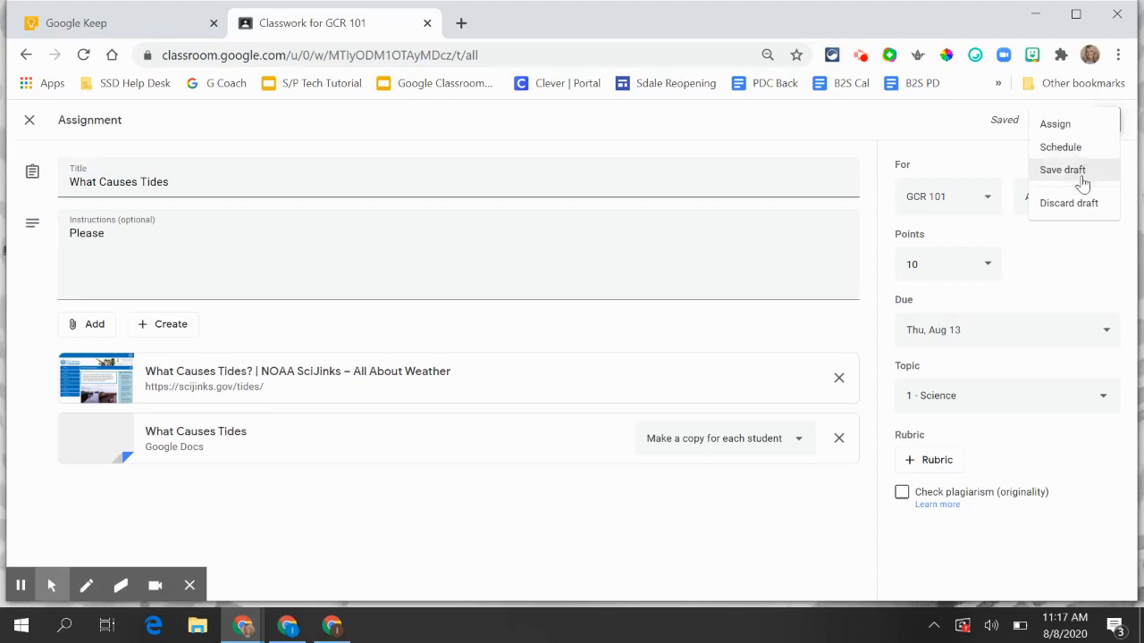
{"action": "mouse_move", "coordinate": [1054, 125]}
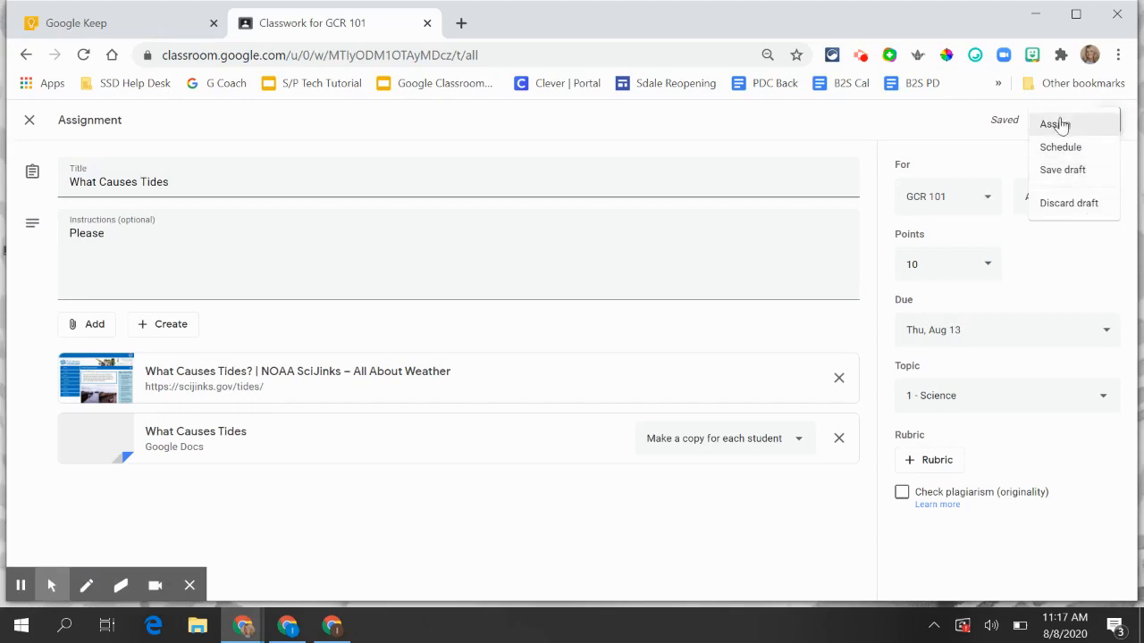
{"action": "left_click", "coordinate": [1055, 125]}
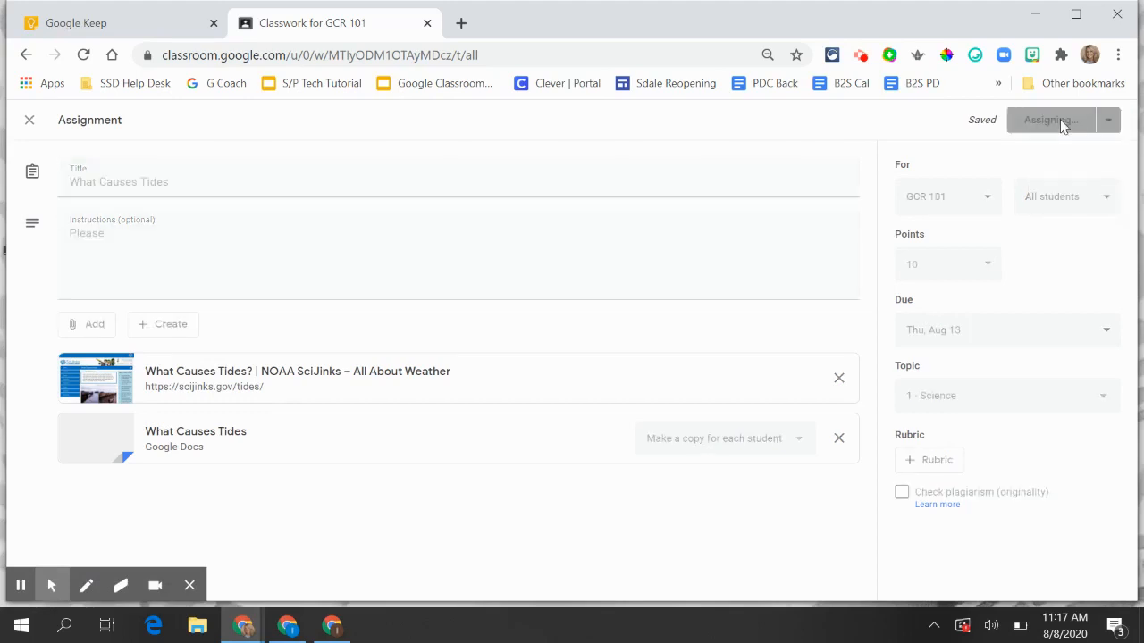
{"action": "mouse_move", "coordinate": [774, 204]}
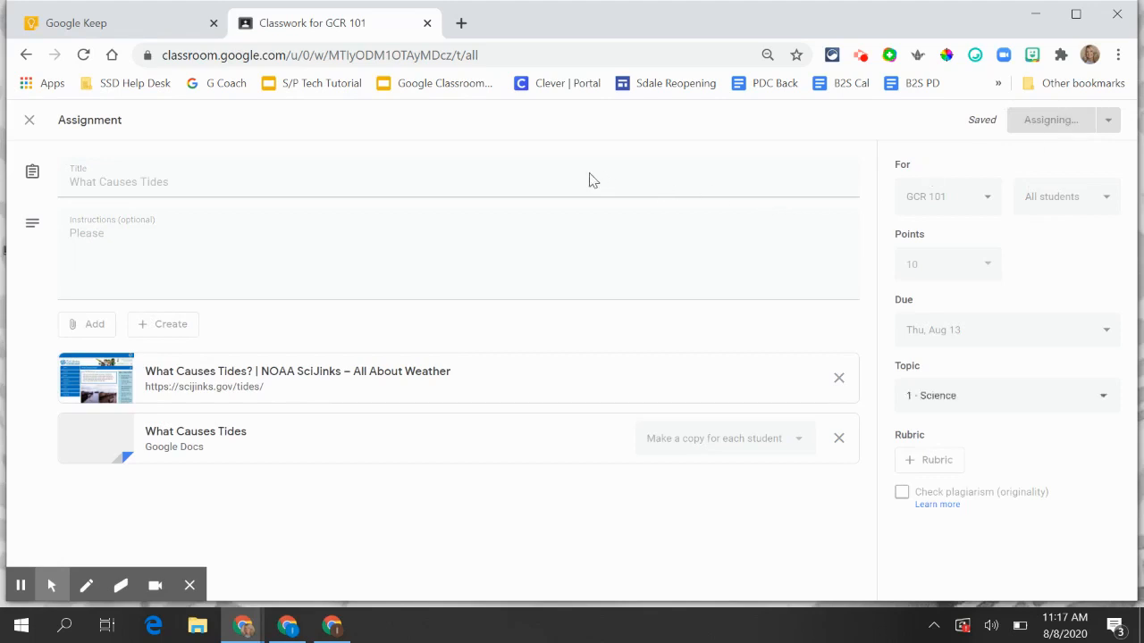
{"action": "left_click", "coordinate": [1051, 118]}
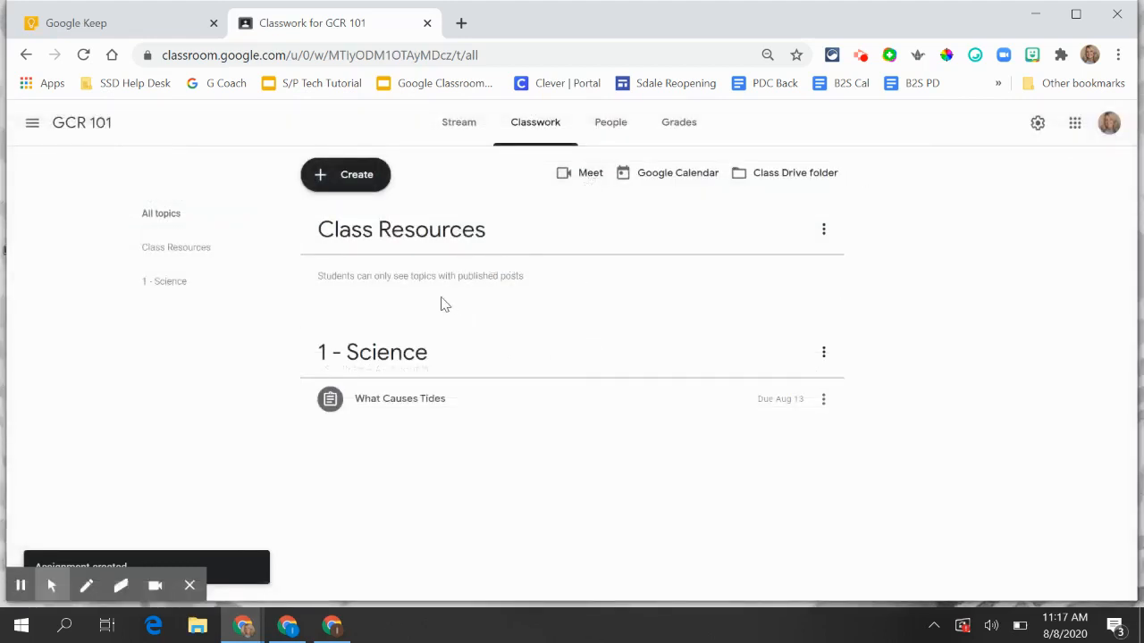
{"action": "mouse_move", "coordinate": [420, 395]}
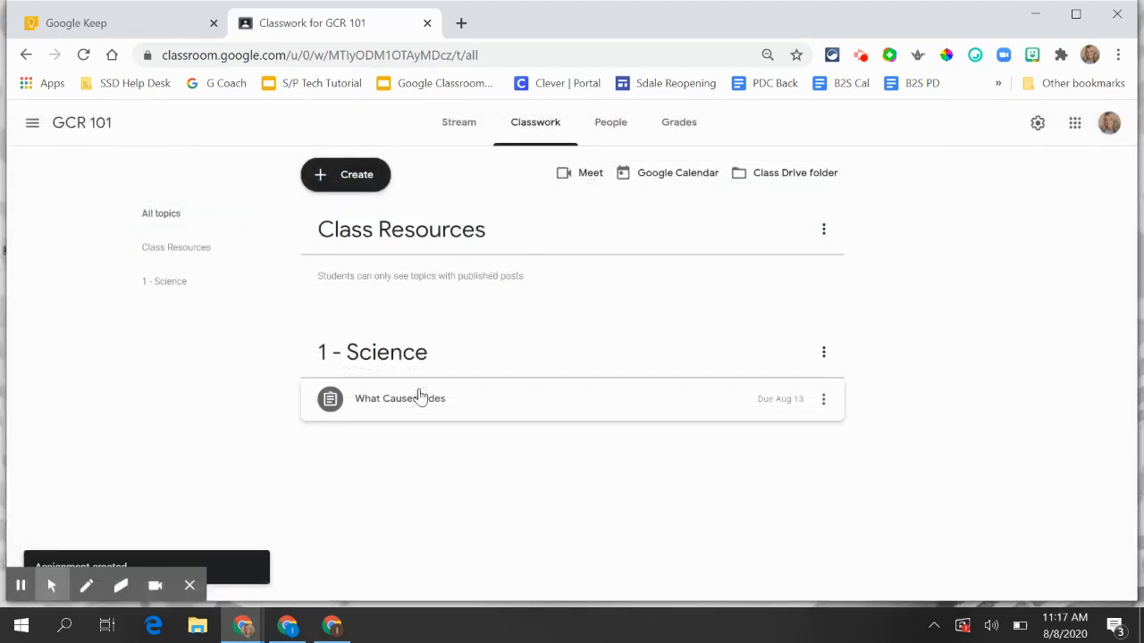
- Create a new class material titled 'Website'
{"action": "left_click", "coordinate": [346, 175]}
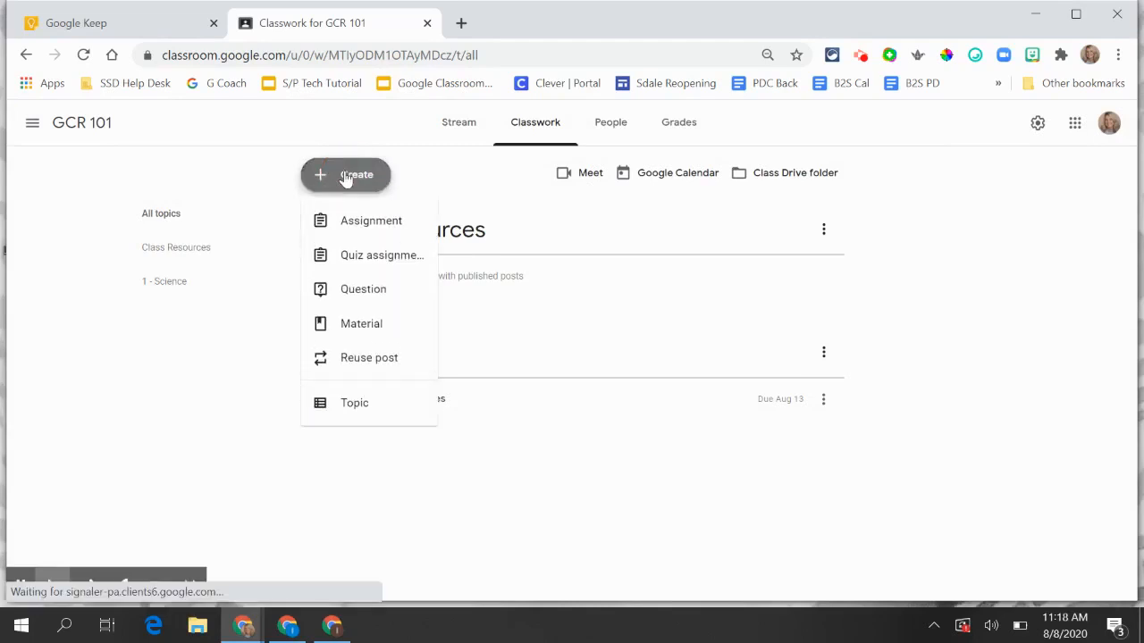
{"action": "left_click", "coordinate": [361, 323]}
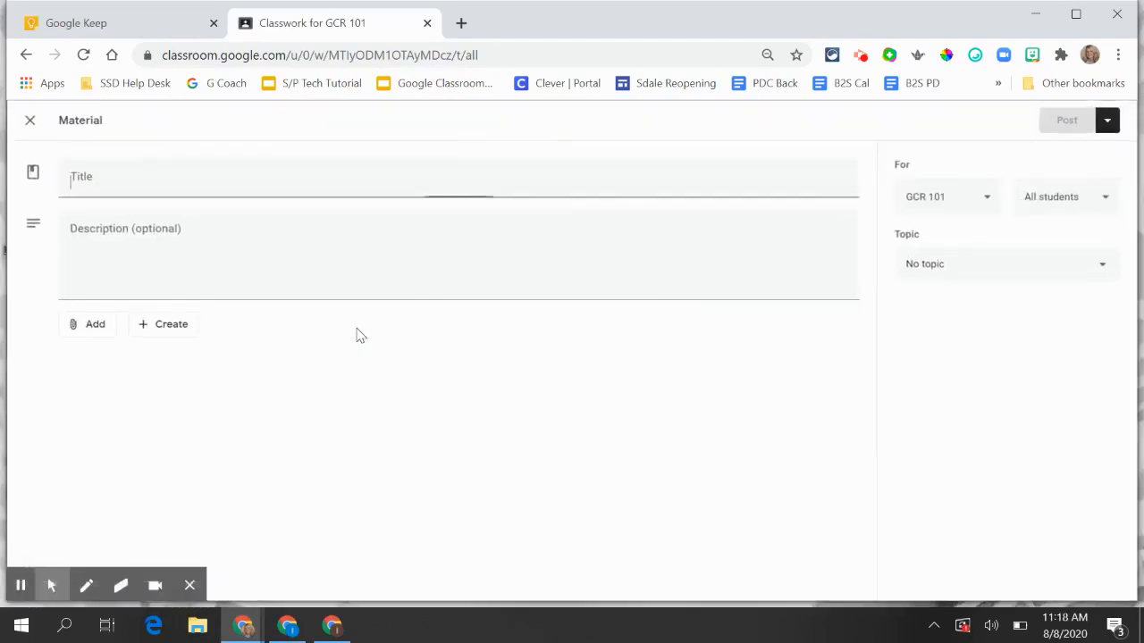
{"action": "type", "text": "Web"}
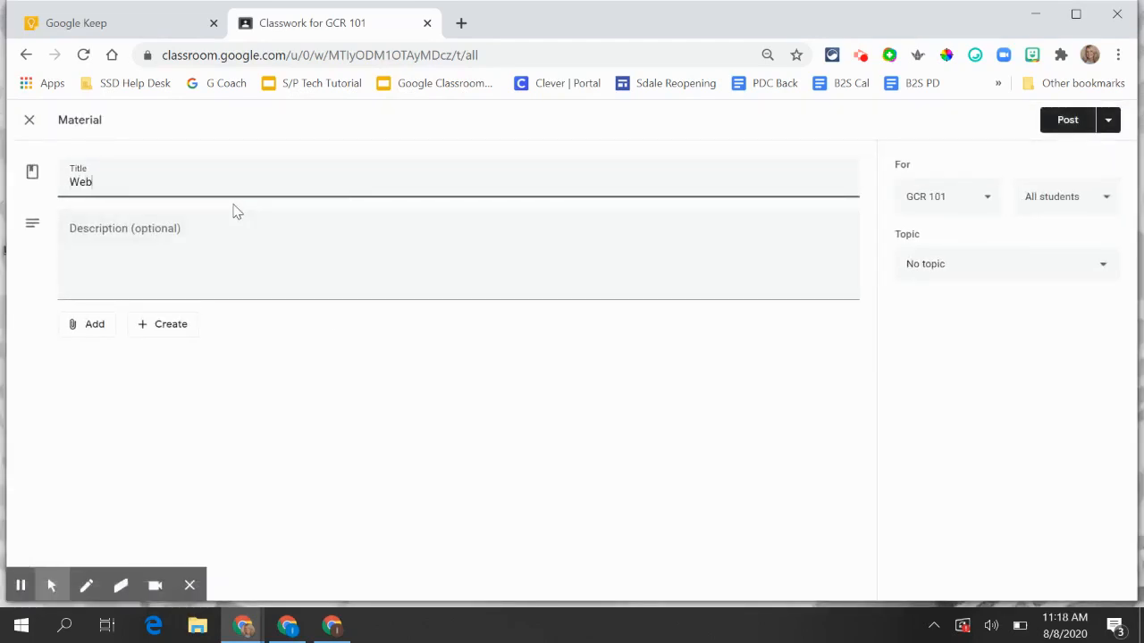
{"action": "type", "text": "site"}
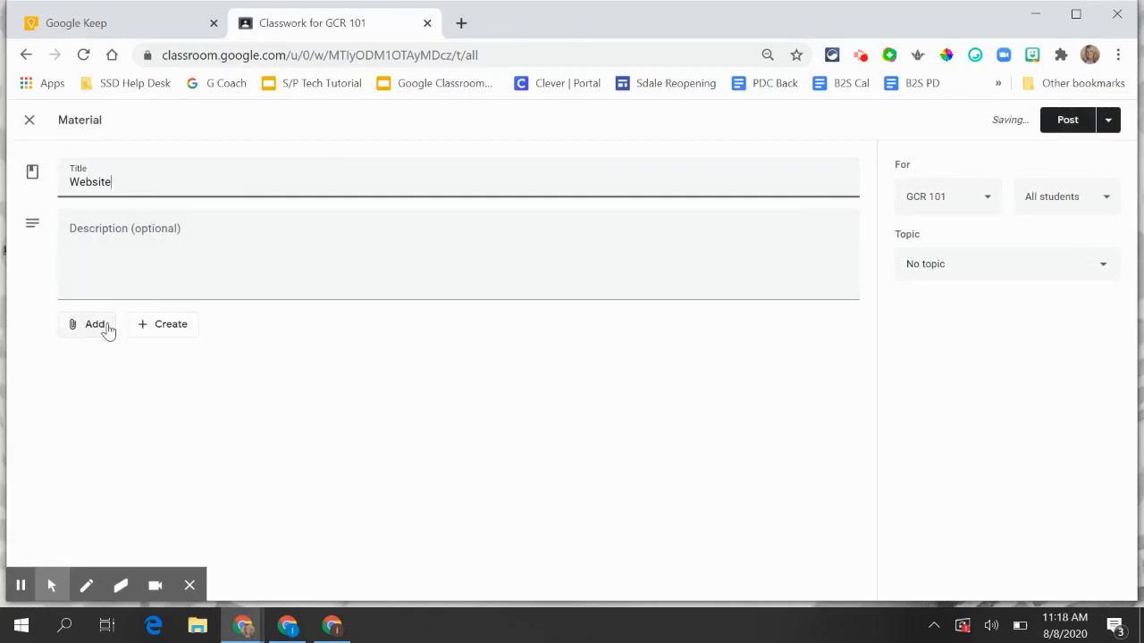
- Attach a link to nasa.org to the material
{"action": "left_click", "coordinate": [95, 325]}
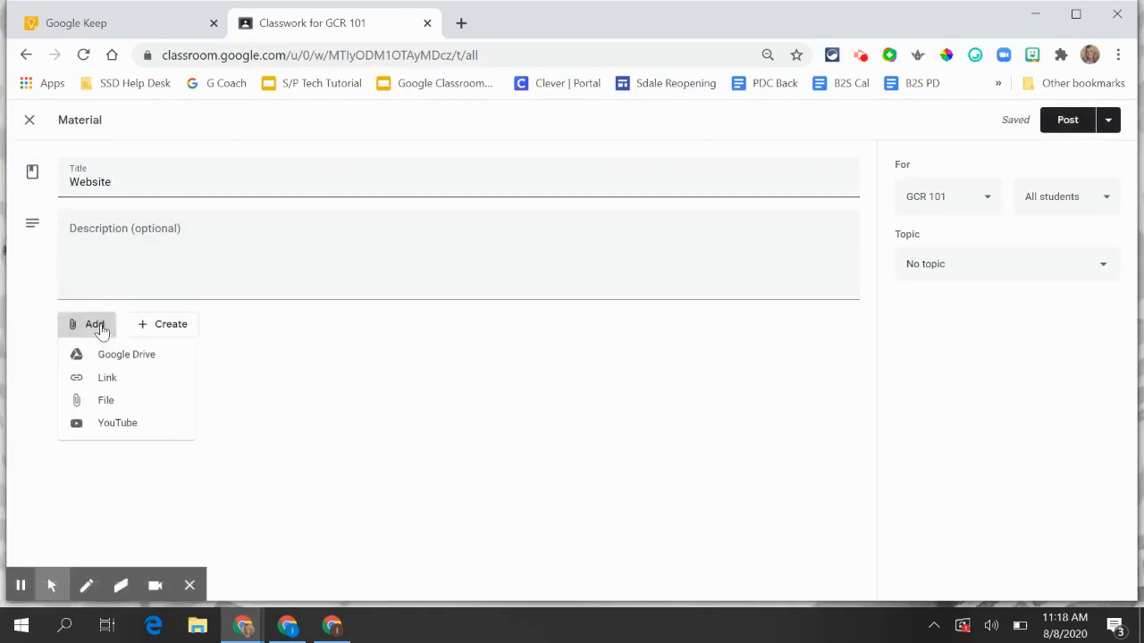
{"action": "left_click", "coordinate": [107, 377]}
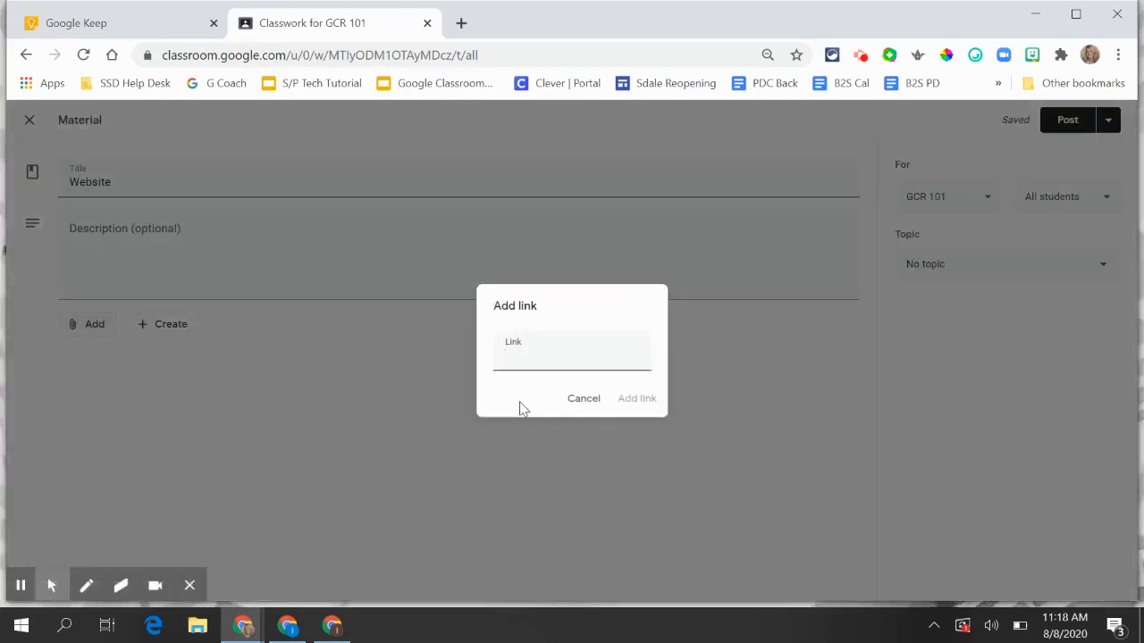
{"action": "type", "text": "nasa.org"}
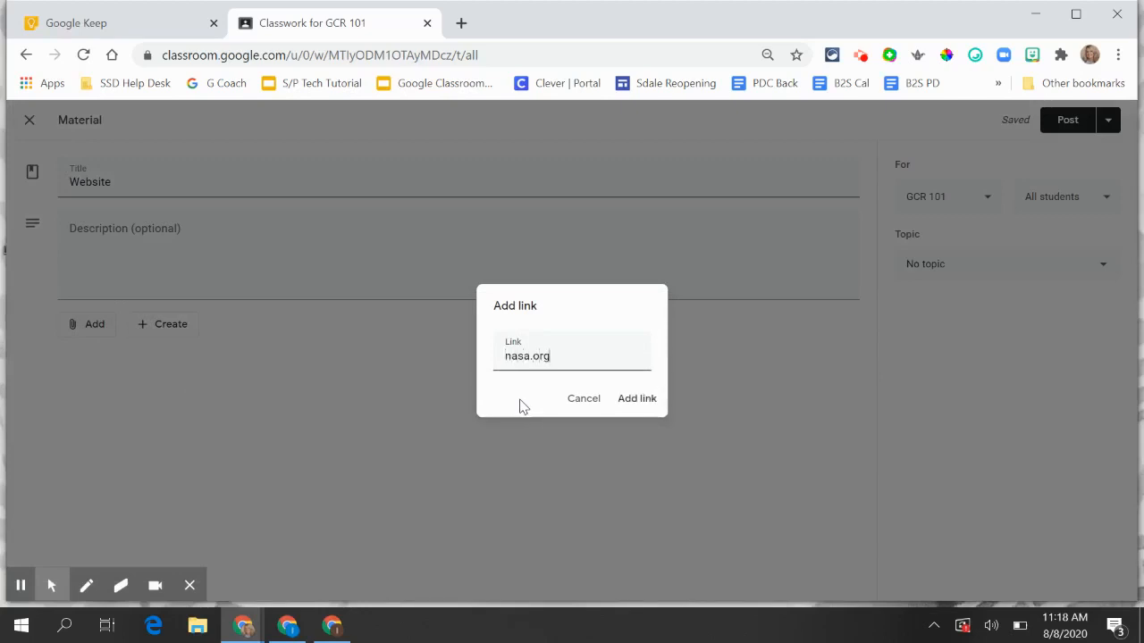
{"action": "left_click", "coordinate": [636, 398]}
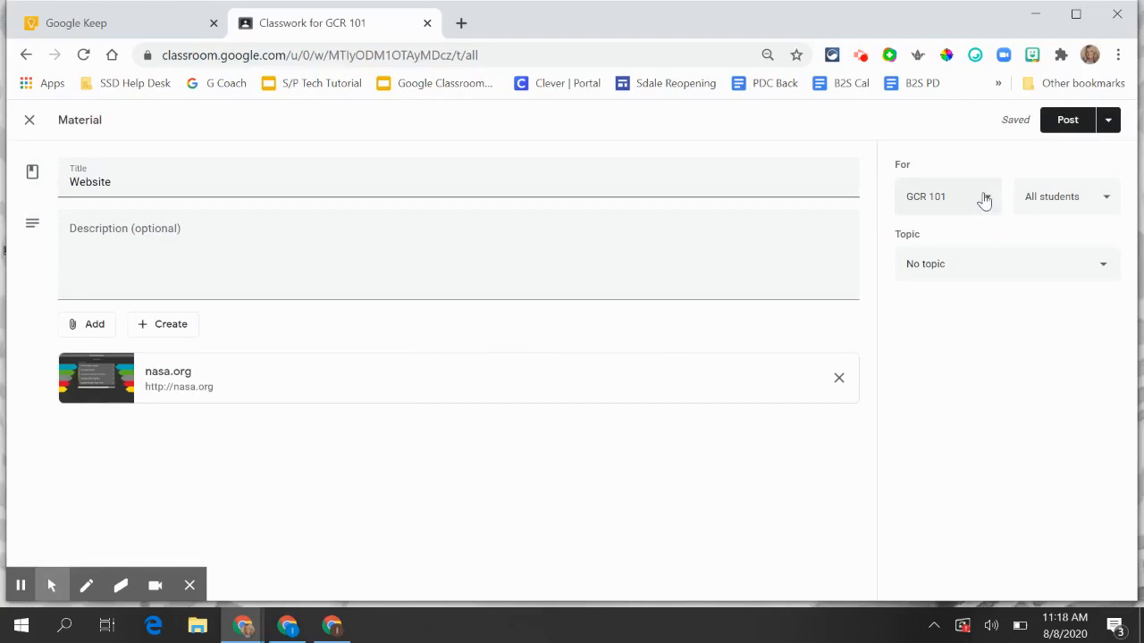
{"action": "mouse_move", "coordinate": [1110, 203]}
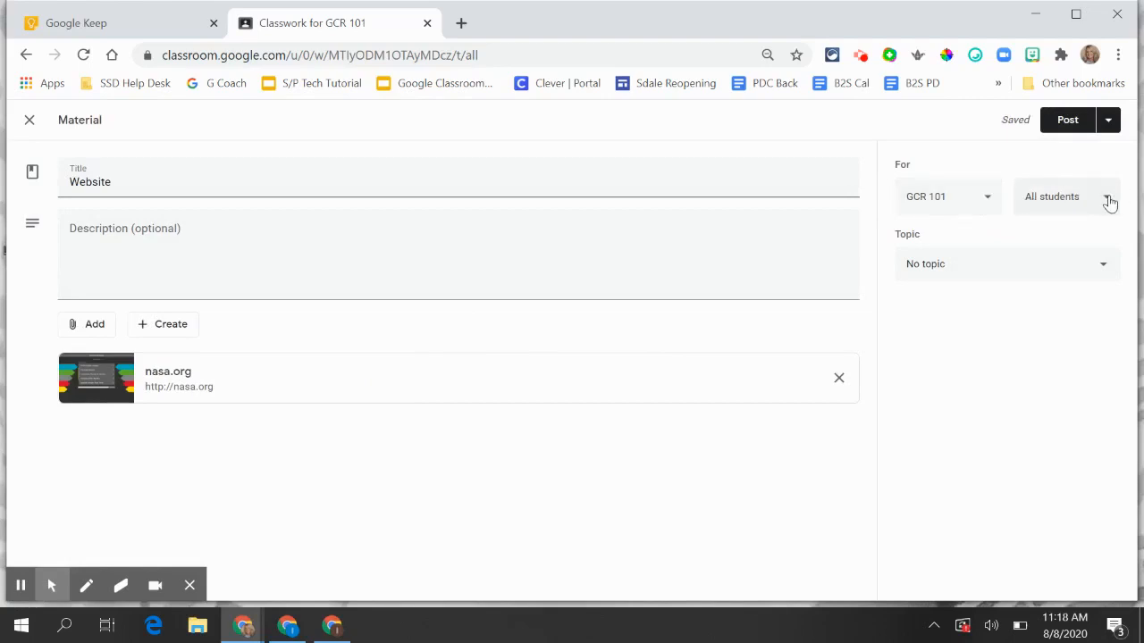
{"action": "mouse_move", "coordinate": [1101, 272]}
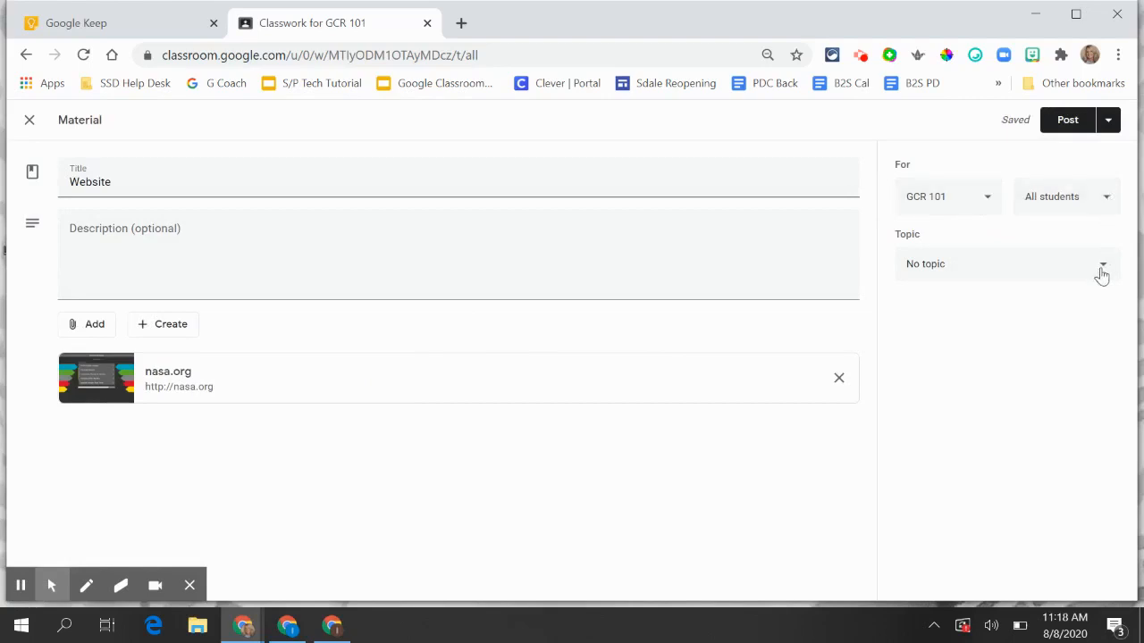
- Try the Class Resources topic, then post the Website material to the class
{"action": "left_click", "coordinate": [1101, 264]}
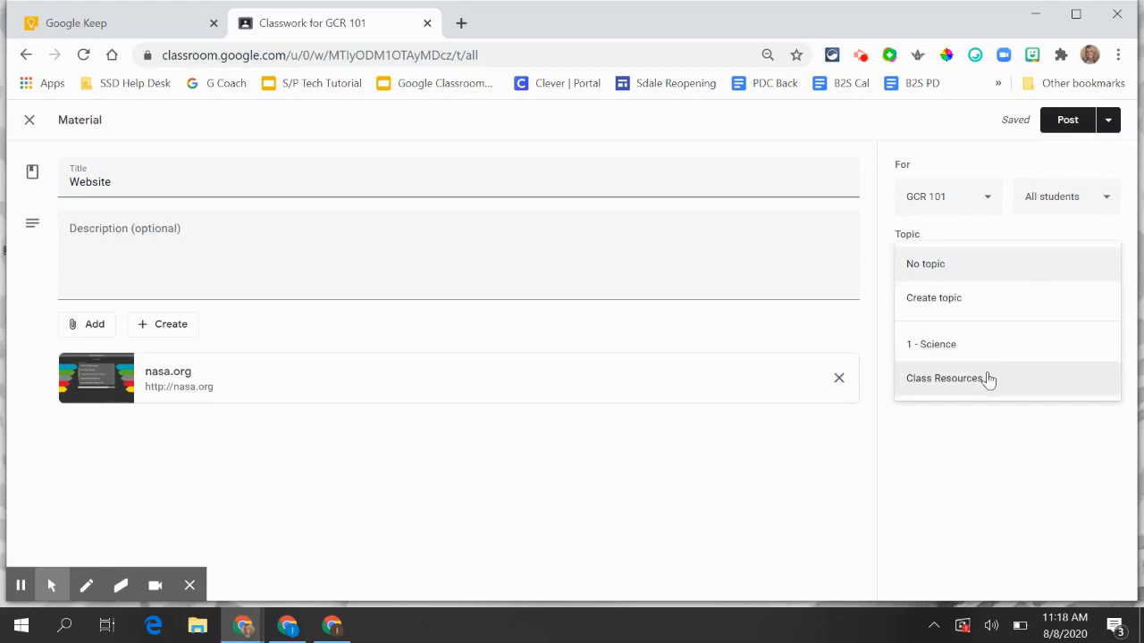
{"action": "left_click", "coordinate": [944, 378]}
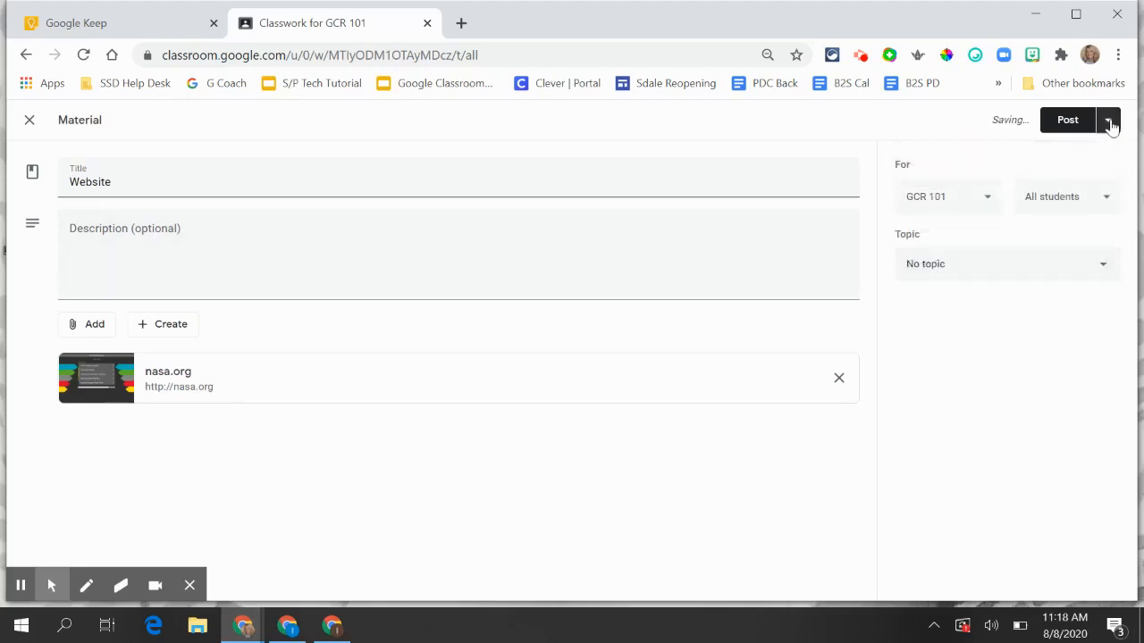
{"action": "left_click", "coordinate": [1067, 120]}
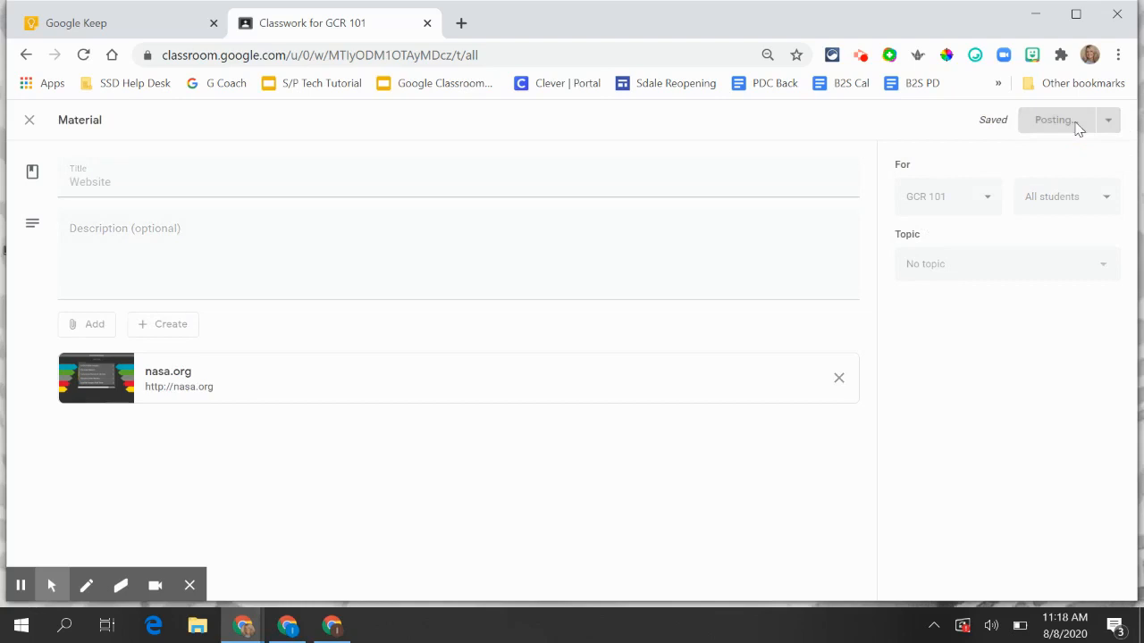
{"action": "left_click", "coordinate": [1054, 120]}
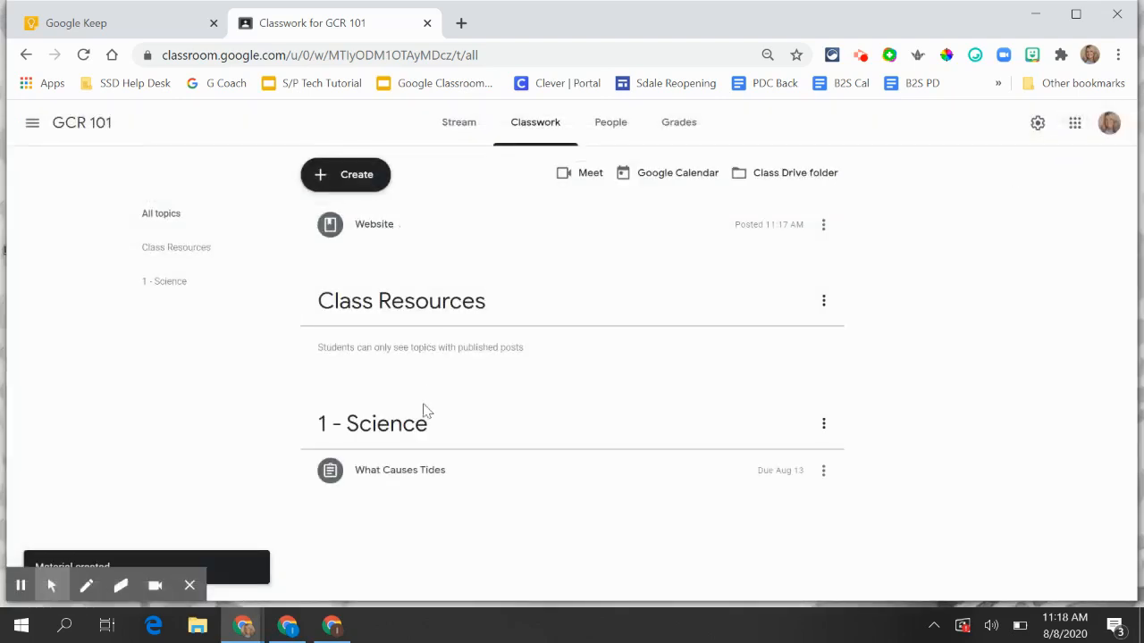
{"action": "mouse_move", "coordinate": [408, 218]}
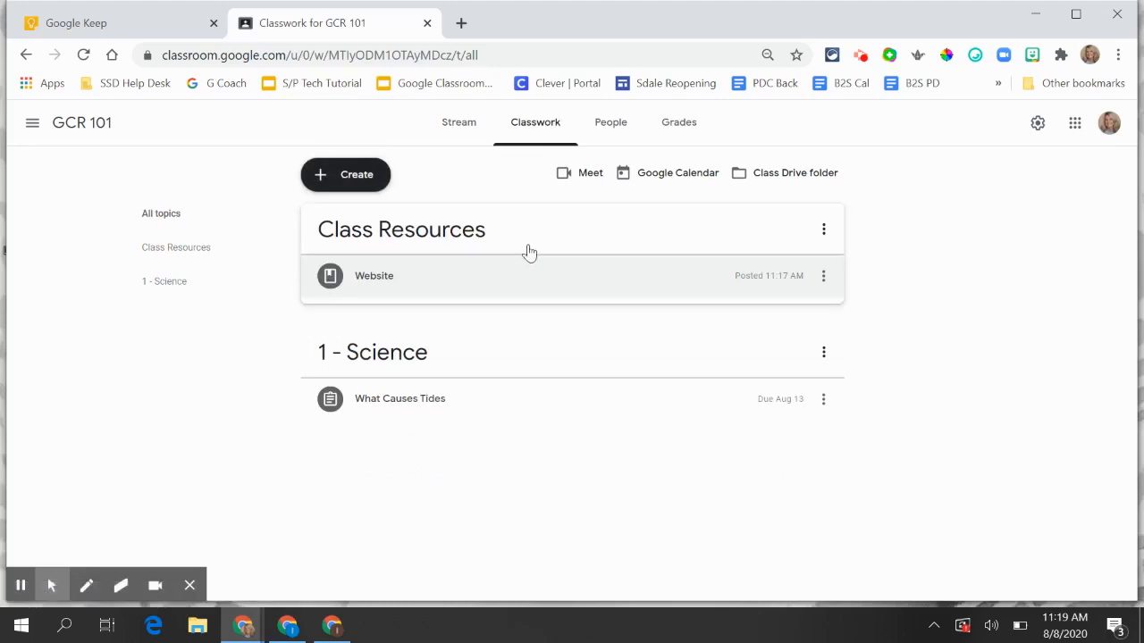
{"action": "mouse_move", "coordinate": [547, 218]}
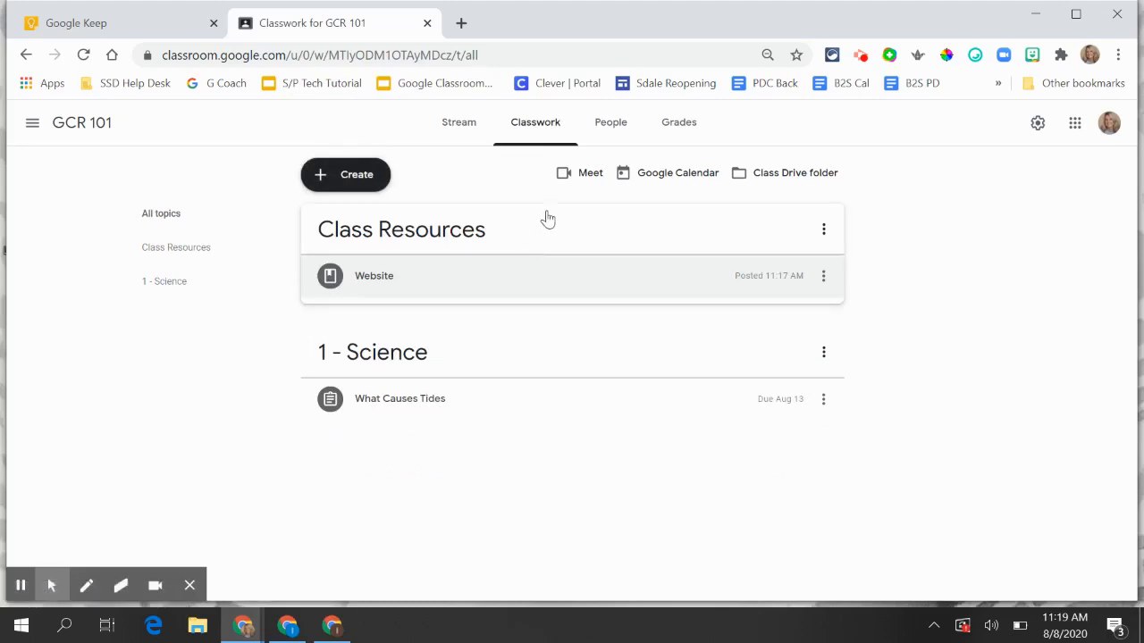
- Move the Welcome post to the top of the GCR 101 stream
{"action": "left_click", "coordinate": [457, 122]}
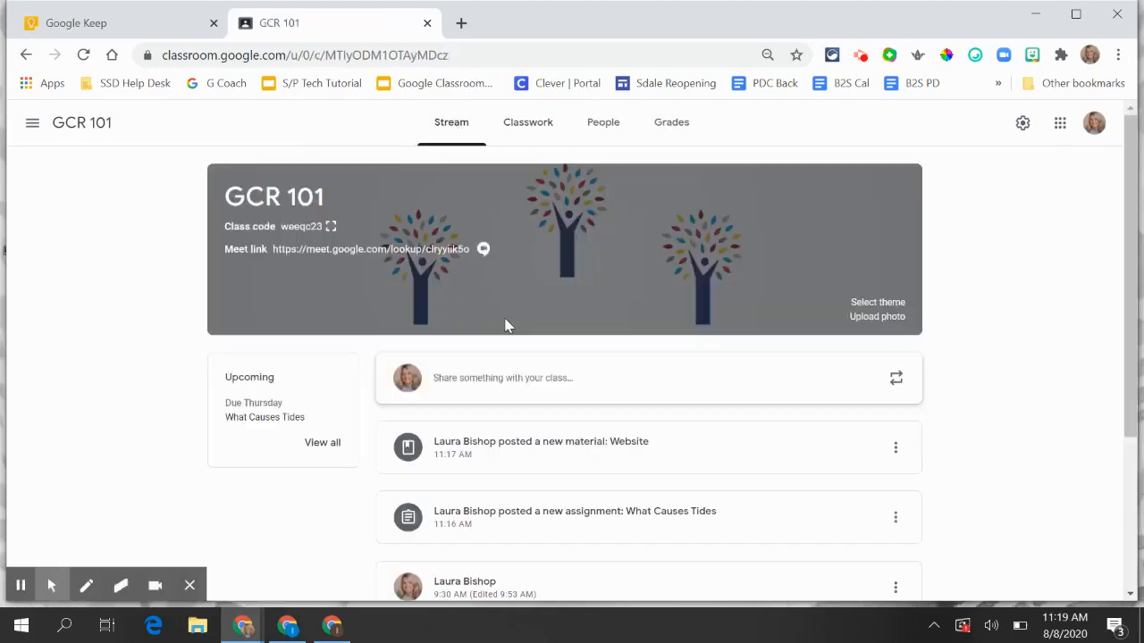
{"action": "scroll", "scroll_direction": "down", "scroll_amount": 3}
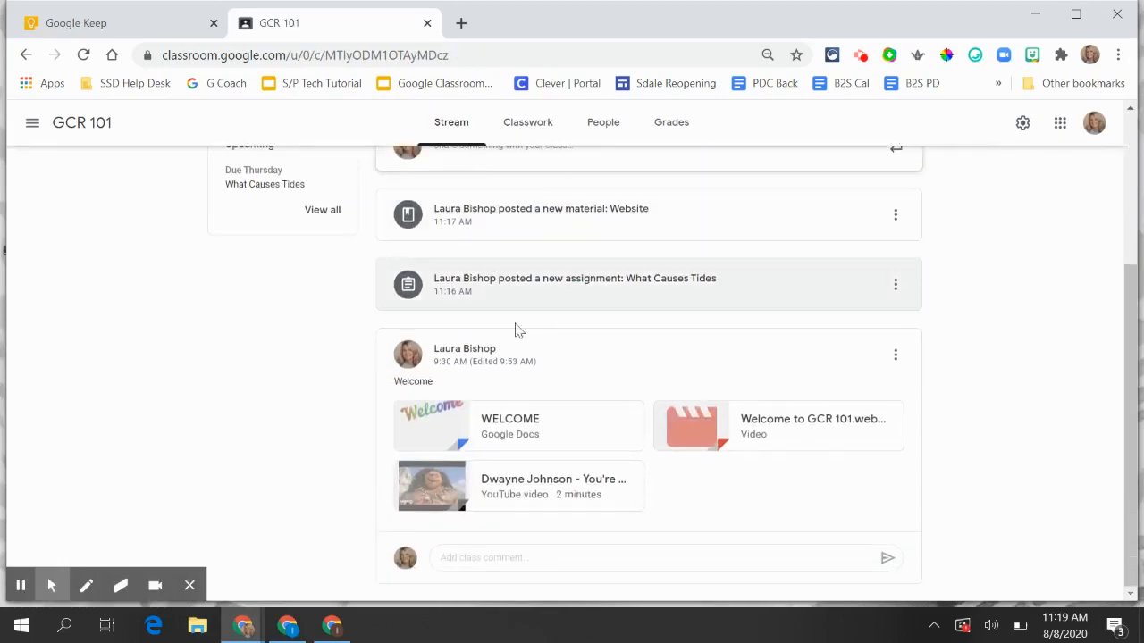
{"action": "mouse_move", "coordinate": [538, 240]}
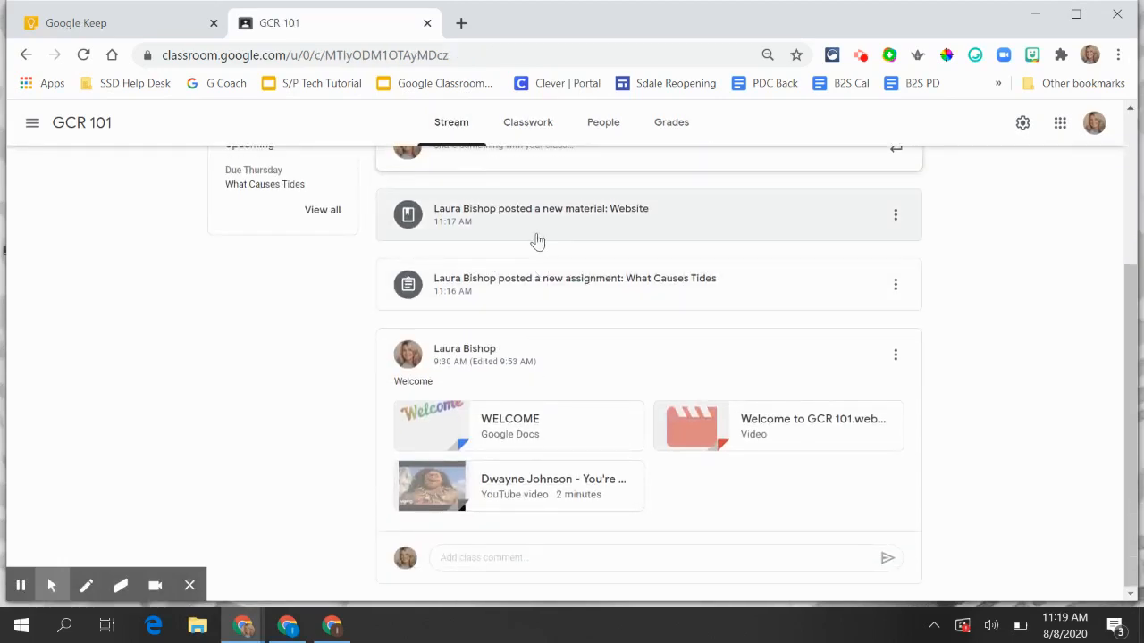
{"action": "mouse_move", "coordinate": [547, 286]}
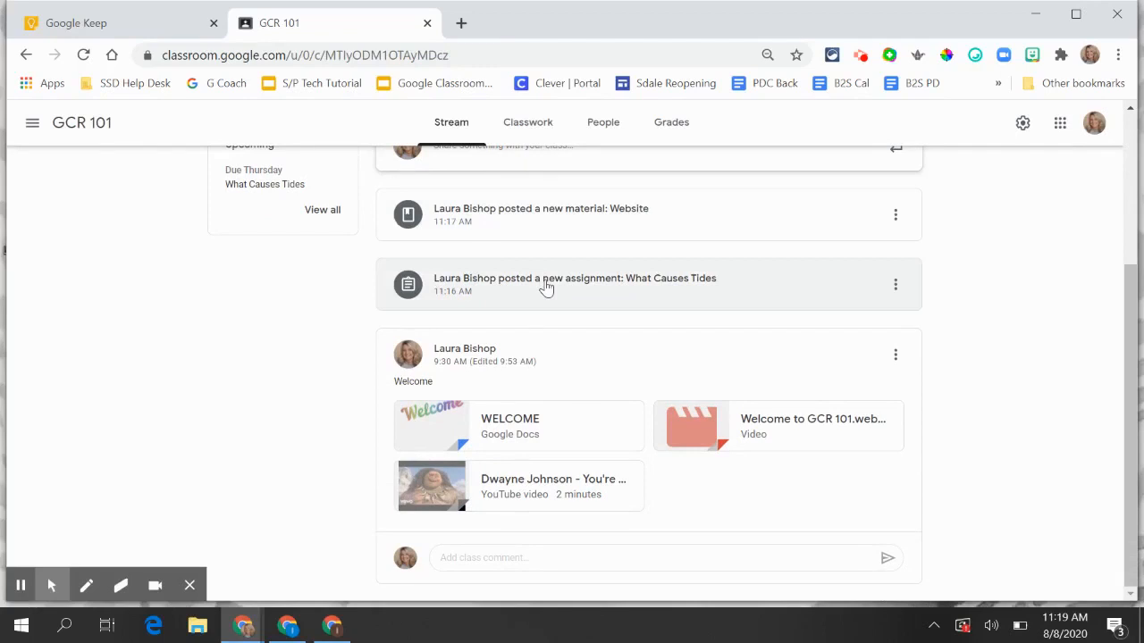
{"action": "mouse_move", "coordinate": [569, 300]}
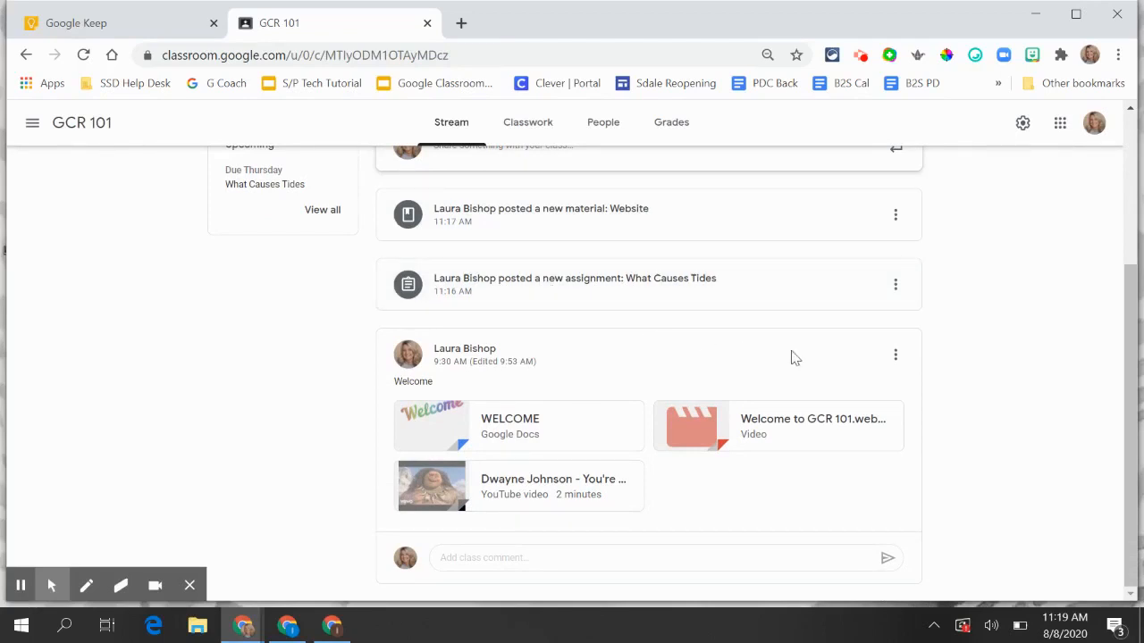
{"action": "left_click", "coordinate": [896, 354]}
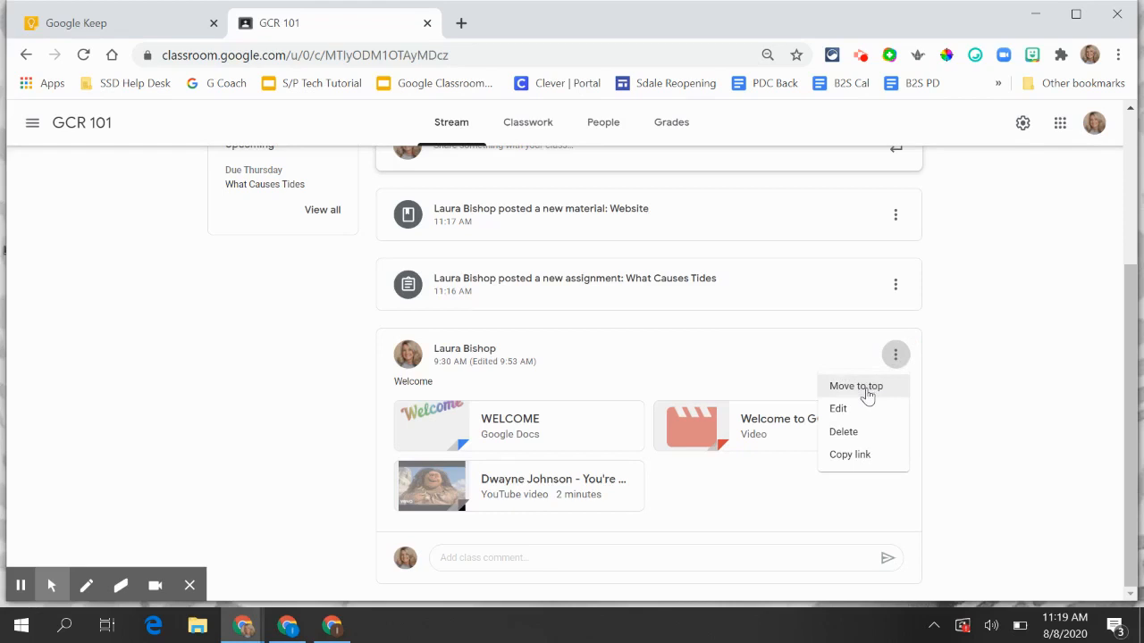
{"action": "left_click", "coordinate": [854, 386]}
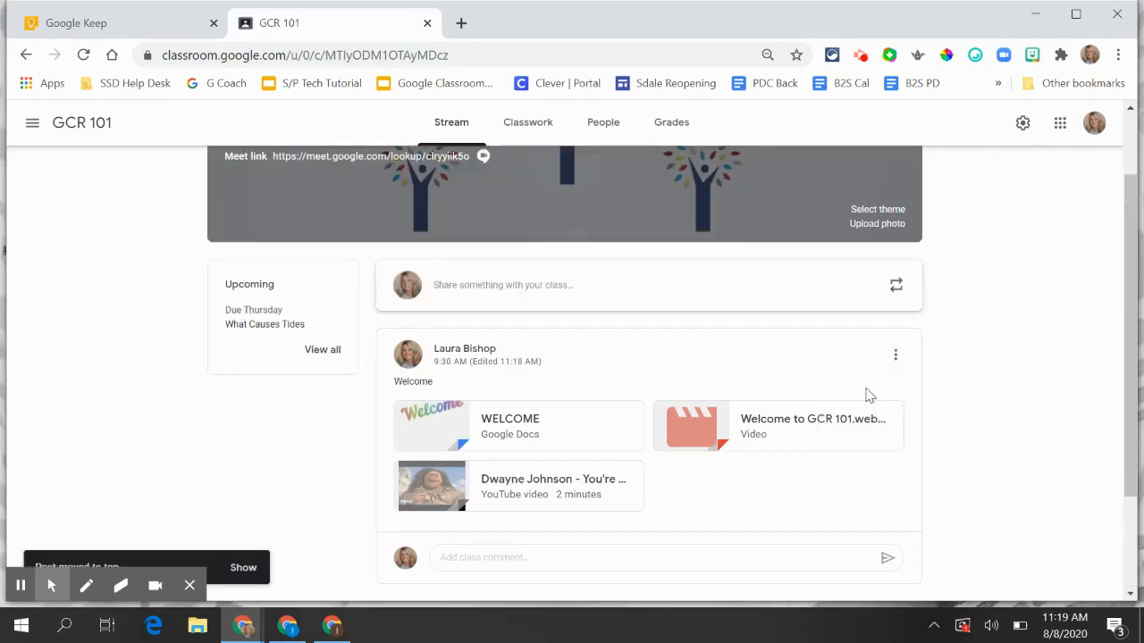
{"action": "scroll", "scroll_direction": "up", "scroll_amount": 3}
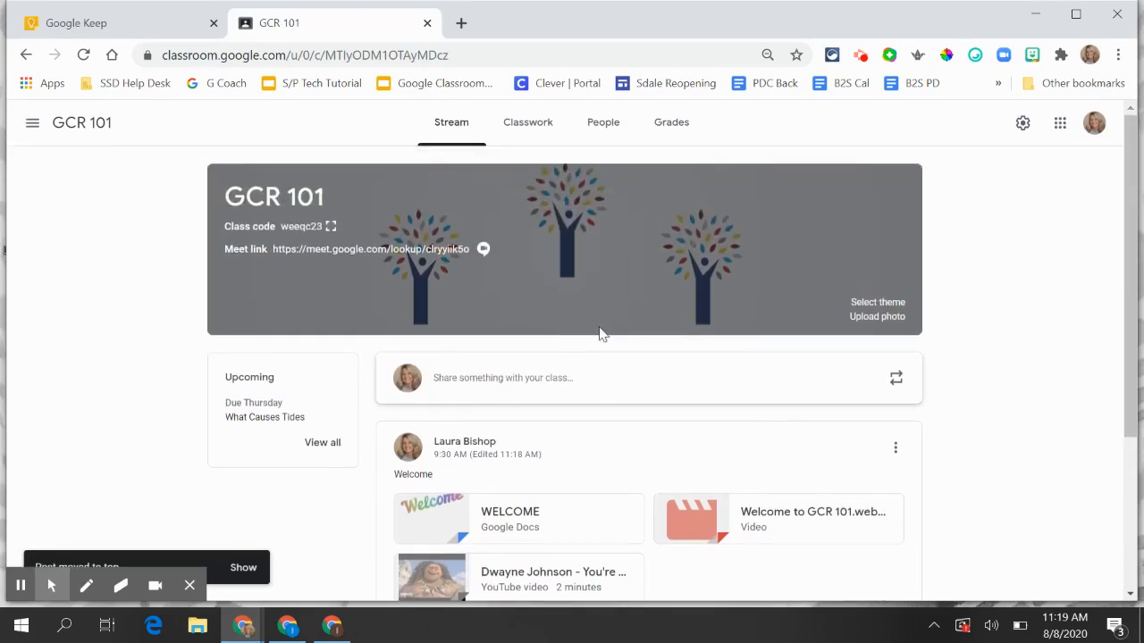
{"action": "mouse_move", "coordinate": [822, 152]}
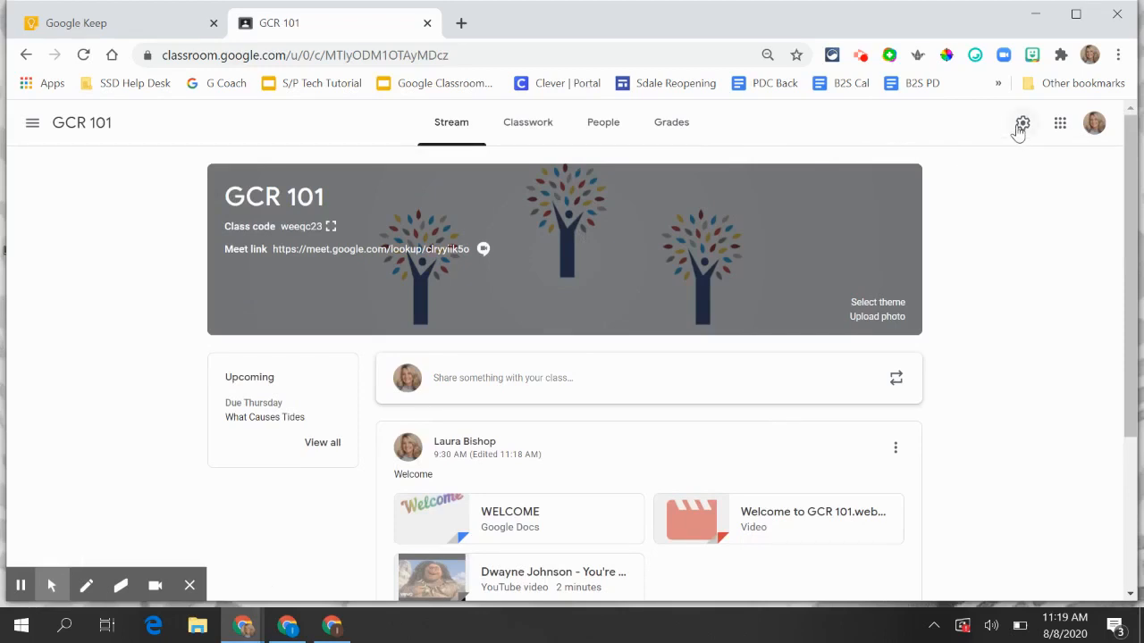
- In class settings, rename the class to 'Google Classroom 101'
{"action": "left_click", "coordinate": [1022, 124]}
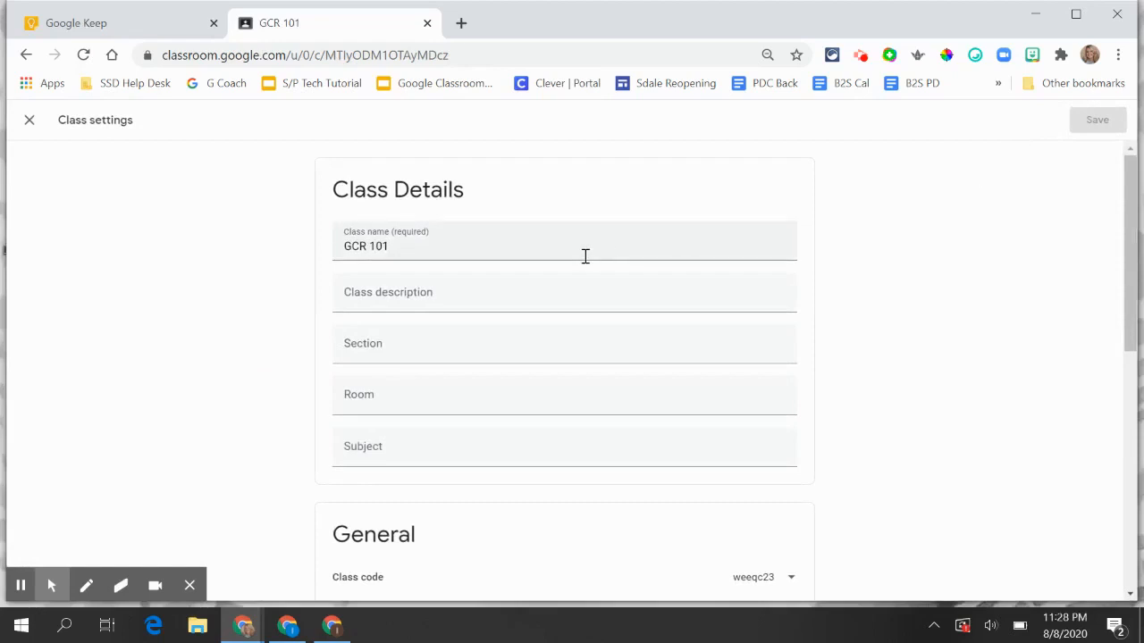
{"action": "double_click", "coordinate": [364, 246]}
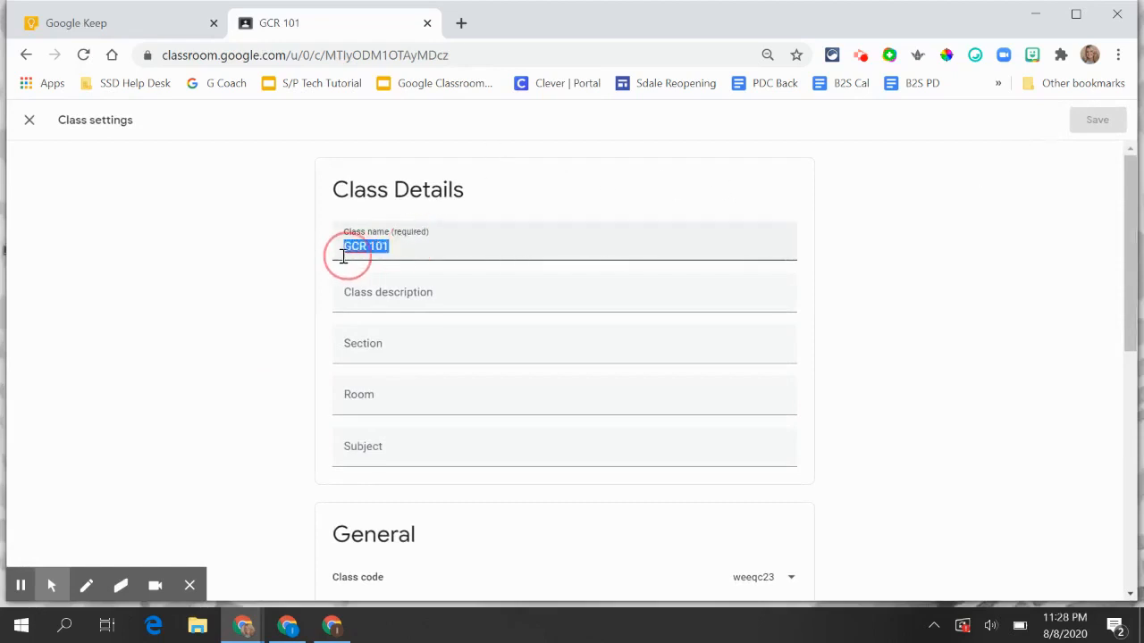
{"action": "type", "text": "Google Classroom"}
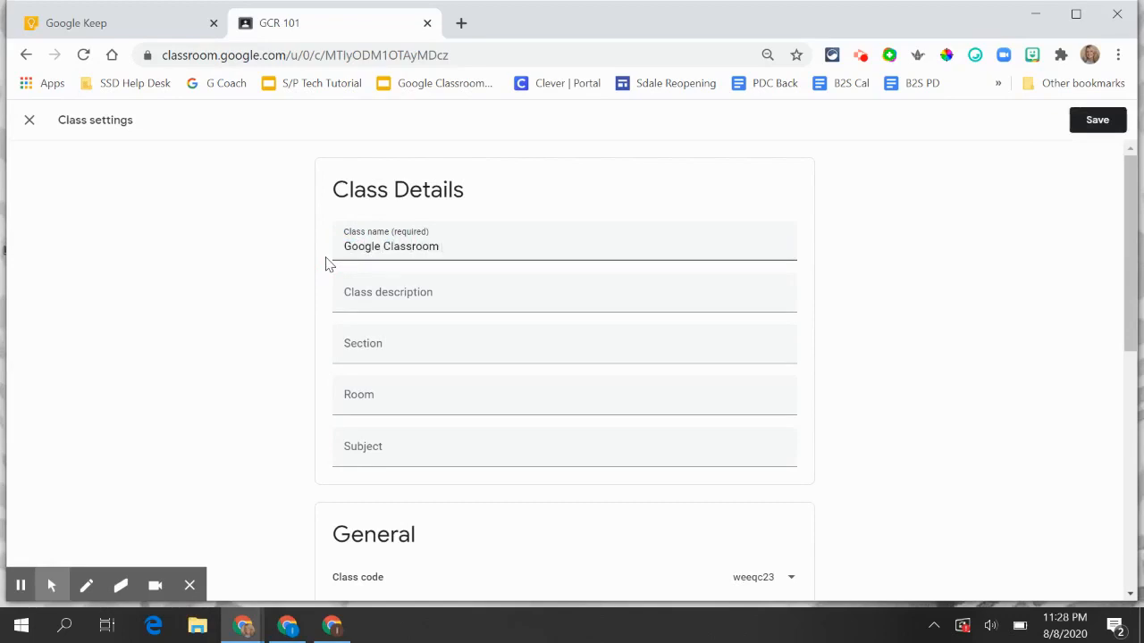
{"action": "type", "text": "101"}
{"action": "left_click", "coordinate": [565, 291]}
{"action": "type", "text": "Dem"}
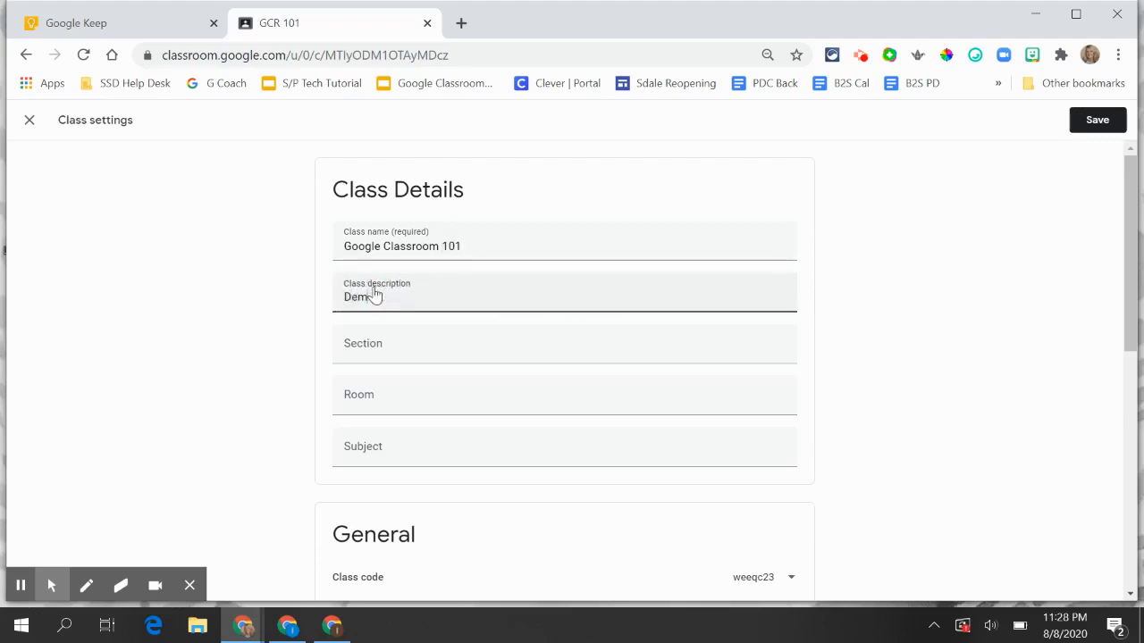
- Fill in section 1, room 2 and subject Science
{"action": "type", "text": "1"}
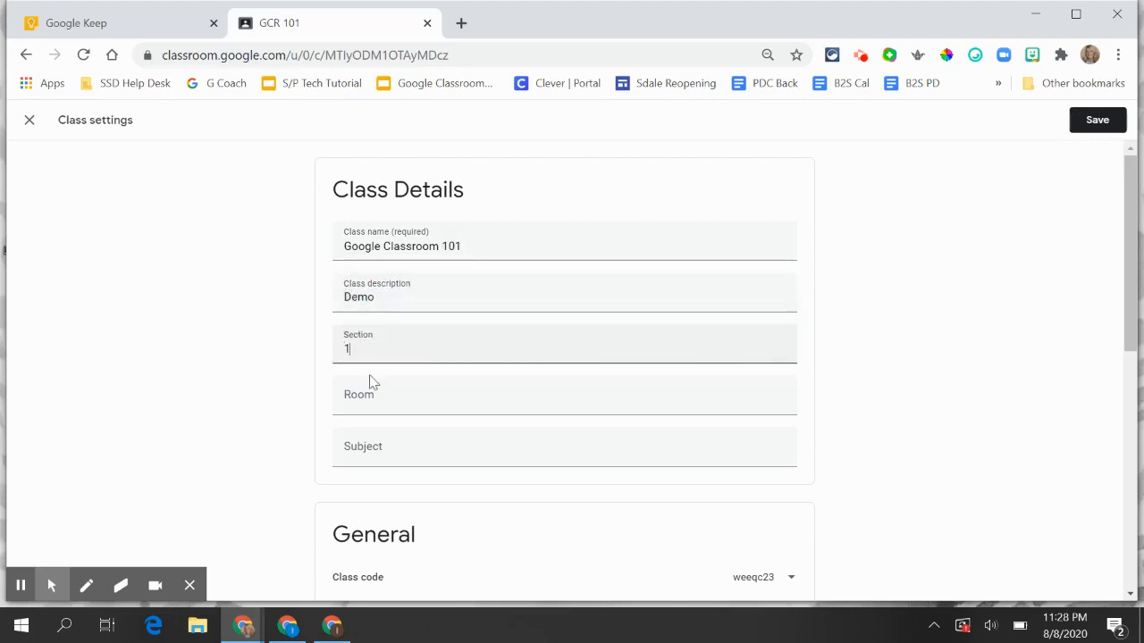
{"action": "type", "text": "2"}
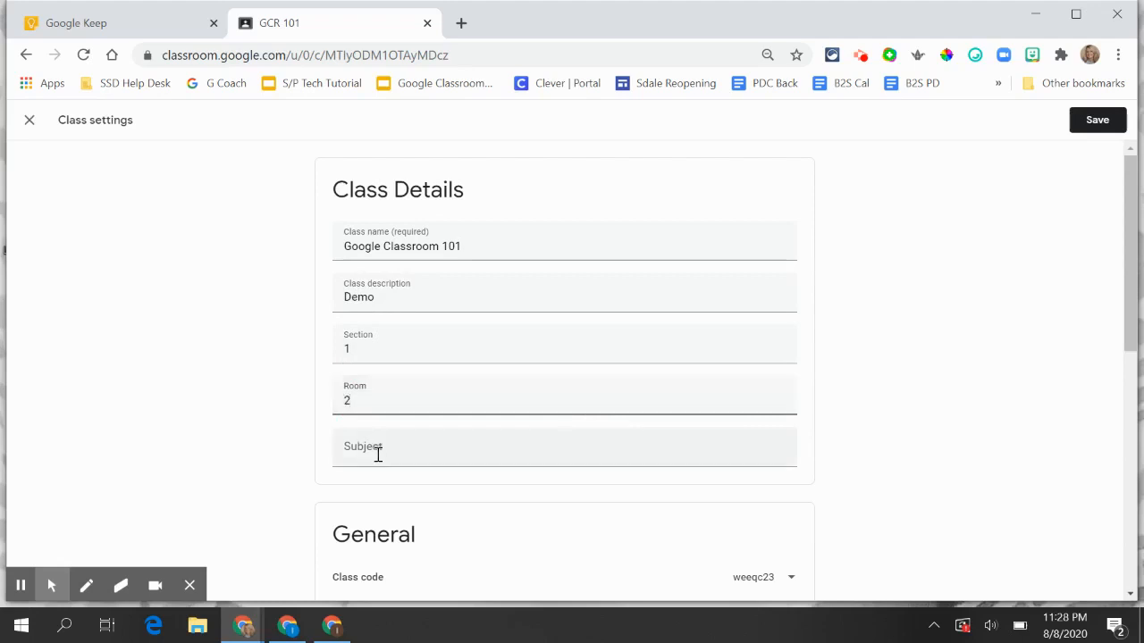
{"action": "type", "text": "Science"}
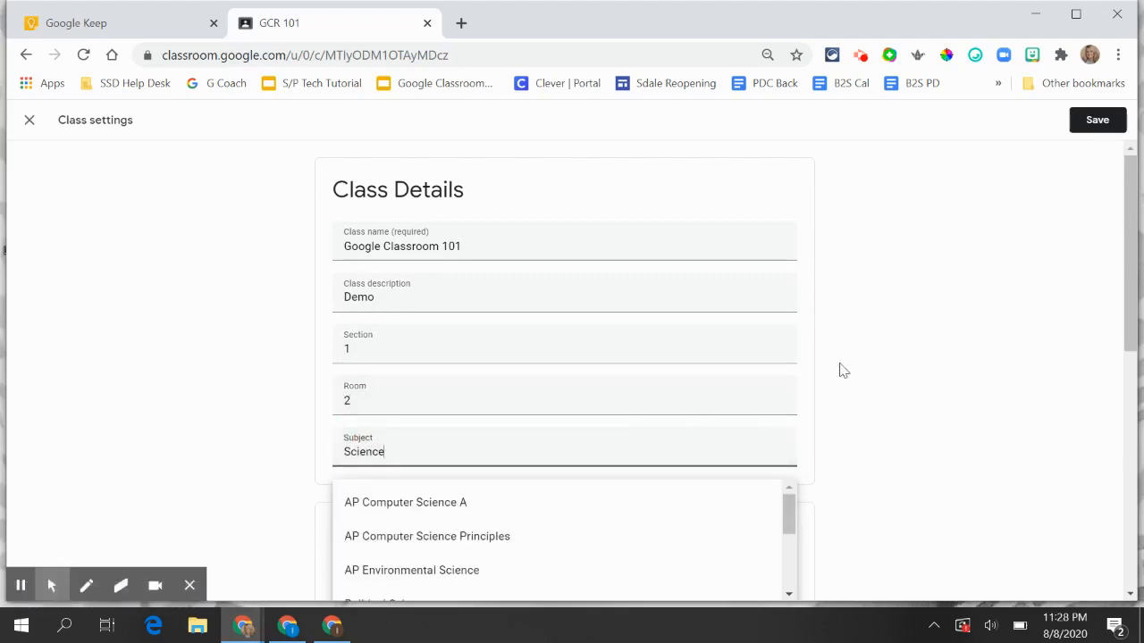
{"action": "scroll", "scroll_direction": "down", "scroll_amount": 3}
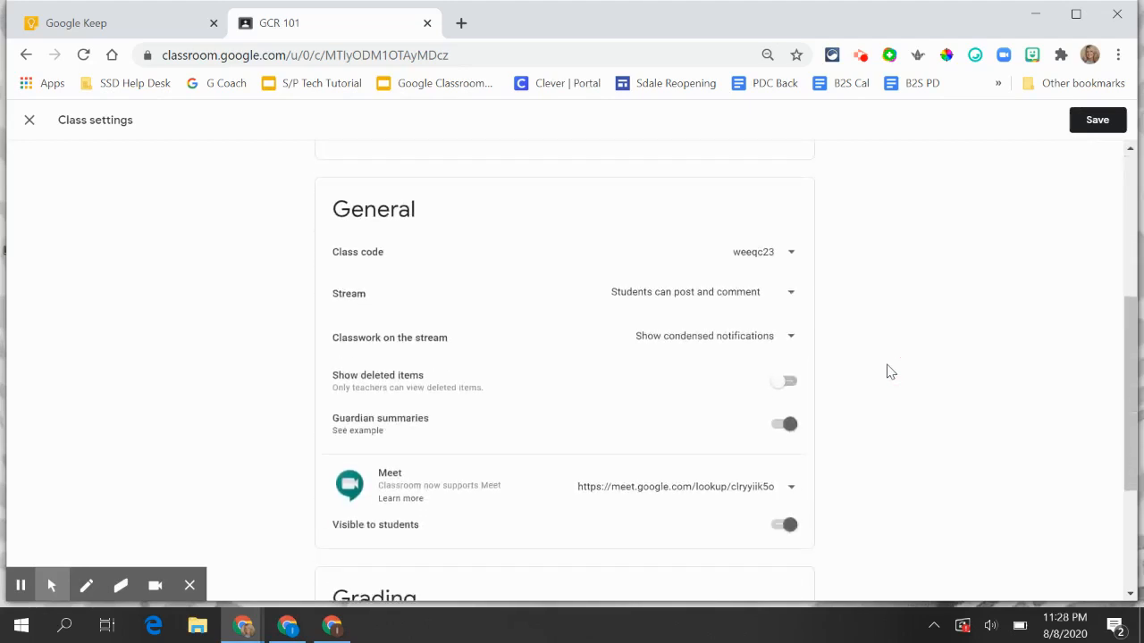
{"action": "left_click", "coordinate": [791, 250]}
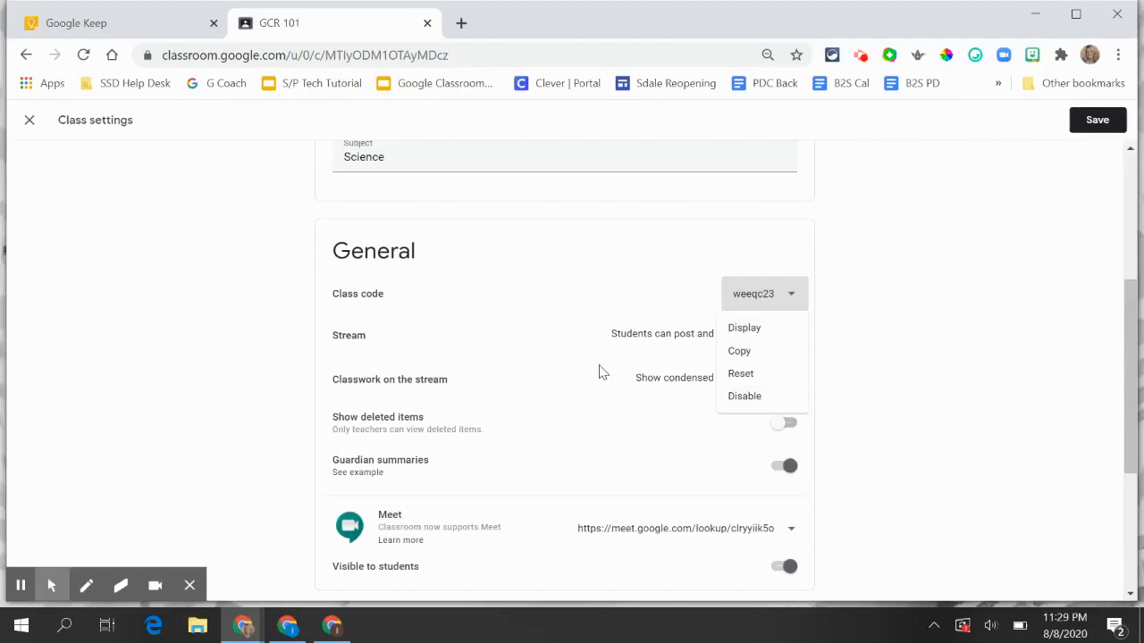
{"action": "left_click", "coordinate": [698, 334]}
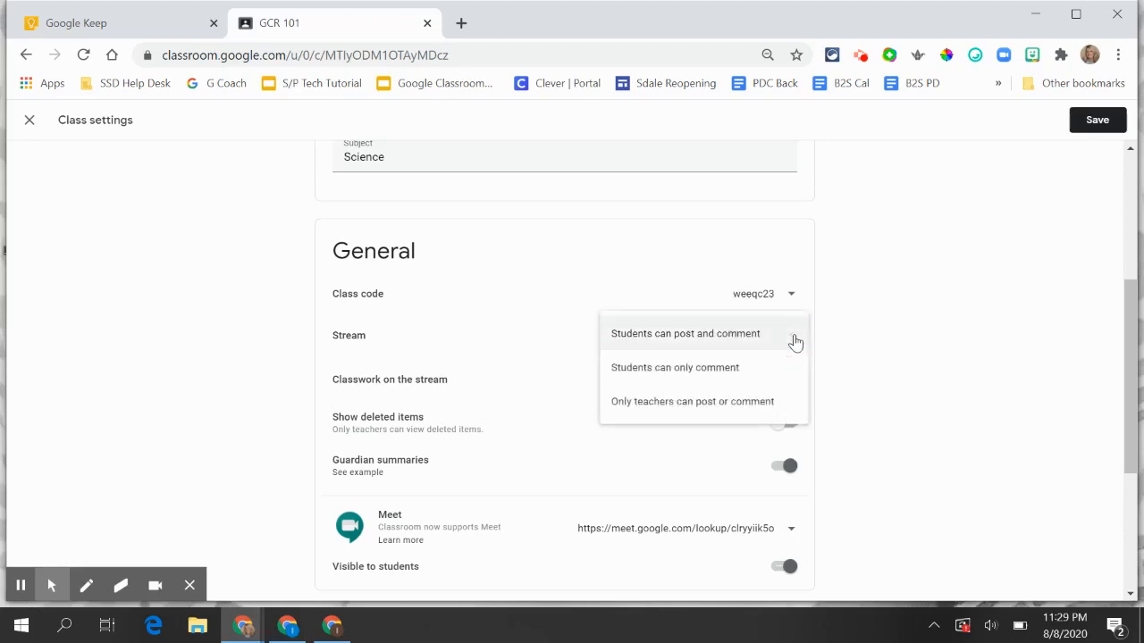
{"action": "mouse_move", "coordinate": [759, 343]}
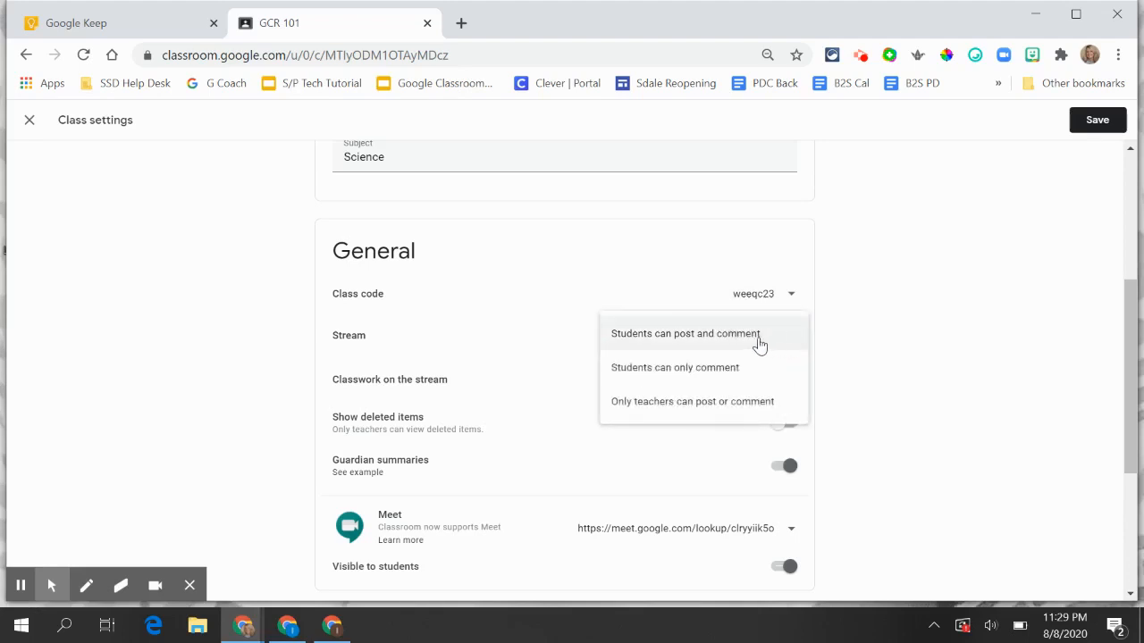
{"action": "left_click", "coordinate": [684, 334]}
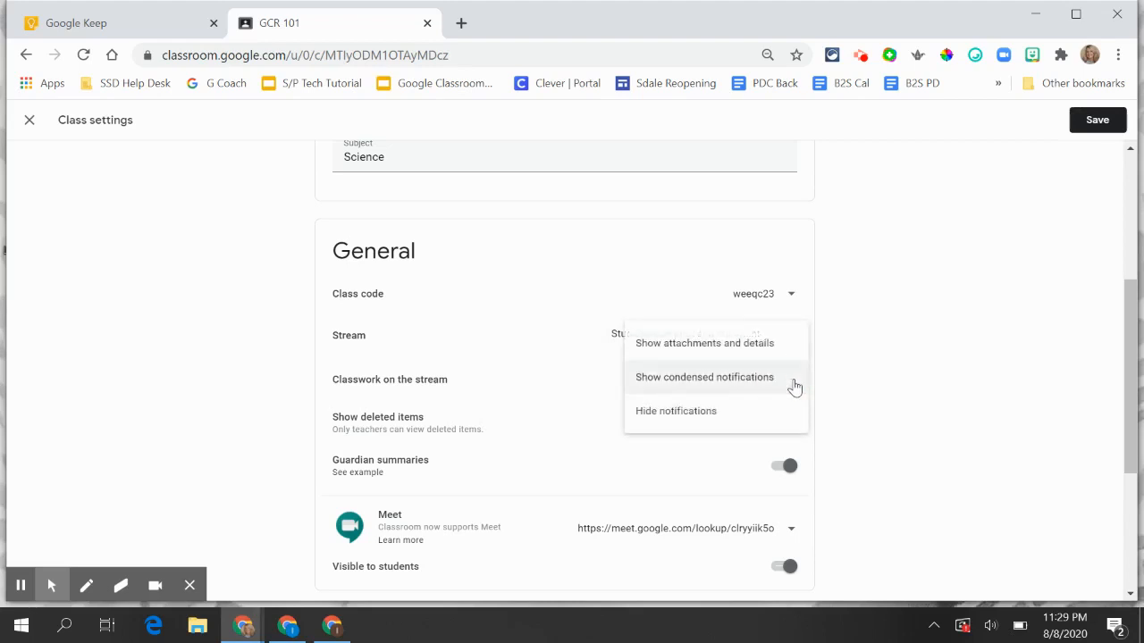
{"action": "mouse_move", "coordinate": [765, 349]}
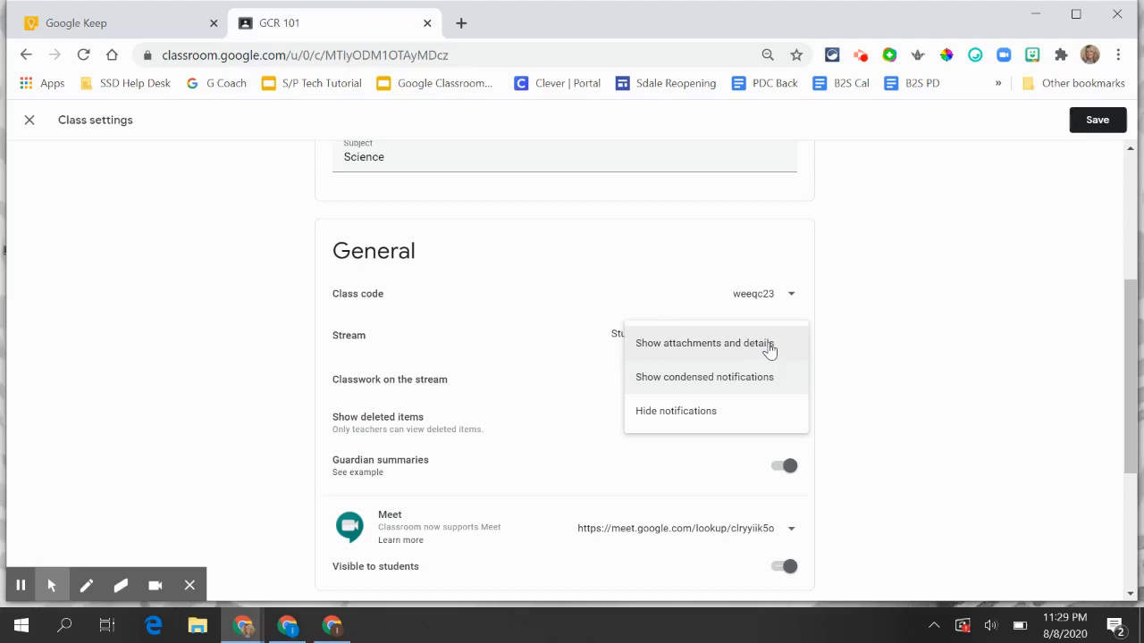
{"action": "mouse_move", "coordinate": [506, 398]}
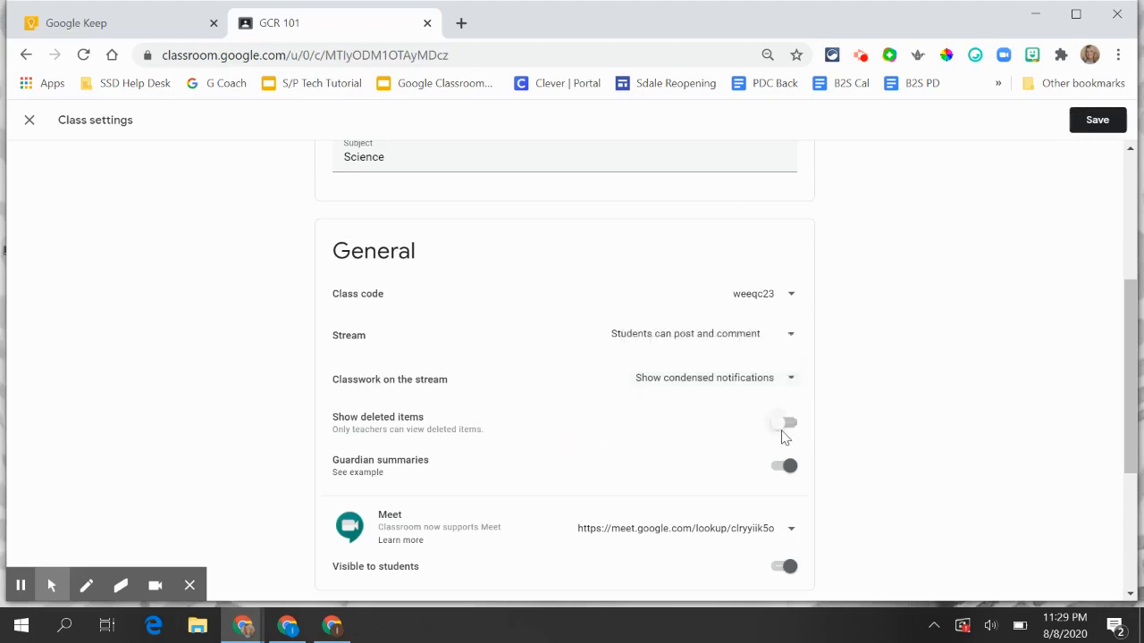
{"action": "mouse_move", "coordinate": [779, 429]}
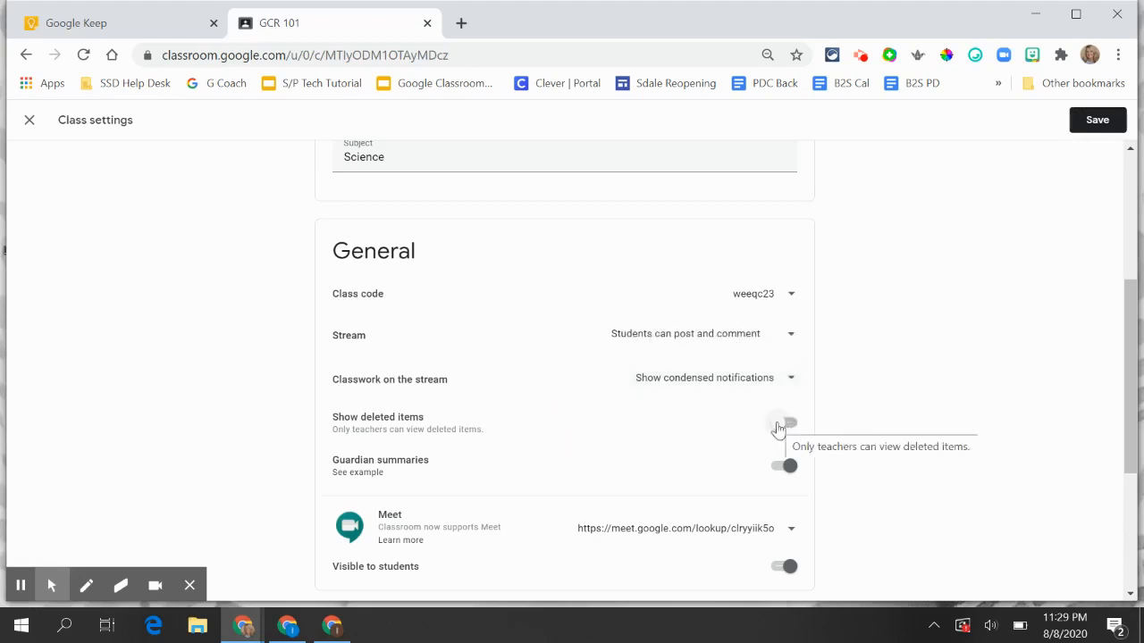
{"action": "mouse_move", "coordinate": [463, 502]}
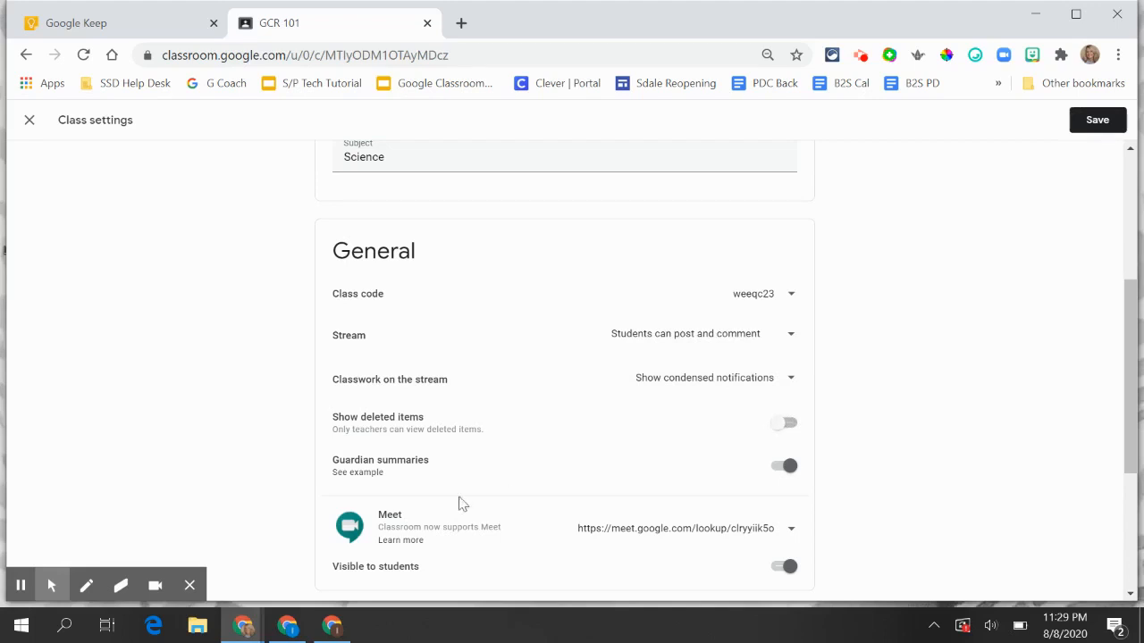
{"action": "left_click", "coordinate": [783, 465]}
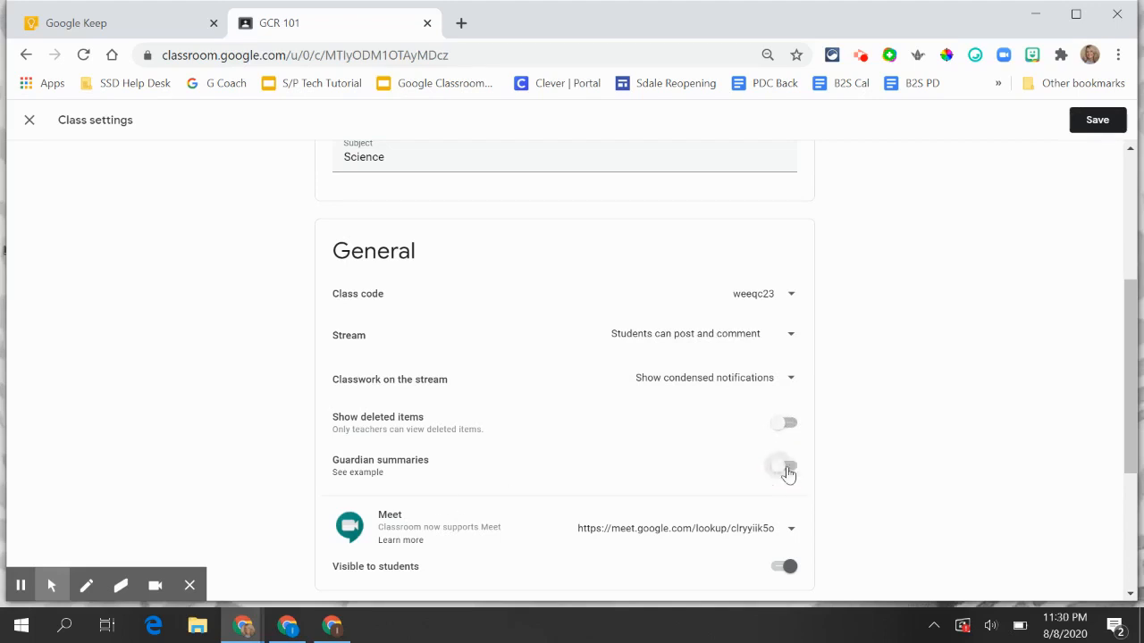
{"action": "left_click", "coordinate": [783, 468]}
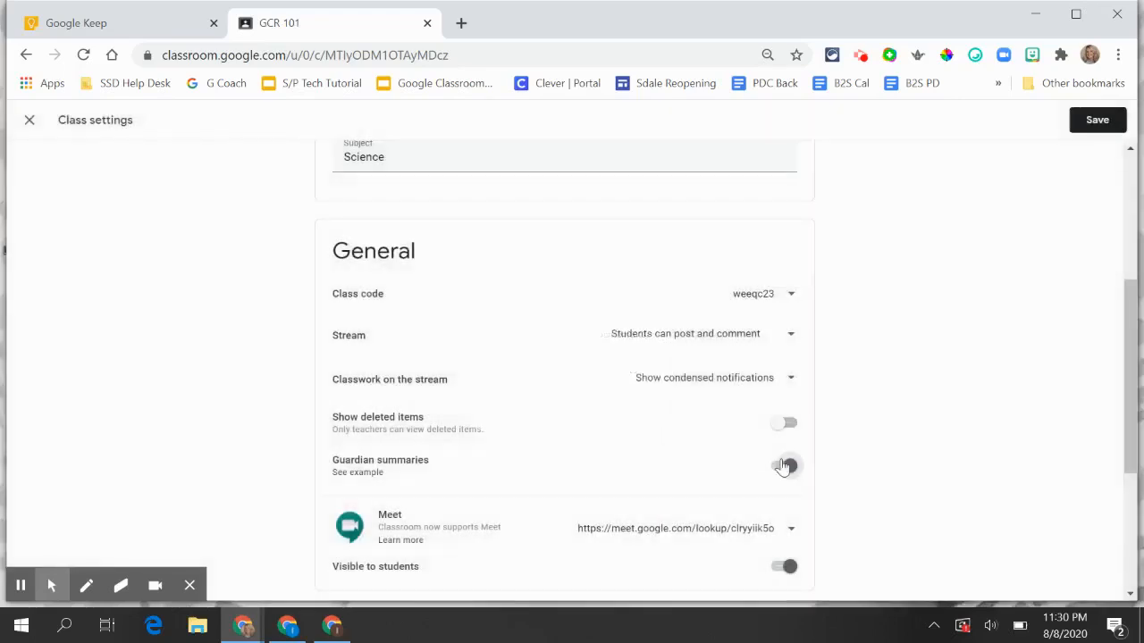
{"action": "left_click", "coordinate": [785, 465]}
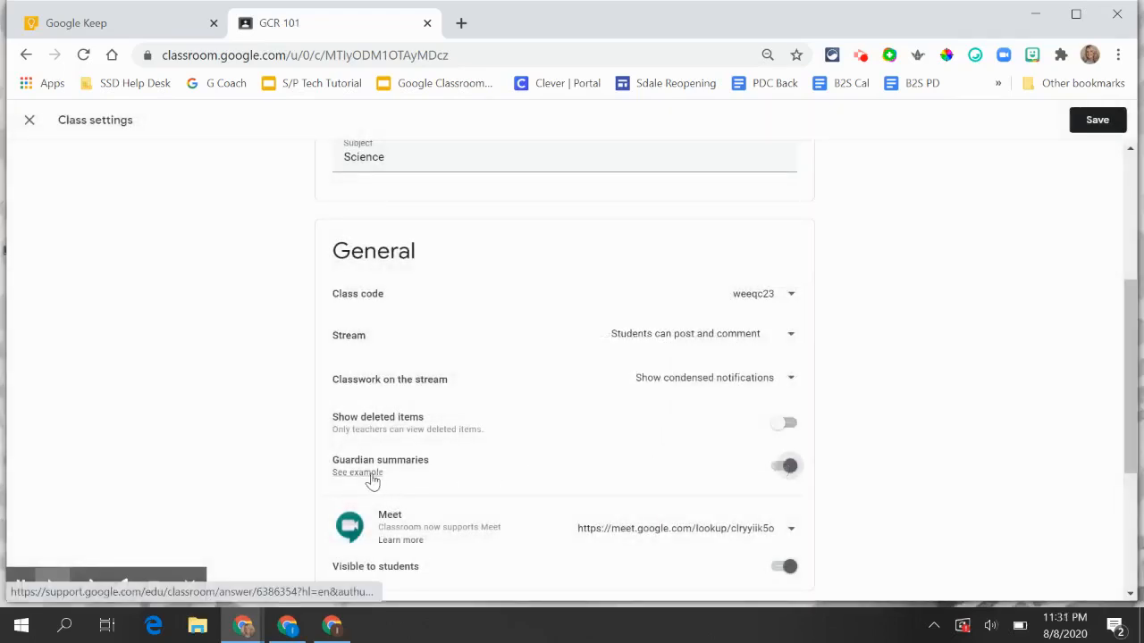
{"action": "left_click", "coordinate": [357, 472]}
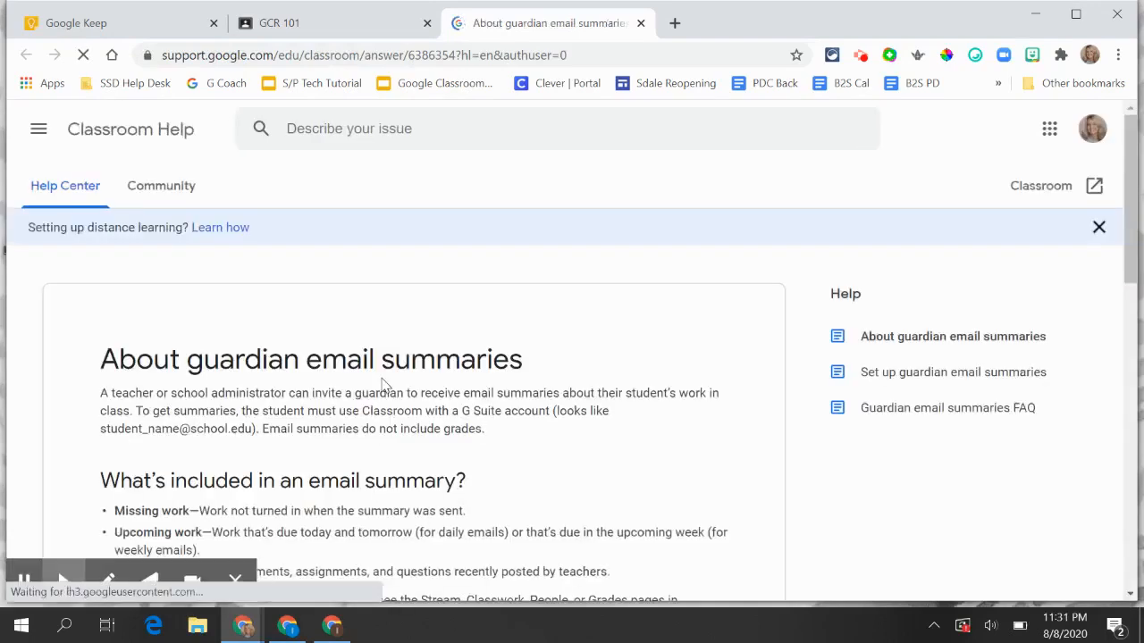
{"action": "scroll", "scroll_direction": "down", "scroll_amount": 3}
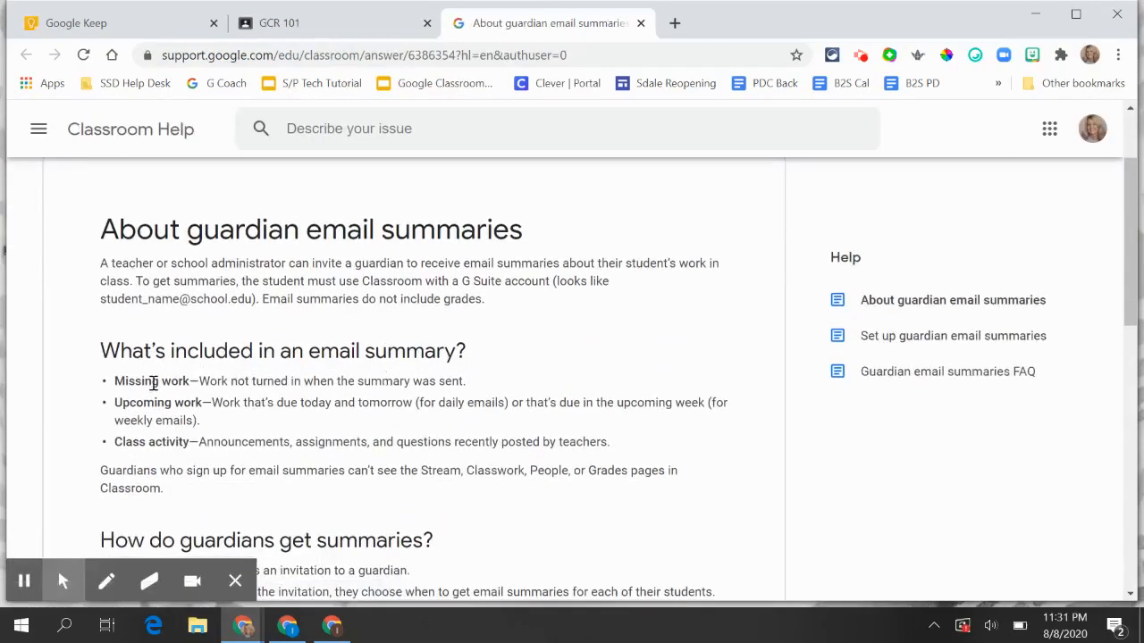
{"action": "mouse_move", "coordinate": [164, 442]}
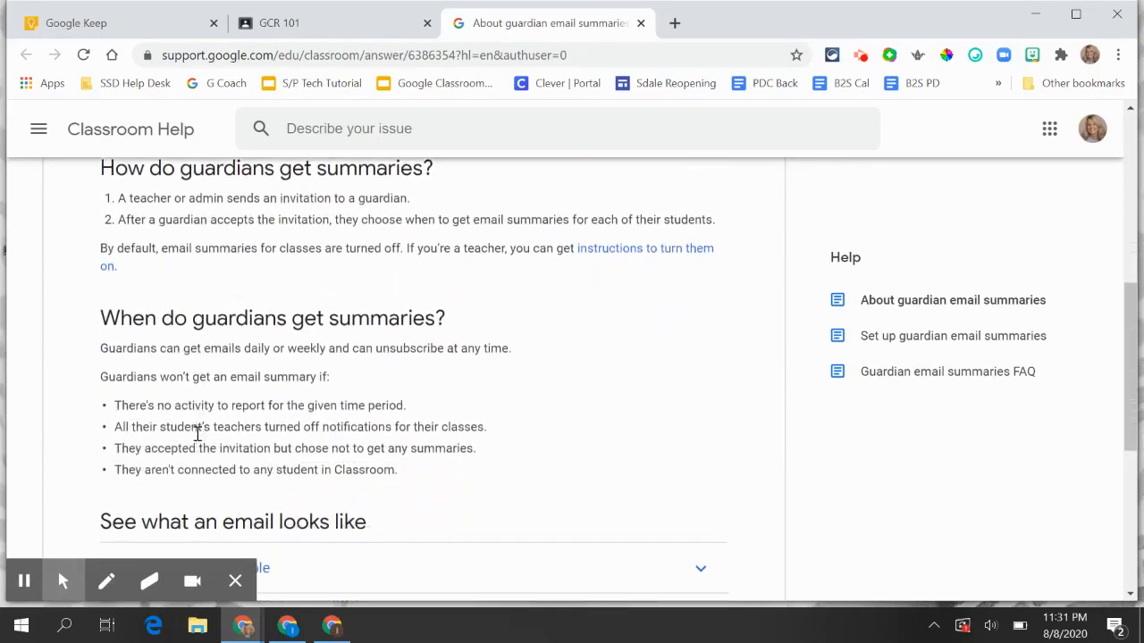
{"action": "scroll", "scroll_direction": "down", "scroll_amount": 3}
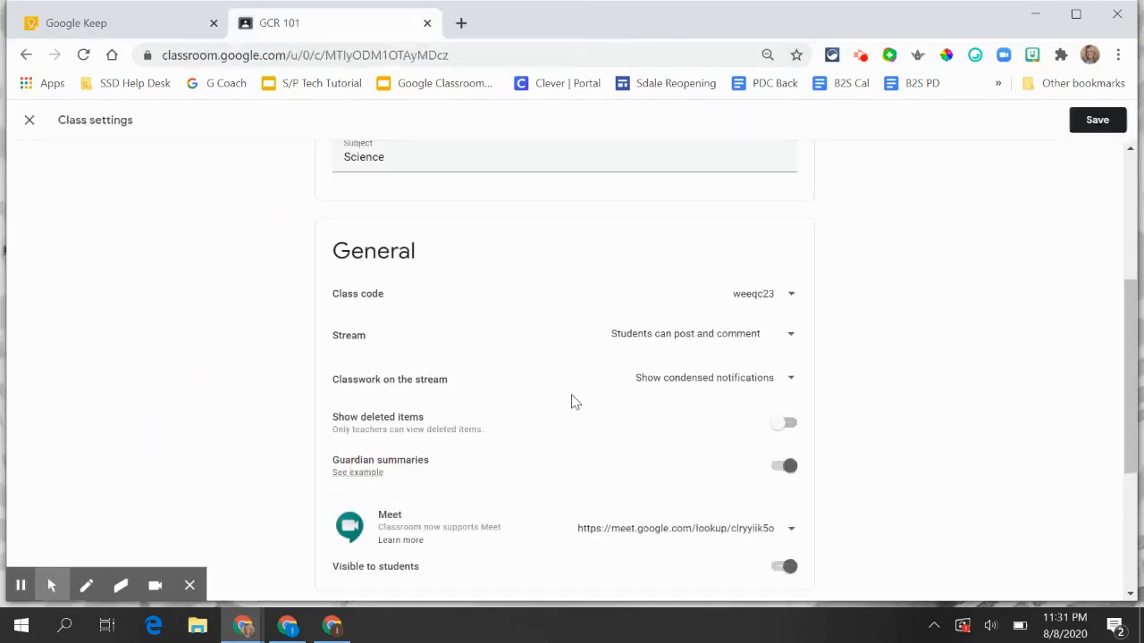
{"action": "left_click", "coordinate": [1098, 120]}
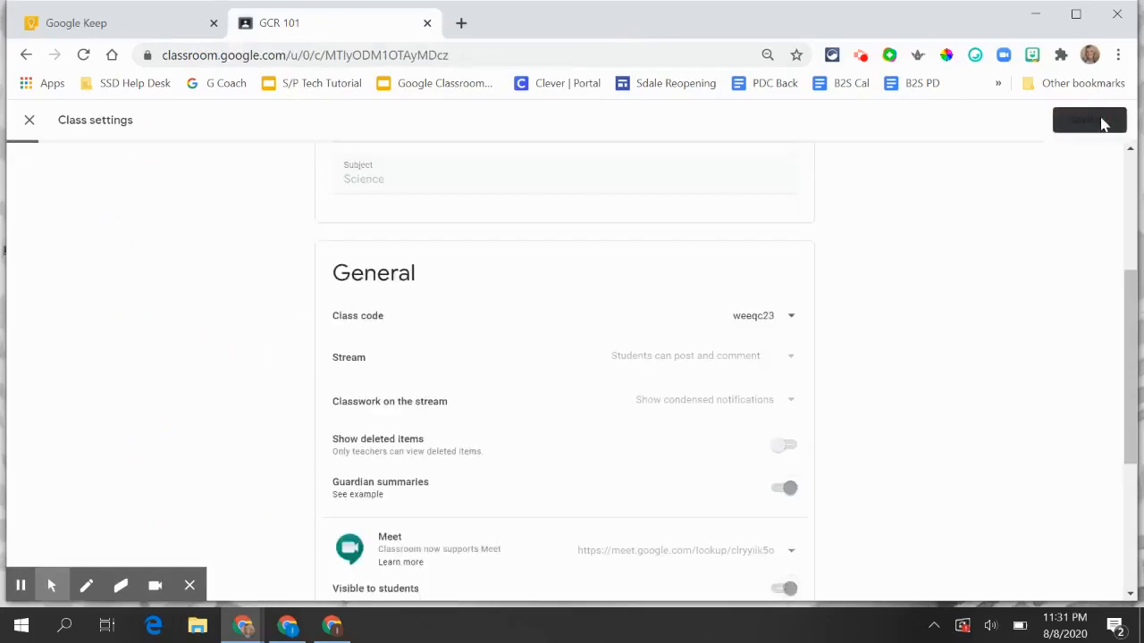
{"action": "left_click", "coordinate": [1087, 120]}
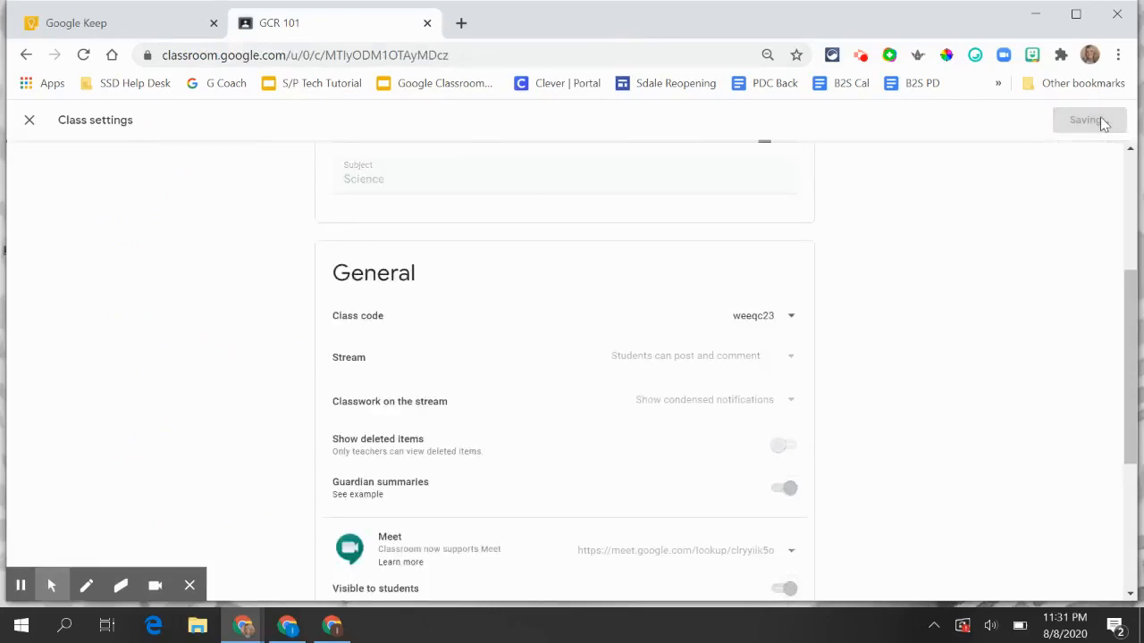
{"action": "left_click", "coordinate": [29, 120]}
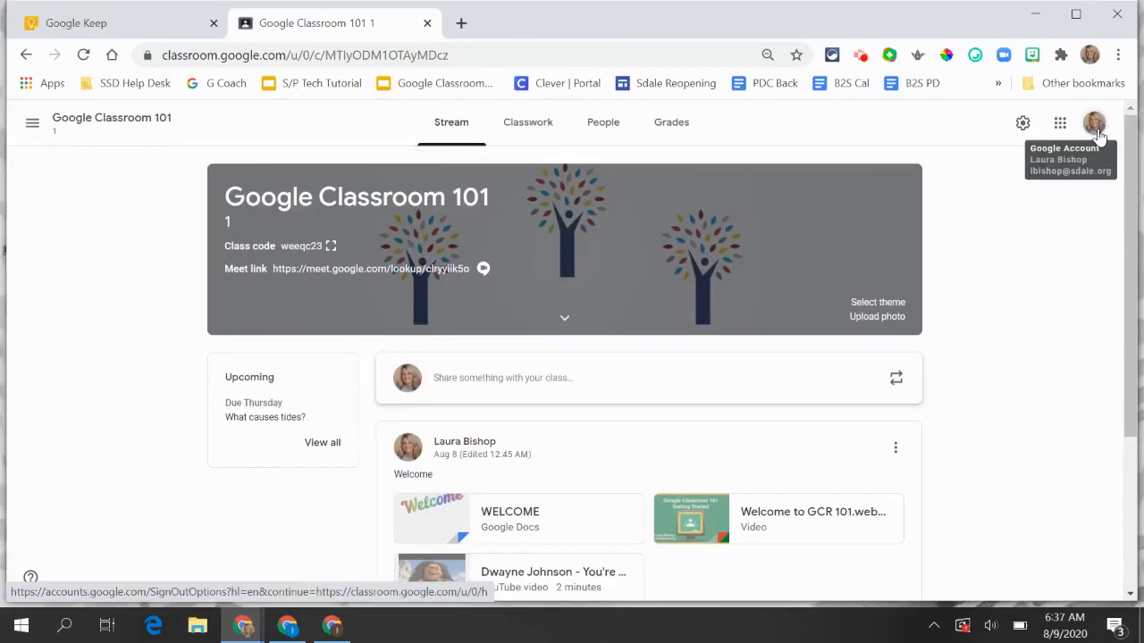
{"action": "mouse_move", "coordinate": [350, 257]}
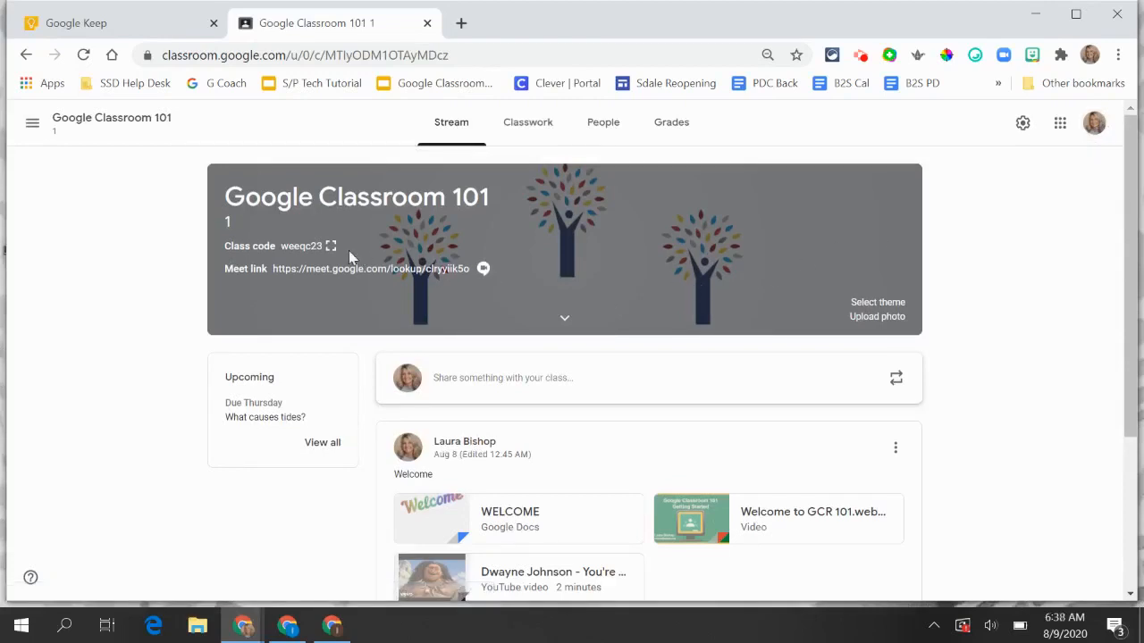
{"action": "mouse_move", "coordinate": [239, 225]}
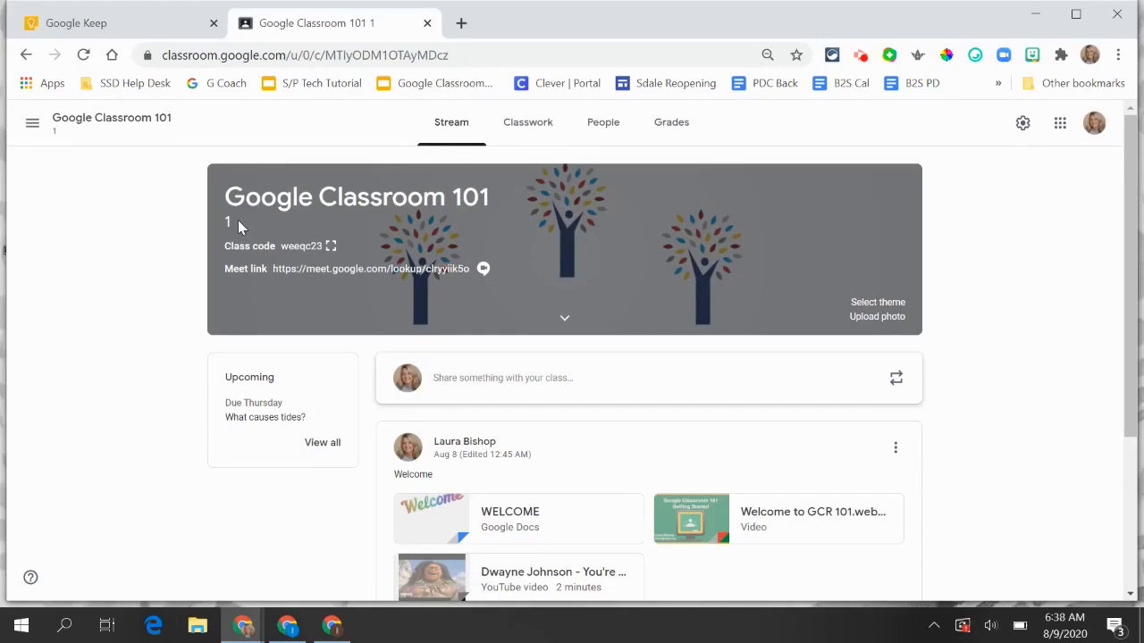
{"action": "mouse_move", "coordinate": [565, 321]}
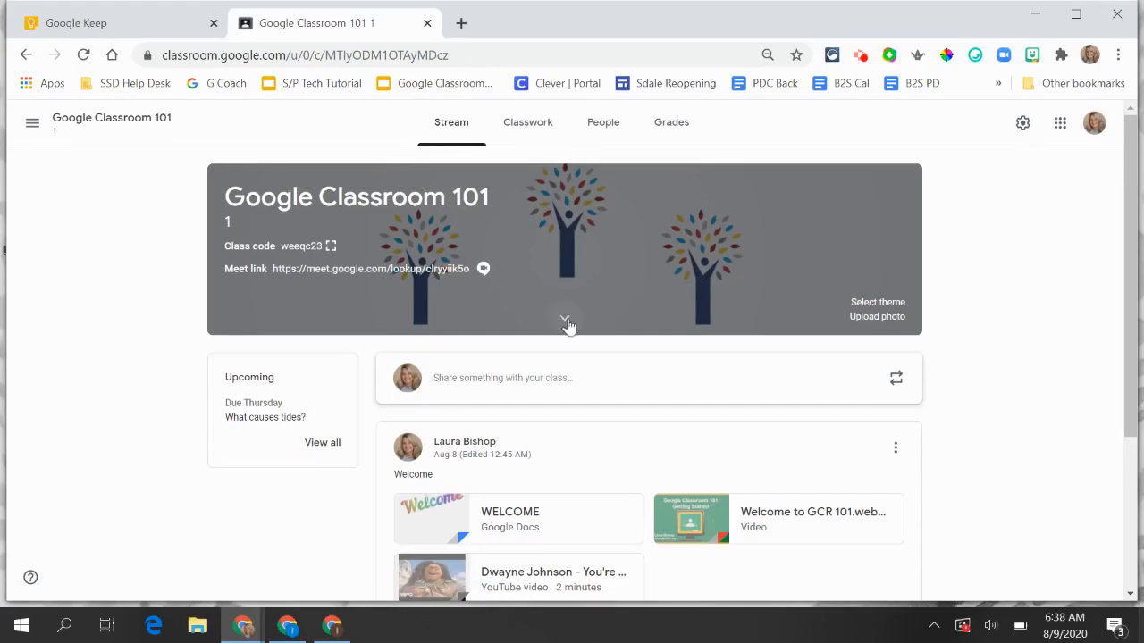
{"action": "left_click", "coordinate": [569, 322]}
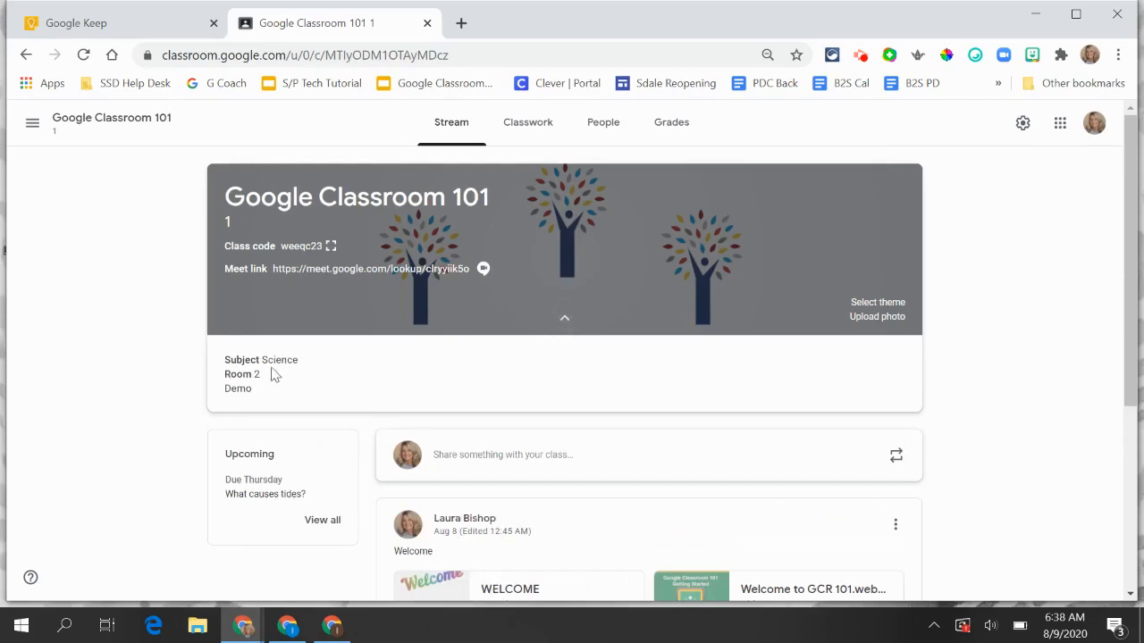
{"action": "mouse_move", "coordinate": [568, 318]}
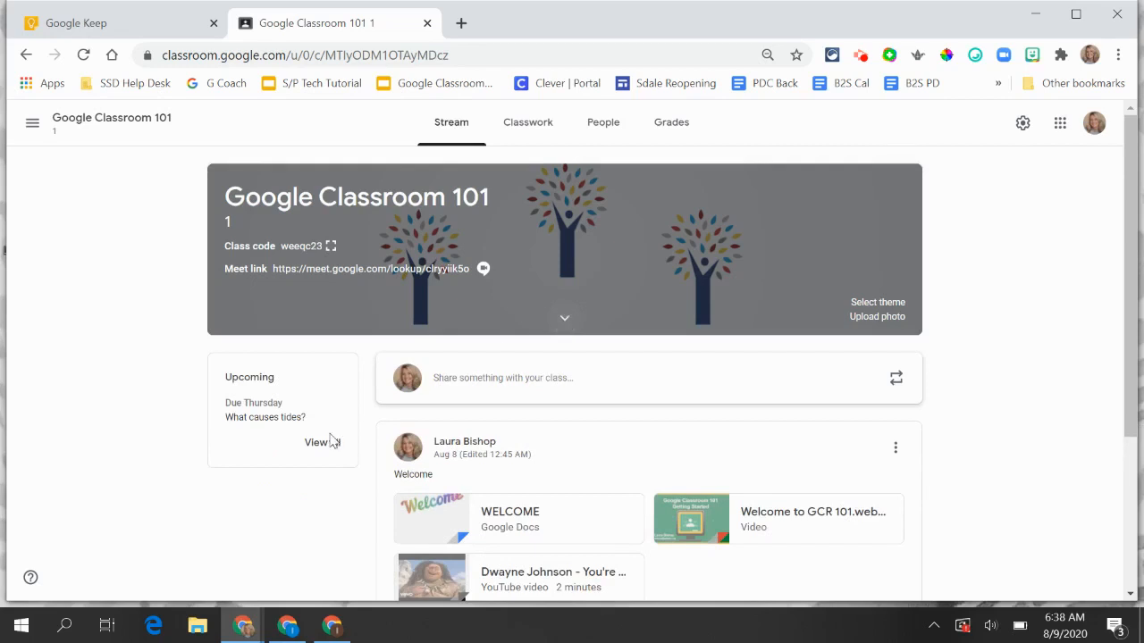
{"action": "mouse_move", "coordinate": [165, 506]}
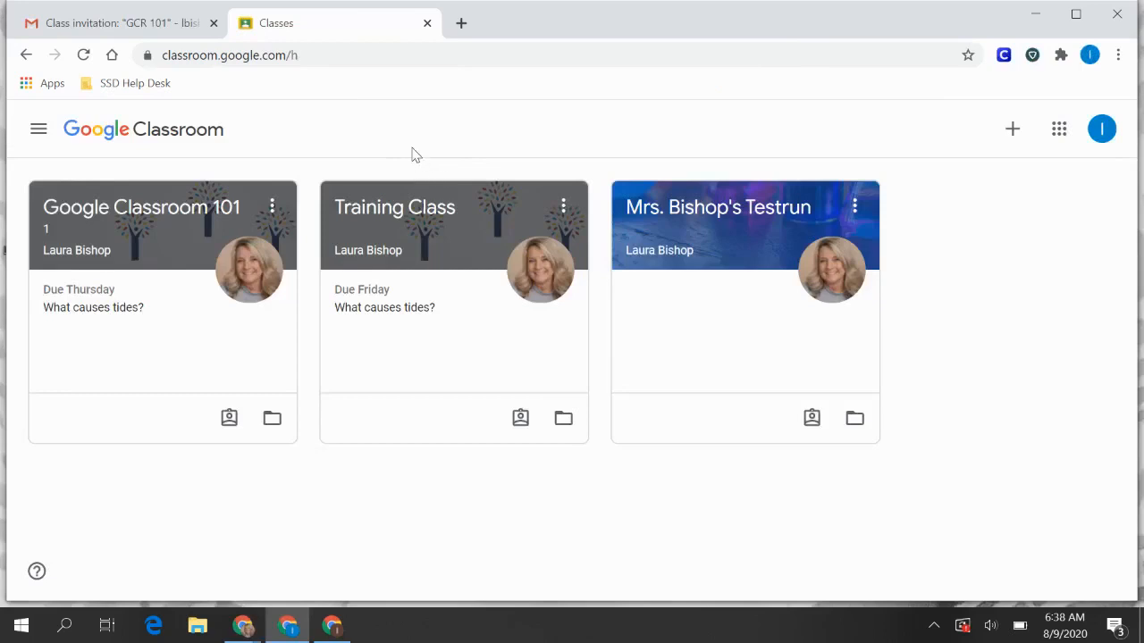
{"action": "mouse_move", "coordinate": [250, 223]}
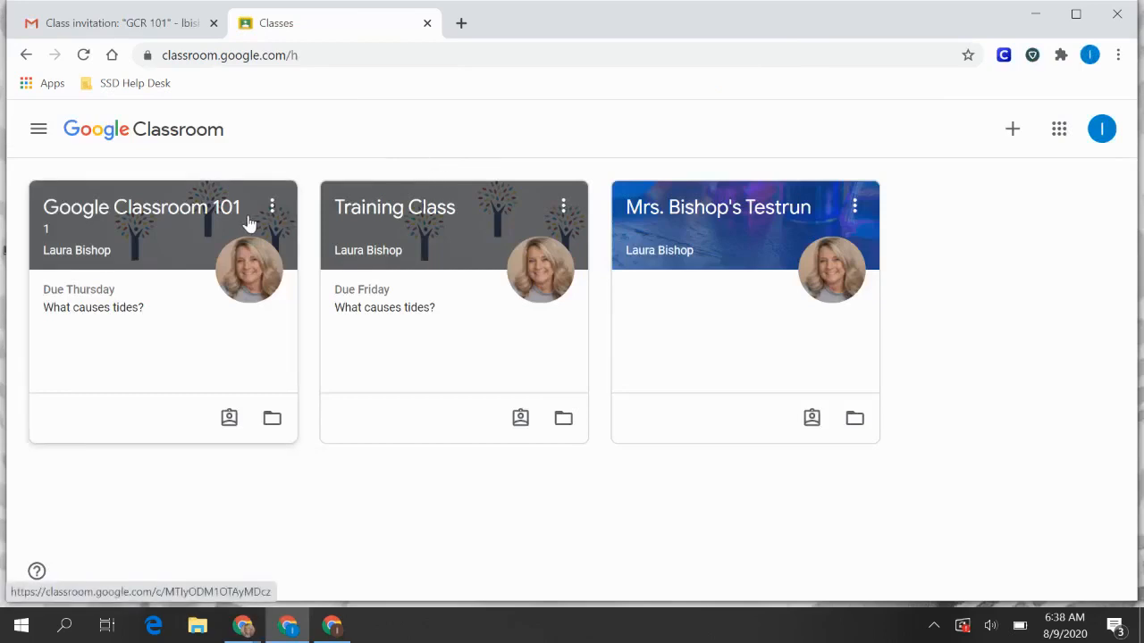
{"action": "mouse_move", "coordinate": [382, 211]}
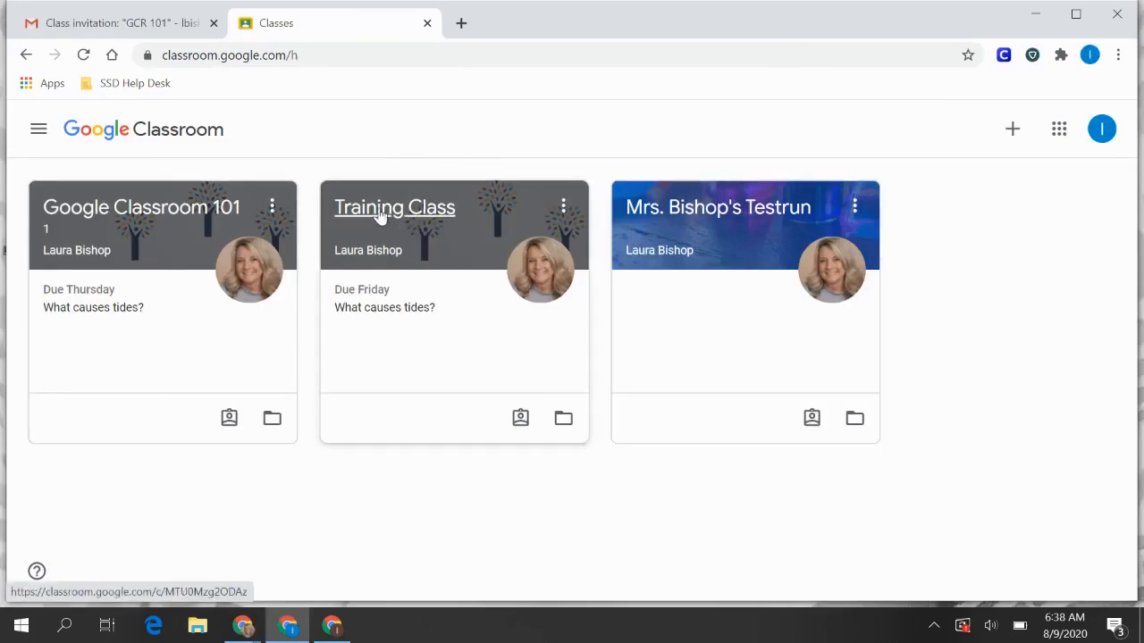
{"action": "mouse_move", "coordinate": [92, 295]}
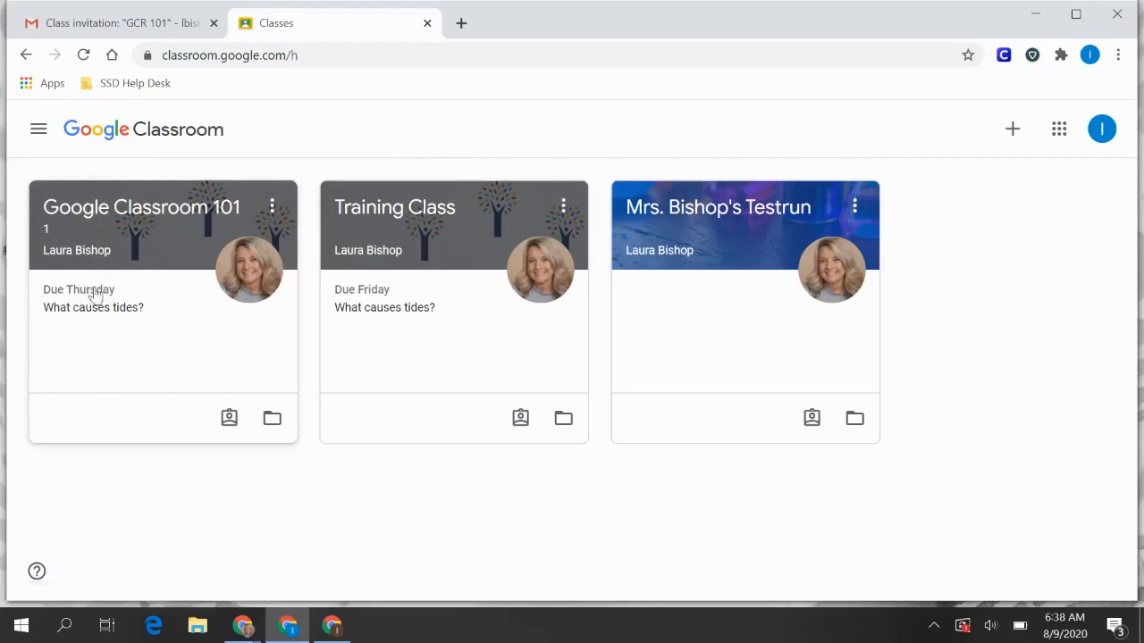
{"action": "mouse_move", "coordinate": [94, 304]}
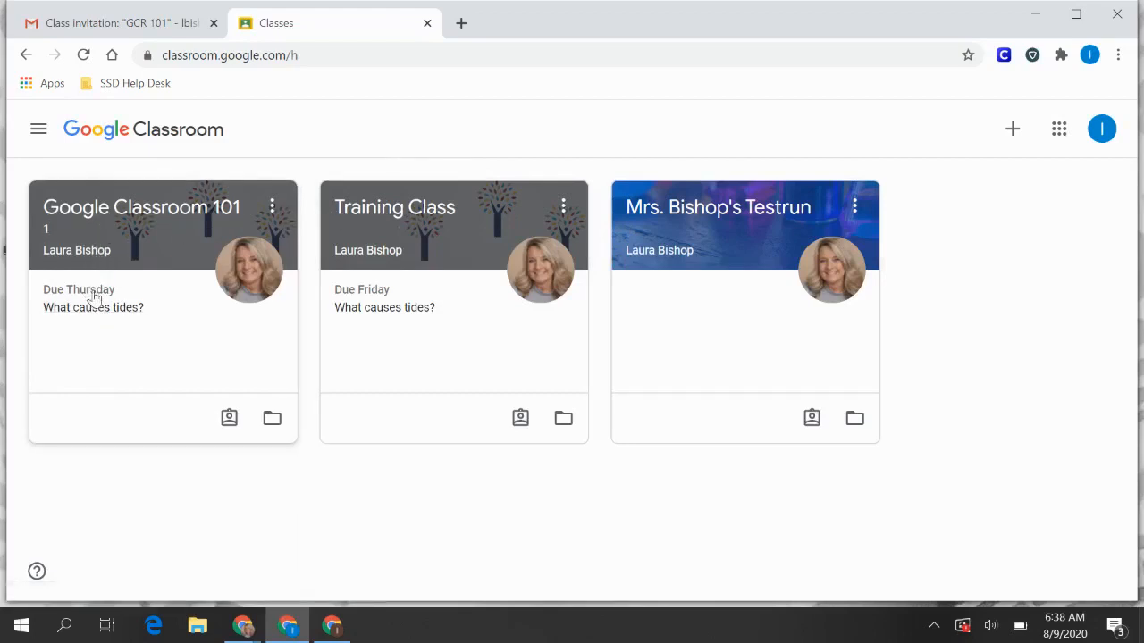
{"action": "mouse_move", "coordinate": [93, 308]}
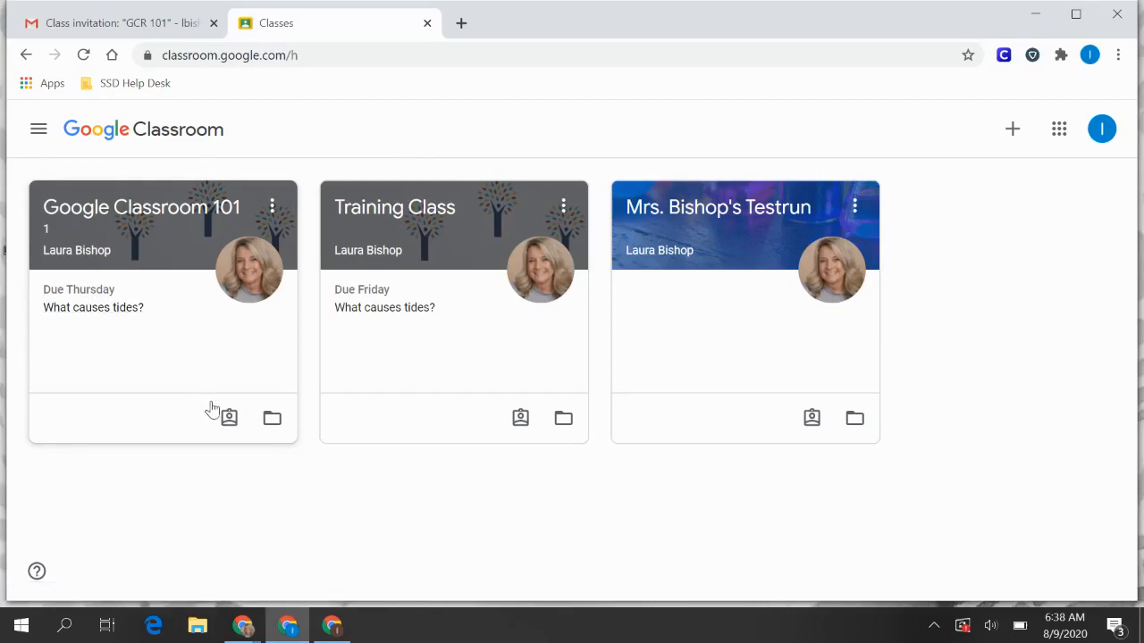
{"action": "mouse_move", "coordinate": [229, 420]}
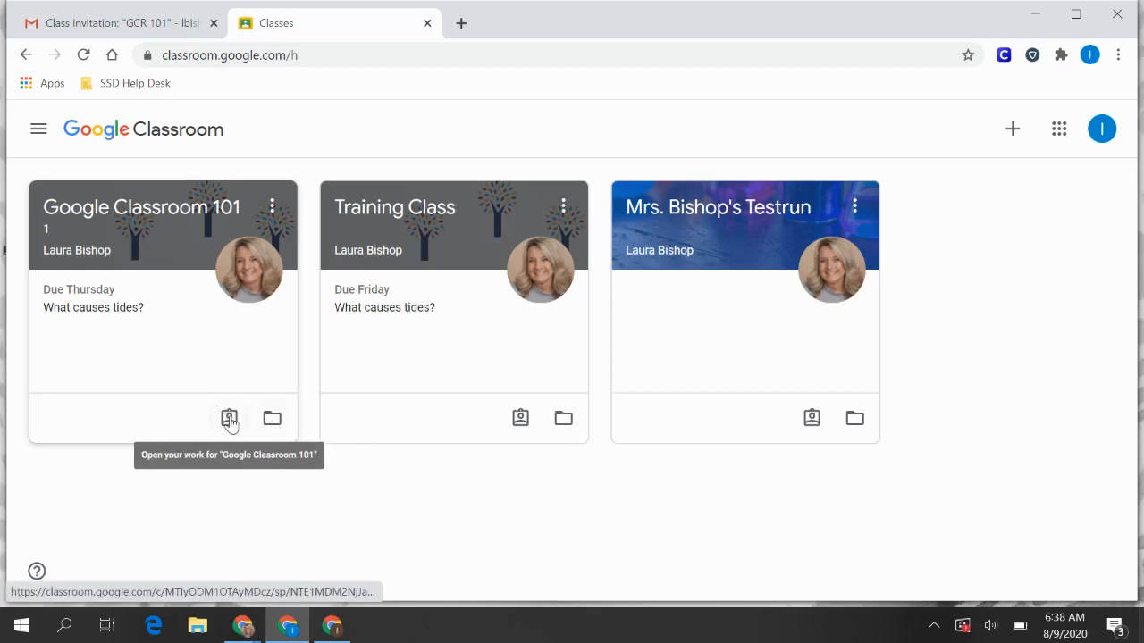
{"action": "mouse_move", "coordinate": [277, 419]}
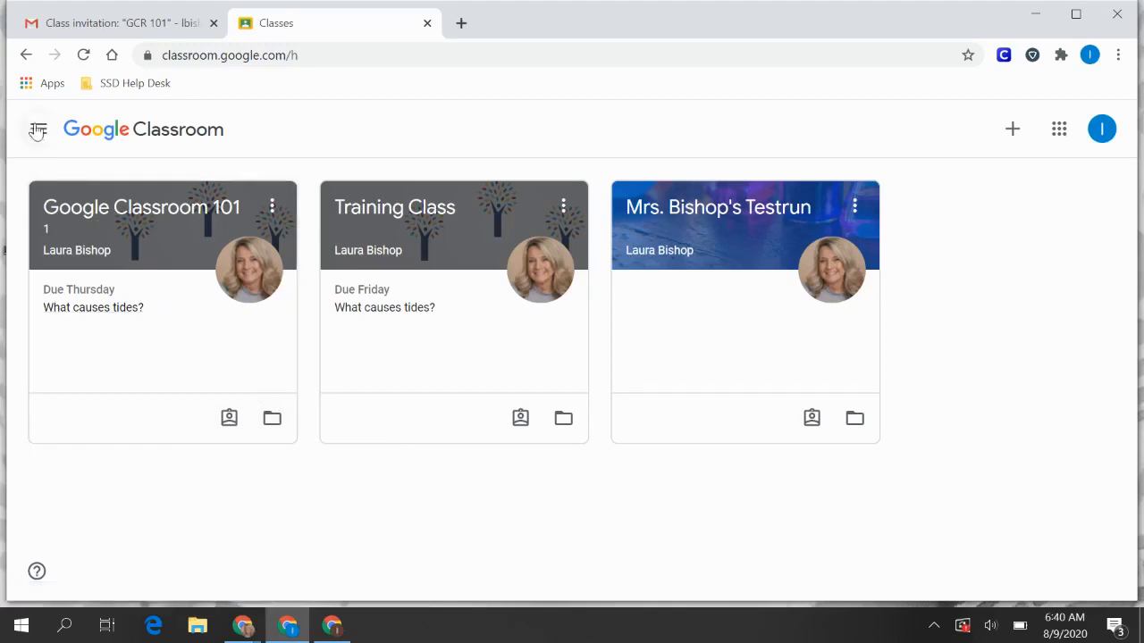
- Go to the To-do page for all classes and view the Done (turned-in) list
{"action": "left_click", "coordinate": [35, 129]}
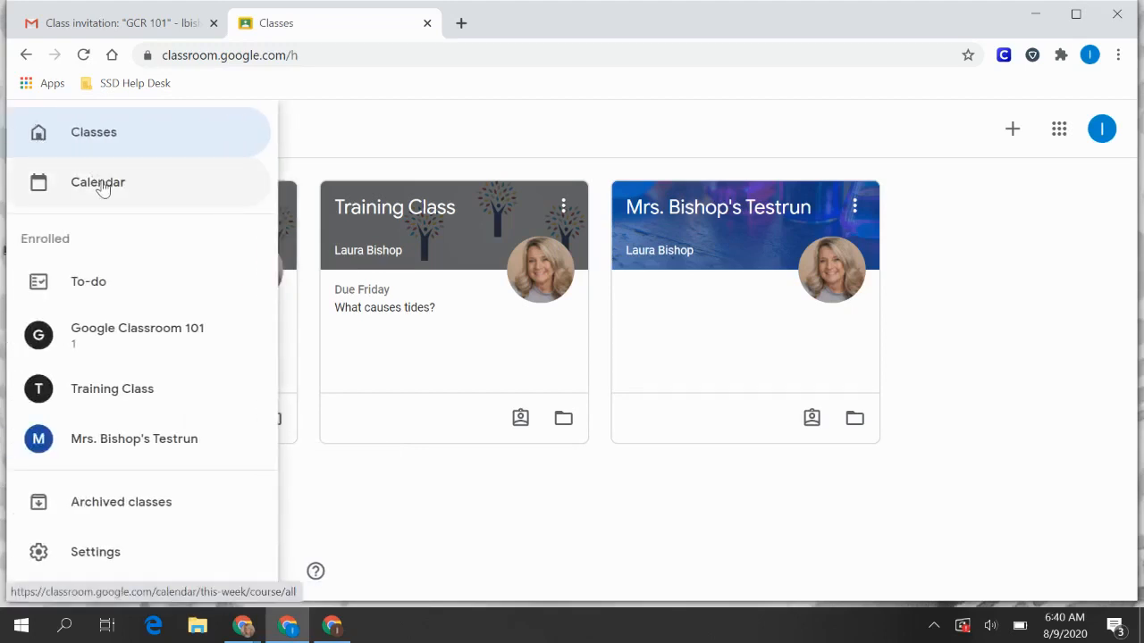
{"action": "mouse_move", "coordinate": [88, 290]}
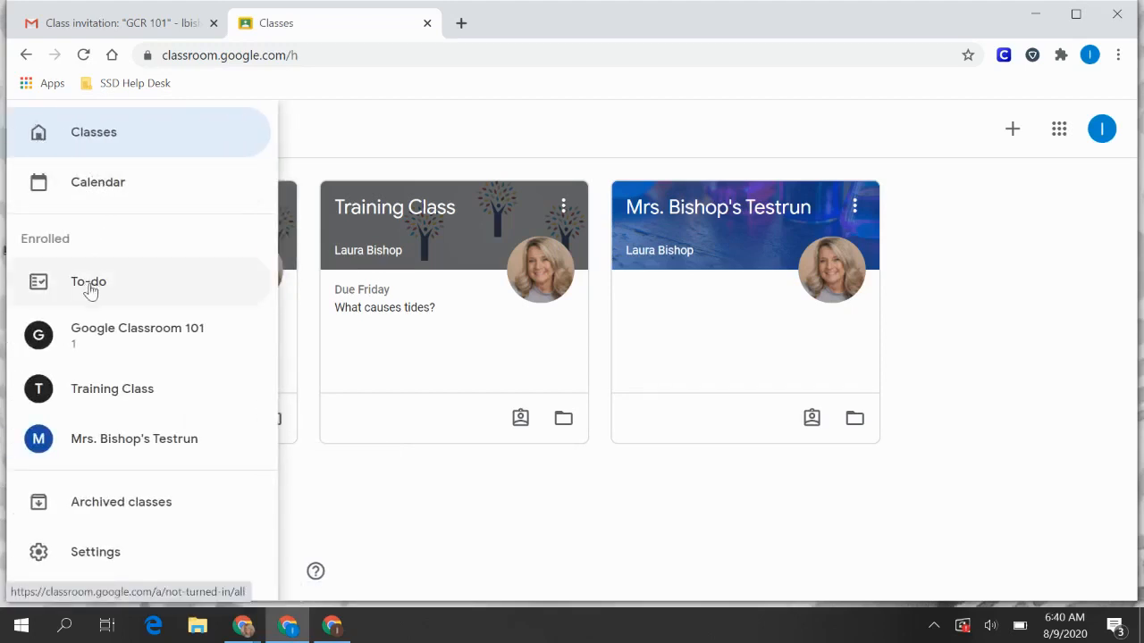
{"action": "left_click", "coordinate": [87, 283]}
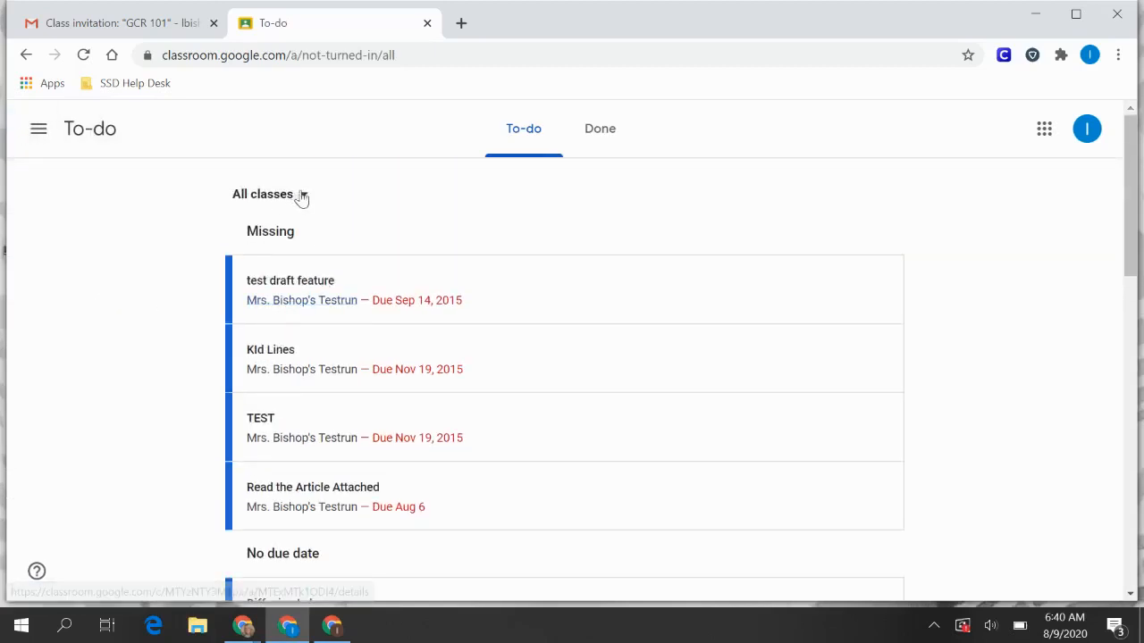
{"action": "left_click", "coordinate": [268, 193]}
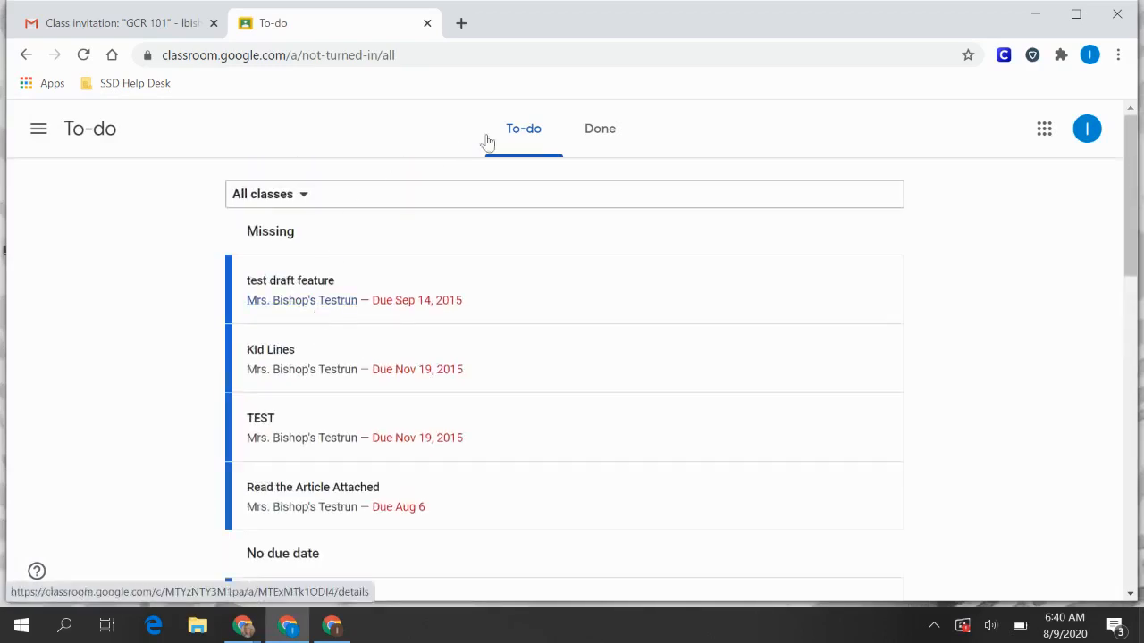
{"action": "left_click", "coordinate": [600, 128]}
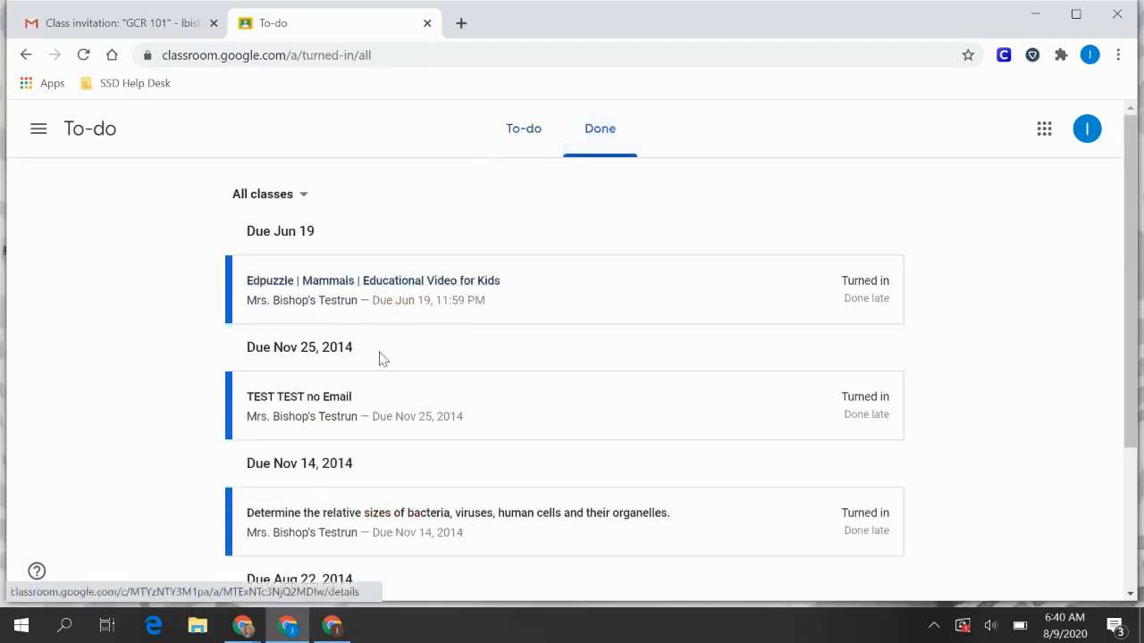
{"action": "scroll", "scroll_direction": "down", "scroll_amount": 3}
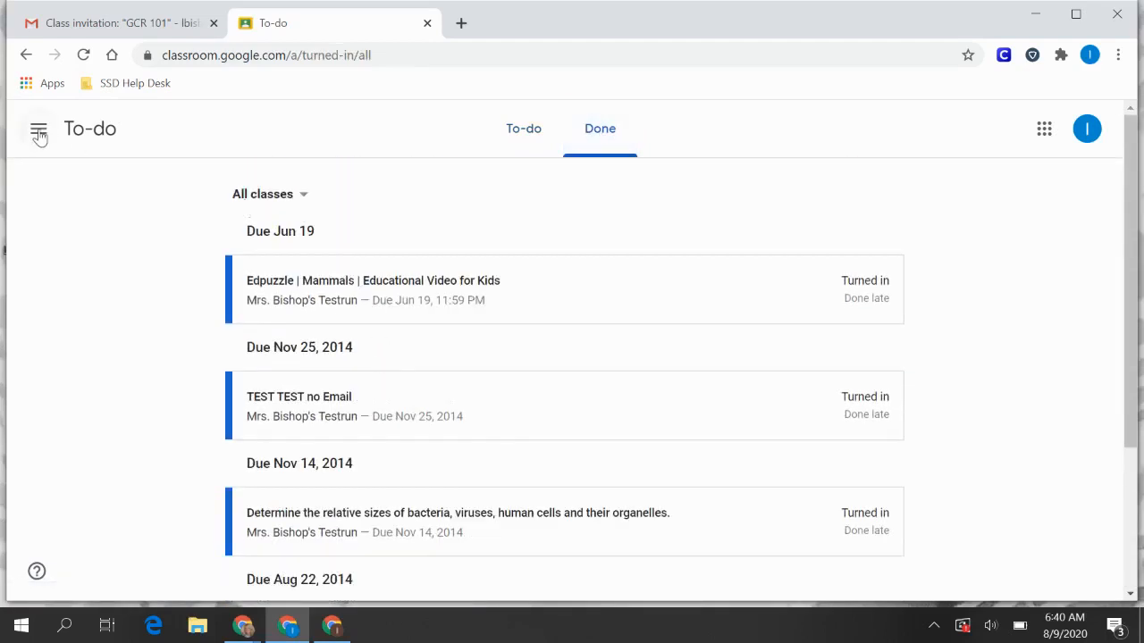
- Reopen the navigation panel and scroll down the classes list
{"action": "left_click", "coordinate": [40, 129]}
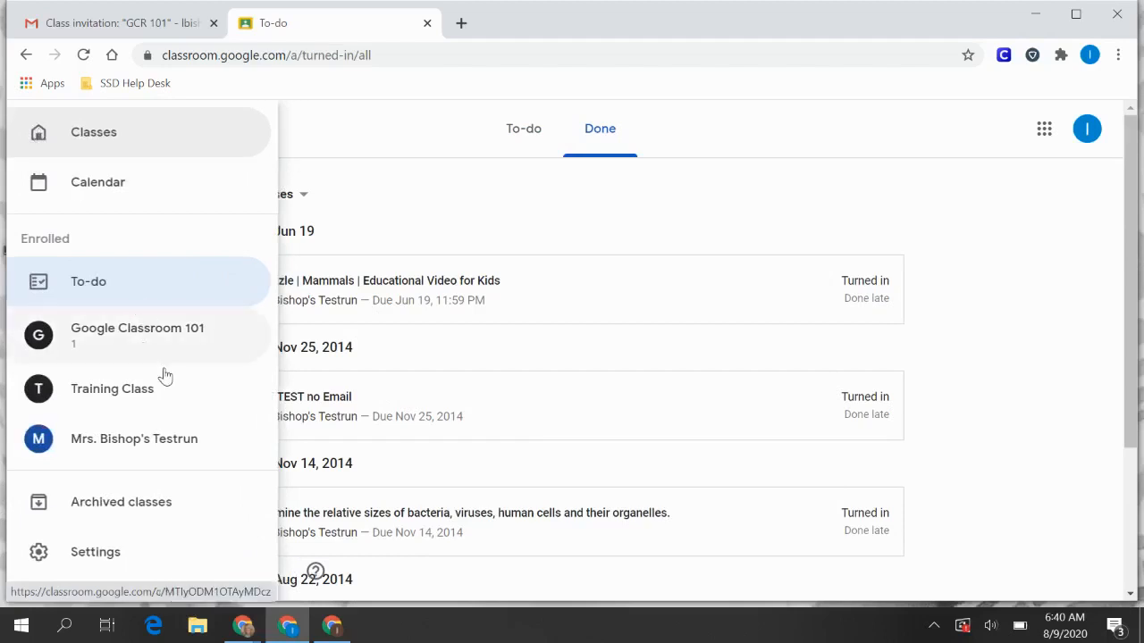
{"action": "scroll", "scroll_direction": "down", "scroll_amount": 3}
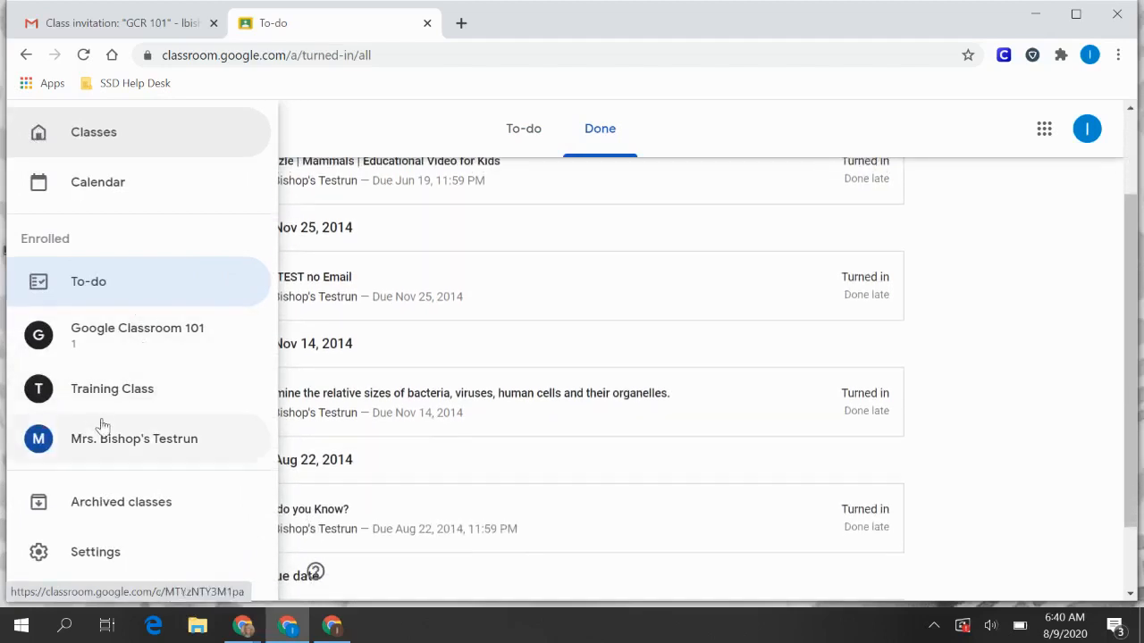
{"action": "scroll", "scroll_direction": "down", "scroll_amount": 3}
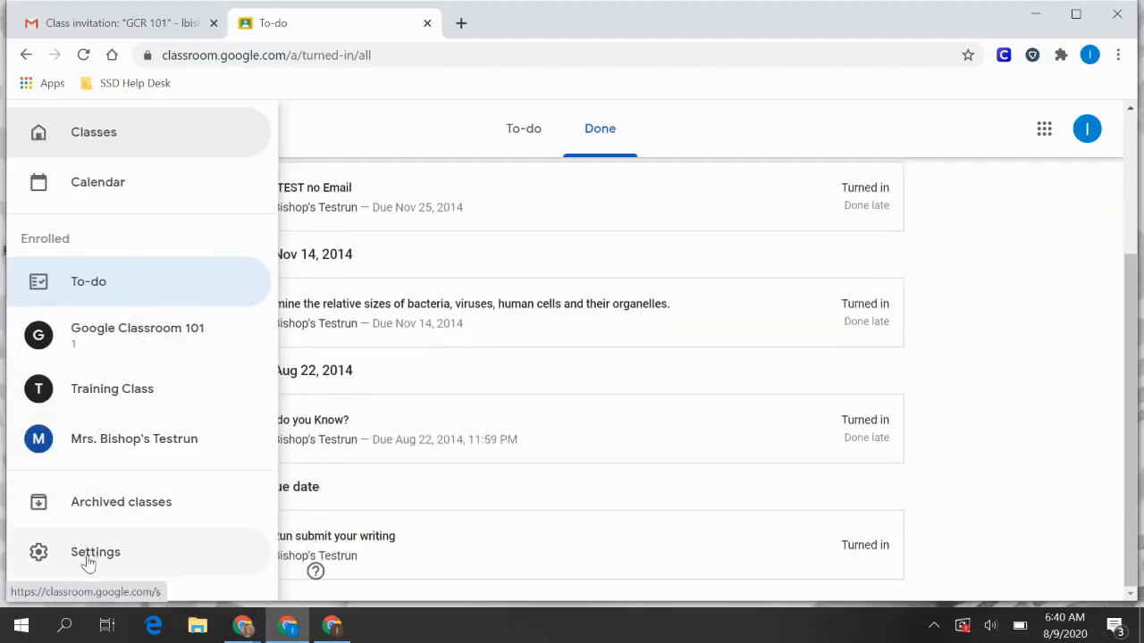
- Go to Settings, Notifications, and expand the Class notifications toggles
{"action": "left_click", "coordinate": [95, 553]}
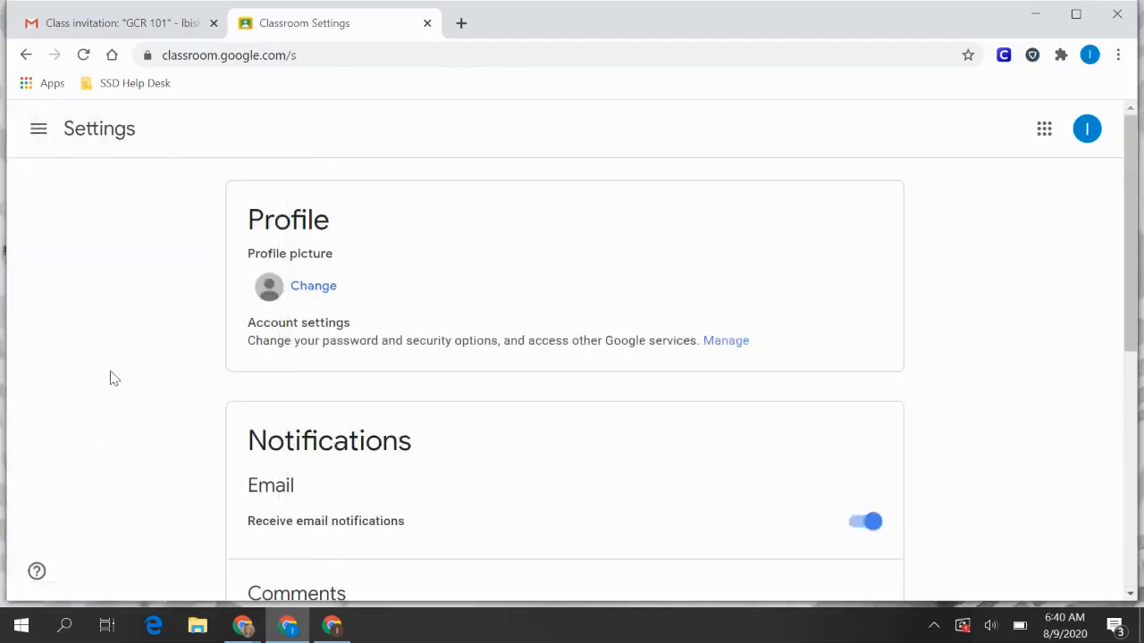
{"action": "mouse_move", "coordinate": [367, 304]}
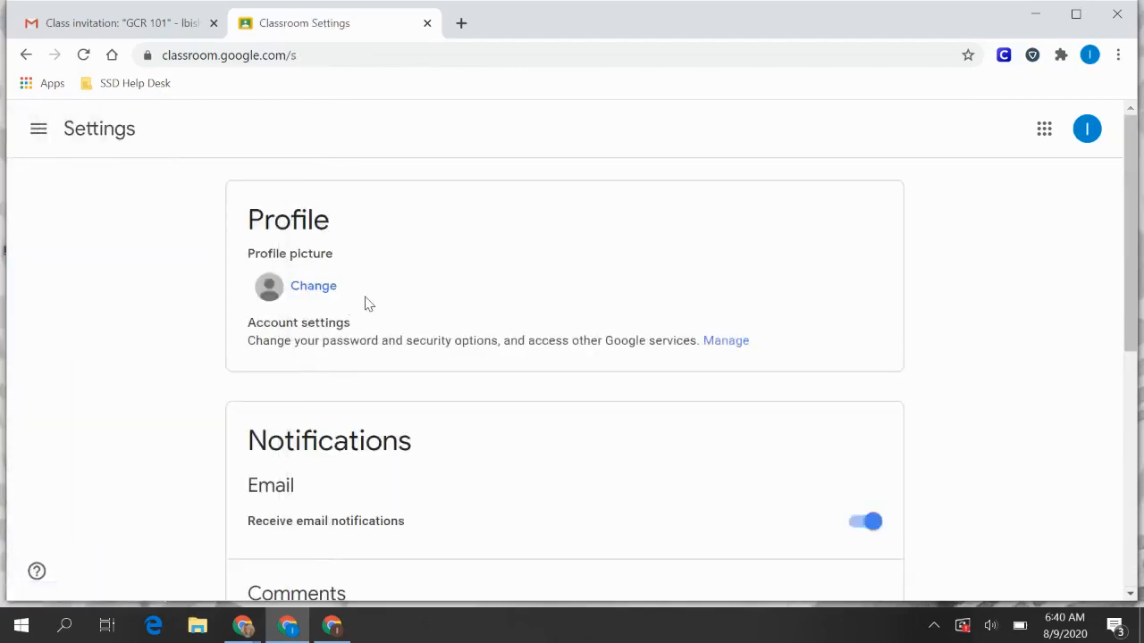
{"action": "scroll", "scroll_direction": "down", "scroll_amount": 3}
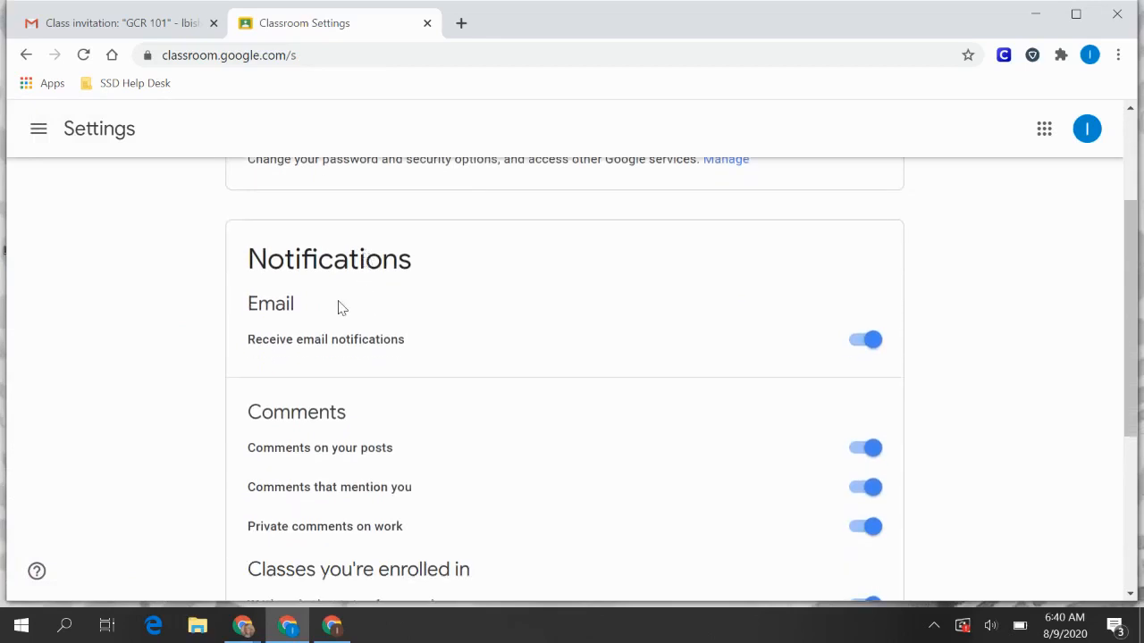
{"action": "scroll", "scroll_direction": "down", "scroll_amount": 3}
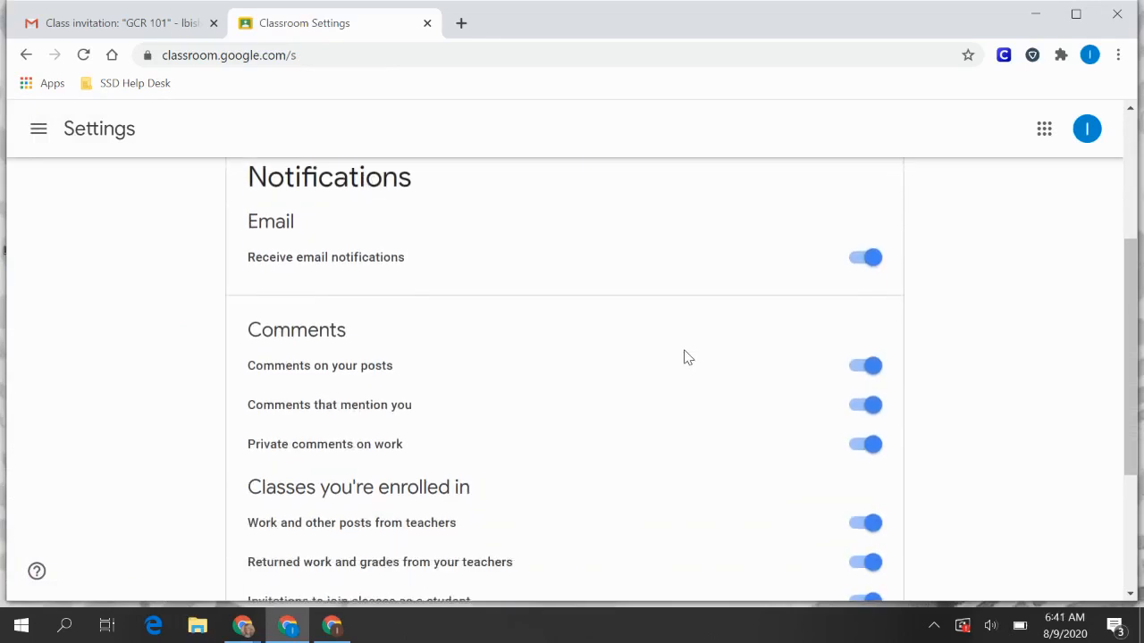
{"action": "scroll", "scroll_direction": "down", "scroll_amount": 3}
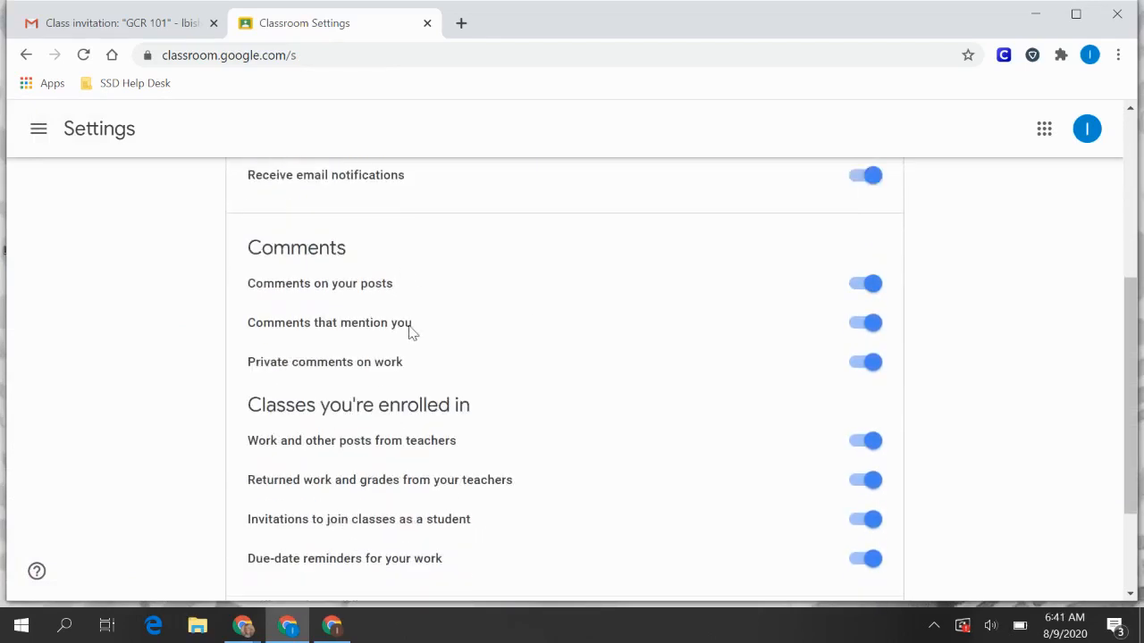
{"action": "scroll", "scroll_direction": "down", "scroll_amount": 3}
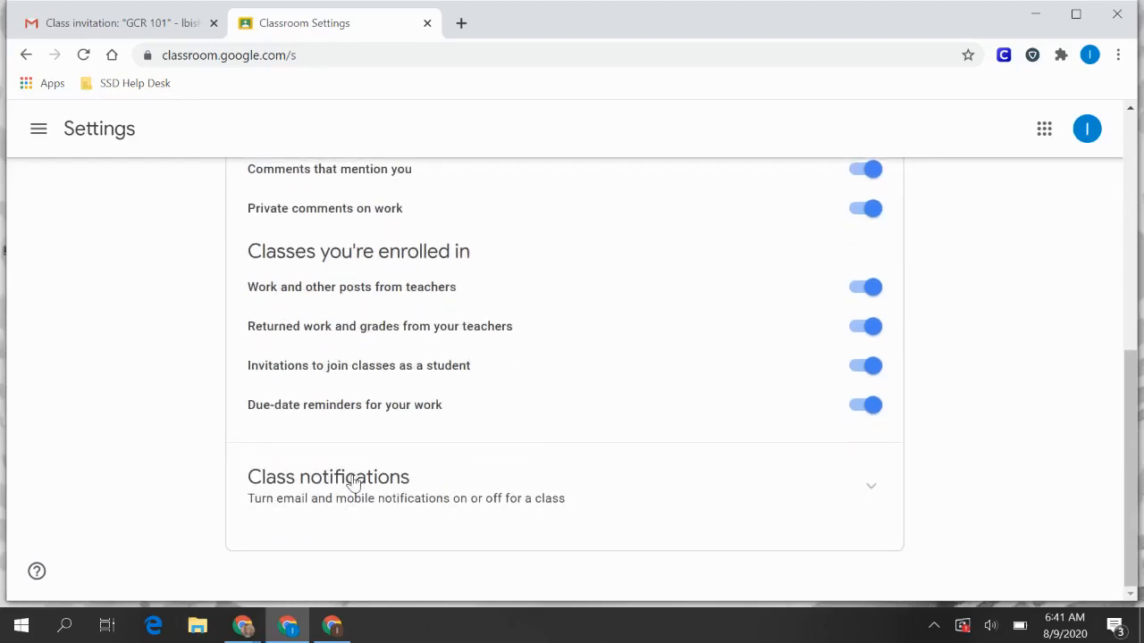
{"action": "left_click", "coordinate": [354, 478]}
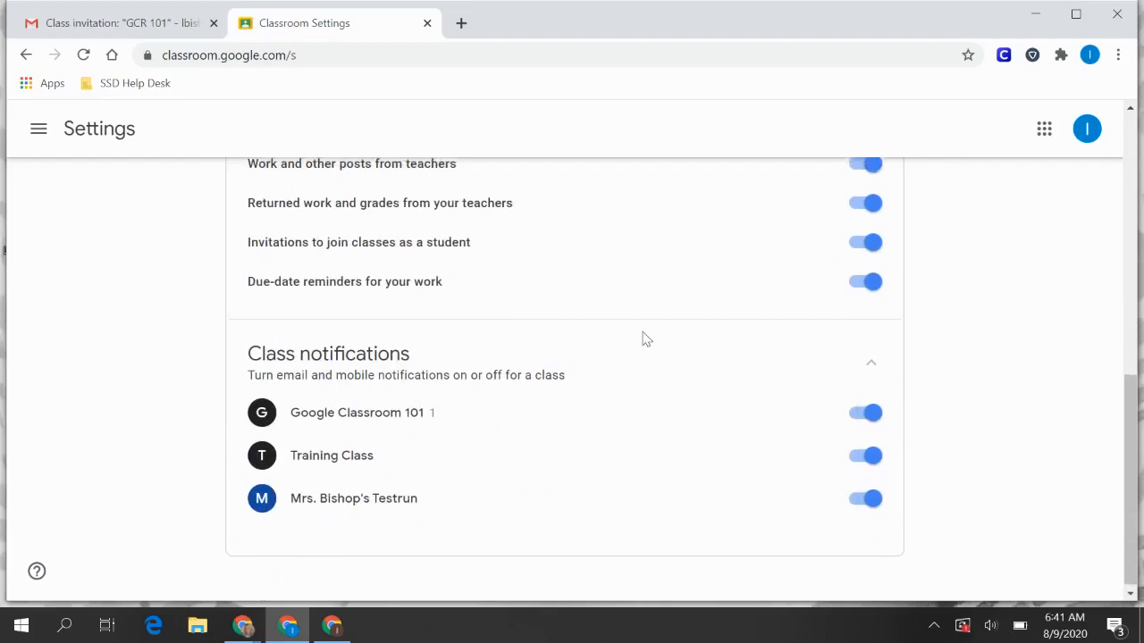
{"action": "scroll", "scroll_direction": "up", "scroll_amount": 3}
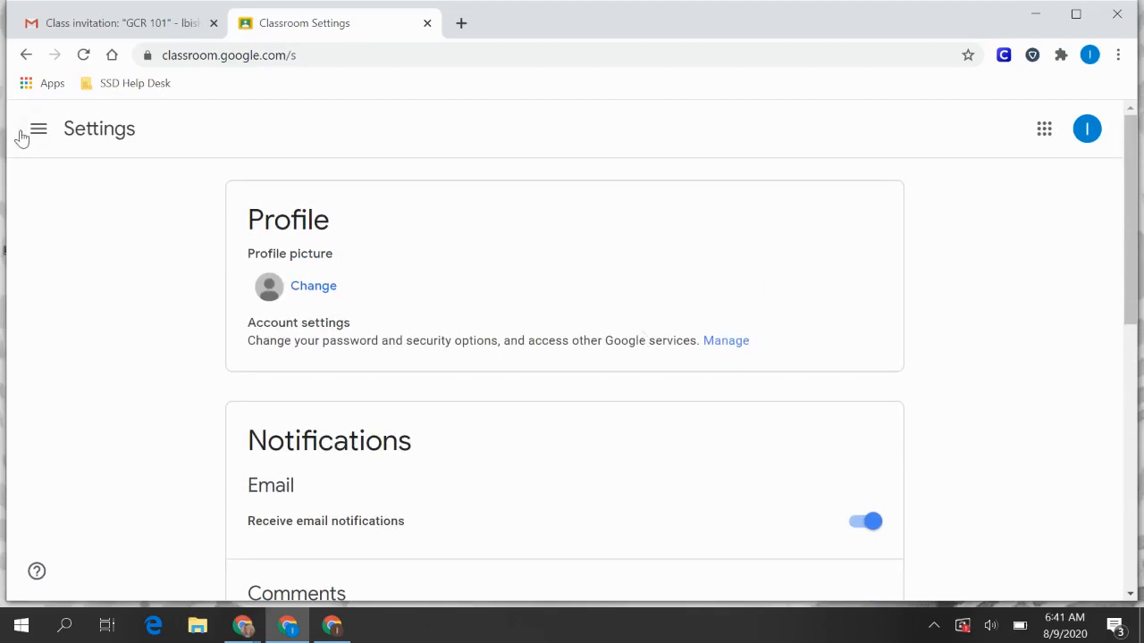
{"action": "left_click", "coordinate": [37, 128]}
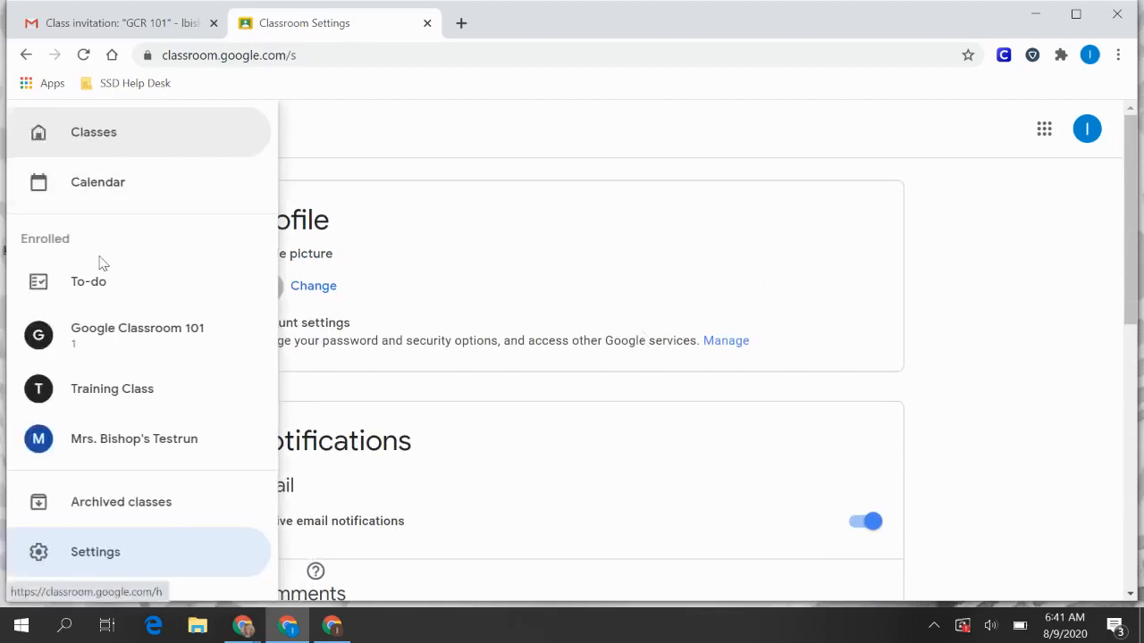
{"action": "mouse_move", "coordinate": [138, 336]}
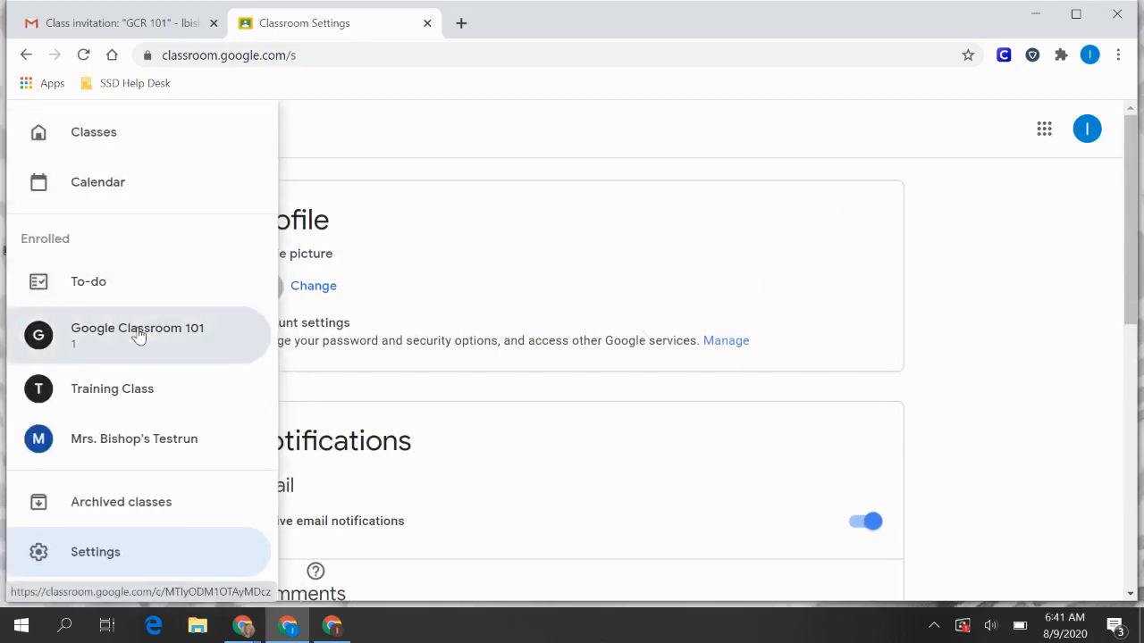
{"action": "left_click", "coordinate": [136, 334]}
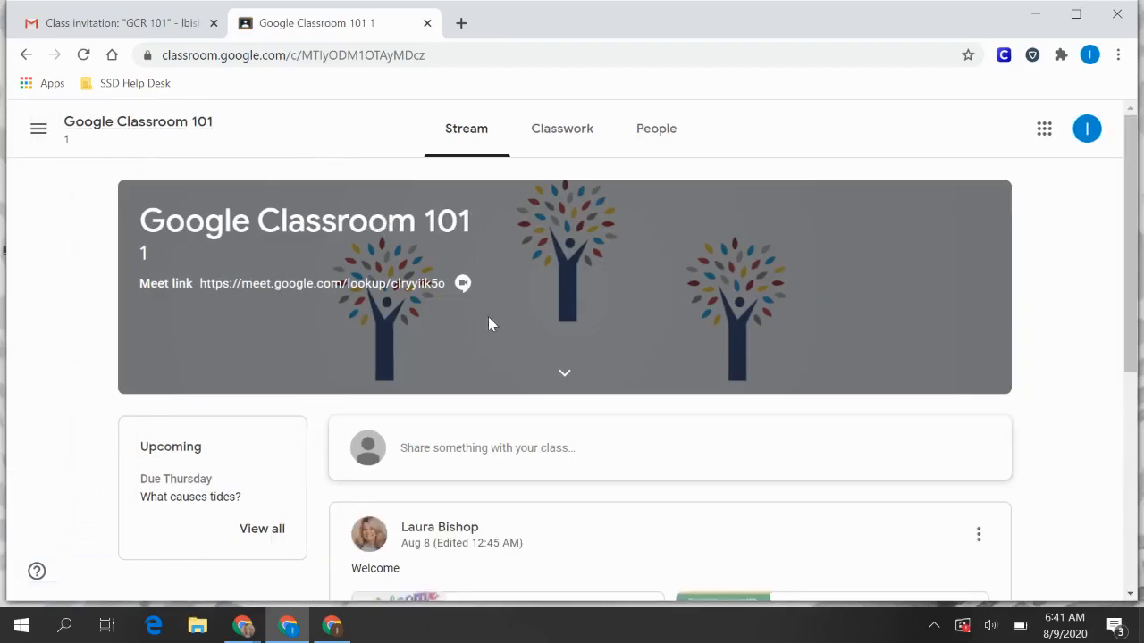
{"action": "scroll", "scroll_direction": "down", "scroll_amount": 3}
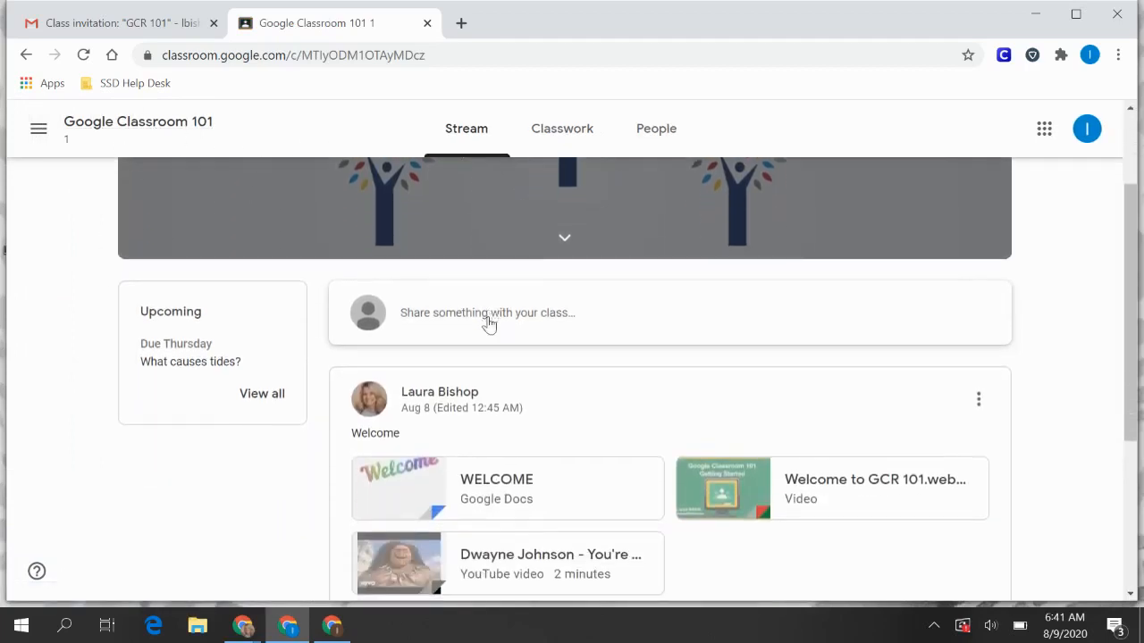
{"action": "scroll", "scroll_direction": "down", "scroll_amount": 3}
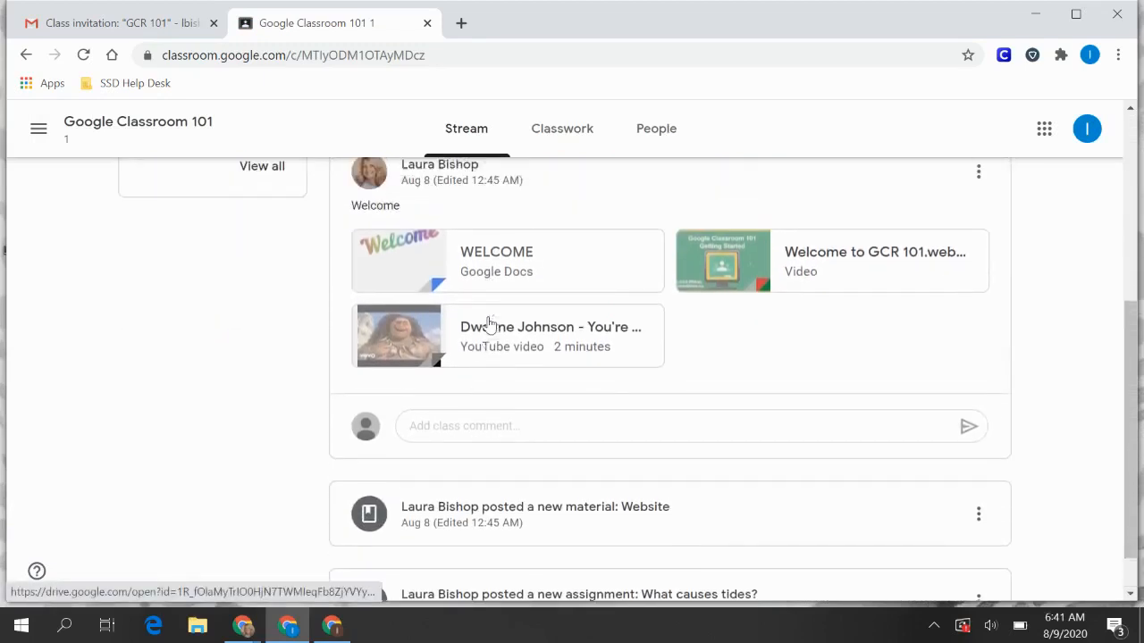
{"action": "scroll", "scroll_direction": "up", "scroll_amount": 3}
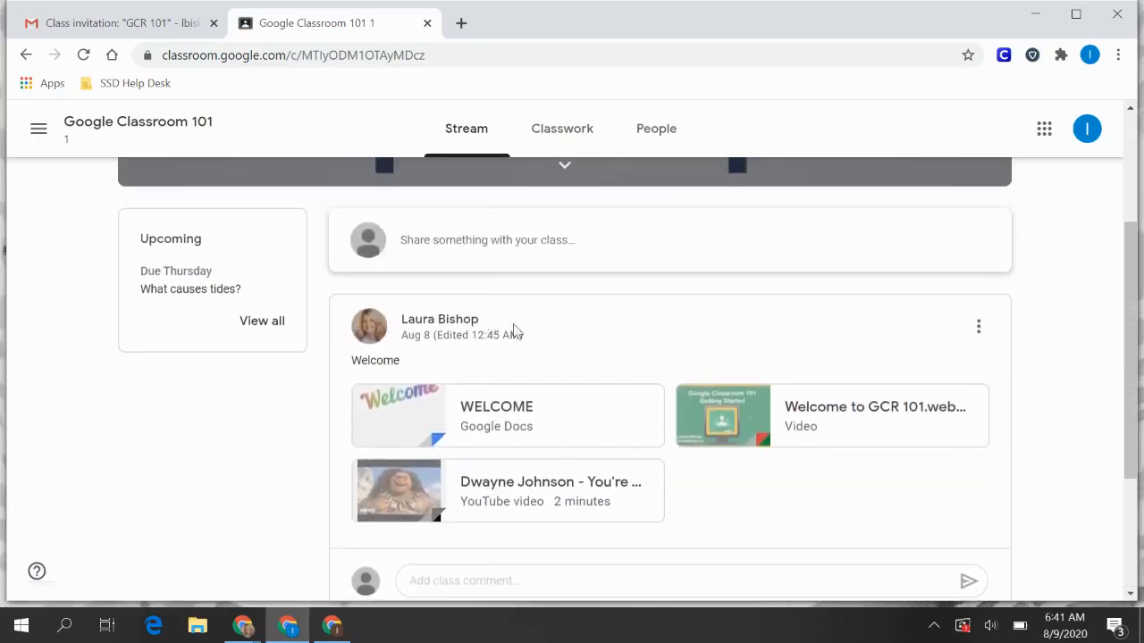
{"action": "scroll", "scroll_direction": "down", "scroll_amount": 3}
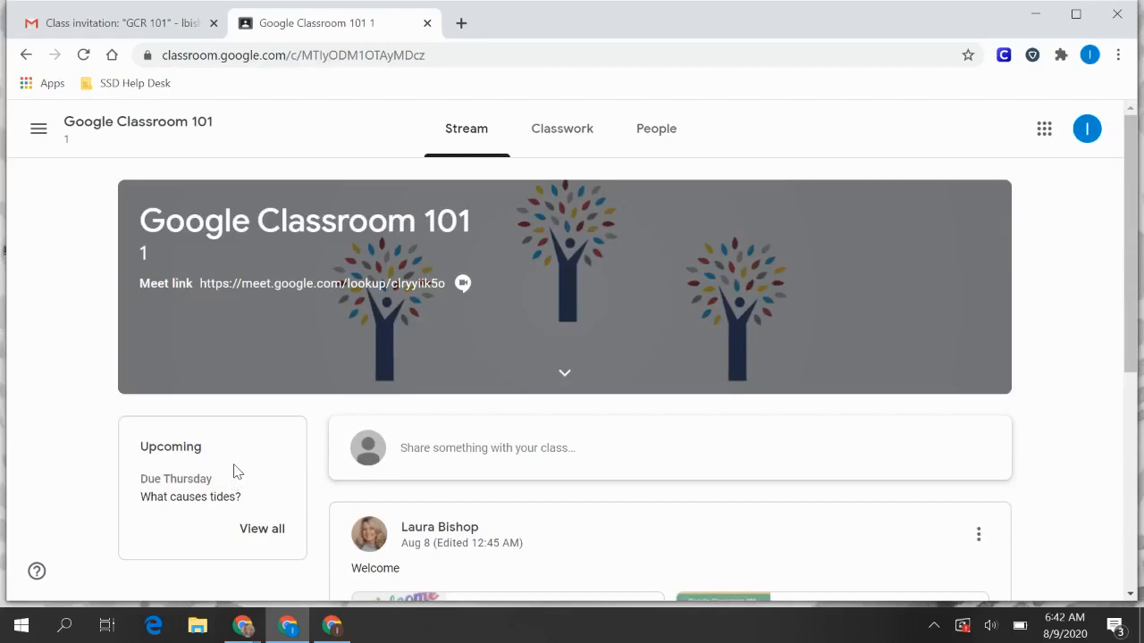
{"action": "scroll", "scroll_direction": "down", "scroll_amount": 3}
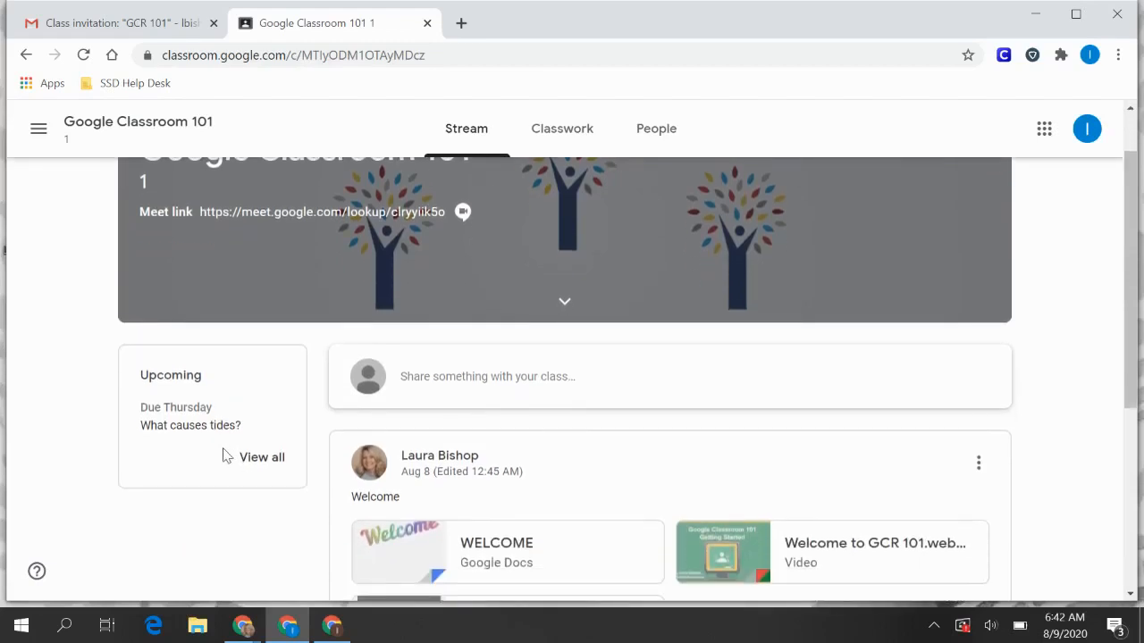
{"action": "scroll", "scroll_direction": "down", "scroll_amount": 3}
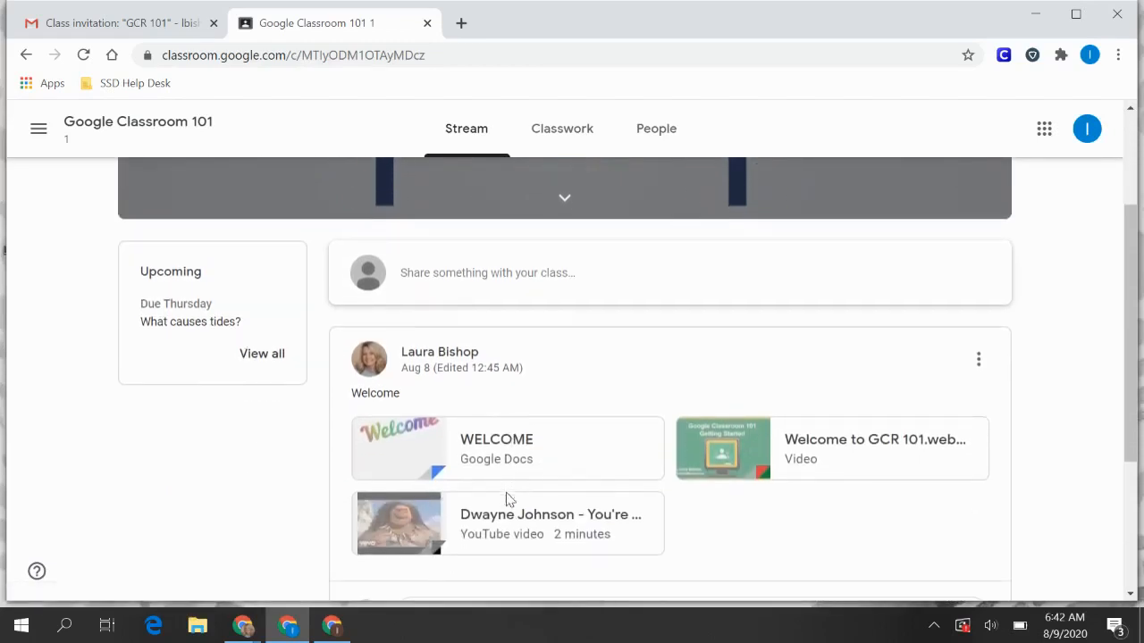
{"action": "scroll", "scroll_direction": "down", "scroll_amount": 3}
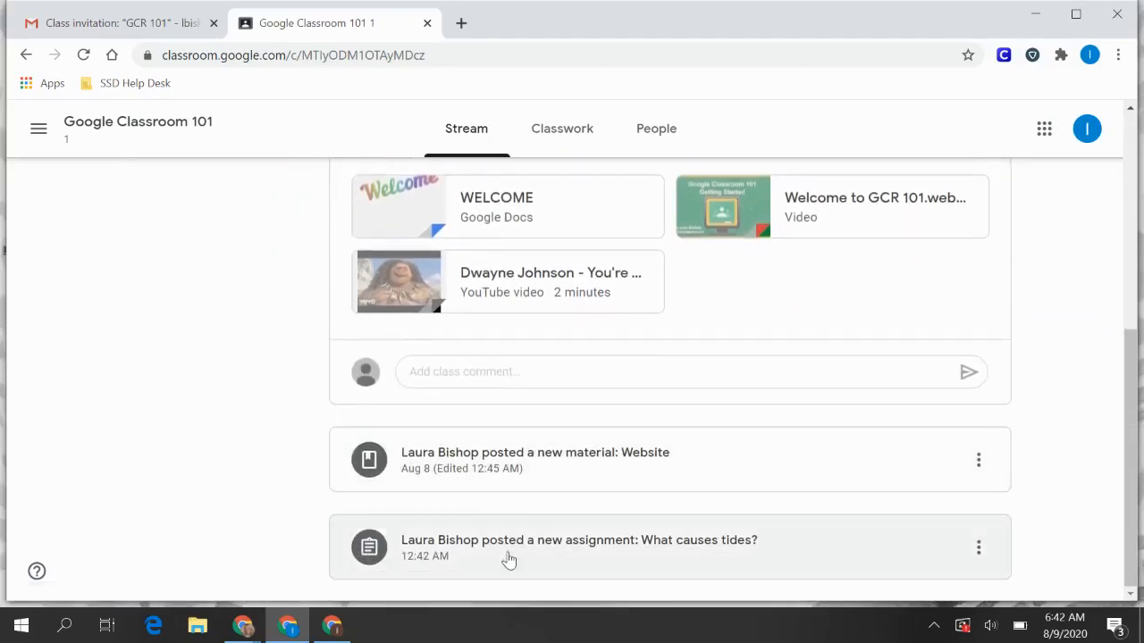
{"action": "mouse_move", "coordinate": [529, 552]}
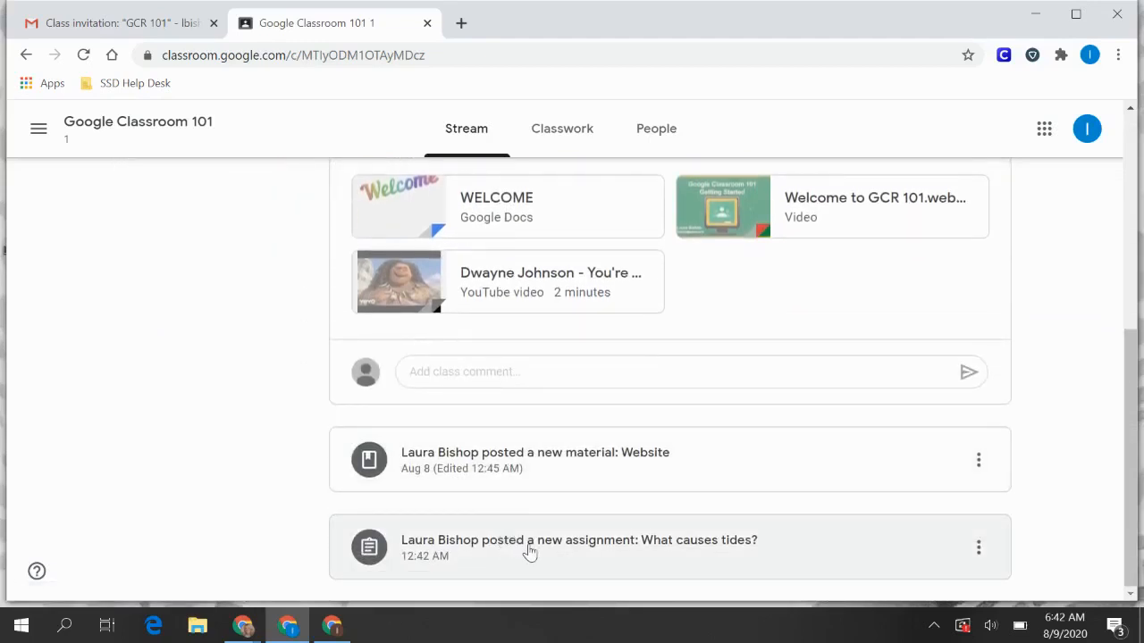
- On the Classwork page, expand 'What causes tides?' to show its instructions and attachments
{"action": "left_click", "coordinate": [561, 129]}
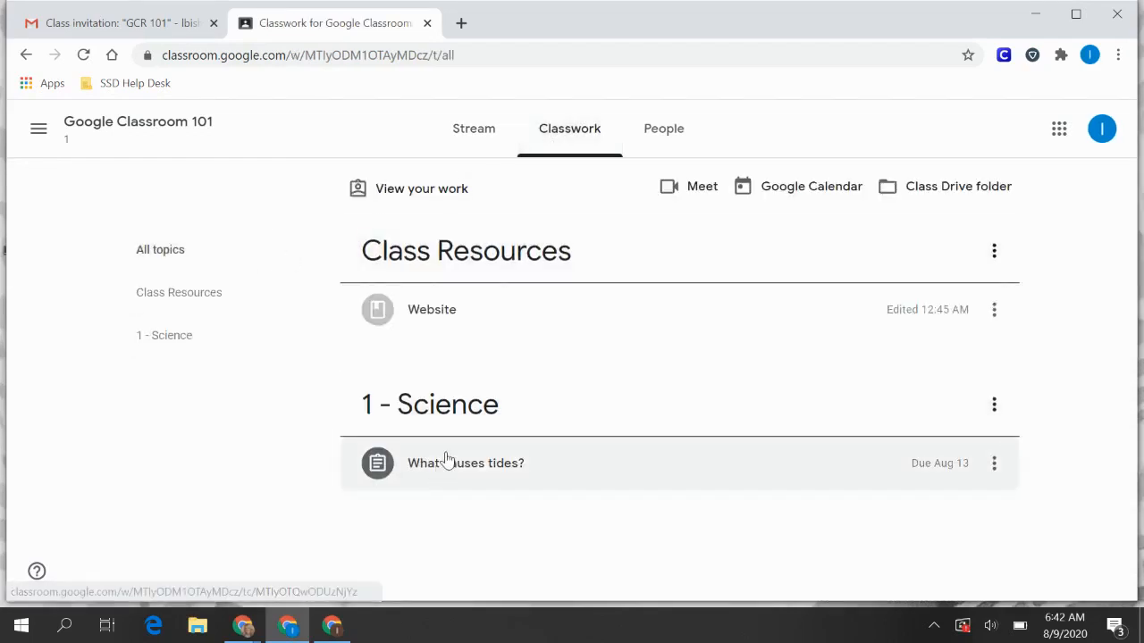
{"action": "left_click", "coordinate": [457, 463]}
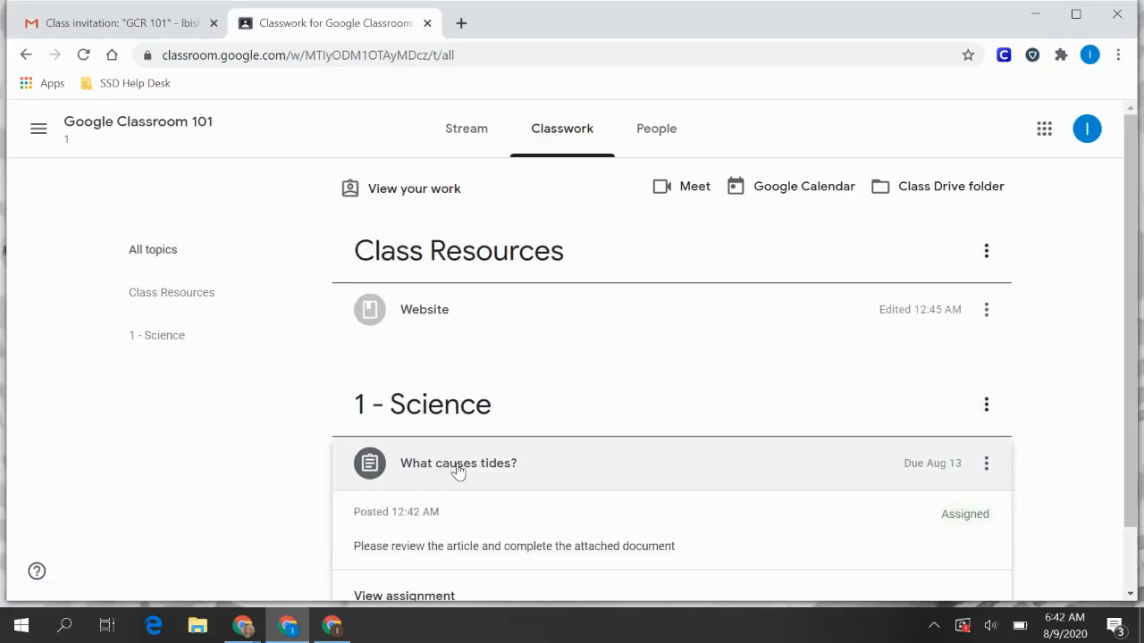
{"action": "scroll", "scroll_direction": "down", "scroll_amount": 3}
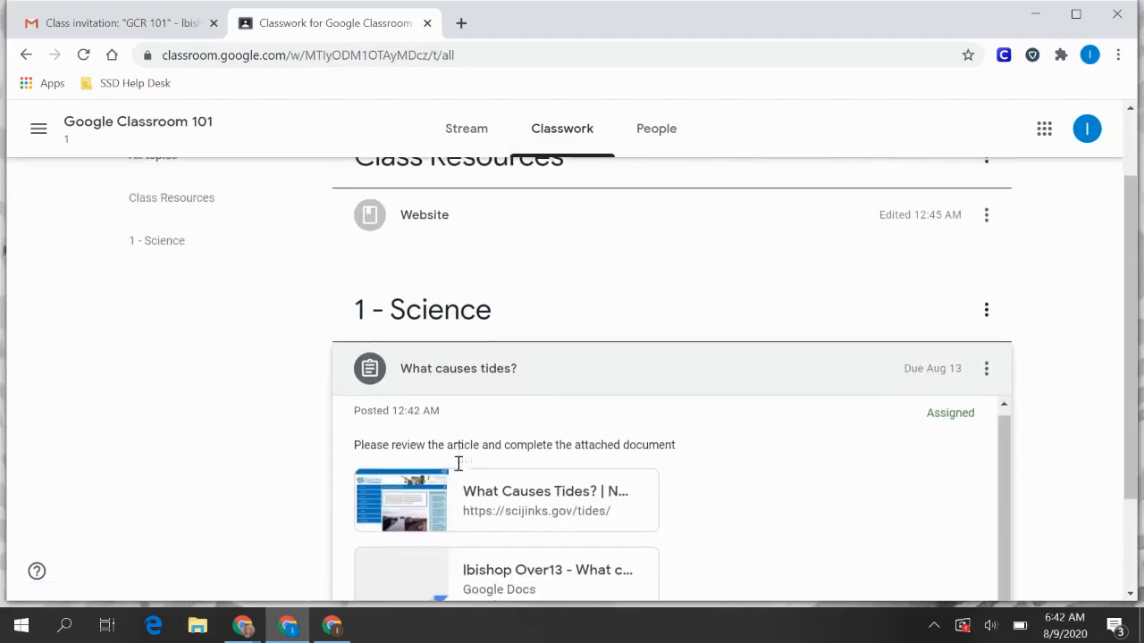
{"action": "scroll", "scroll_direction": "down", "scroll_amount": 3}
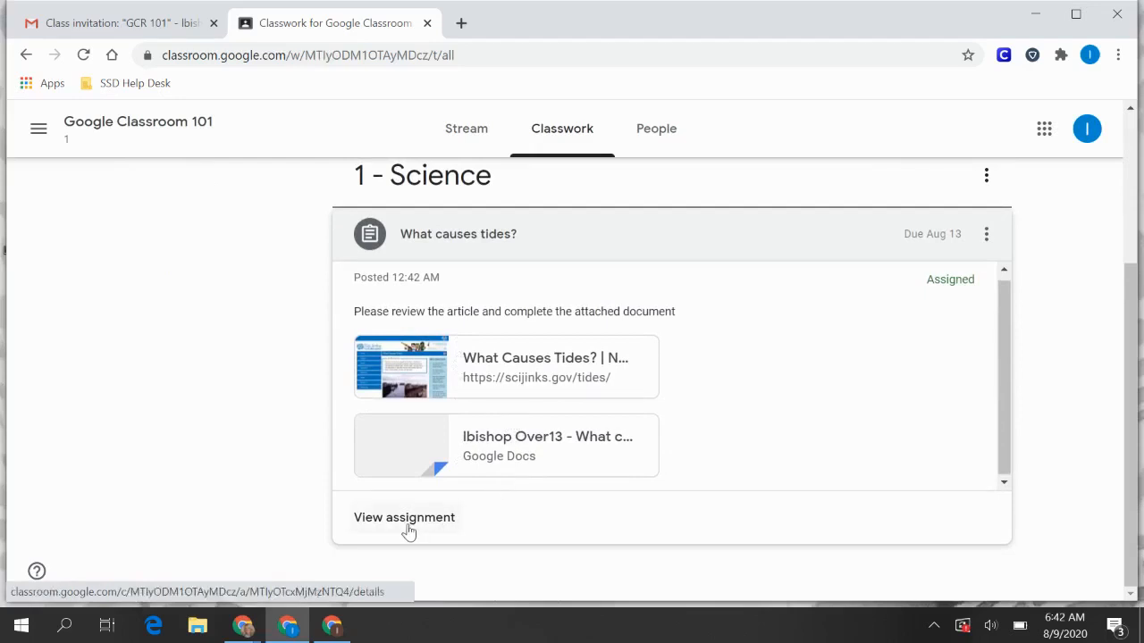
- Open the full What causes tides? assignment, closing the duplicate NOAA article tab afterward
{"action": "left_click", "coordinate": [403, 518]}
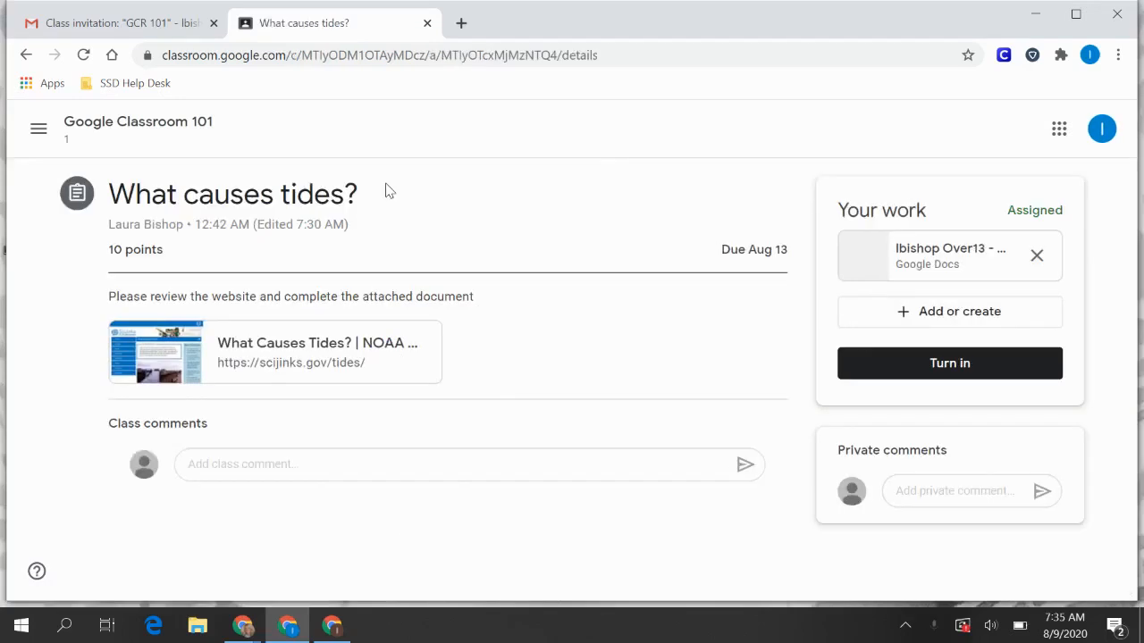
{"action": "mouse_move", "coordinate": [221, 193]}
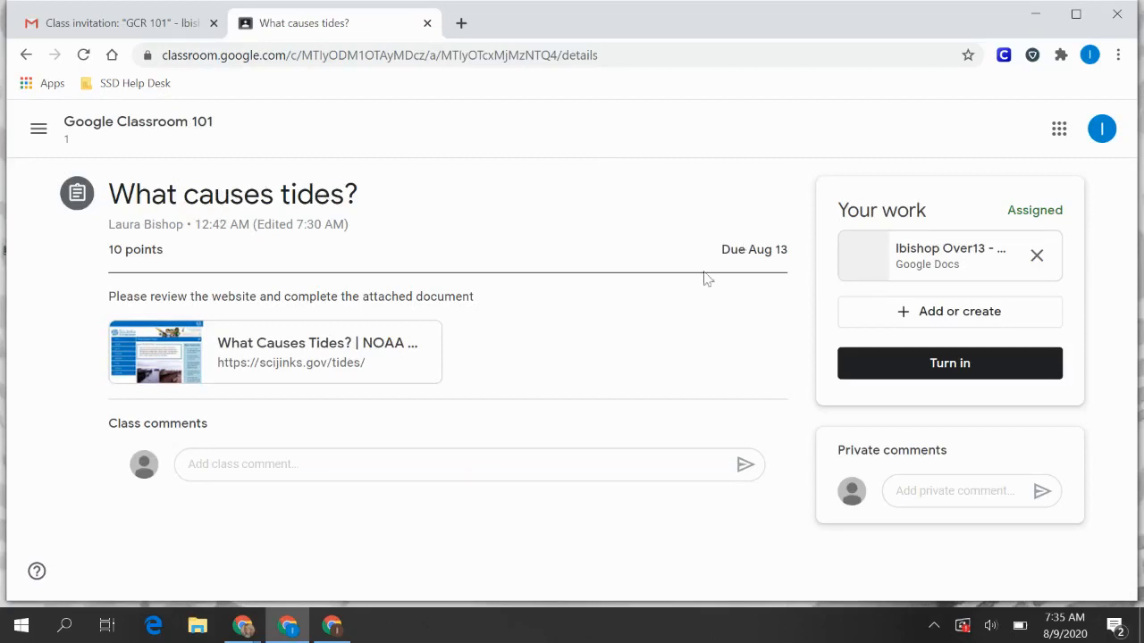
{"action": "mouse_move", "coordinate": [190, 298]}
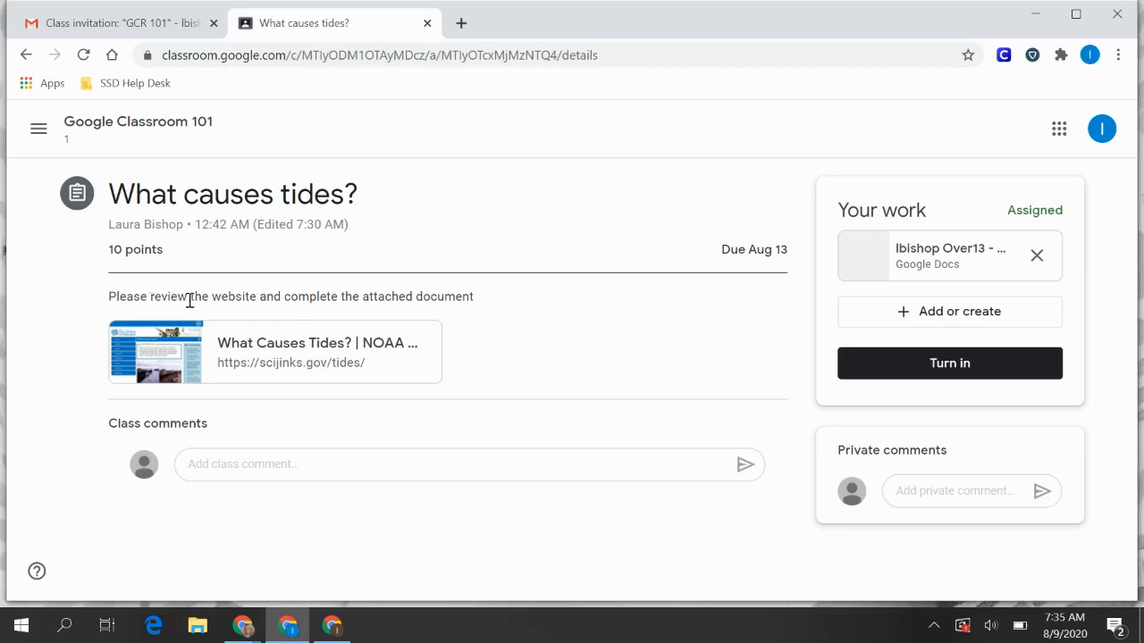
{"action": "mouse_move", "coordinate": [457, 304]}
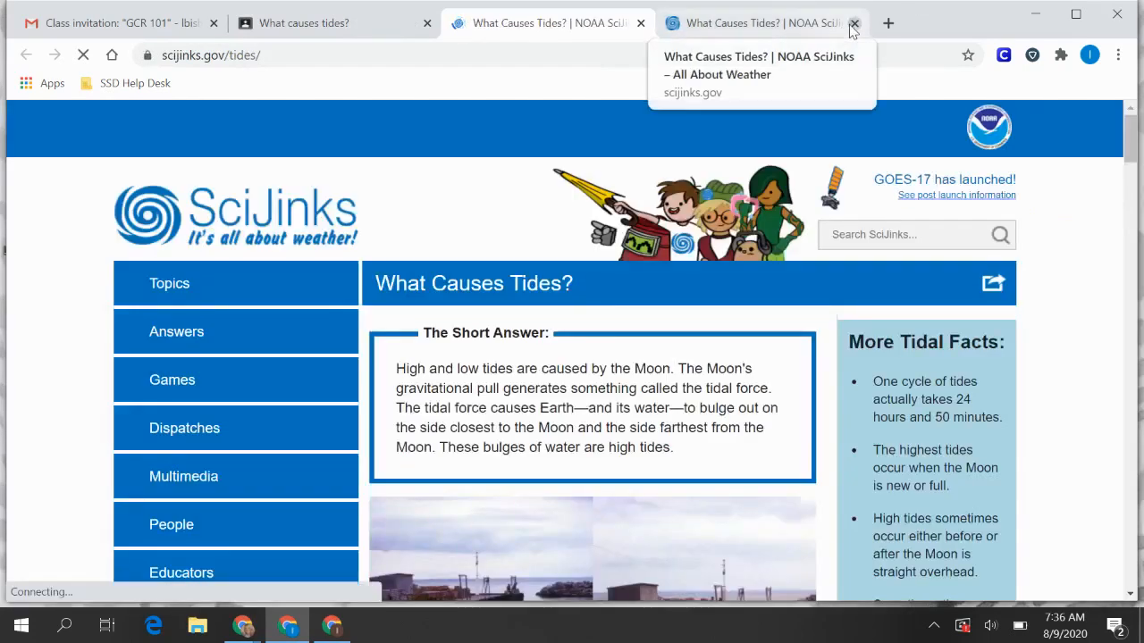
{"action": "left_click", "coordinate": [851, 22]}
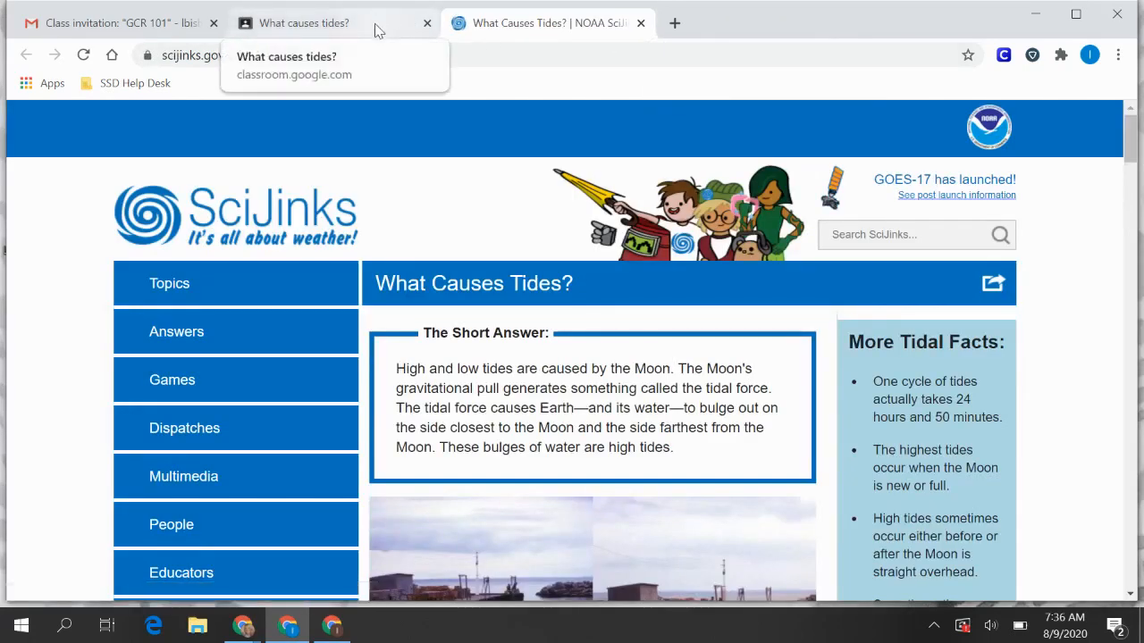
{"action": "left_click", "coordinate": [313, 21]}
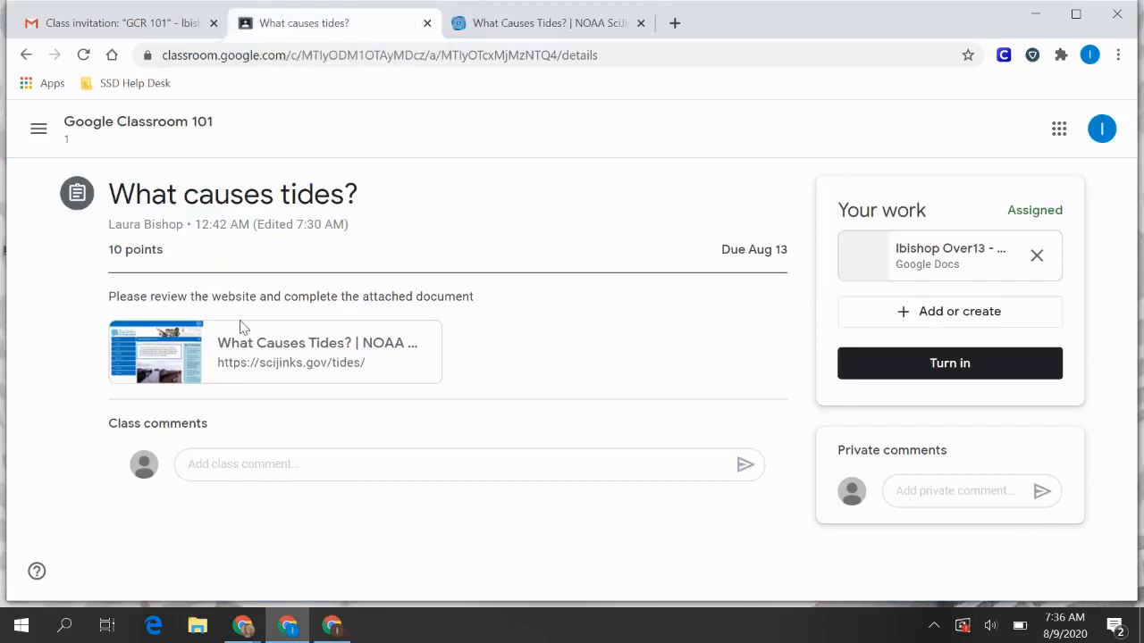
{"action": "mouse_move", "coordinate": [361, 297]}
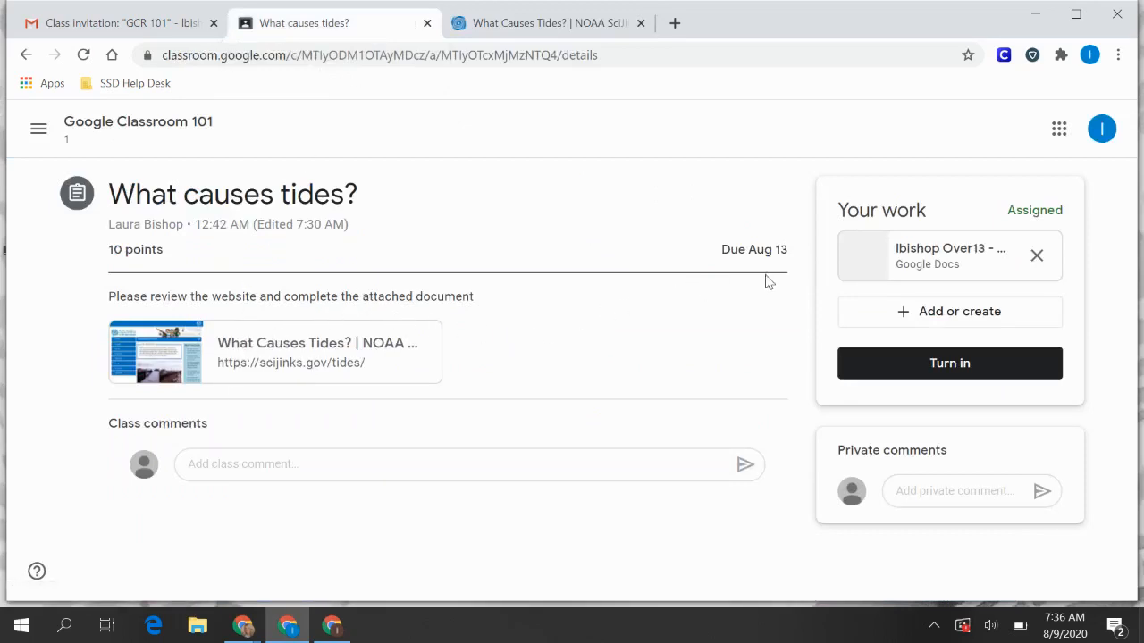
{"action": "mouse_move", "coordinate": [937, 260]}
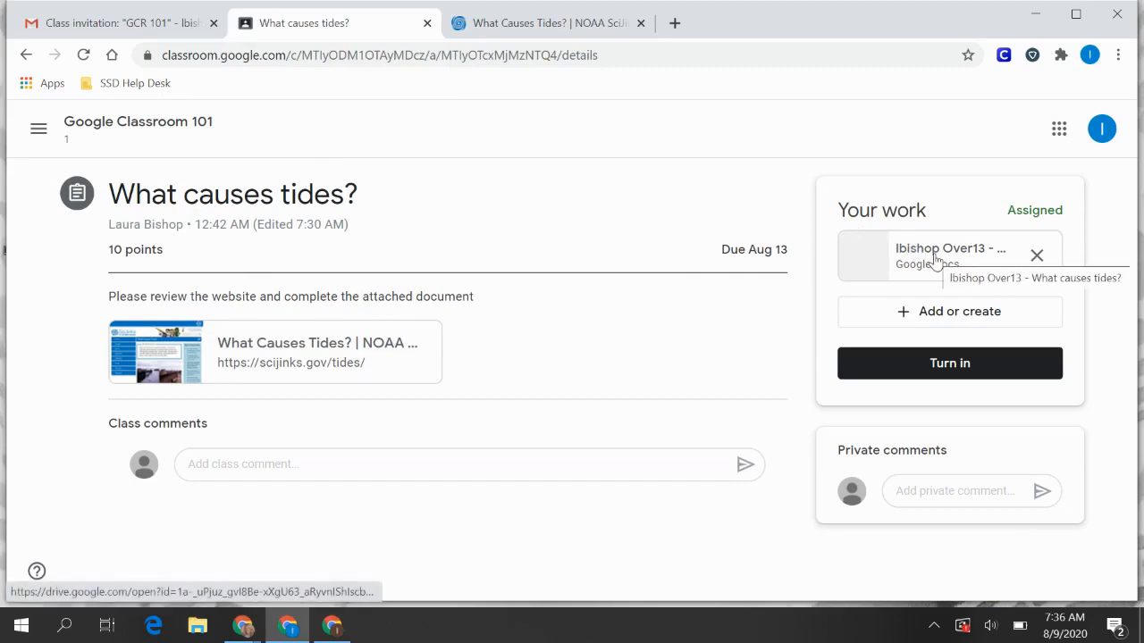
- Open the attached Google Doc and add 'Moon' and 'Gravity' beneath the tides prompt
{"action": "left_click", "coordinate": [933, 254]}
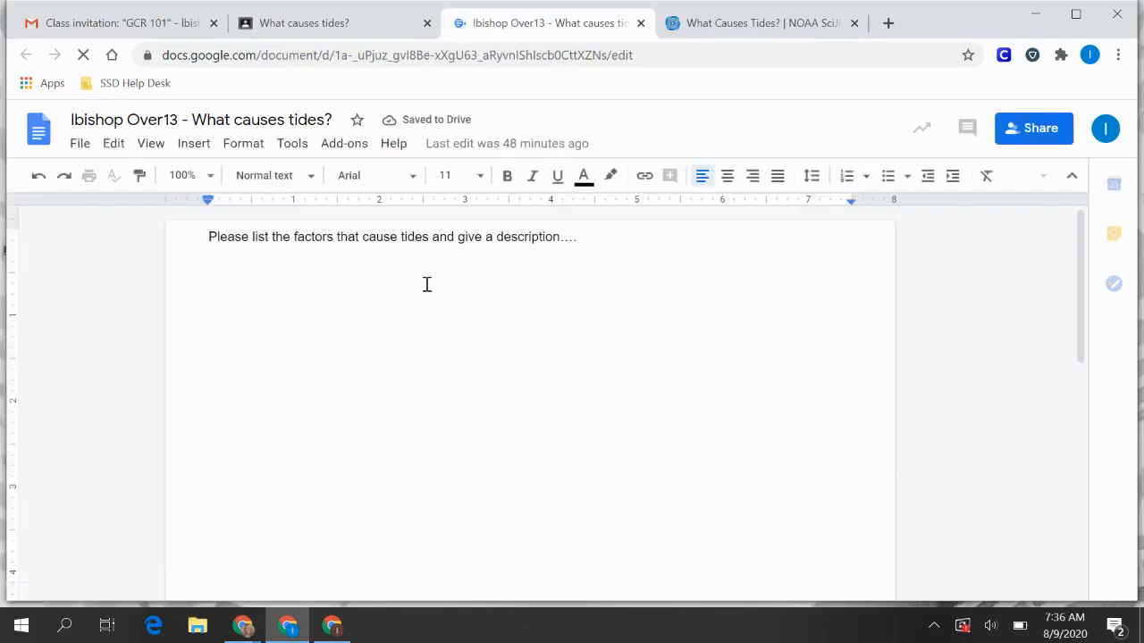
{"action": "type", "text": "Moon"}
{"action": "type", "text": "GR"}
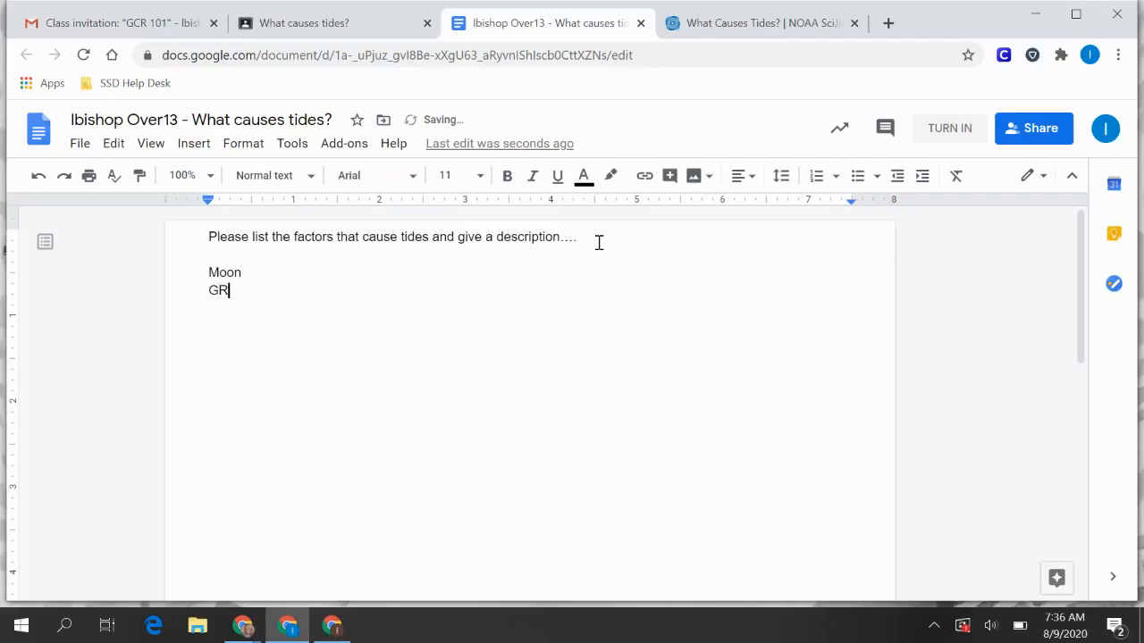
{"action": "type", "text": "Gravi"}
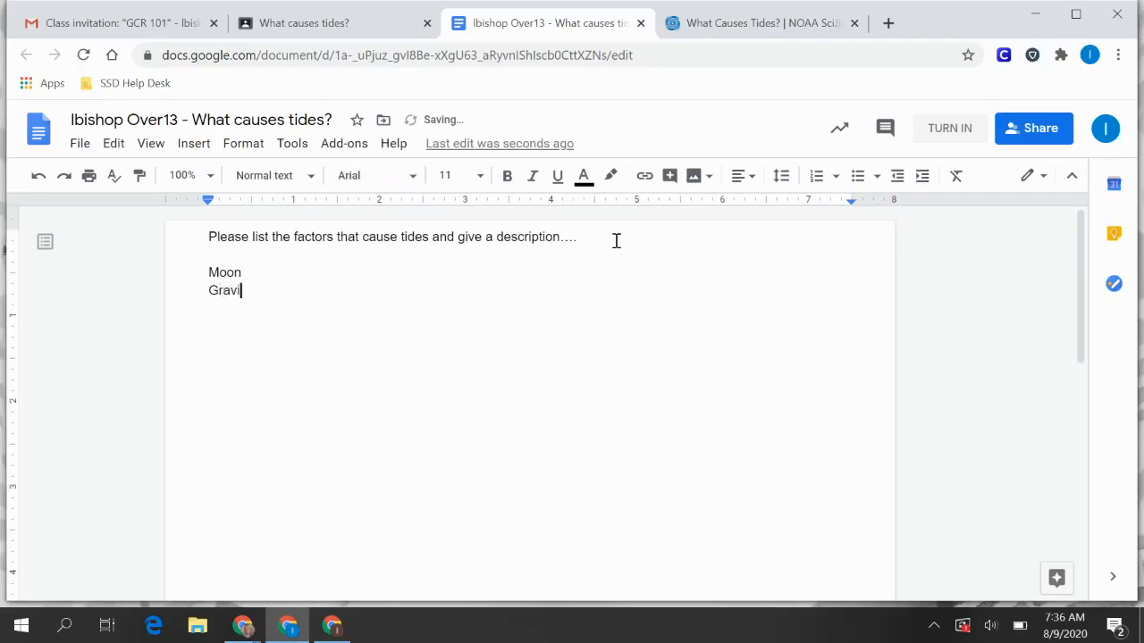
{"action": "type", "text": "ty"}
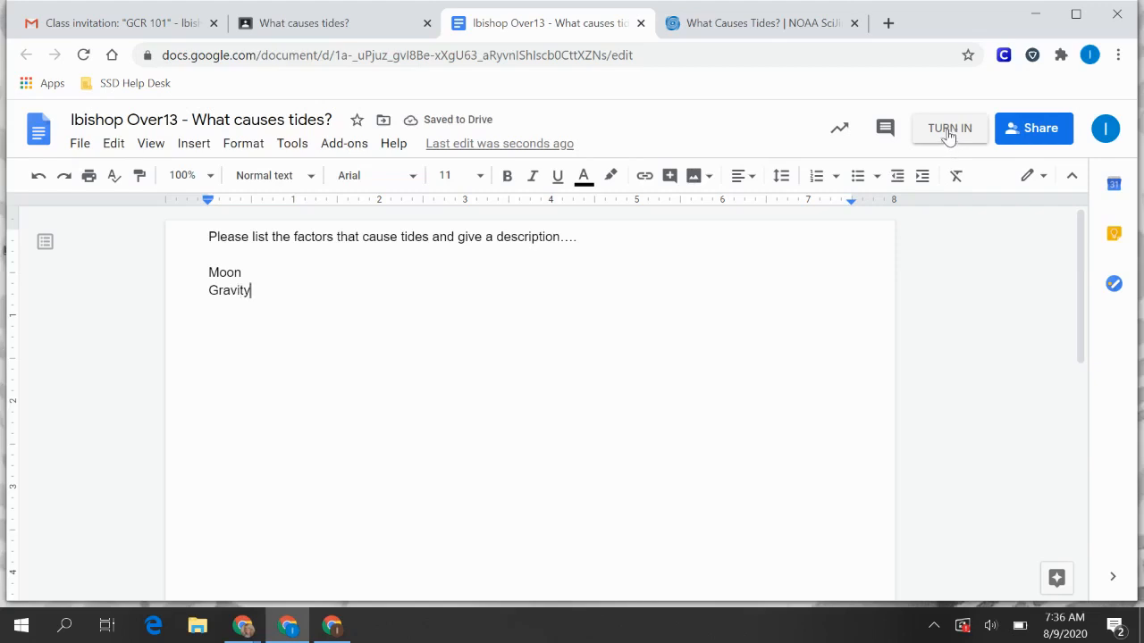
- Turn in the What causes tides? assignment from the Doc and confirm the submission
{"action": "left_click", "coordinate": [951, 129]}
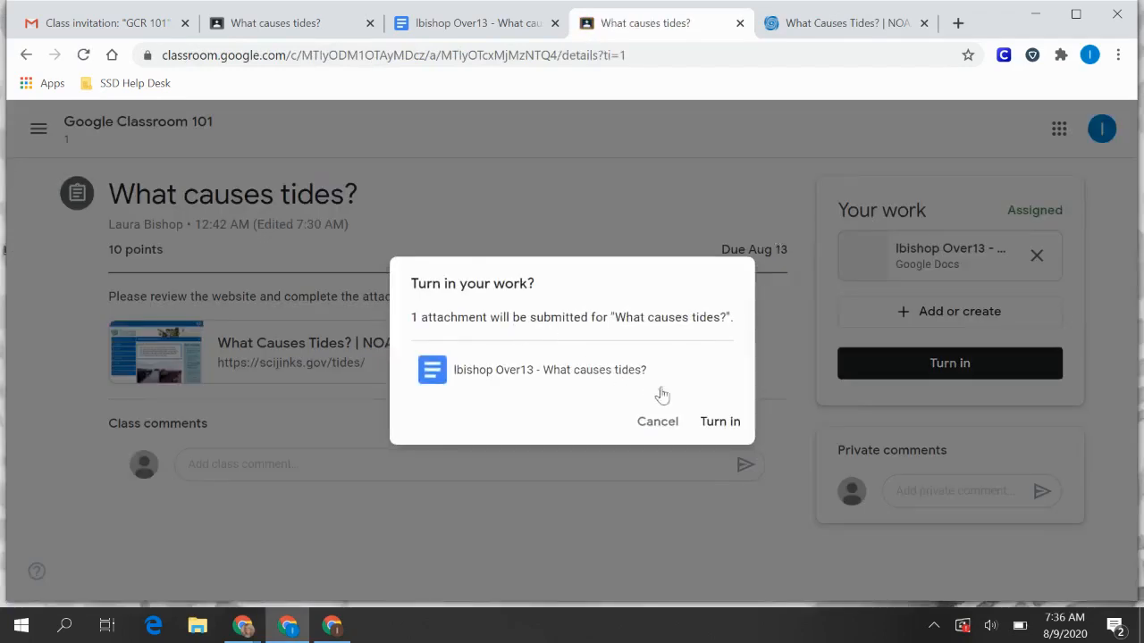
{"action": "mouse_move", "coordinate": [739, 431]}
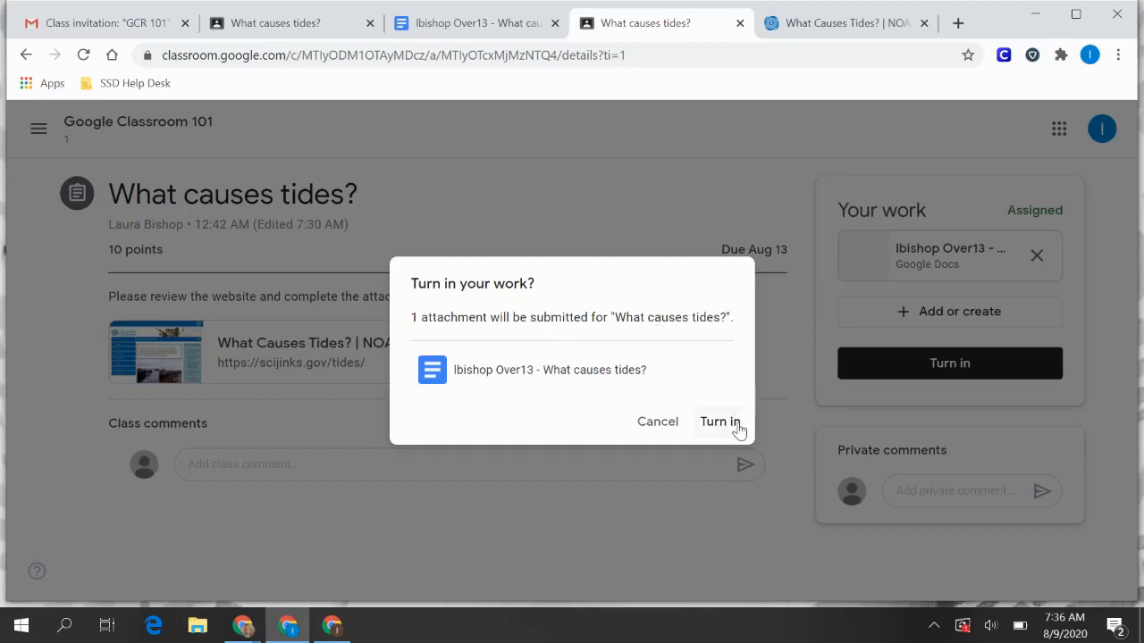
{"action": "left_click", "coordinate": [720, 422]}
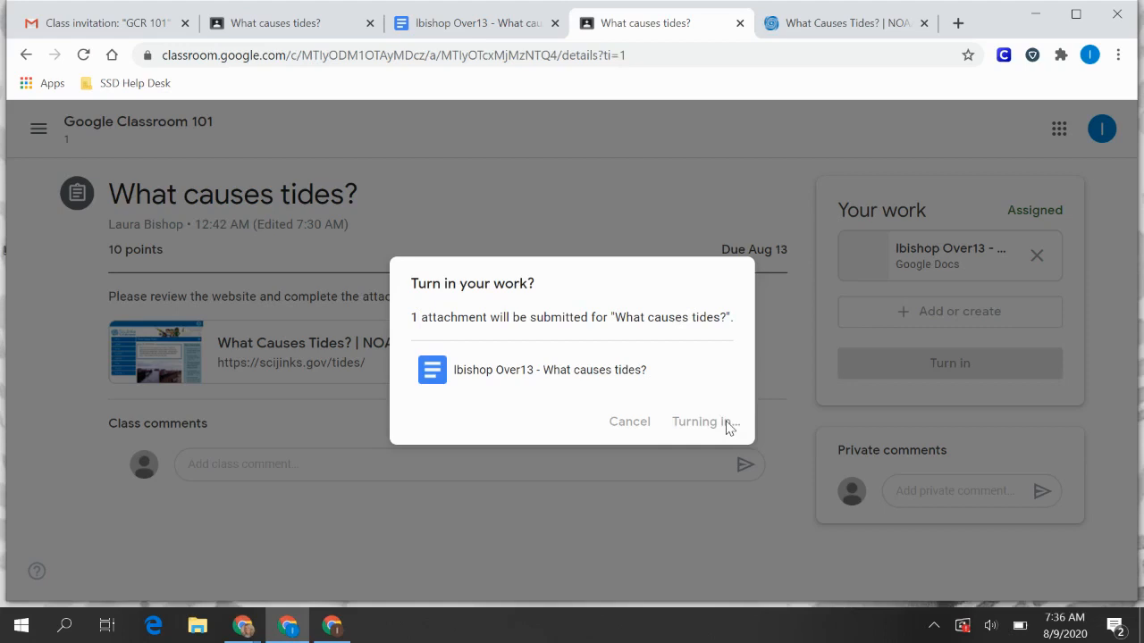
{"action": "mouse_move", "coordinate": [645, 268]}
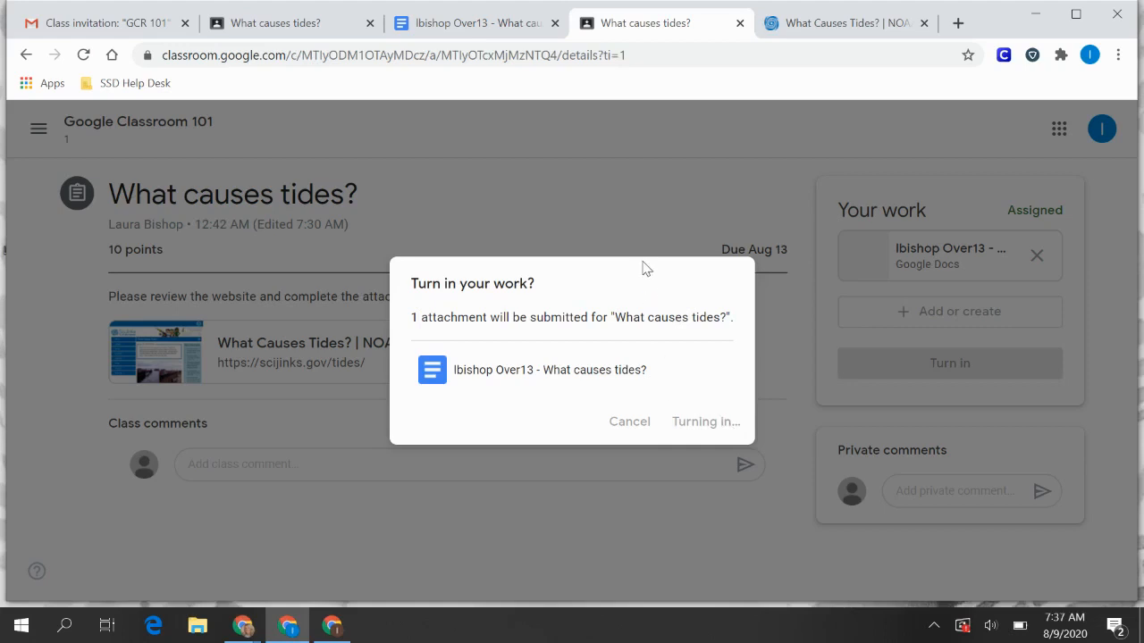
{"action": "mouse_move", "coordinate": [690, 209]}
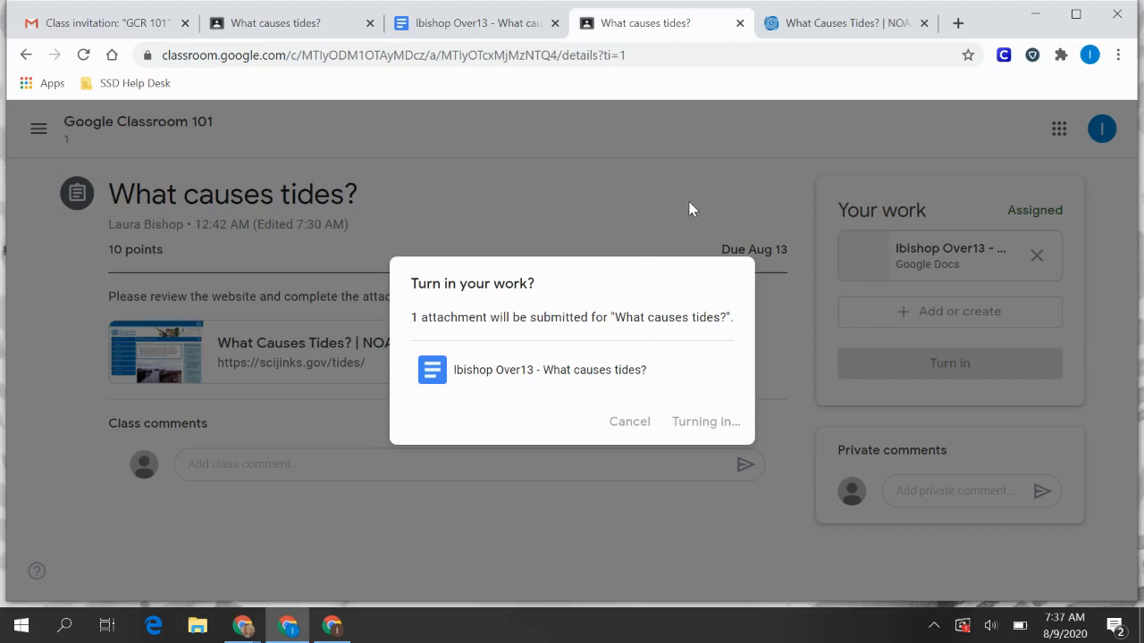
{"action": "left_click", "coordinate": [705, 422]}
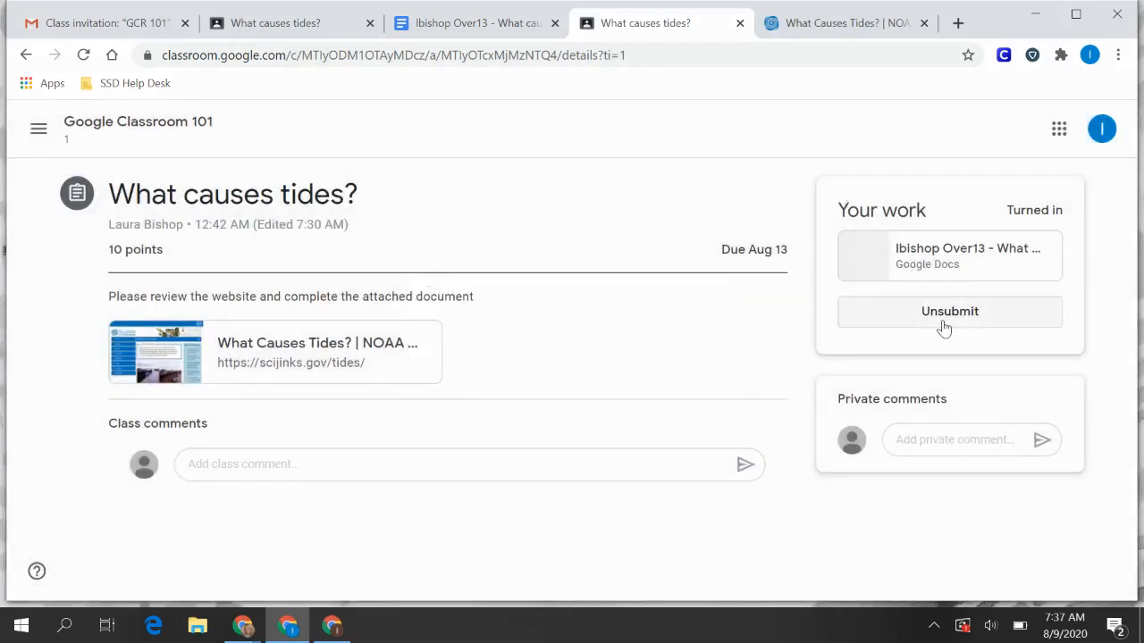
- Unsubmit the turned-in work and confirm, returning the assignment to Assigned
{"action": "left_click", "coordinate": [951, 311]}
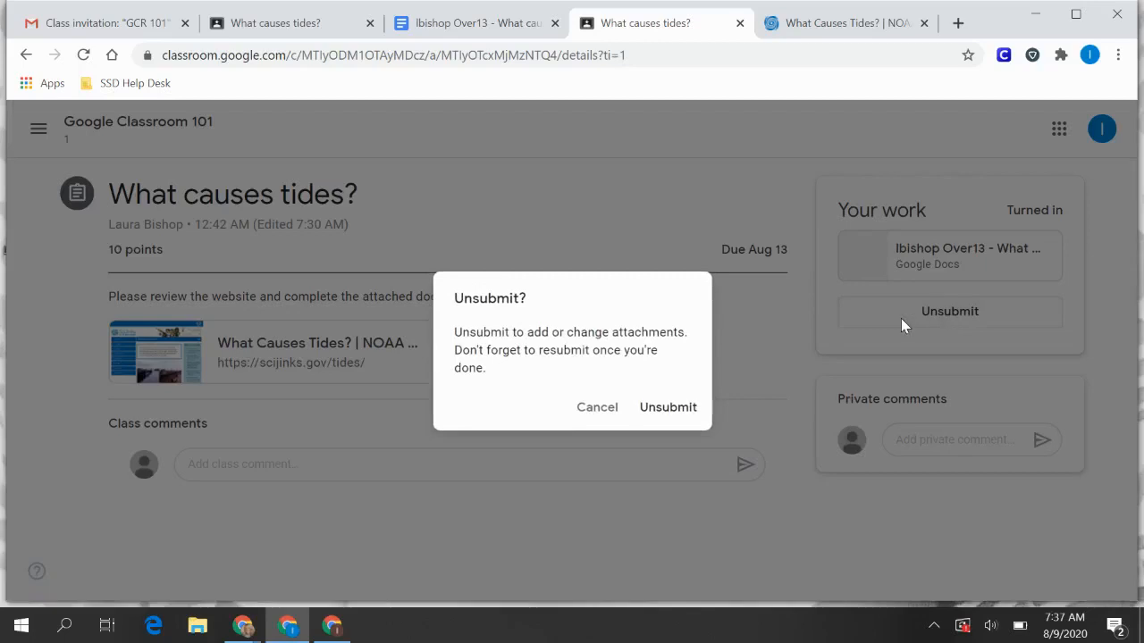
{"action": "left_click", "coordinate": [669, 407]}
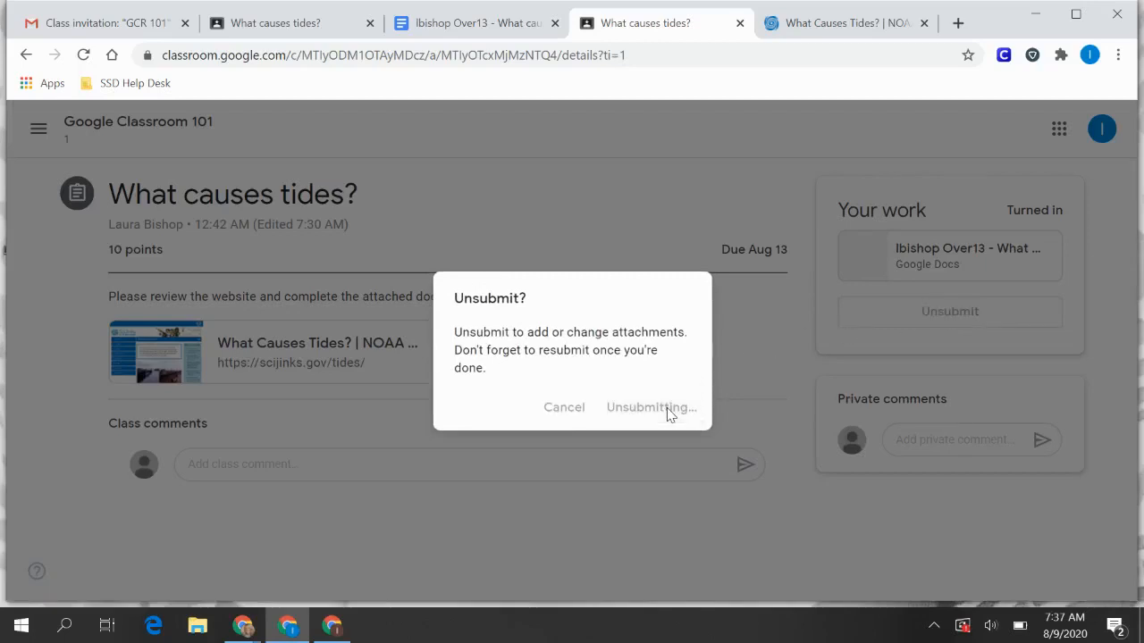
{"action": "left_click", "coordinate": [651, 407]}
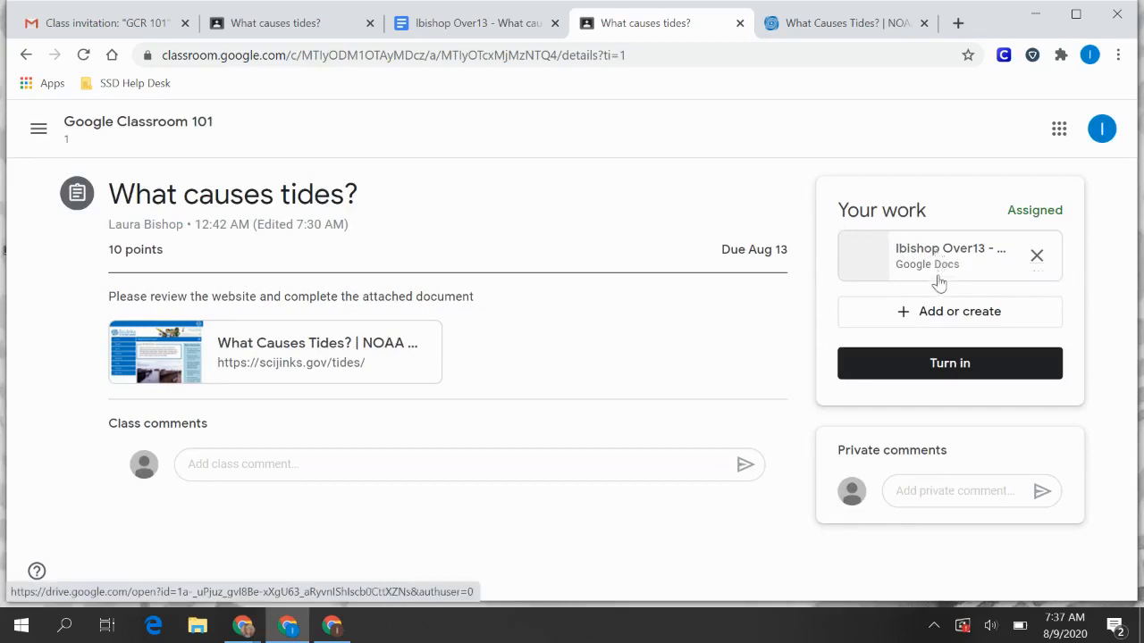
{"action": "left_click", "coordinate": [949, 311]}
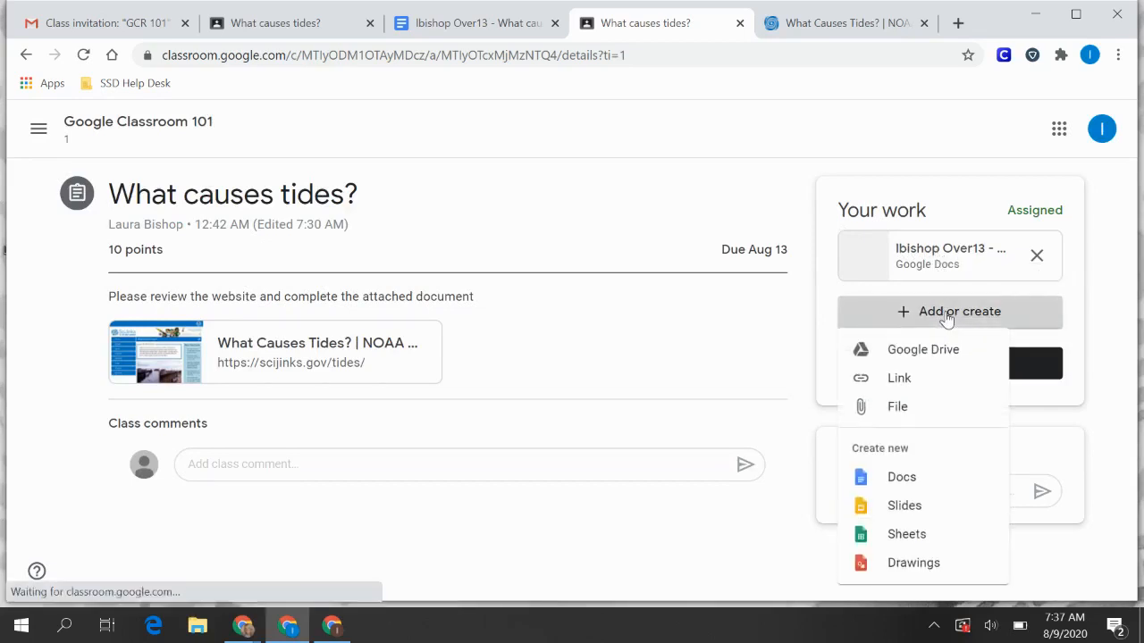
{"action": "mouse_move", "coordinate": [944, 354]}
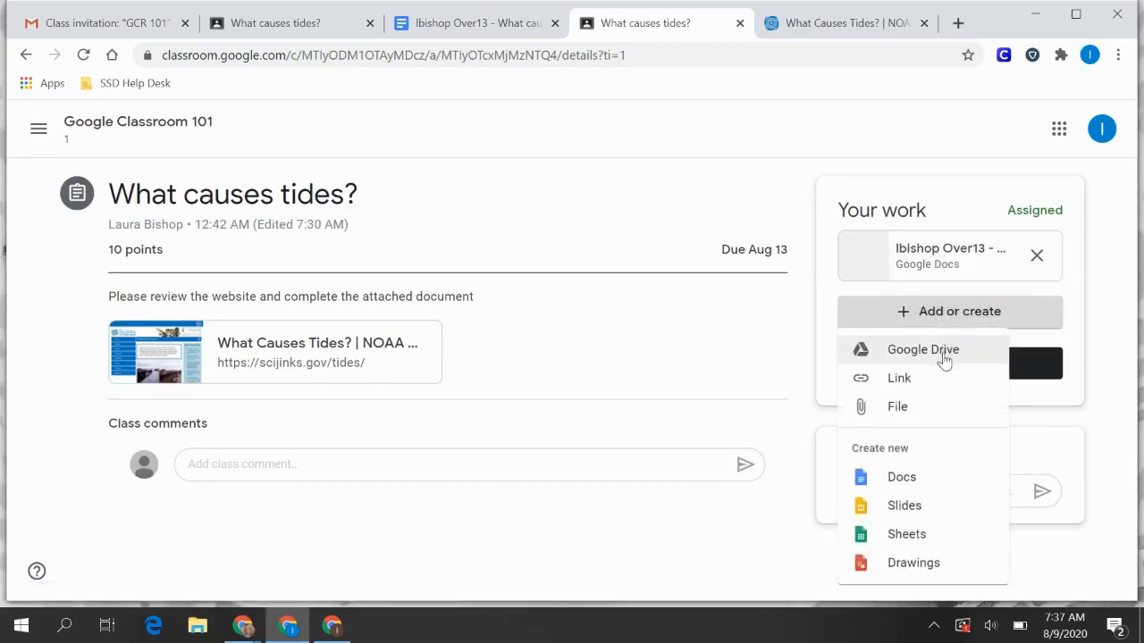
{"action": "mouse_move", "coordinate": [912, 477]}
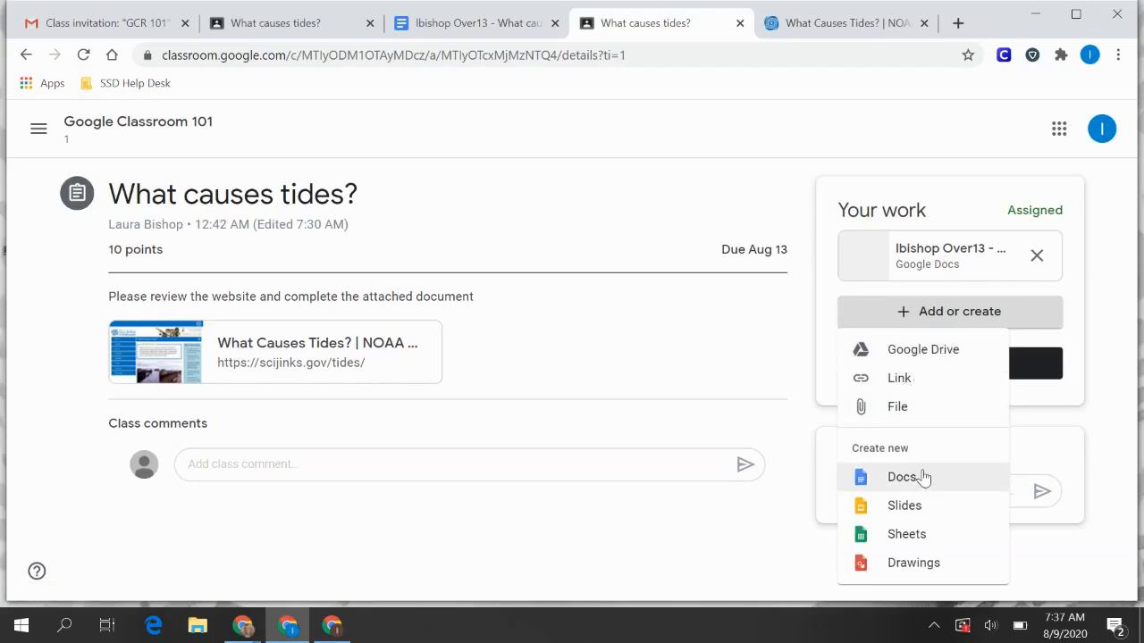
{"action": "mouse_move", "coordinate": [926, 491]}
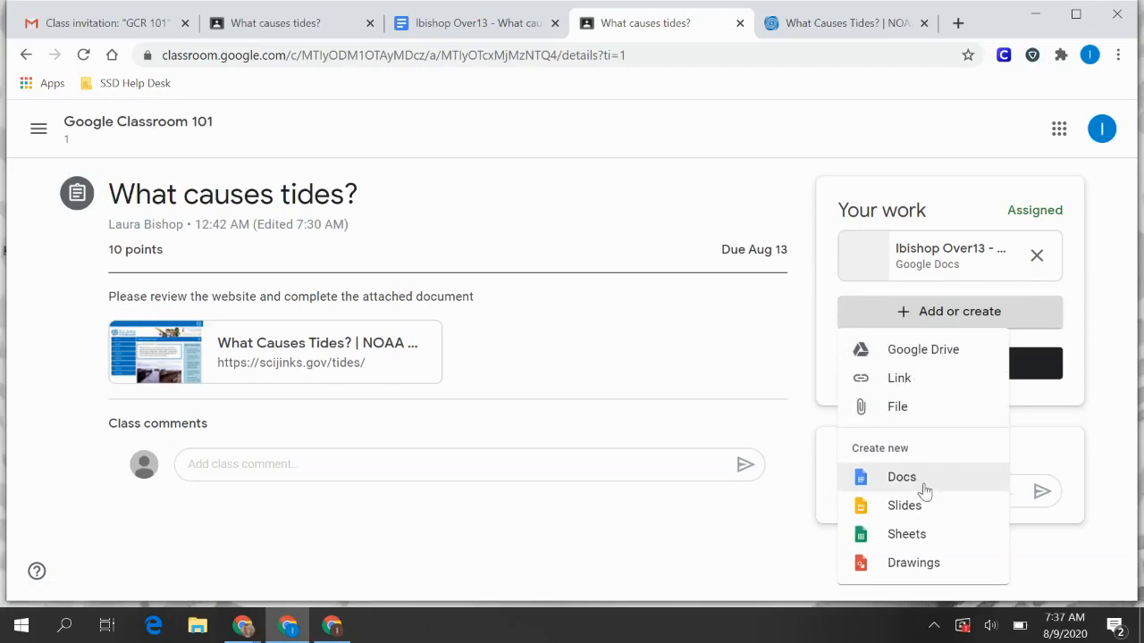
{"action": "mouse_move", "coordinate": [951, 572]}
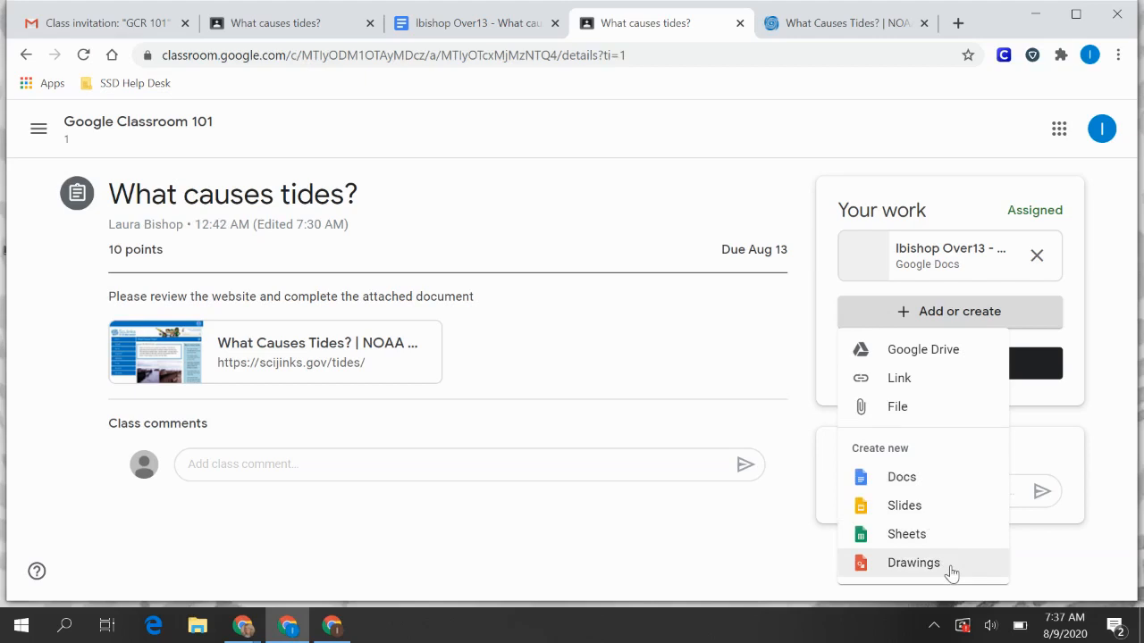
{"action": "mouse_move", "coordinate": [875, 315]}
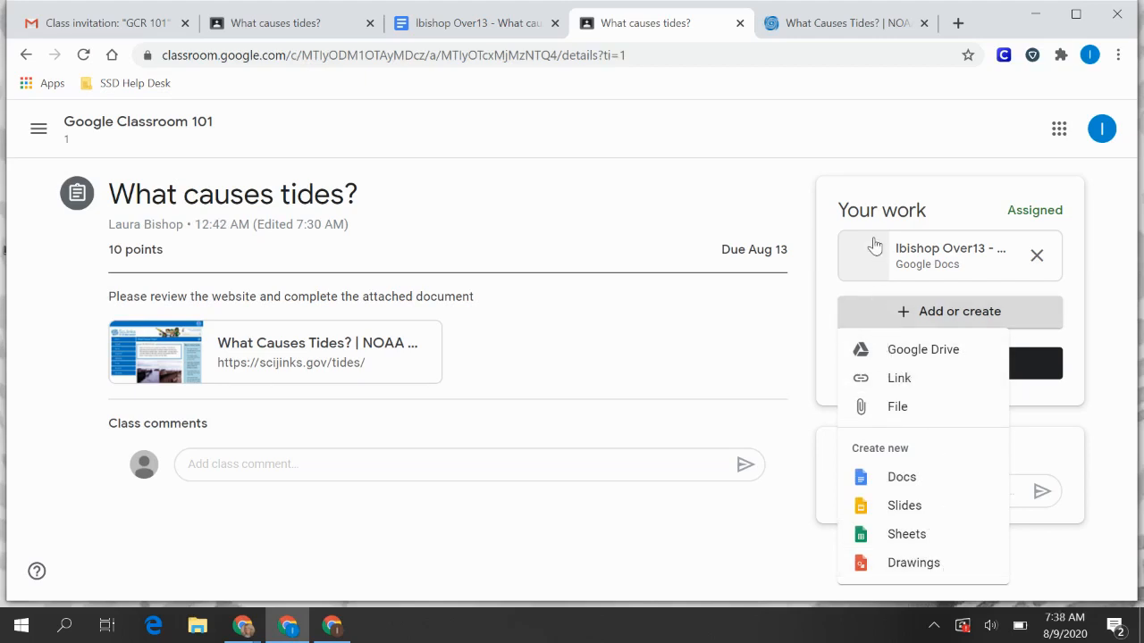
{"action": "left_click", "coordinate": [949, 311]}
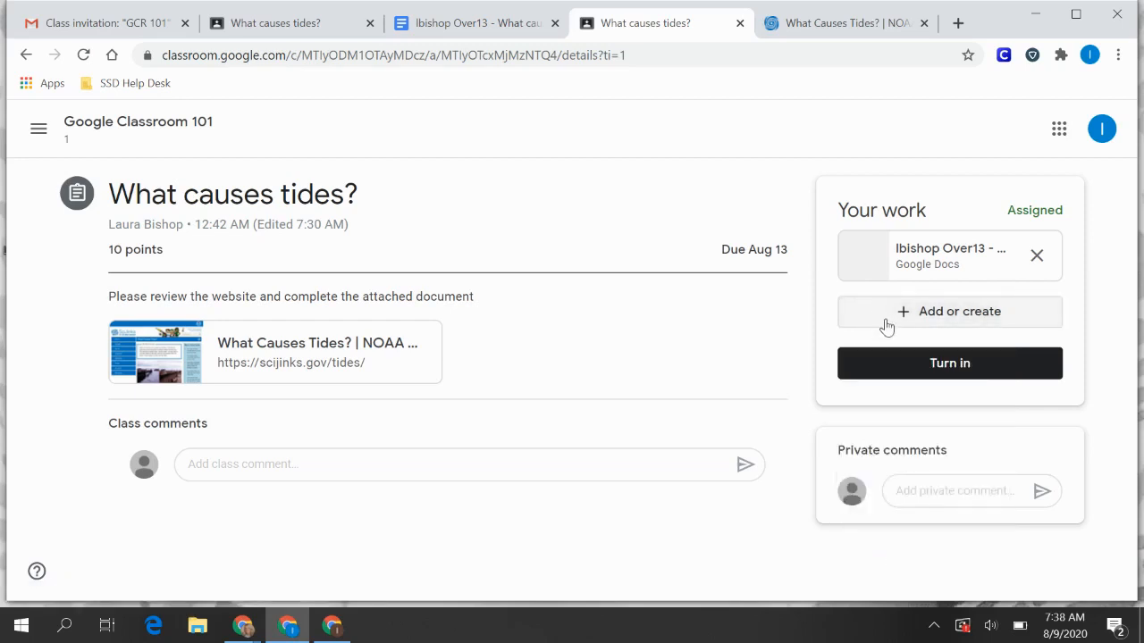
{"action": "mouse_move", "coordinate": [951, 365]}
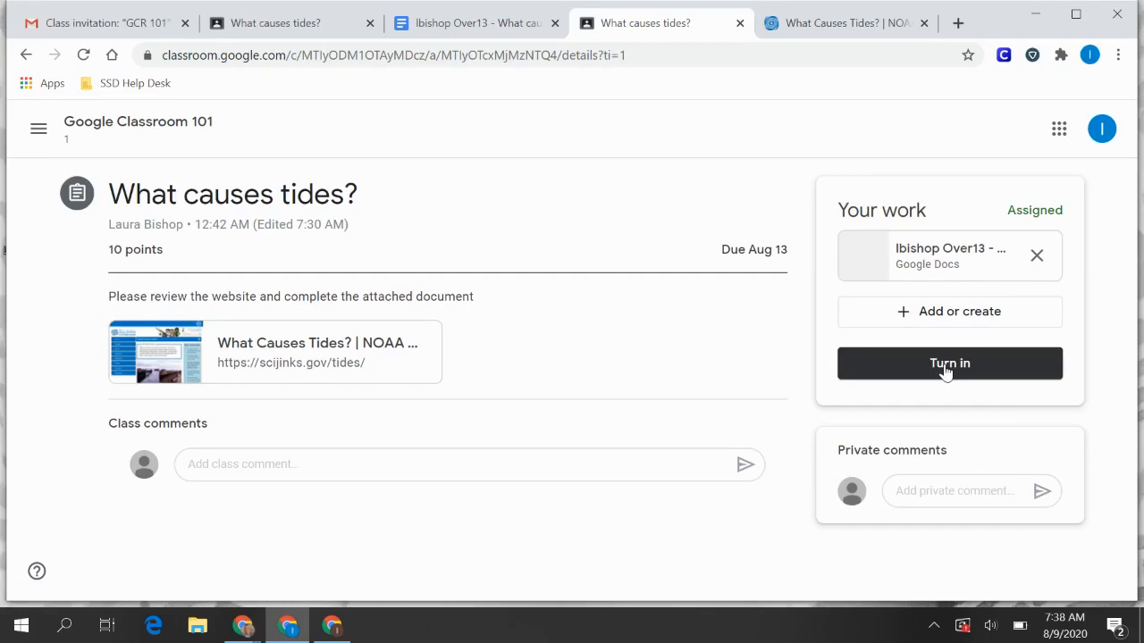
- Turn the assignment in again from the Your work panel and confirm
{"action": "left_click", "coordinate": [949, 363]}
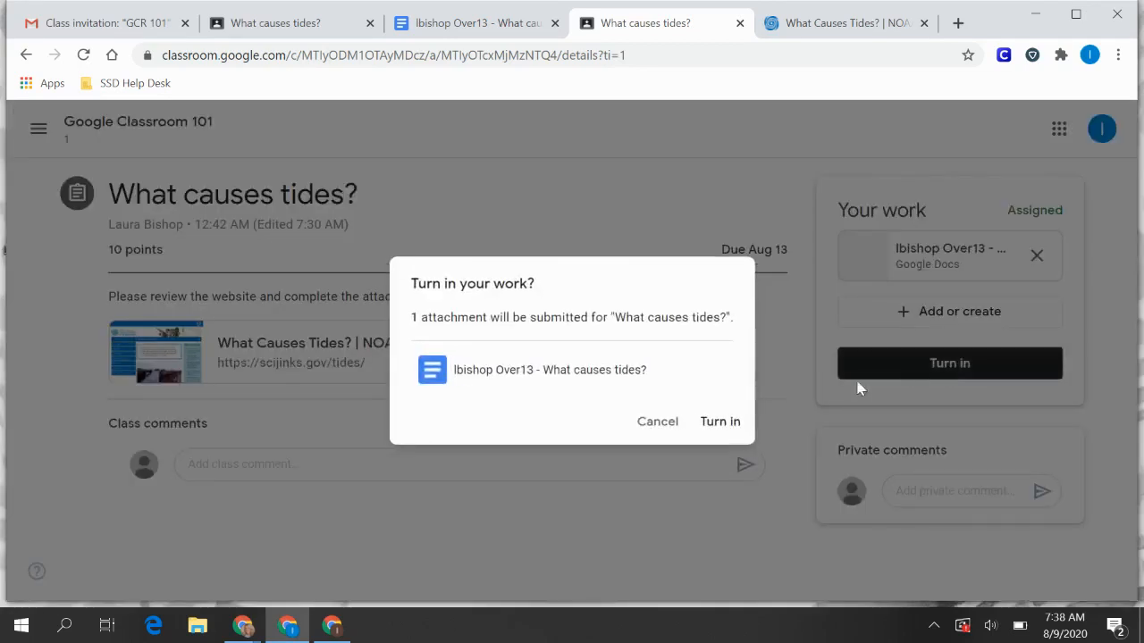
{"action": "left_click", "coordinate": [721, 422]}
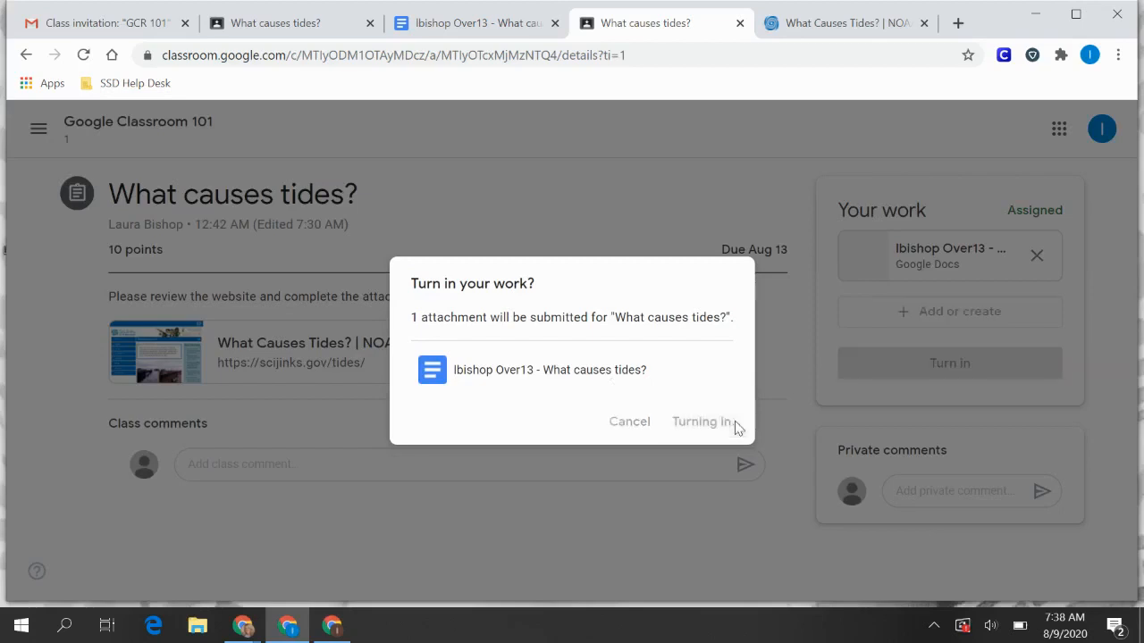
{"action": "left_click", "coordinate": [701, 422]}
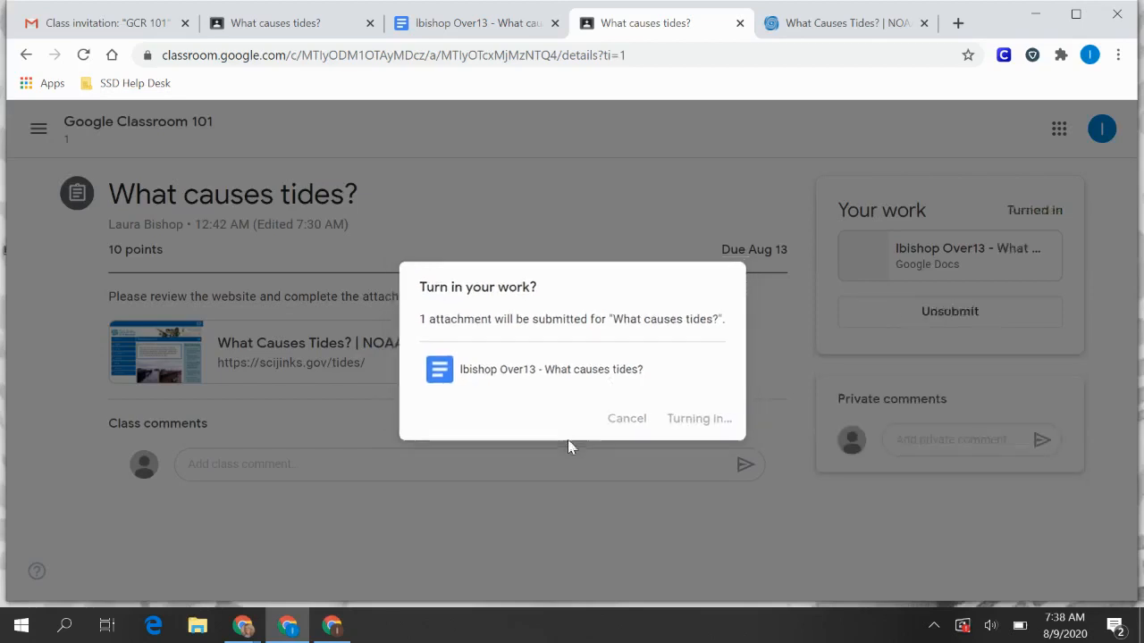
{"action": "left_click", "coordinate": [701, 418]}
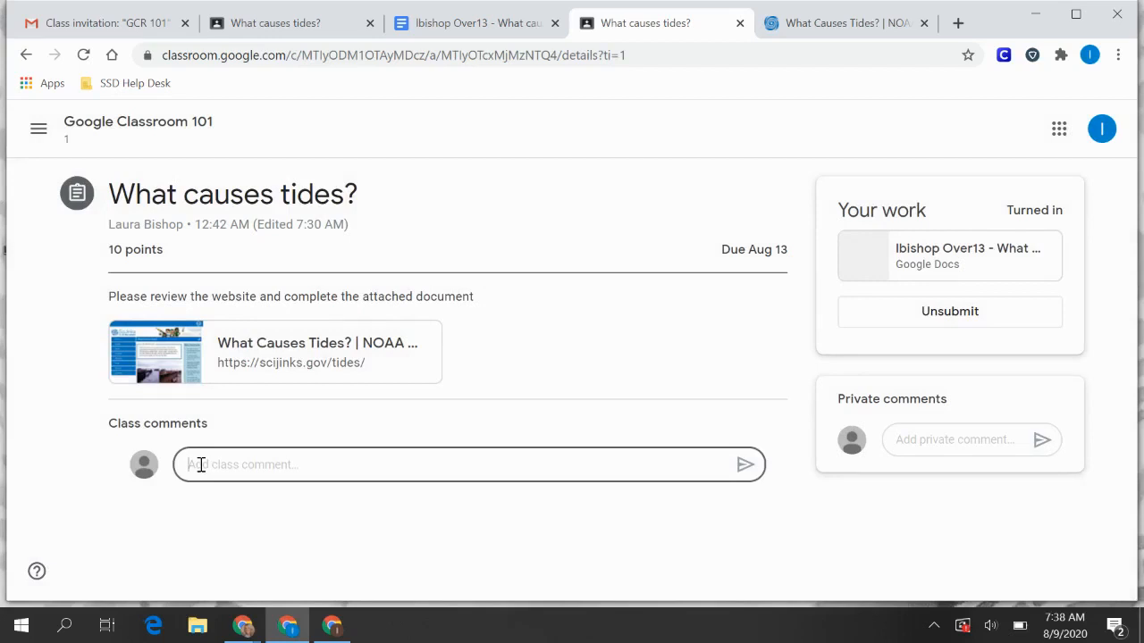
- Post 'Hello Class' as a class comment and begin a private comment
{"action": "type", "text": "Hello Class"}
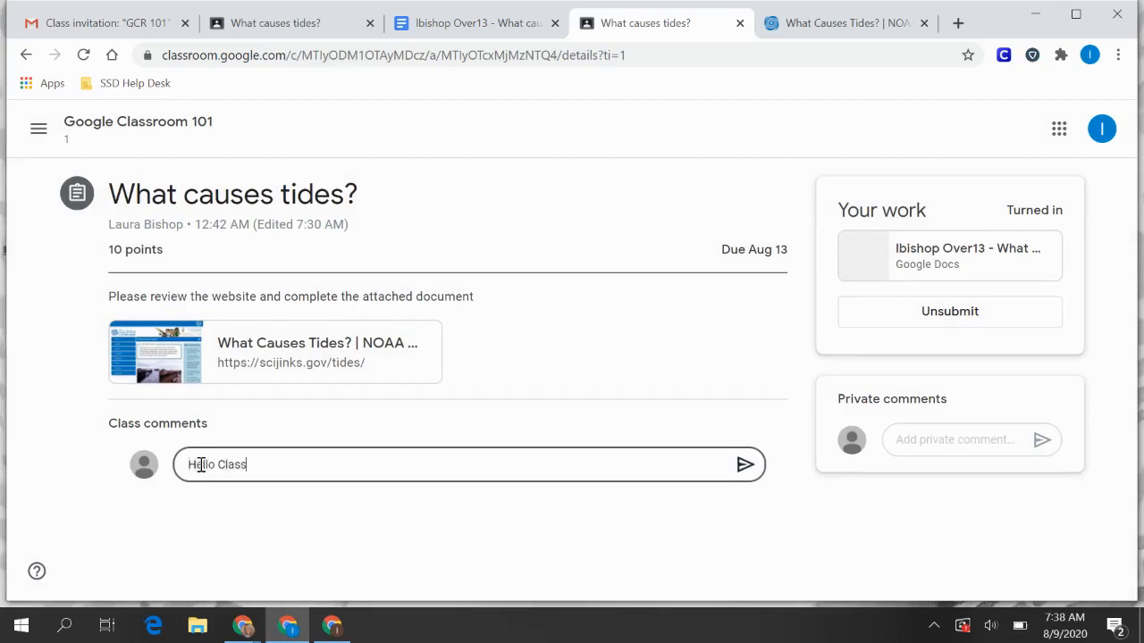
{"action": "left_click", "coordinate": [965, 440]}
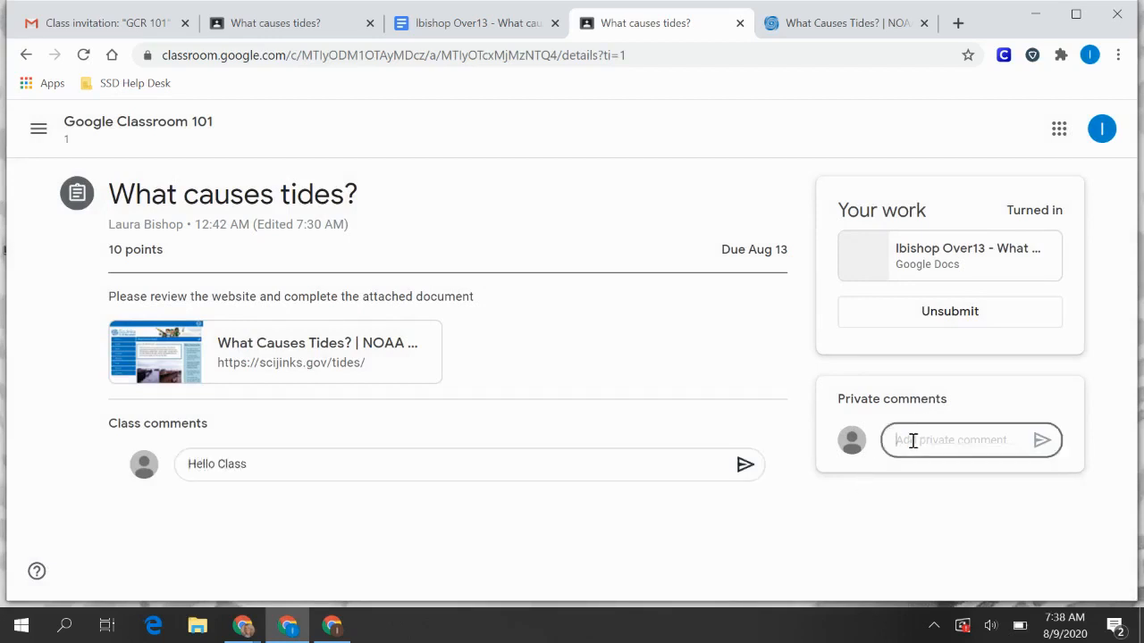
{"action": "type", "text": "Hello Teacher"}
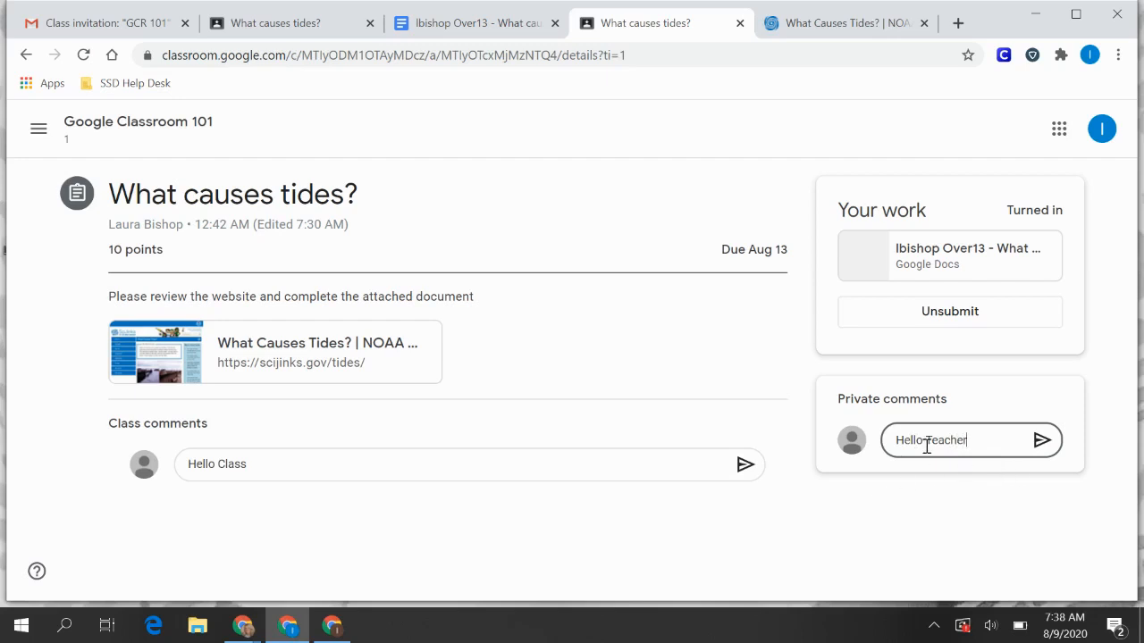
{"action": "mouse_move", "coordinate": [644, 397]}
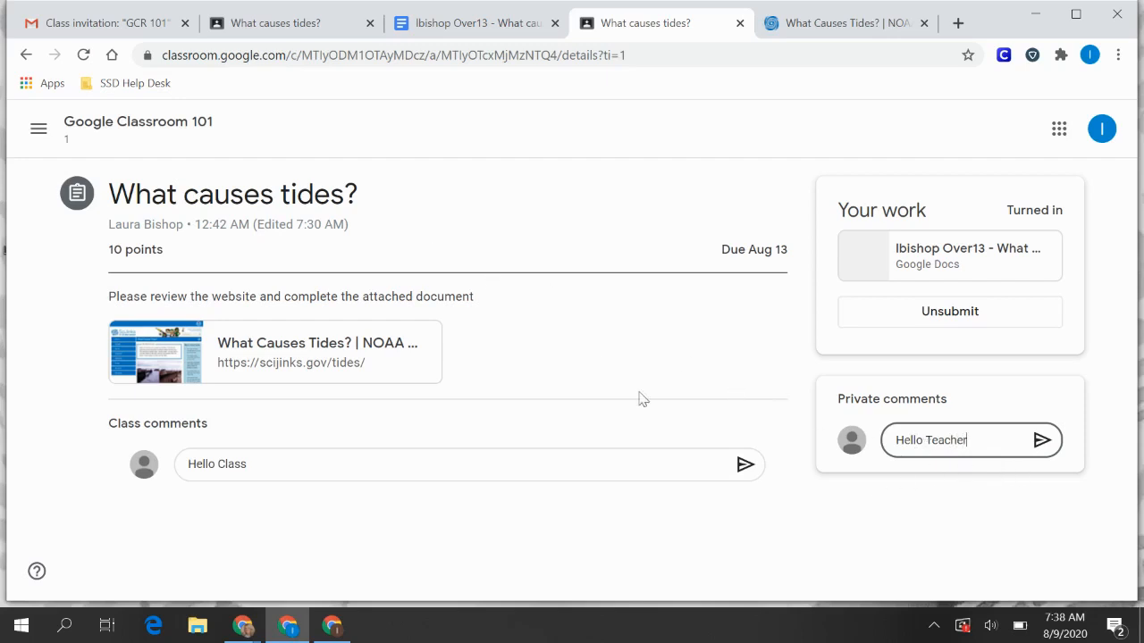
{"action": "left_click", "coordinate": [745, 465]}
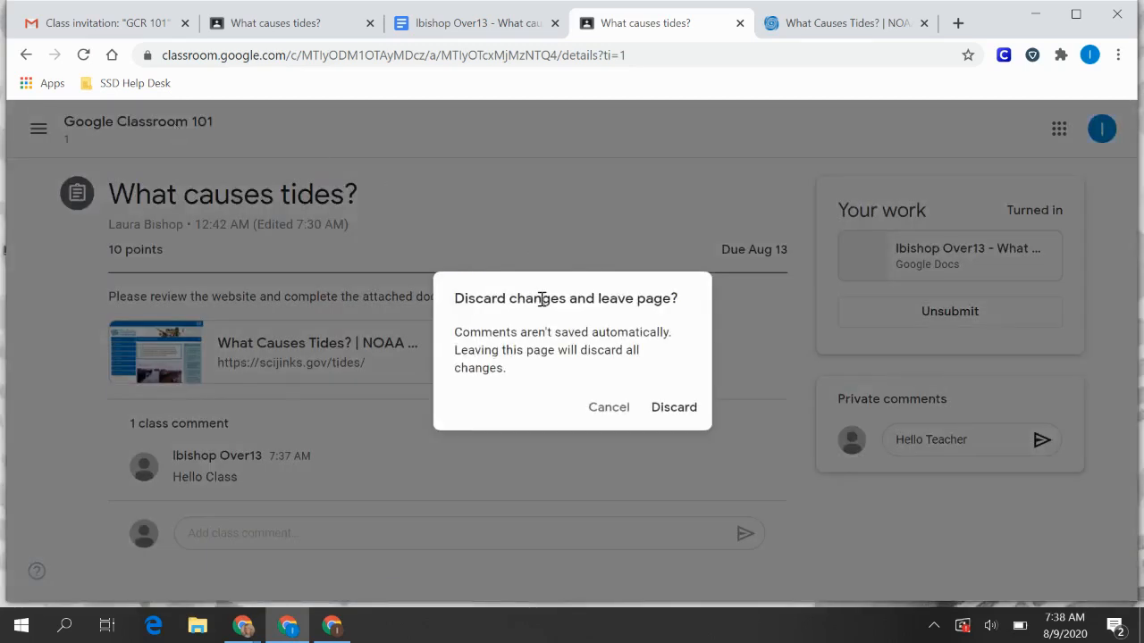
{"action": "mouse_move", "coordinate": [547, 358]}
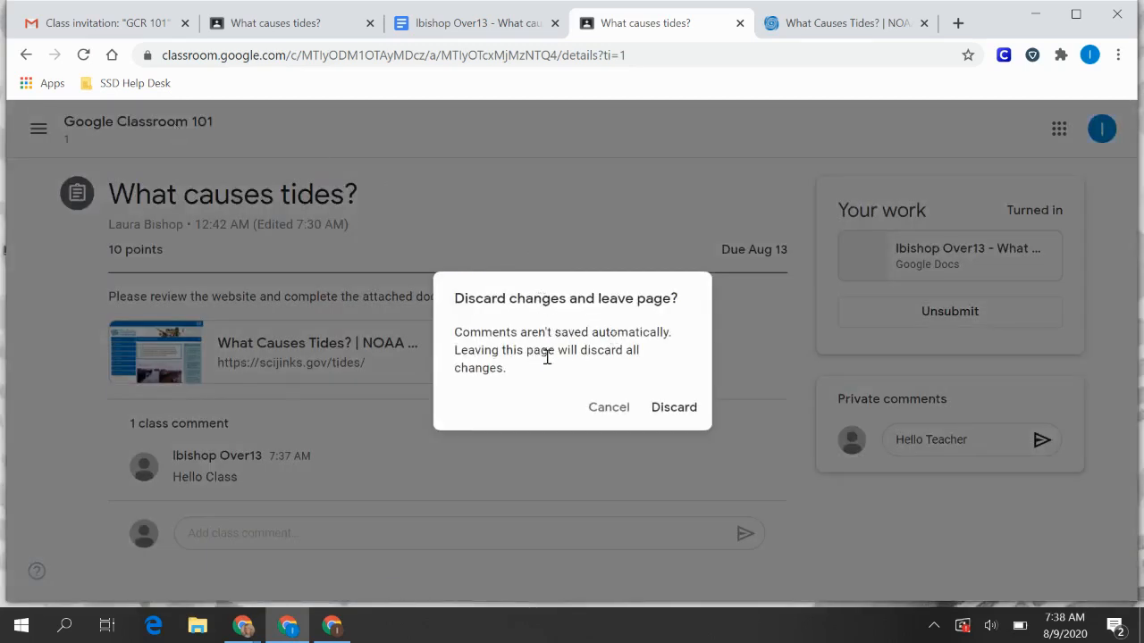
{"action": "mouse_move", "coordinate": [608, 407]}
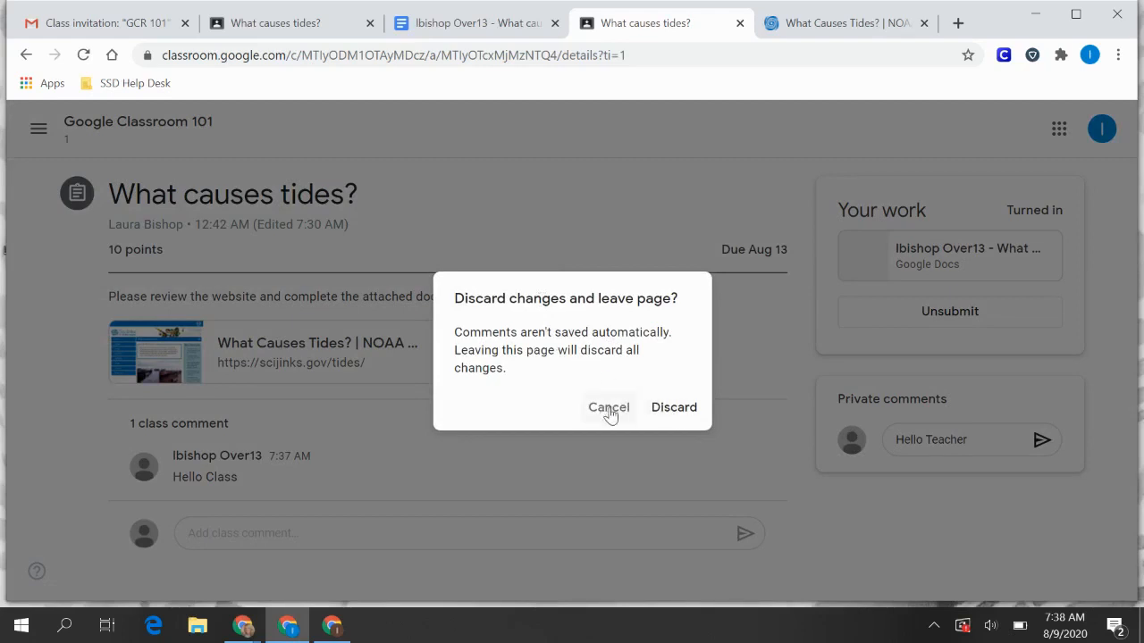
- Keep the draft and send 'Hello Teacher' as a private comment to the teacher
{"action": "left_click", "coordinate": [608, 407]}
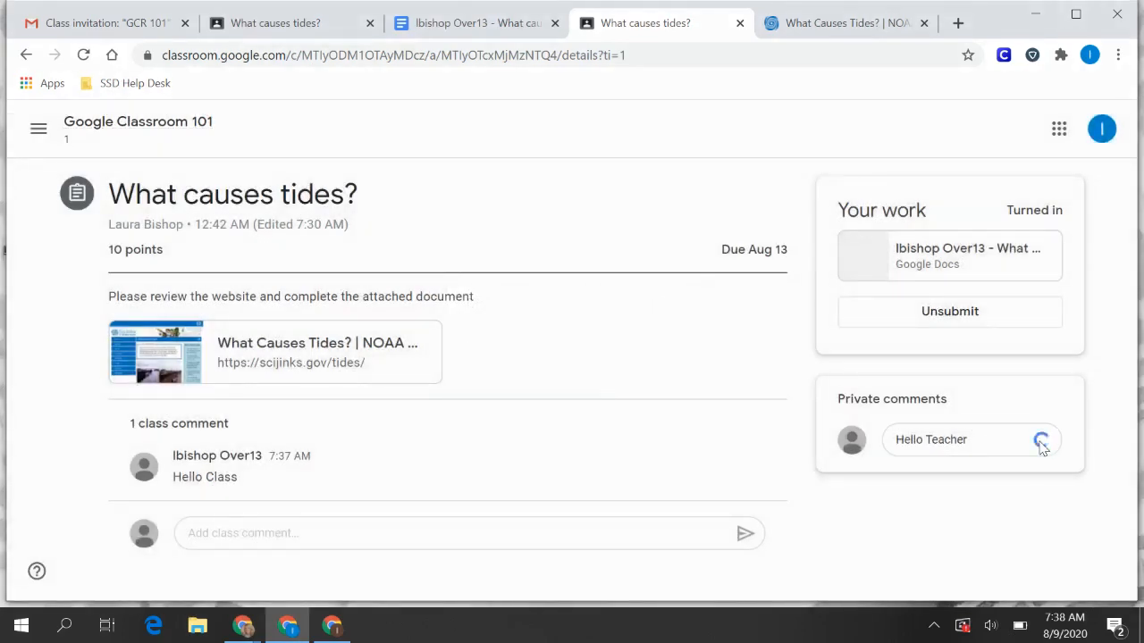
{"action": "left_click", "coordinate": [1041, 440]}
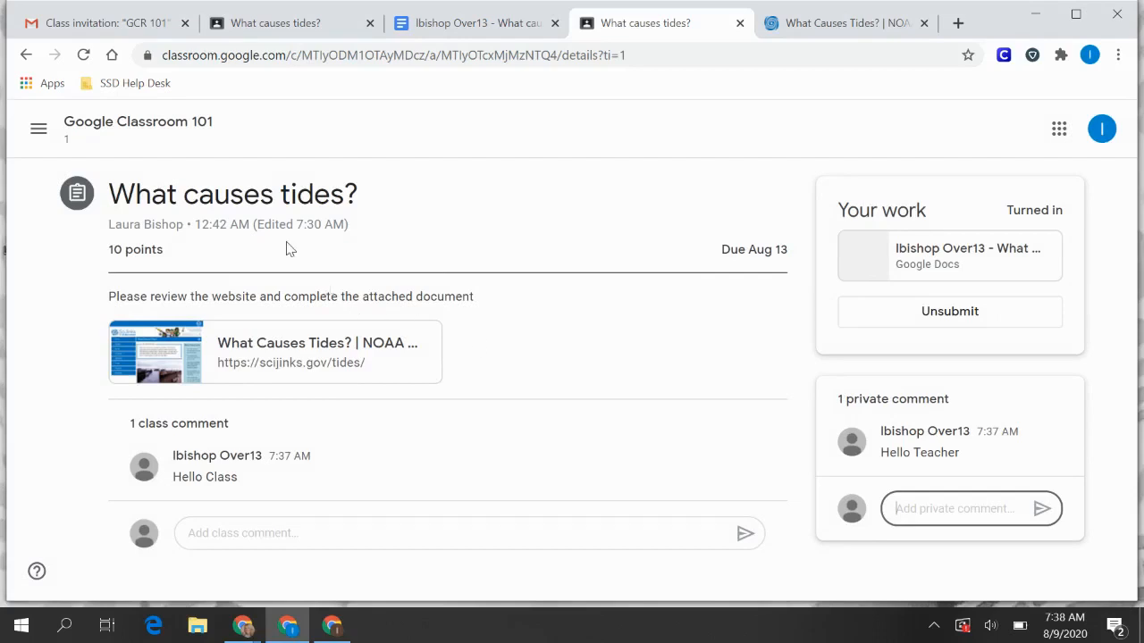
{"action": "mouse_move", "coordinate": [161, 128]}
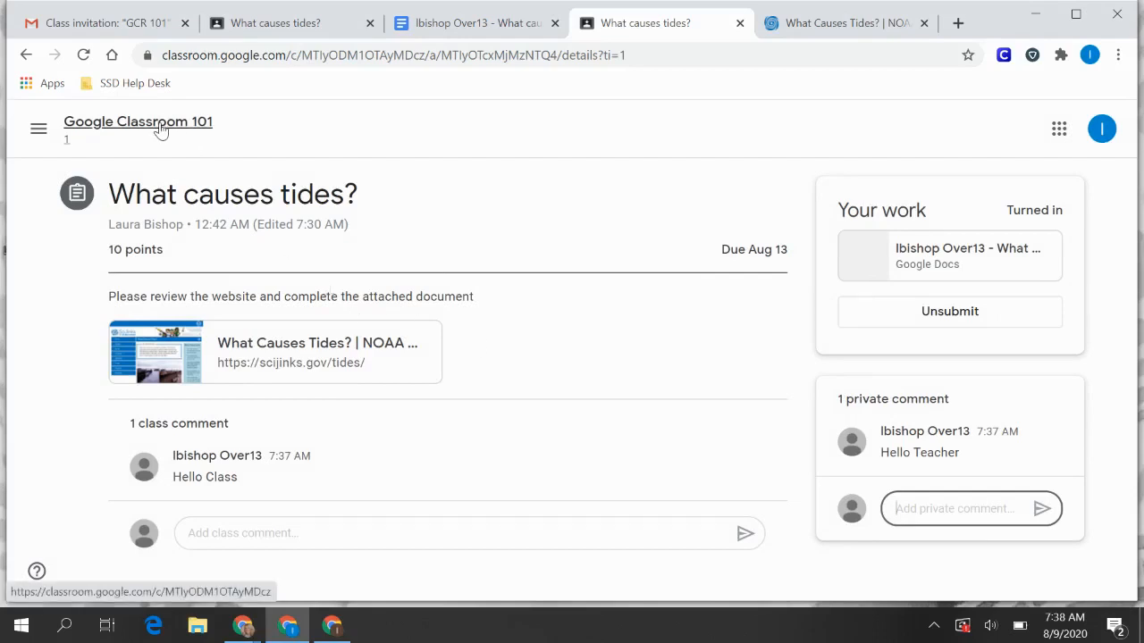
- Return to the Google Classroom 101 class stream
{"action": "left_click", "coordinate": [157, 125]}
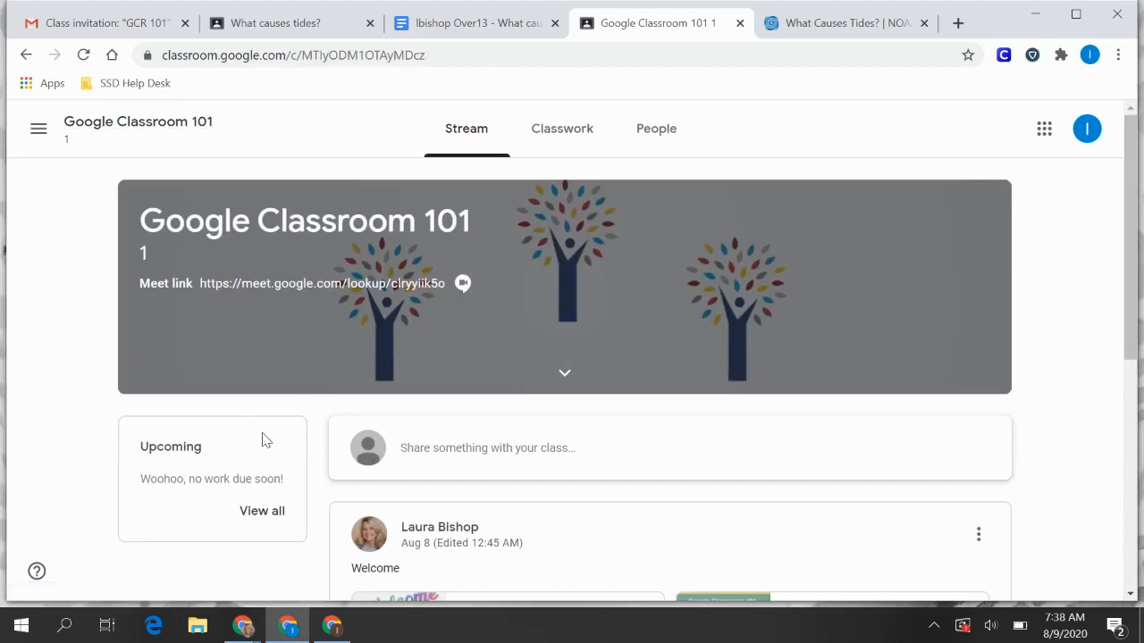
{"action": "mouse_move", "coordinate": [225, 501]}
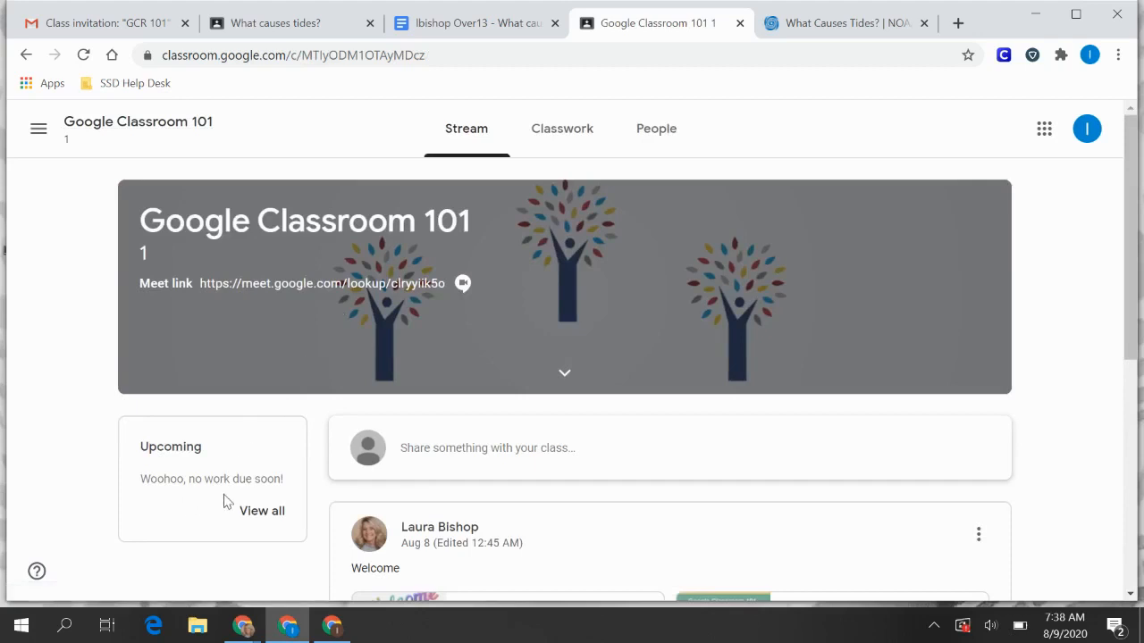
{"action": "mouse_move", "coordinate": [183, 549]}
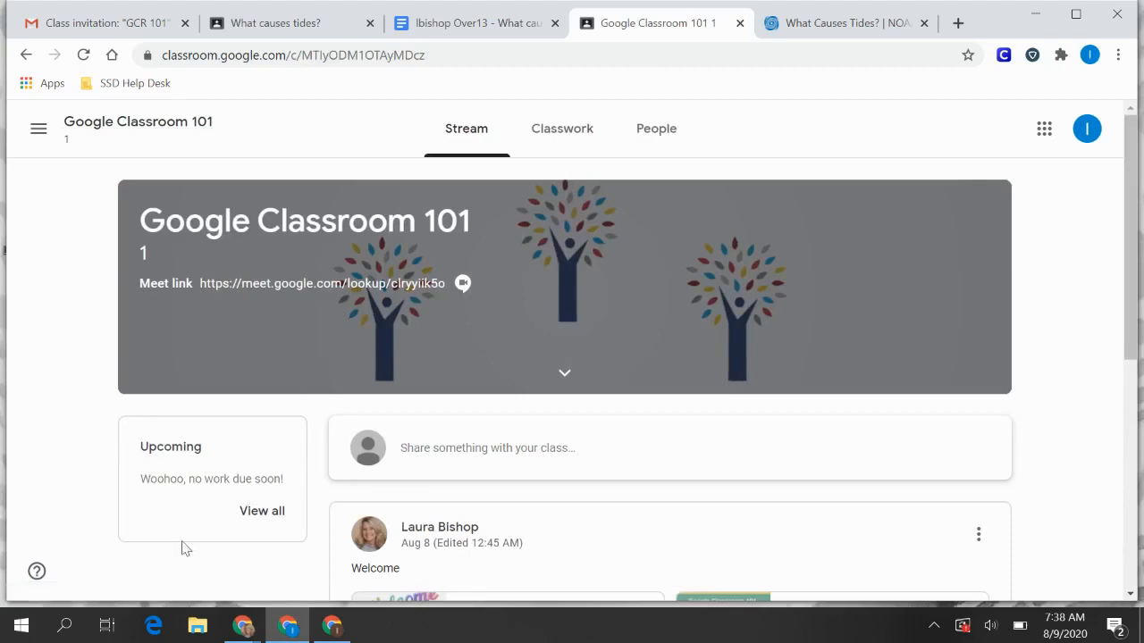
{"action": "mouse_move", "coordinate": [283, 288]}
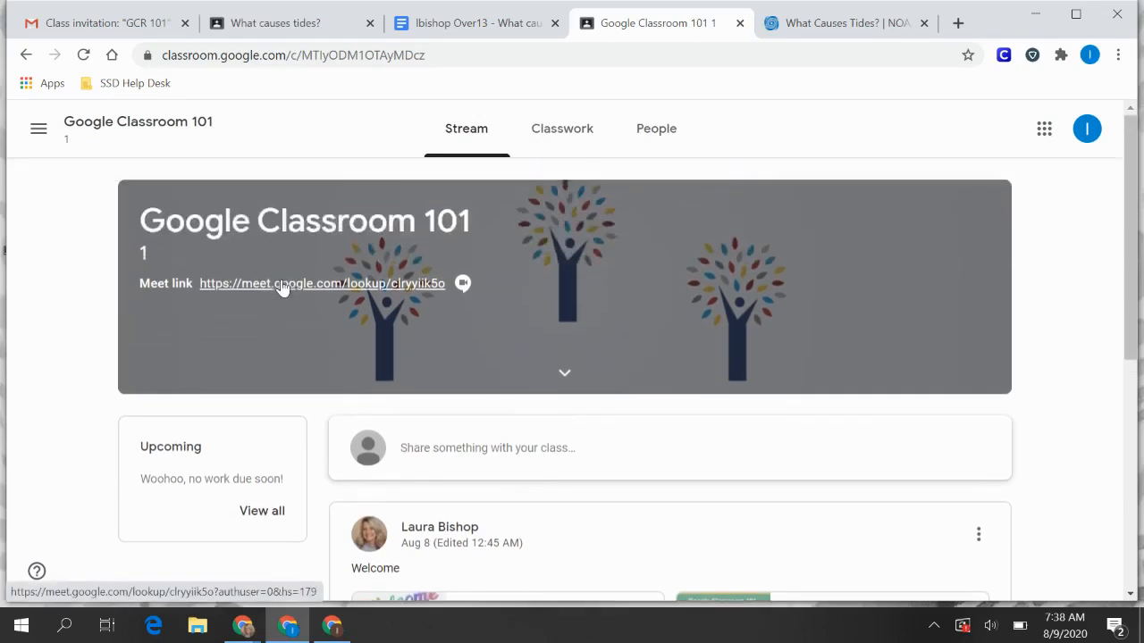
{"action": "mouse_move", "coordinate": [240, 454]}
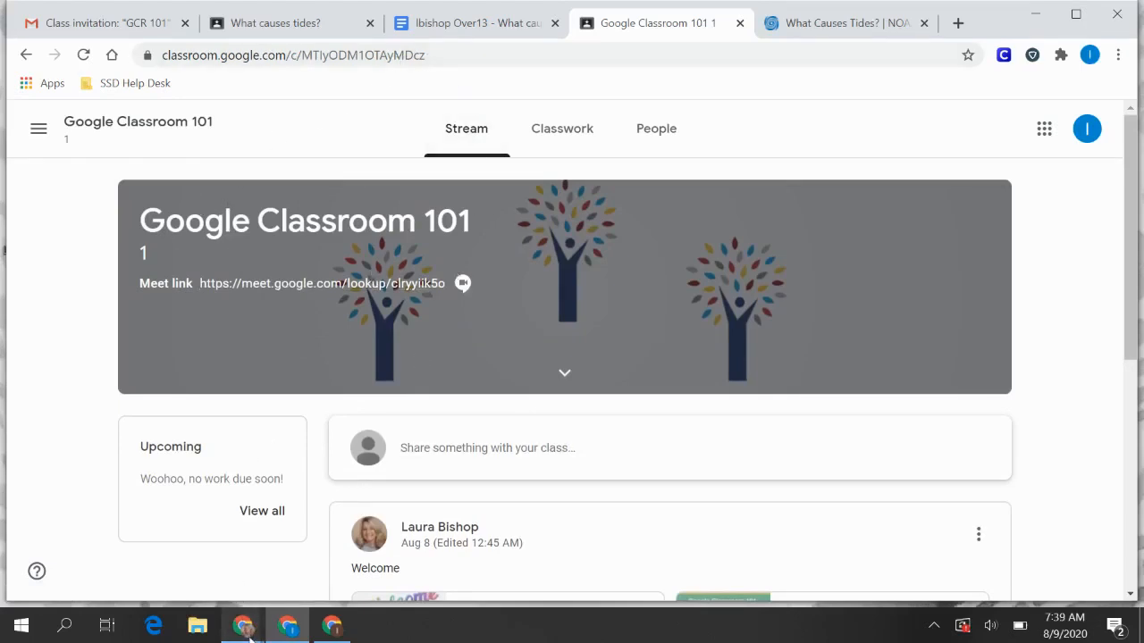
{"action": "mouse_move", "coordinate": [243, 625]}
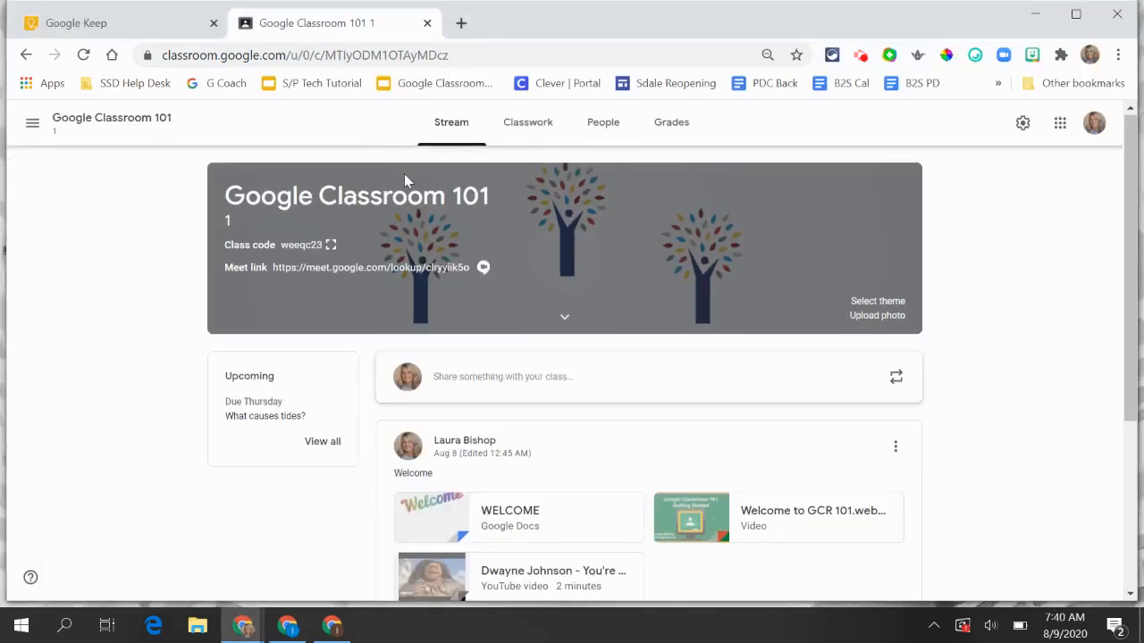
{"action": "mouse_move", "coordinate": [408, 203]}
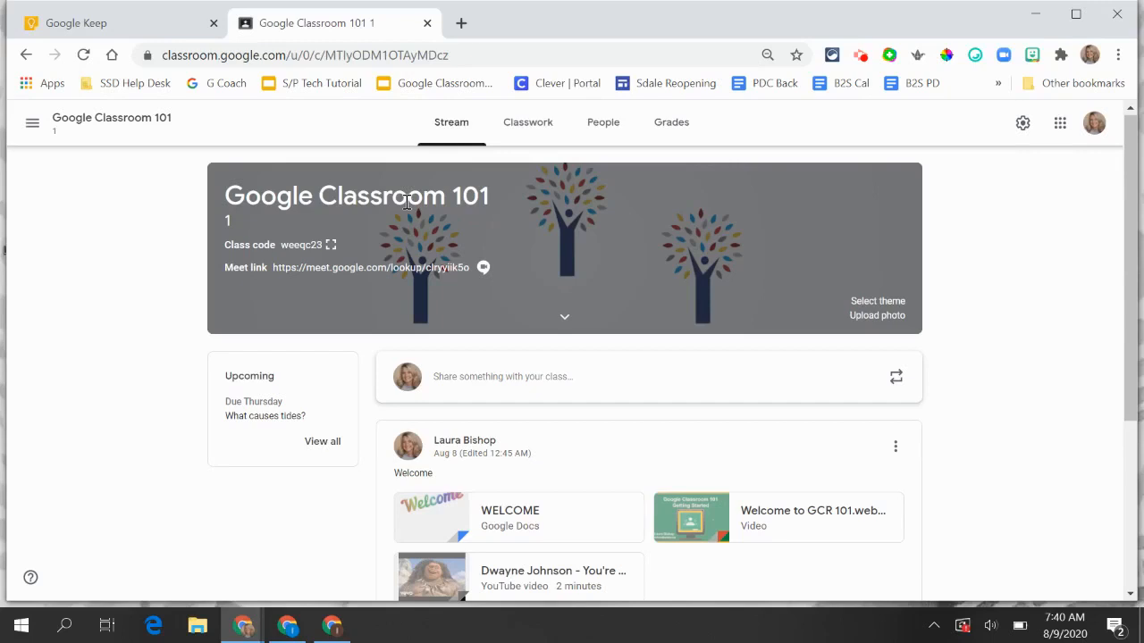
{"action": "mouse_move", "coordinate": [368, 236]}
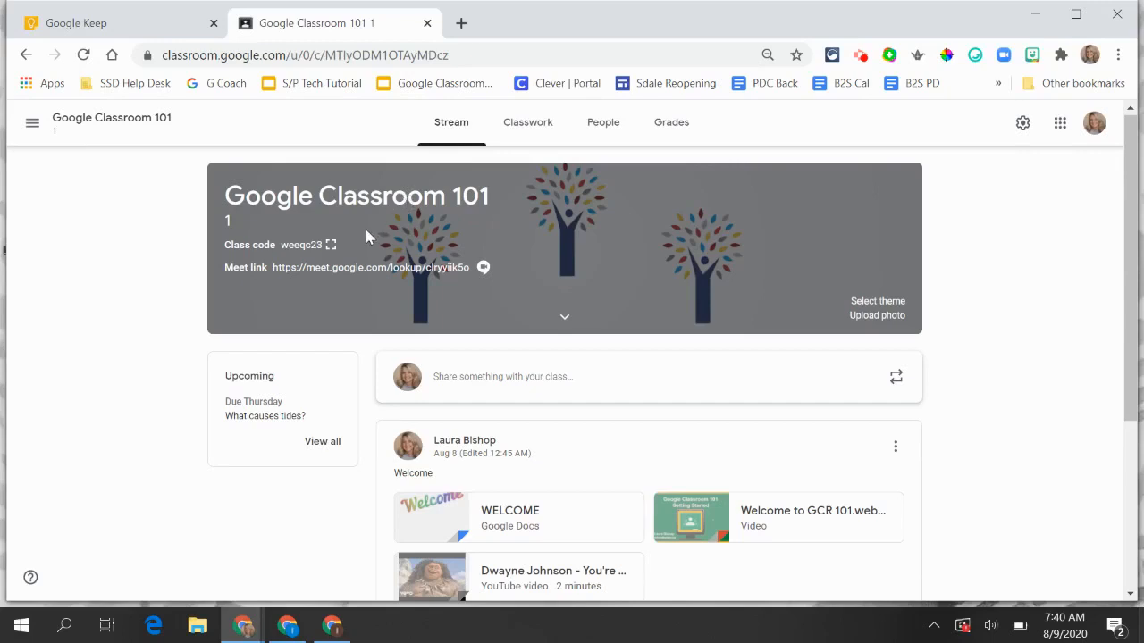
{"action": "mouse_move", "coordinate": [301, 400]}
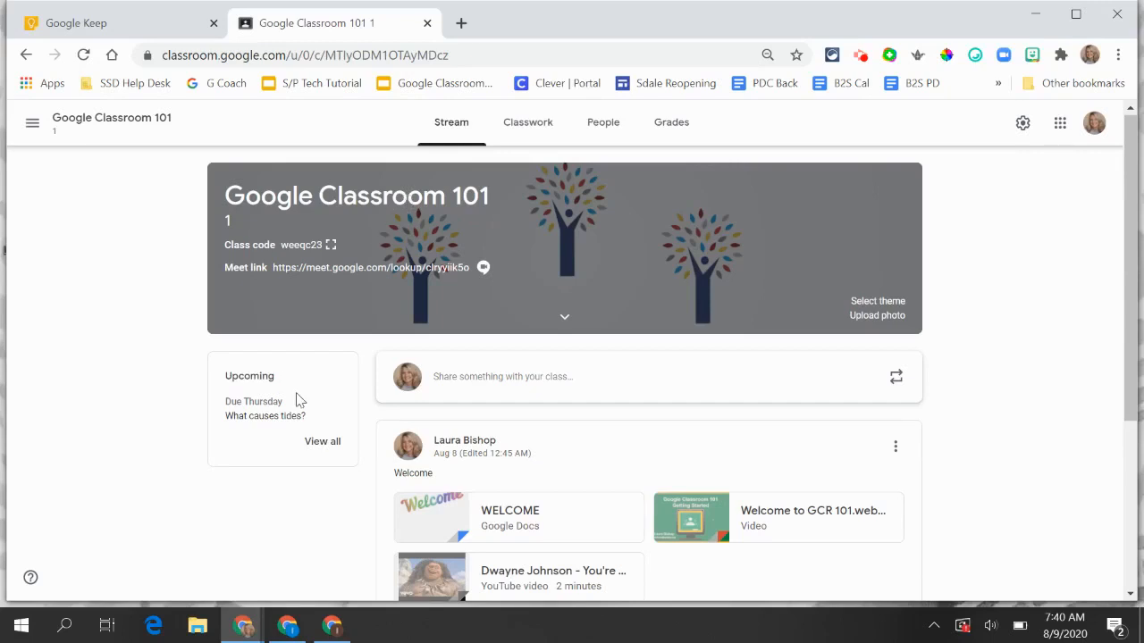
- Go to Classwork and expand the What causes tides? assignment showing 1 turned in, 1 assigned
{"action": "scroll", "scroll_direction": "down", "scroll_amount": 3}
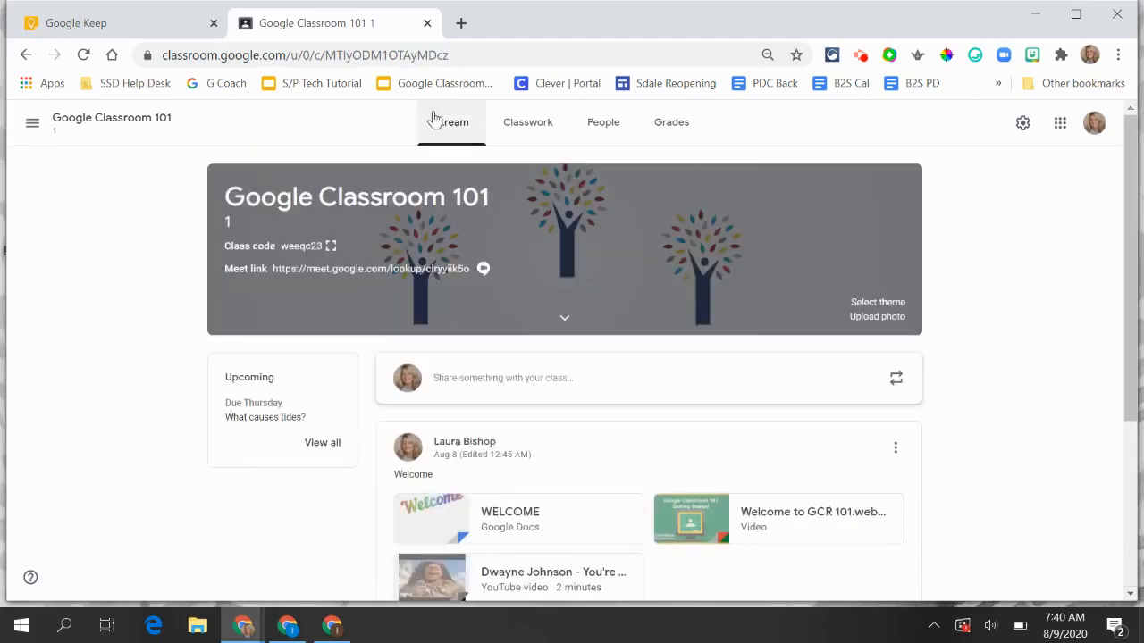
{"action": "left_click", "coordinate": [534, 122]}
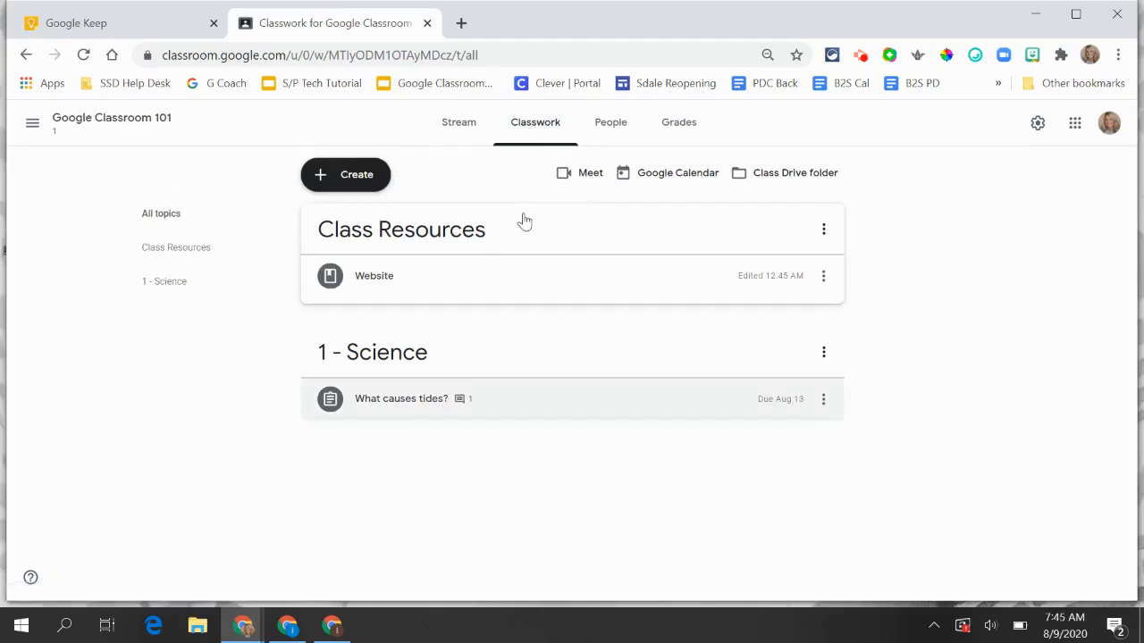
{"action": "left_click", "coordinate": [413, 399]}
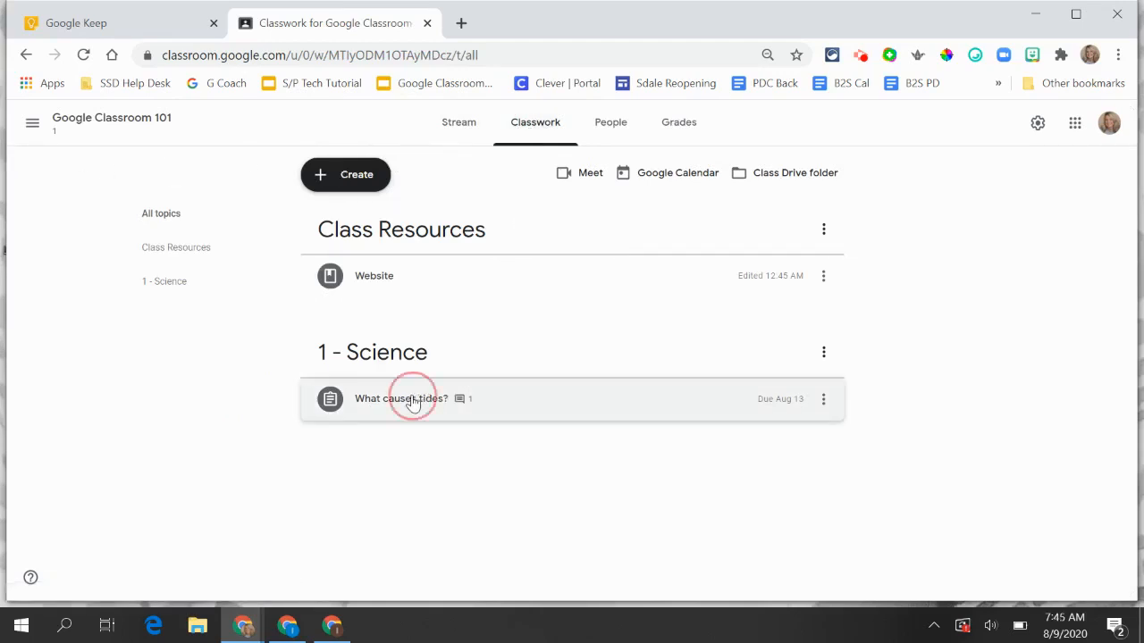
{"action": "left_click", "coordinate": [411, 399]}
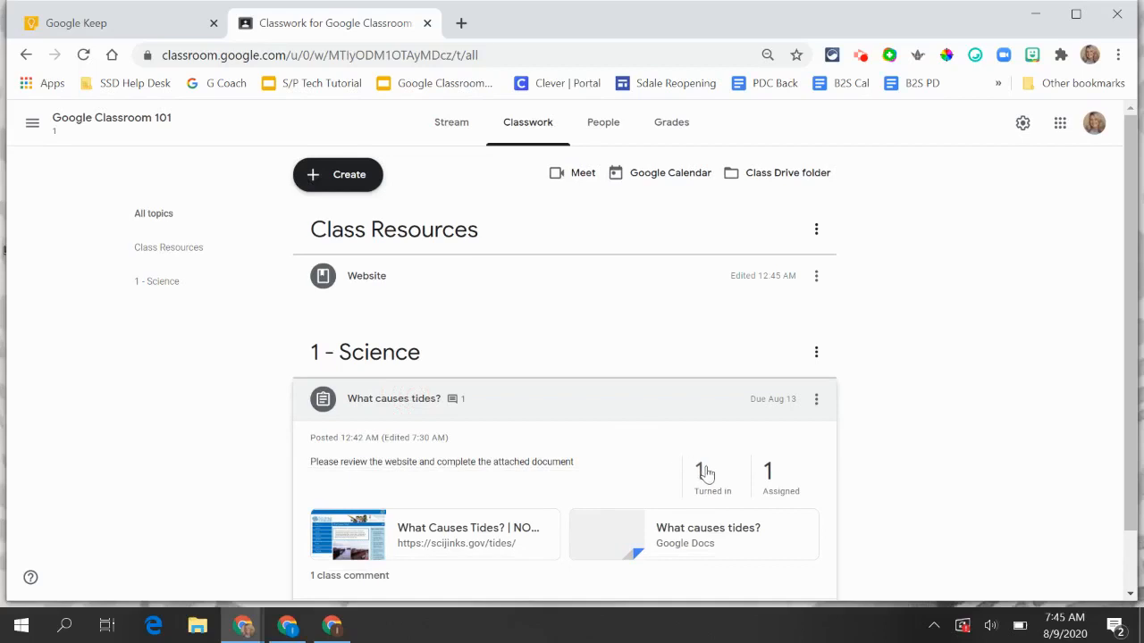
{"action": "scroll", "scroll_direction": "down", "scroll_amount": 3}
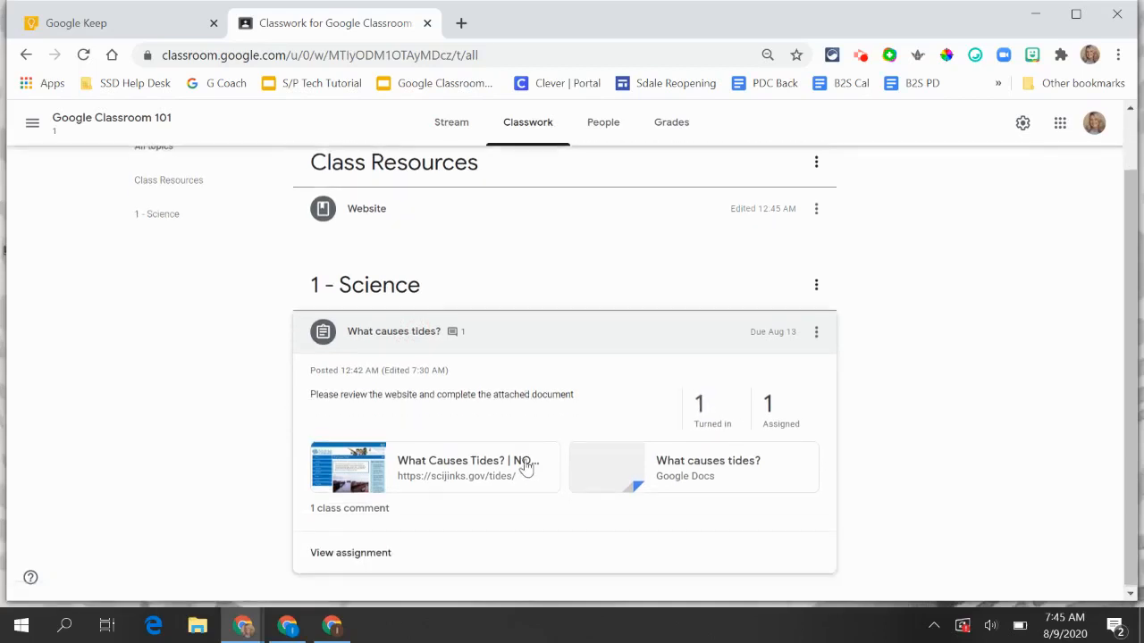
{"action": "mouse_move", "coordinate": [358, 562]}
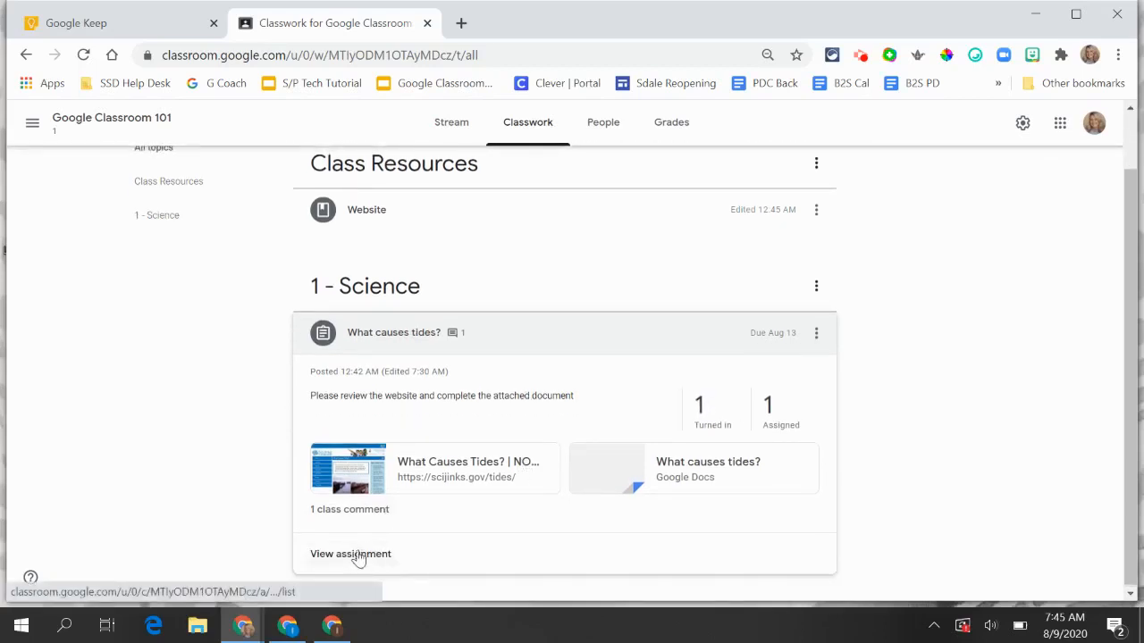
- Open the assignment's student work and sort students by status into Turned in and Assigned
{"action": "left_click", "coordinate": [350, 554]}
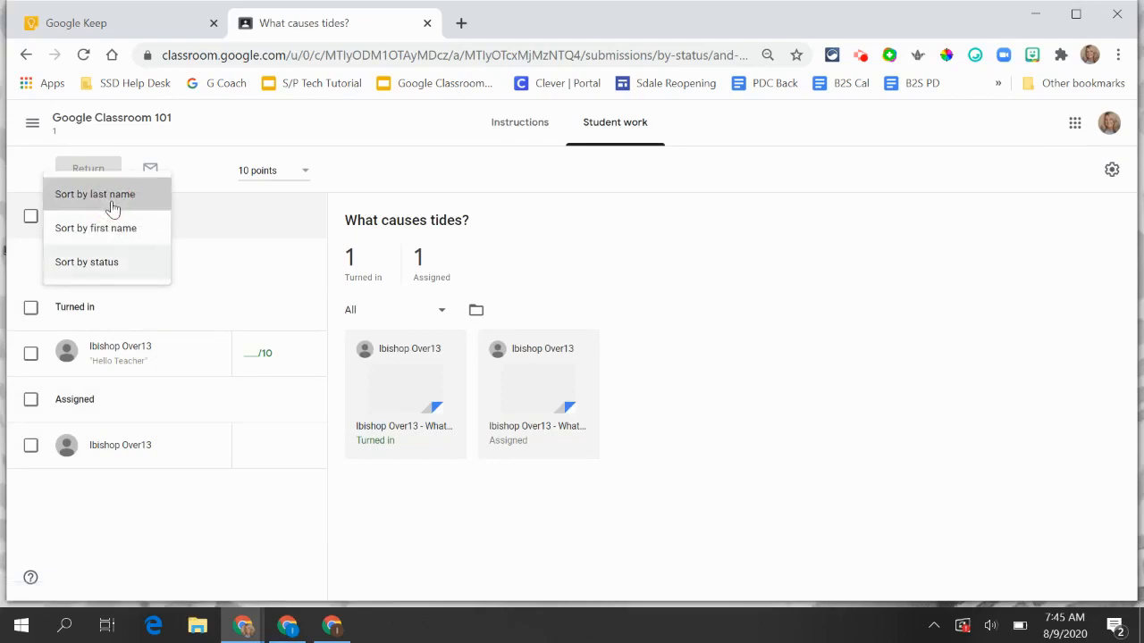
{"action": "left_click", "coordinate": [94, 193]}
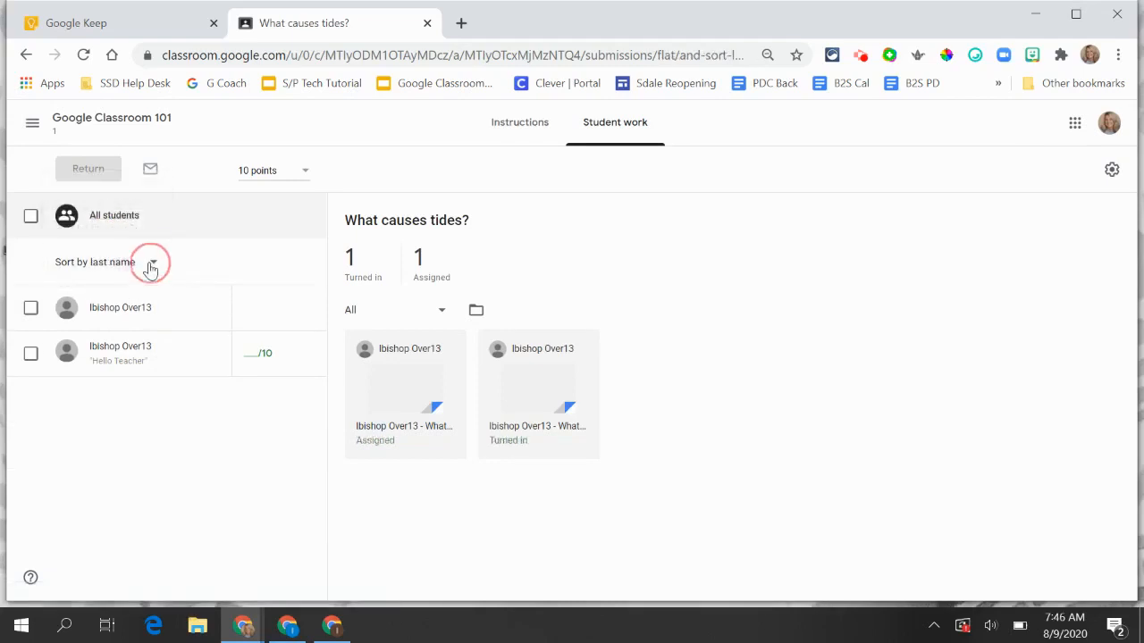
{"action": "left_click", "coordinate": [150, 262]}
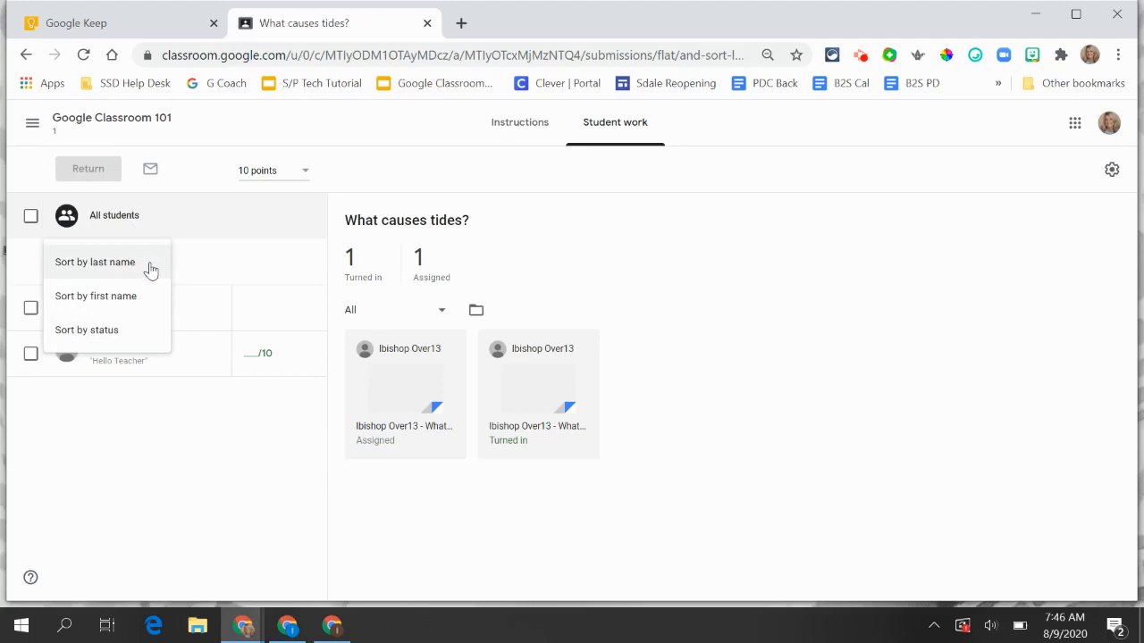
{"action": "left_click", "coordinate": [86, 329]}
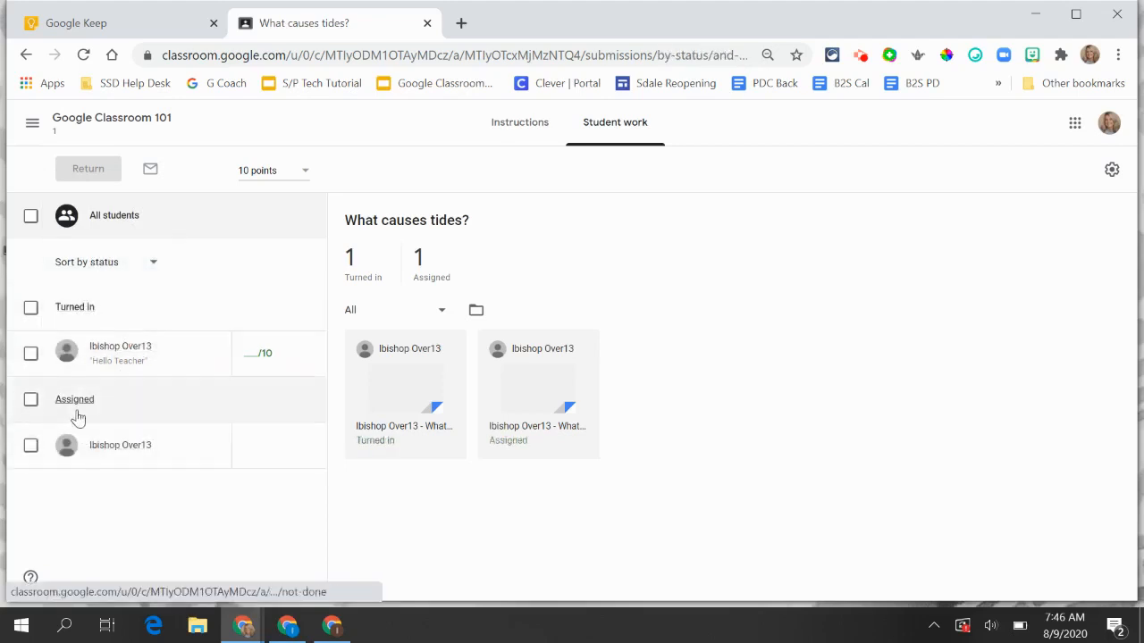
{"action": "mouse_move", "coordinate": [133, 361]}
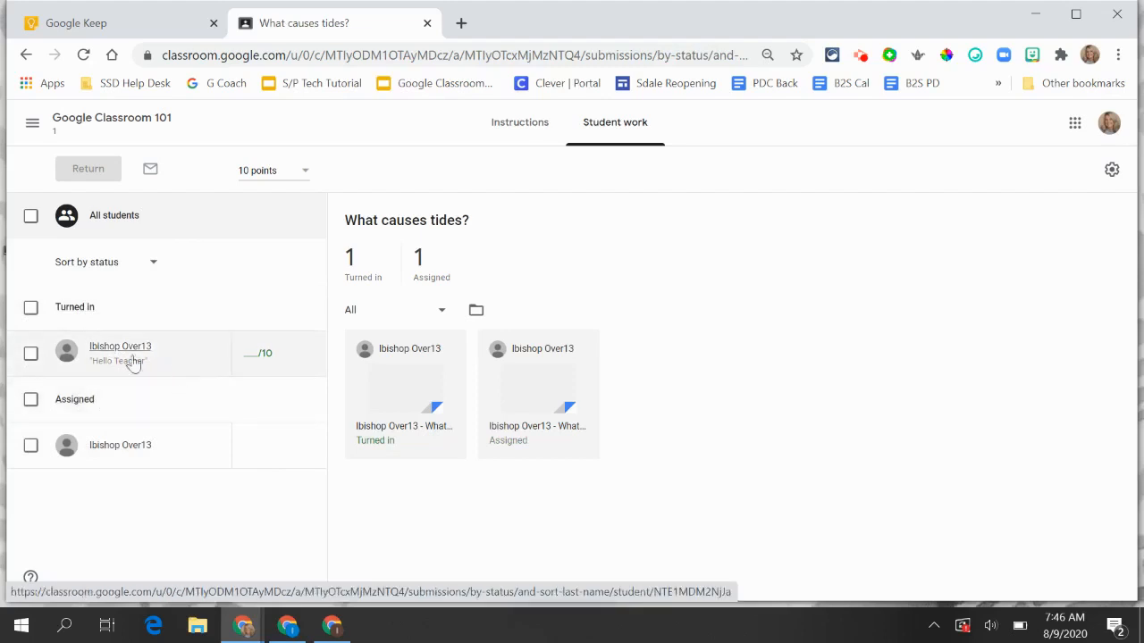
{"action": "mouse_move", "coordinate": [175, 366]}
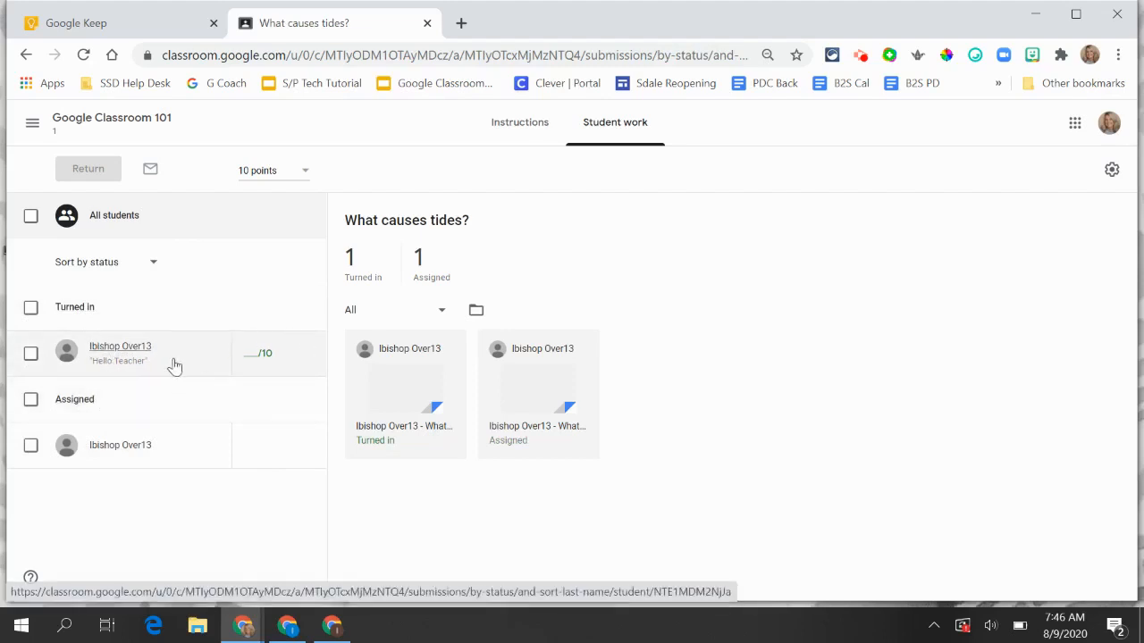
{"action": "mouse_move", "coordinate": [418, 375]}
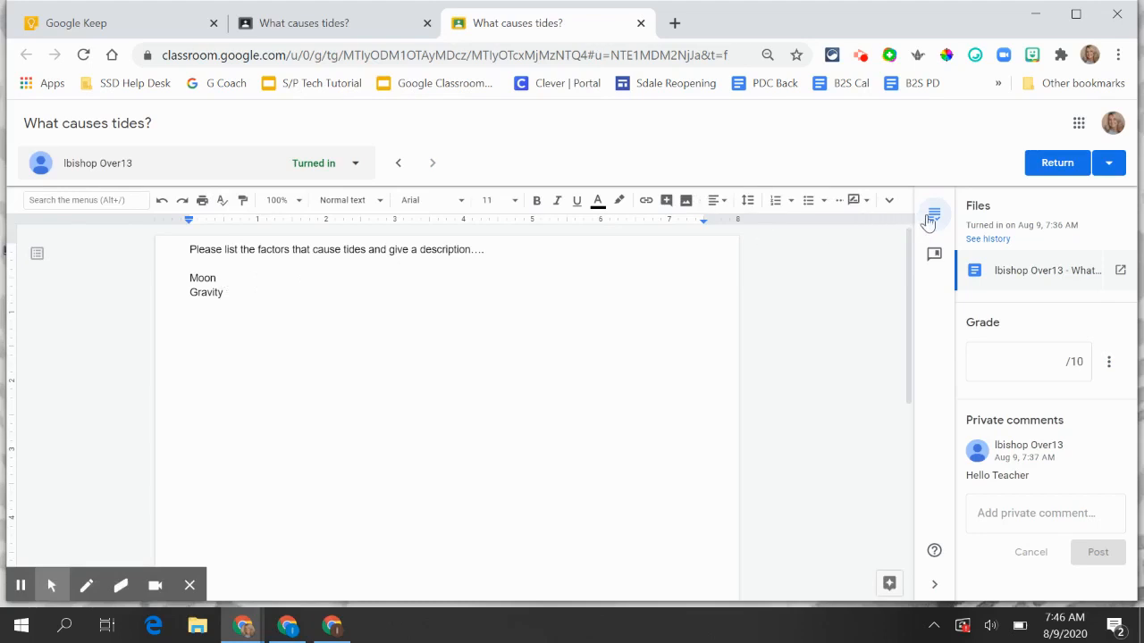
{"action": "mouse_move", "coordinate": [933, 218]}
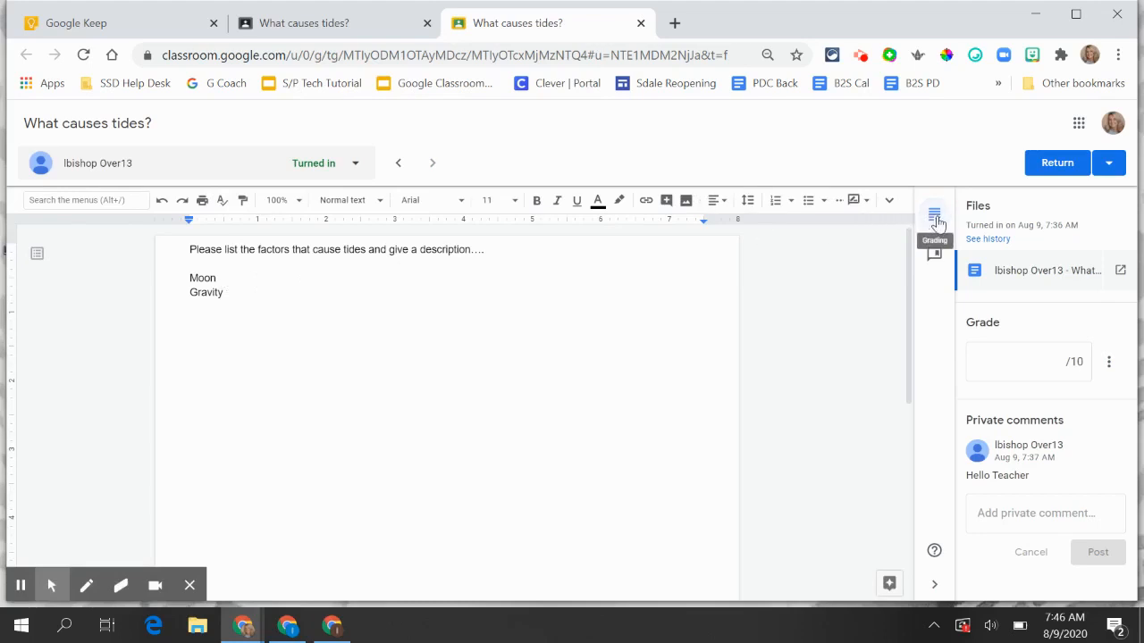
- Enter a draft grade of 10 for the turned-in student in the grading side panel
{"action": "left_click", "coordinate": [1028, 361]}
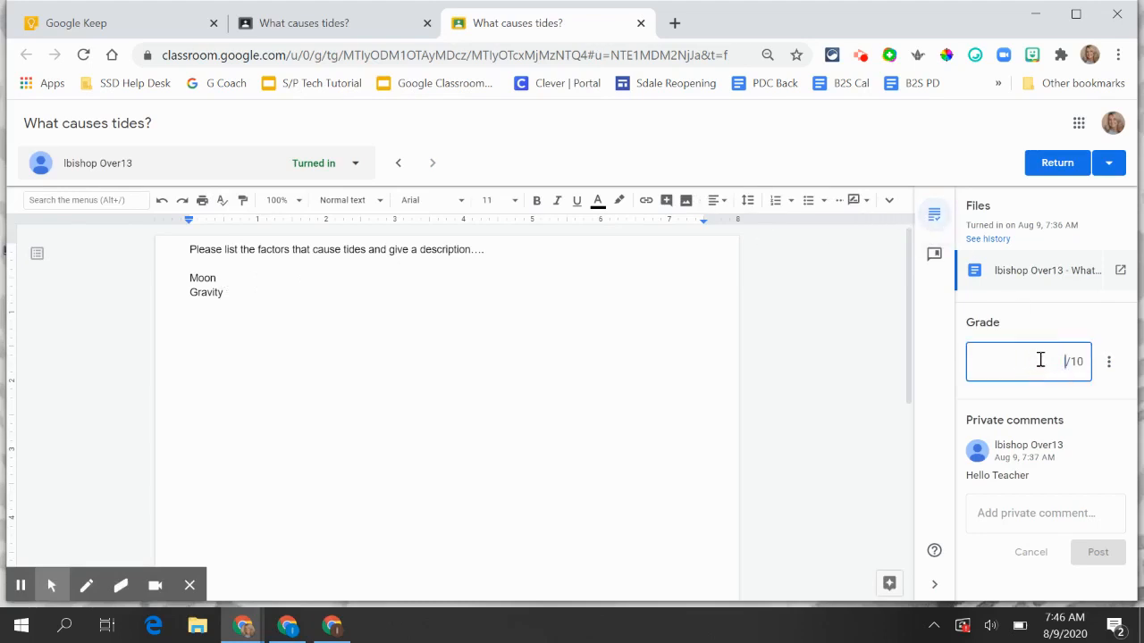
{"action": "type", "text": "1"}
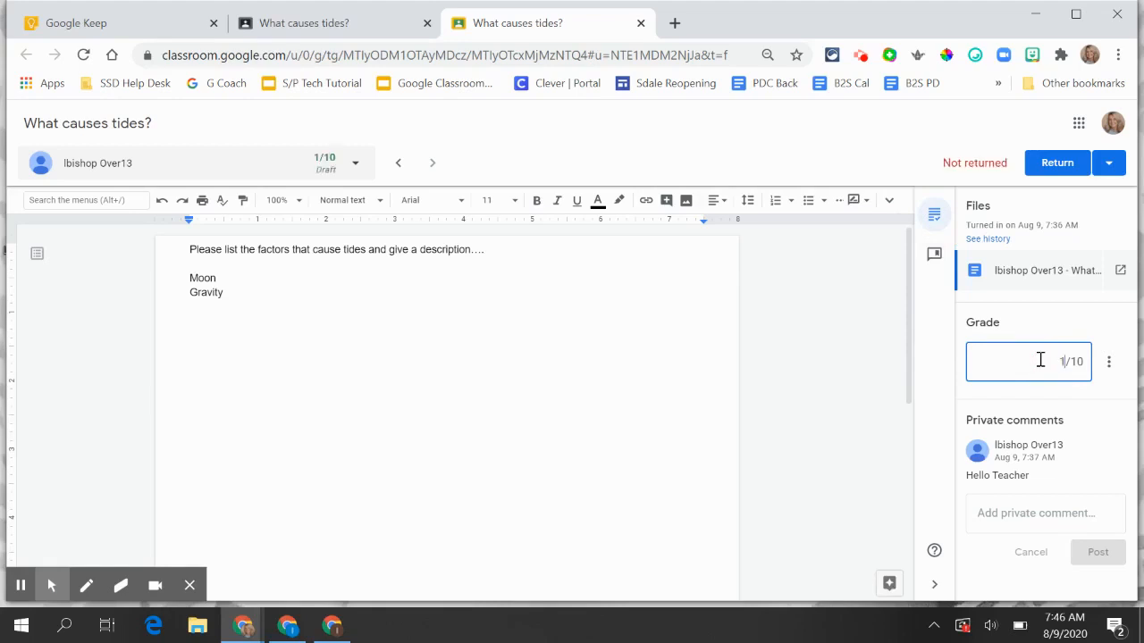
{"action": "type", "text": "10"}
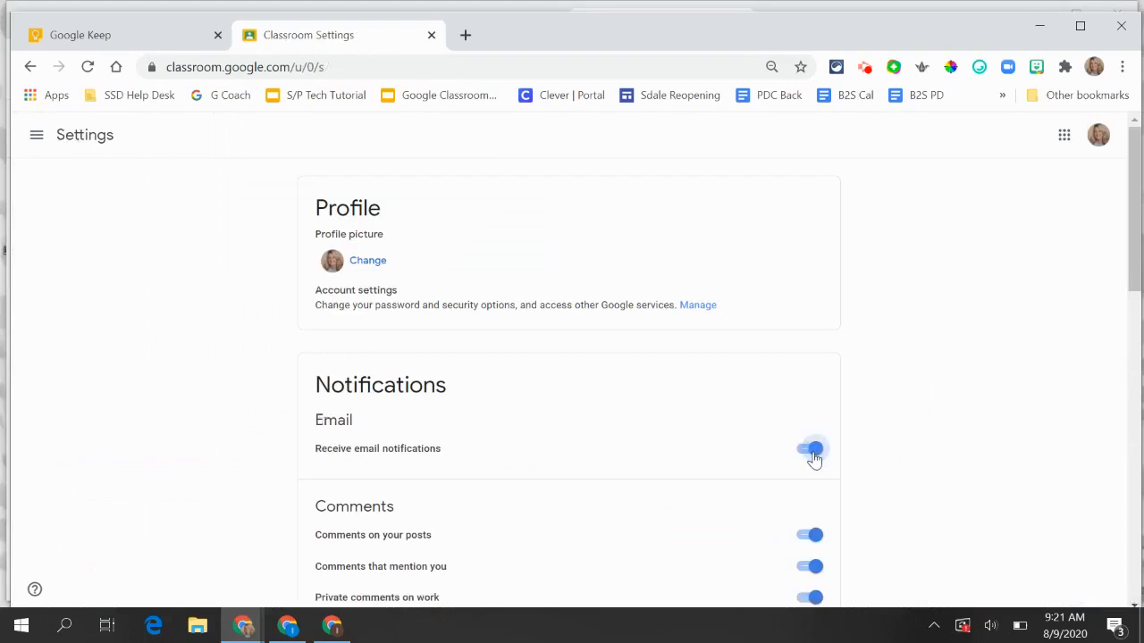
- Switch off Receive email notifications, briefly checking the class navigation afterwards
{"action": "left_click", "coordinate": [811, 449]}
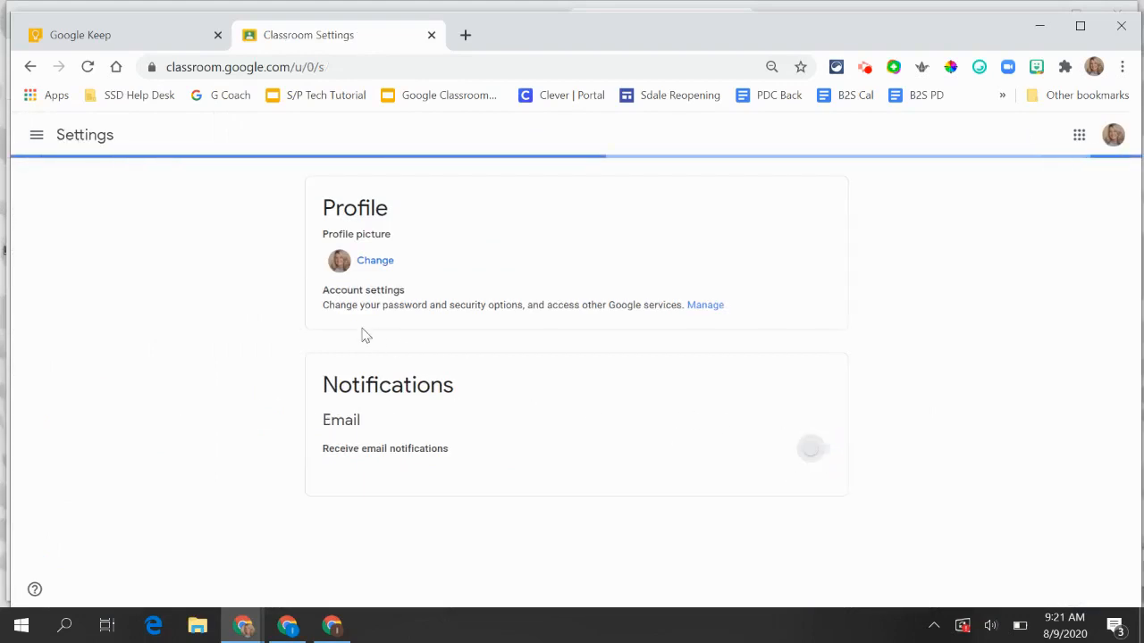
{"action": "left_click", "coordinate": [36, 136]}
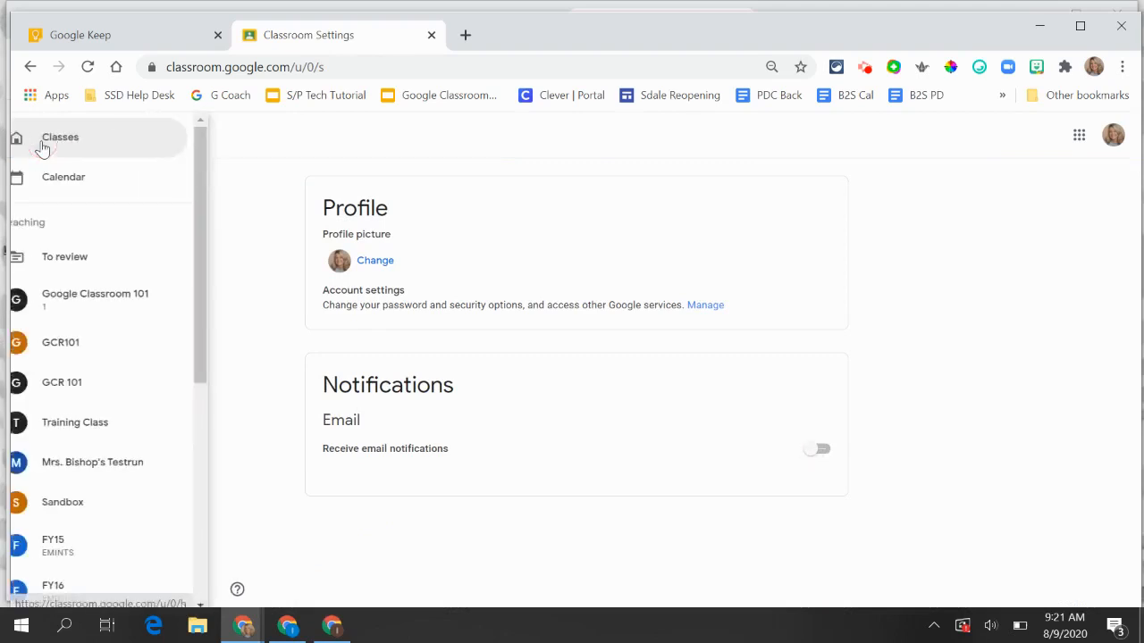
{"action": "left_click", "coordinate": [35, 134]}
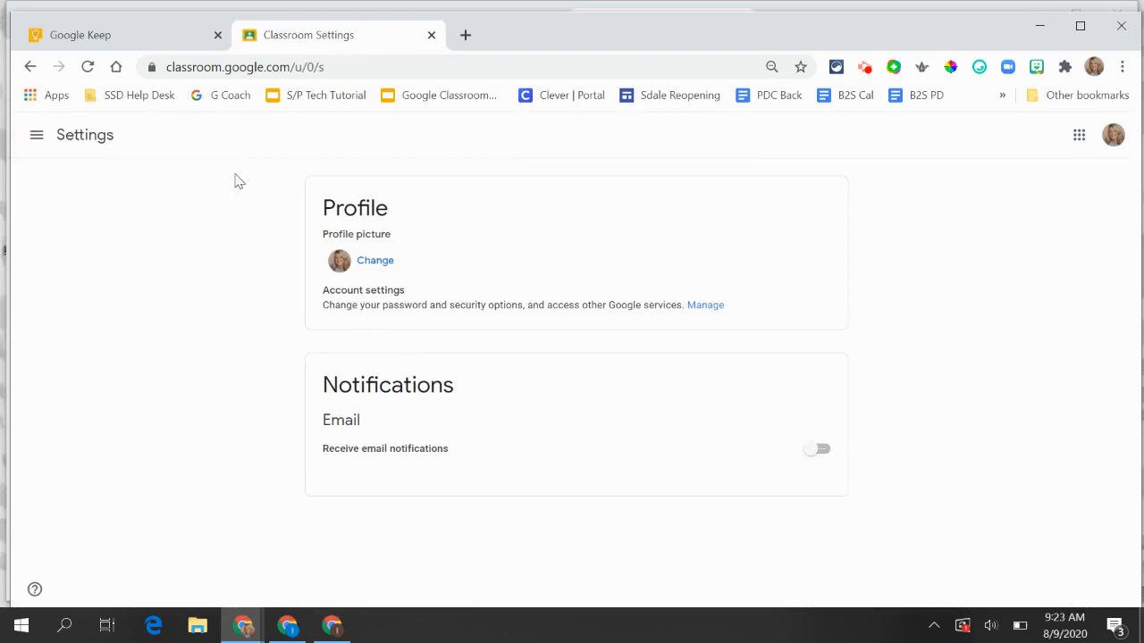